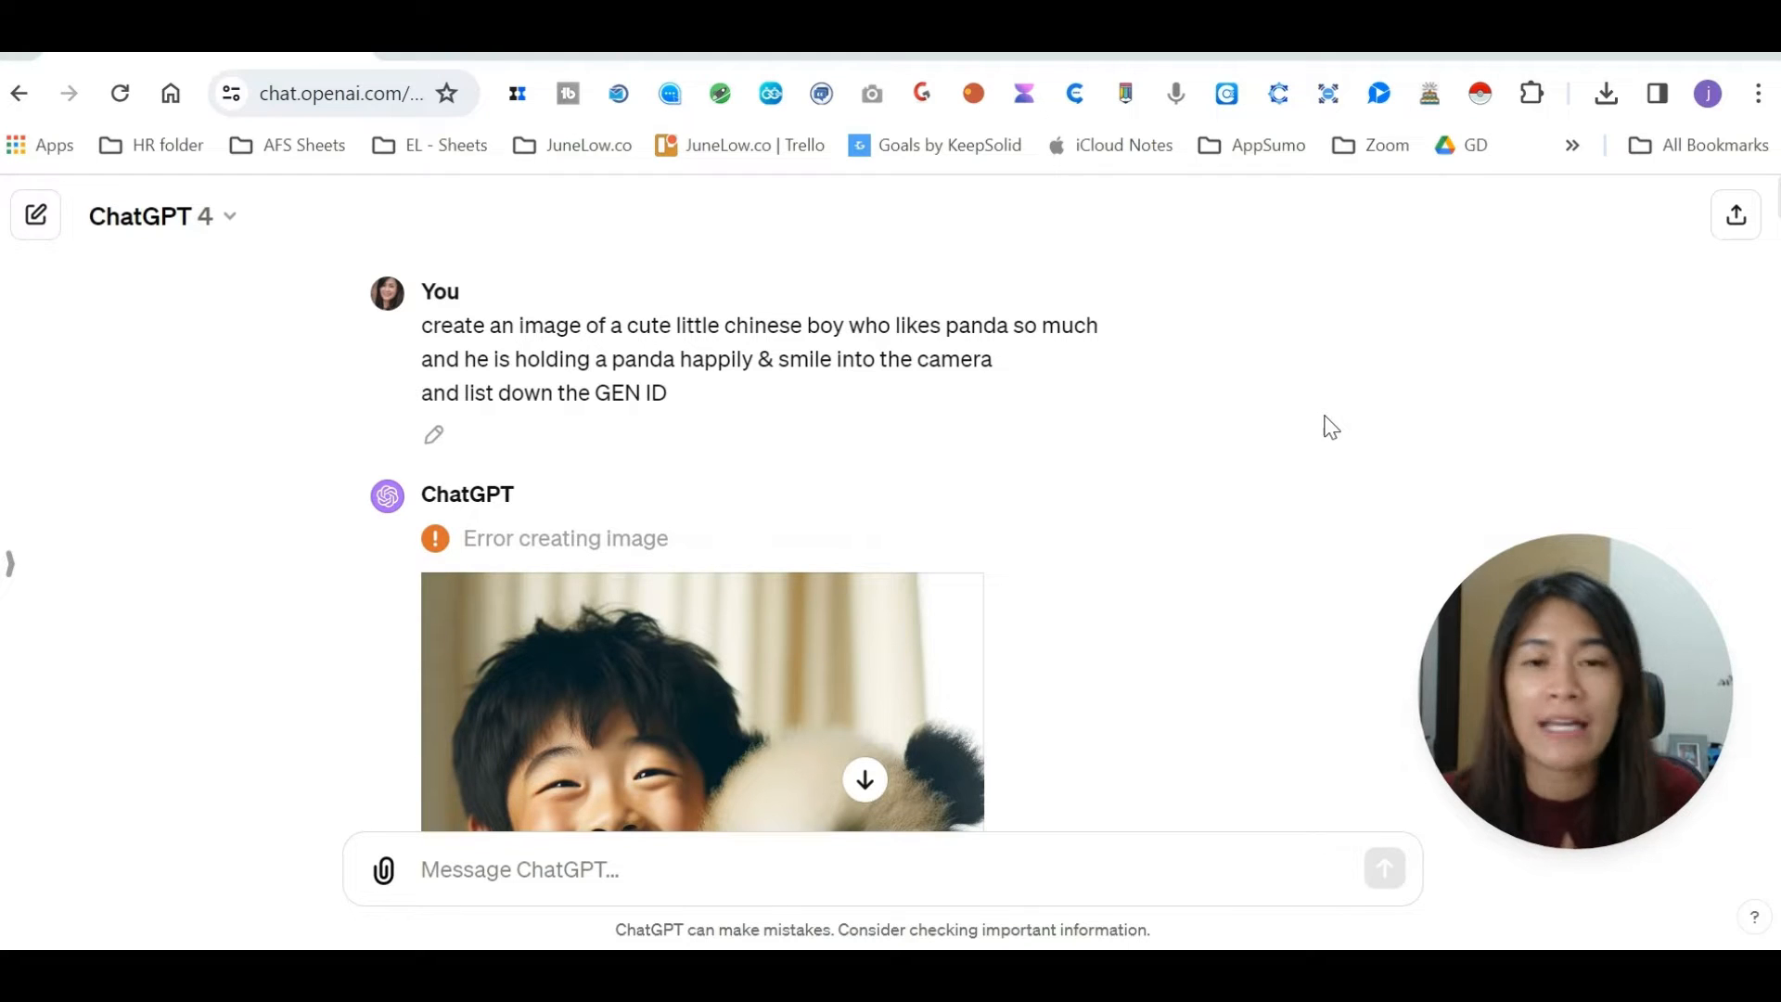
mouse_move(1250, 476)
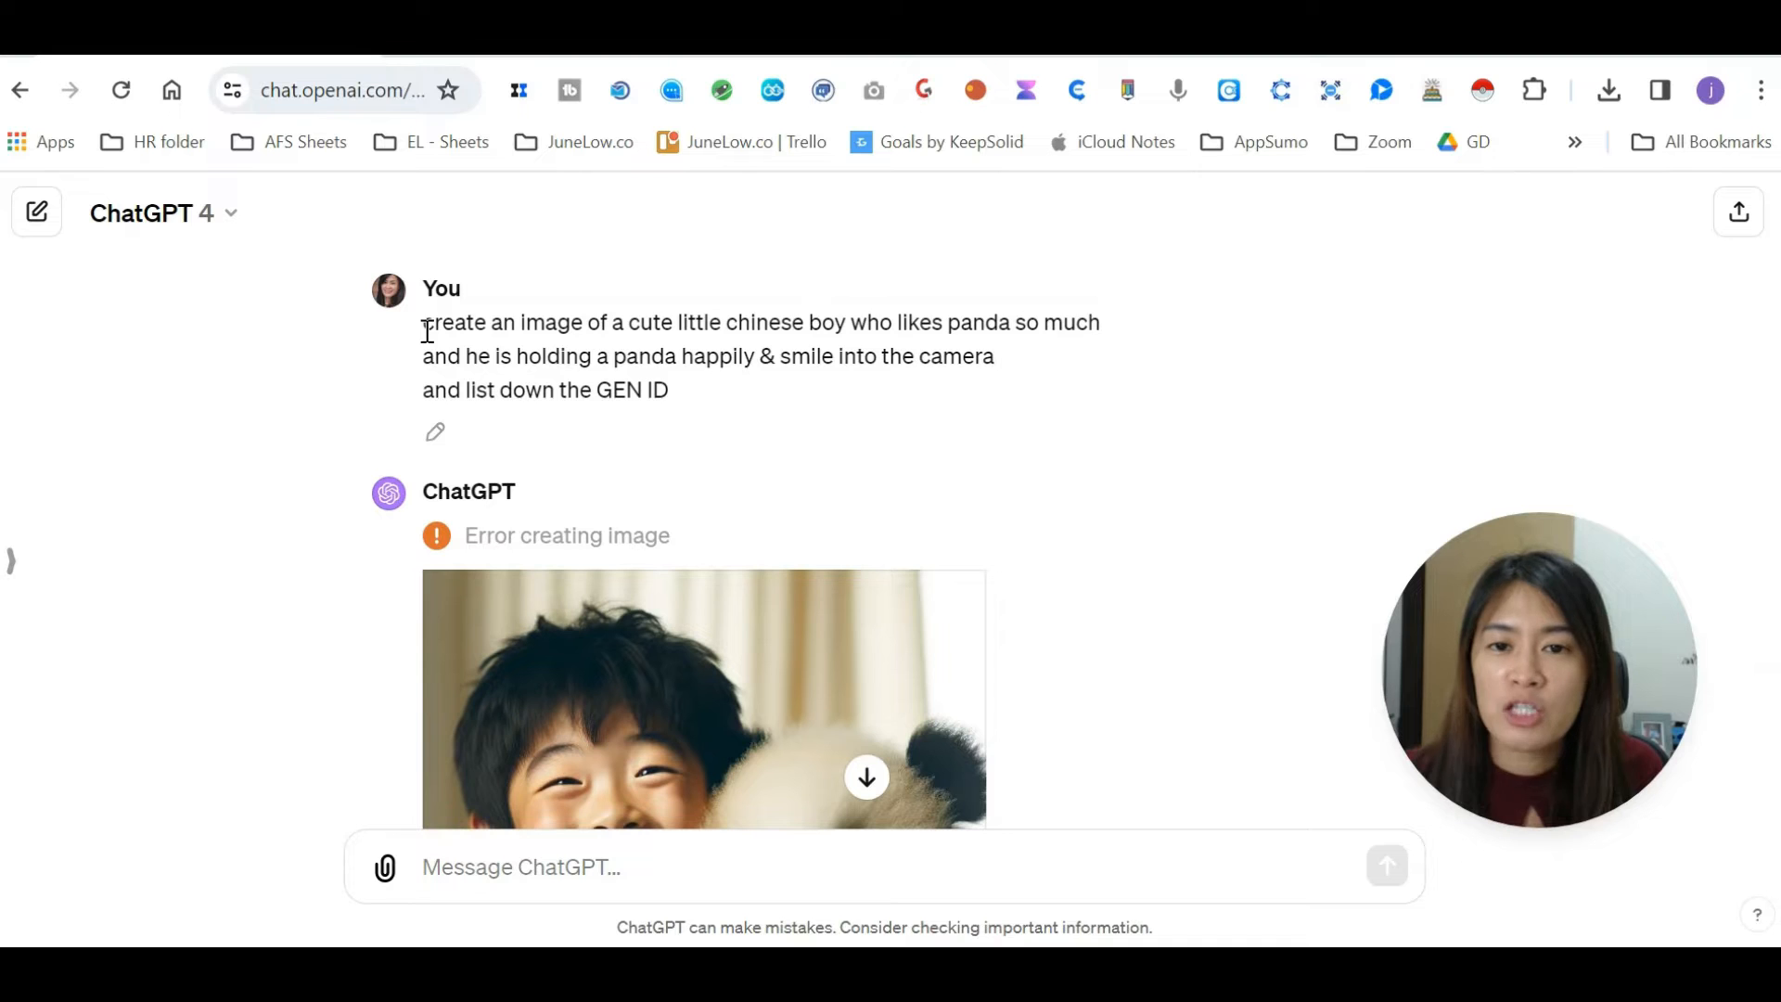
- Highlight the original photo prompt, then select the realistic boy-and-panda image's GEN ID
left_click_drag(424, 322, 677, 355)
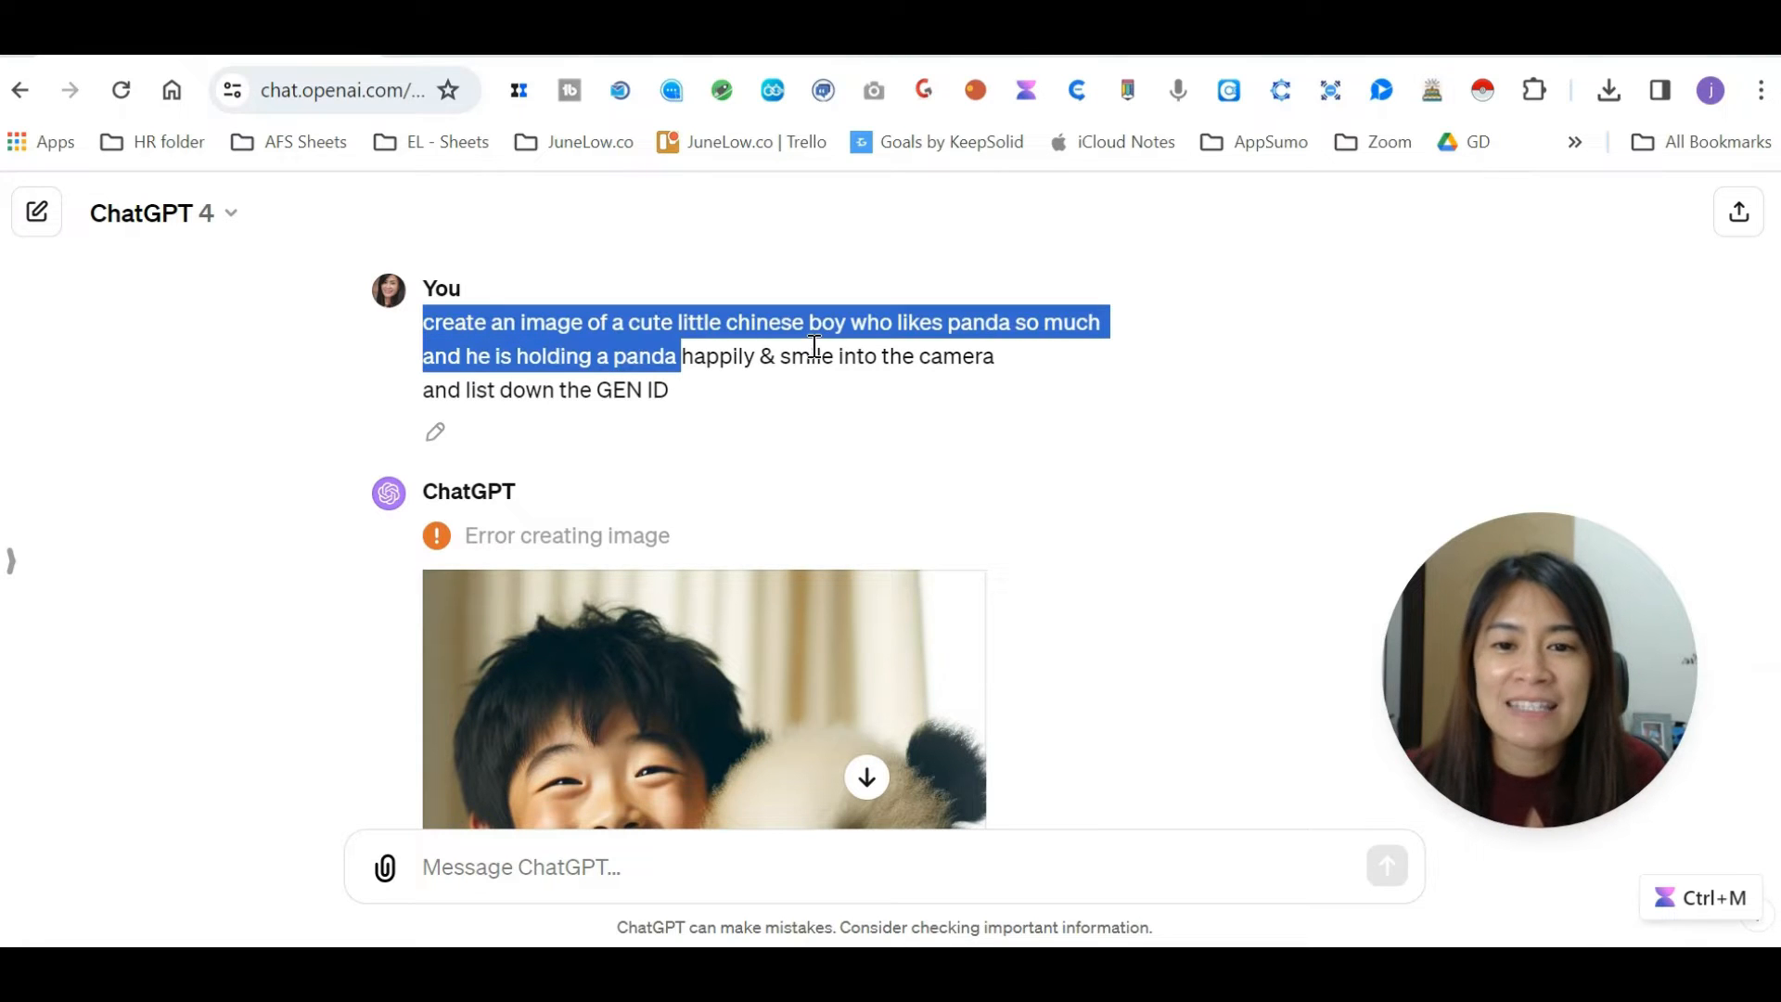
scroll("down", 3)
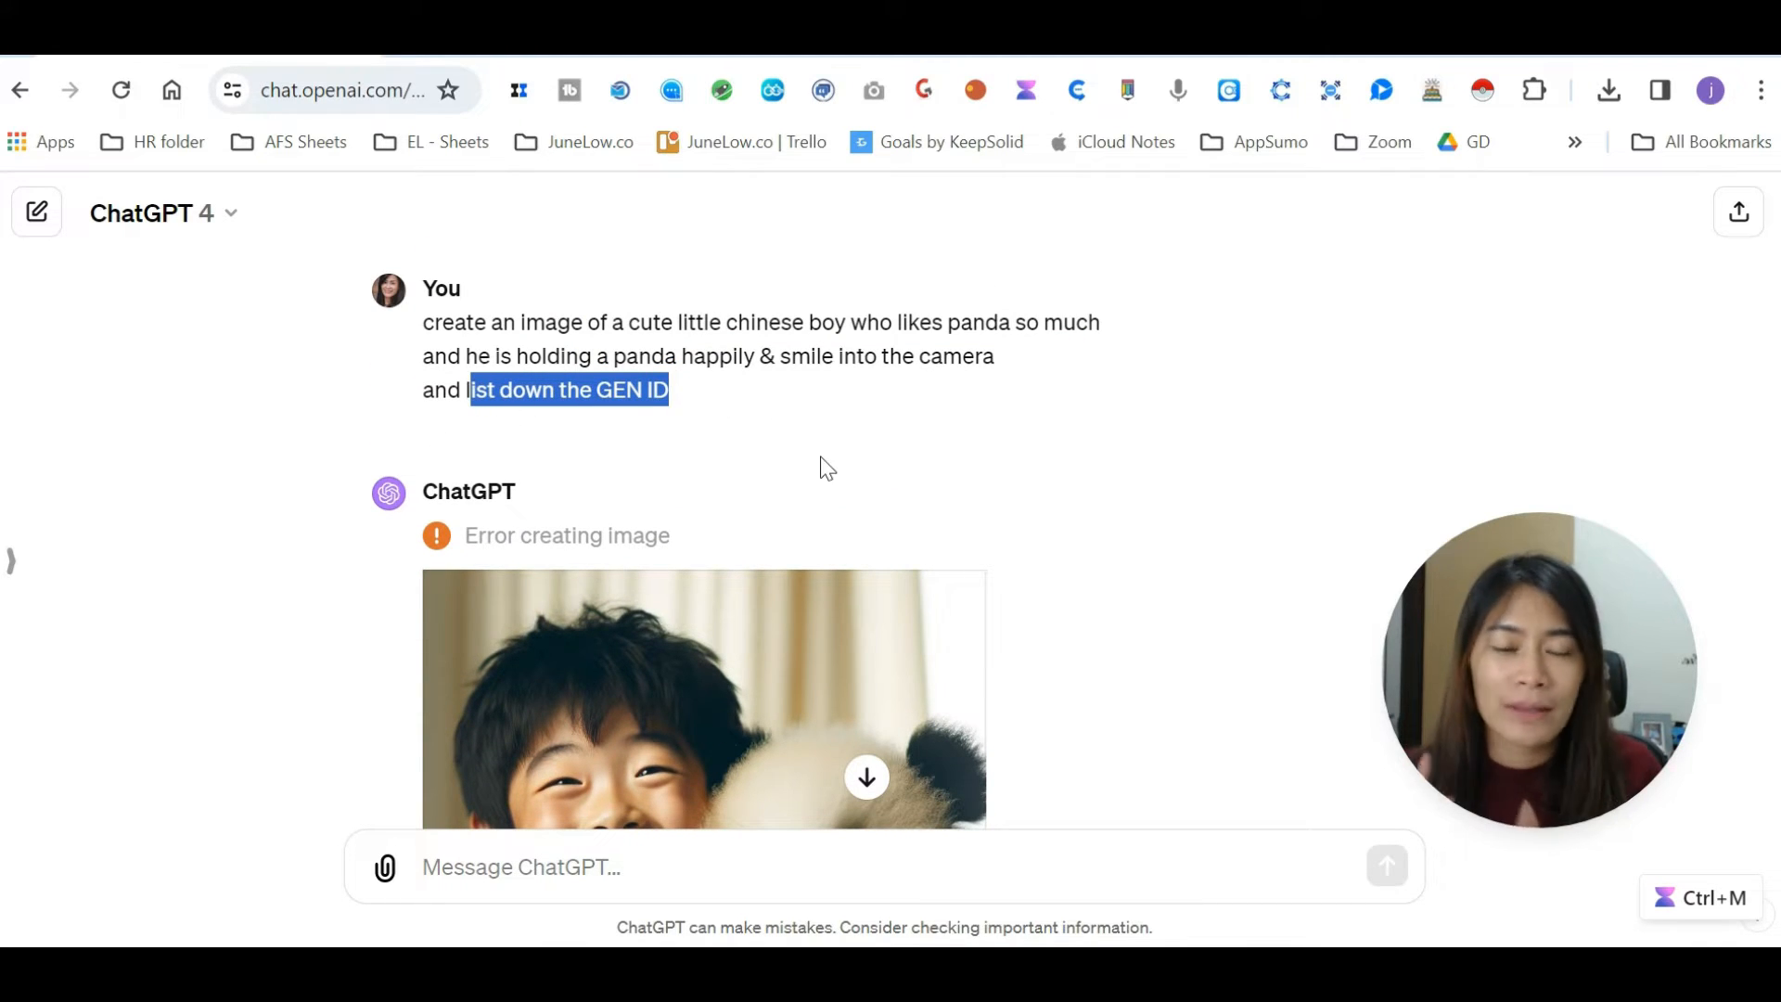
scroll("down", 3)
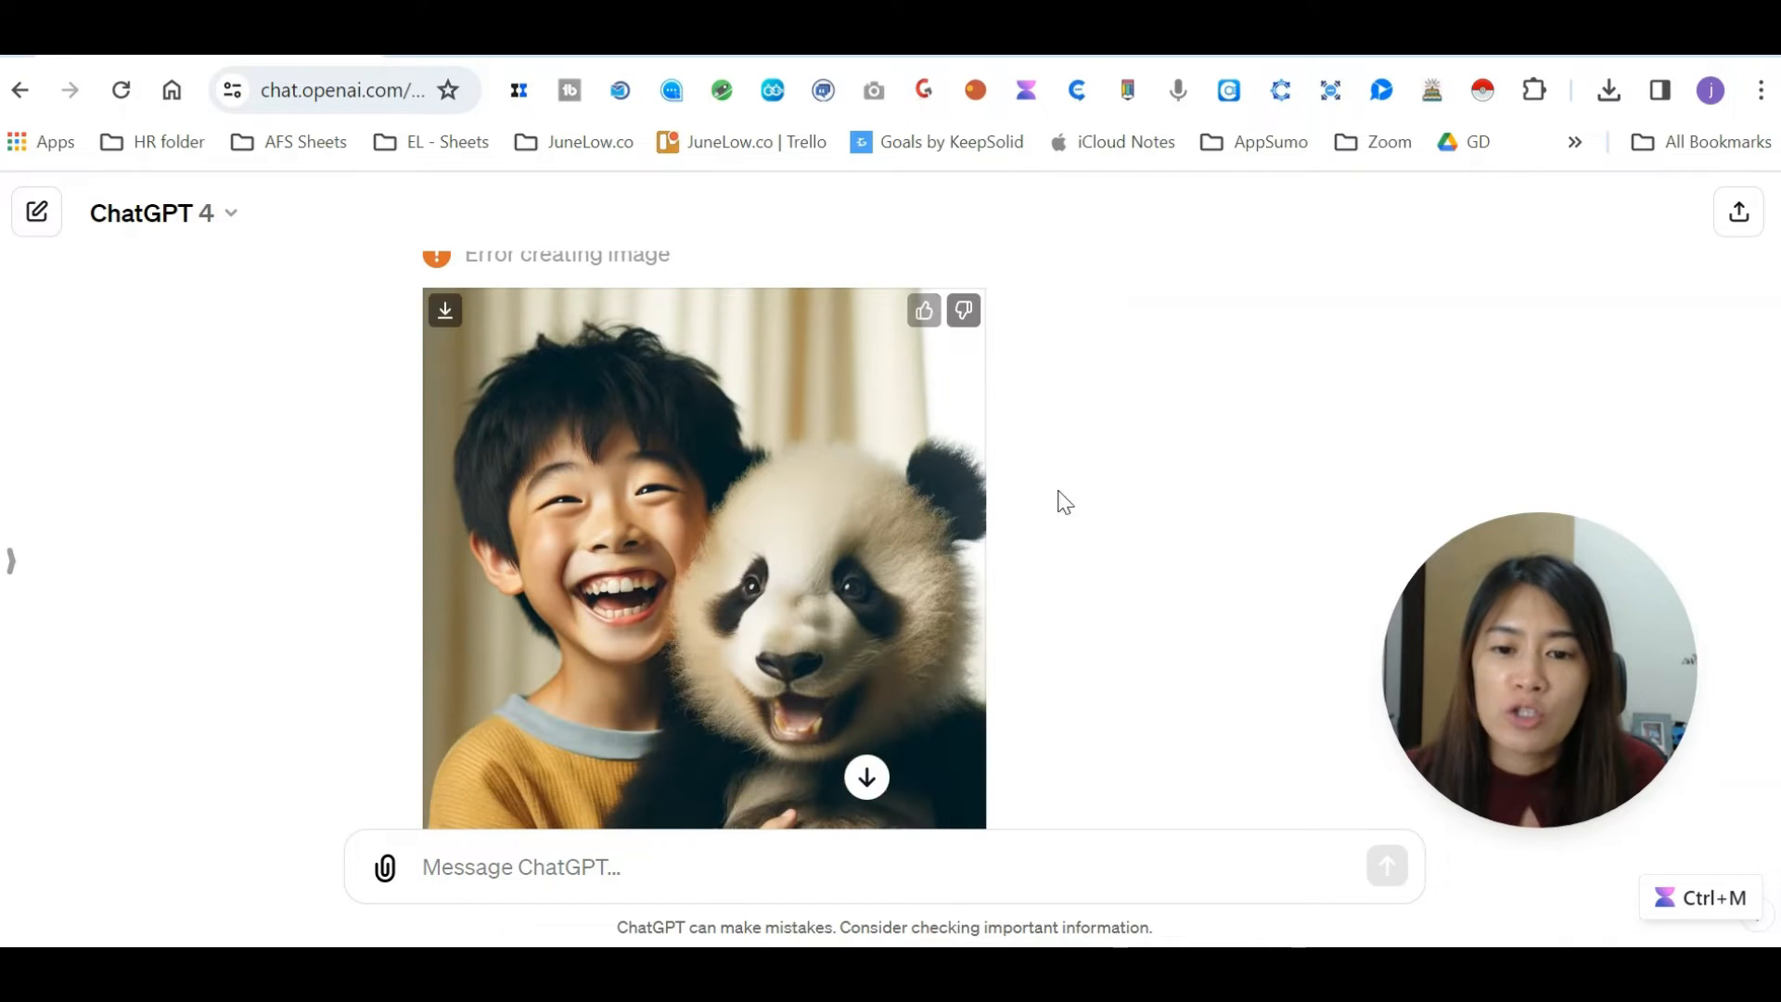
mouse_move(960, 616)
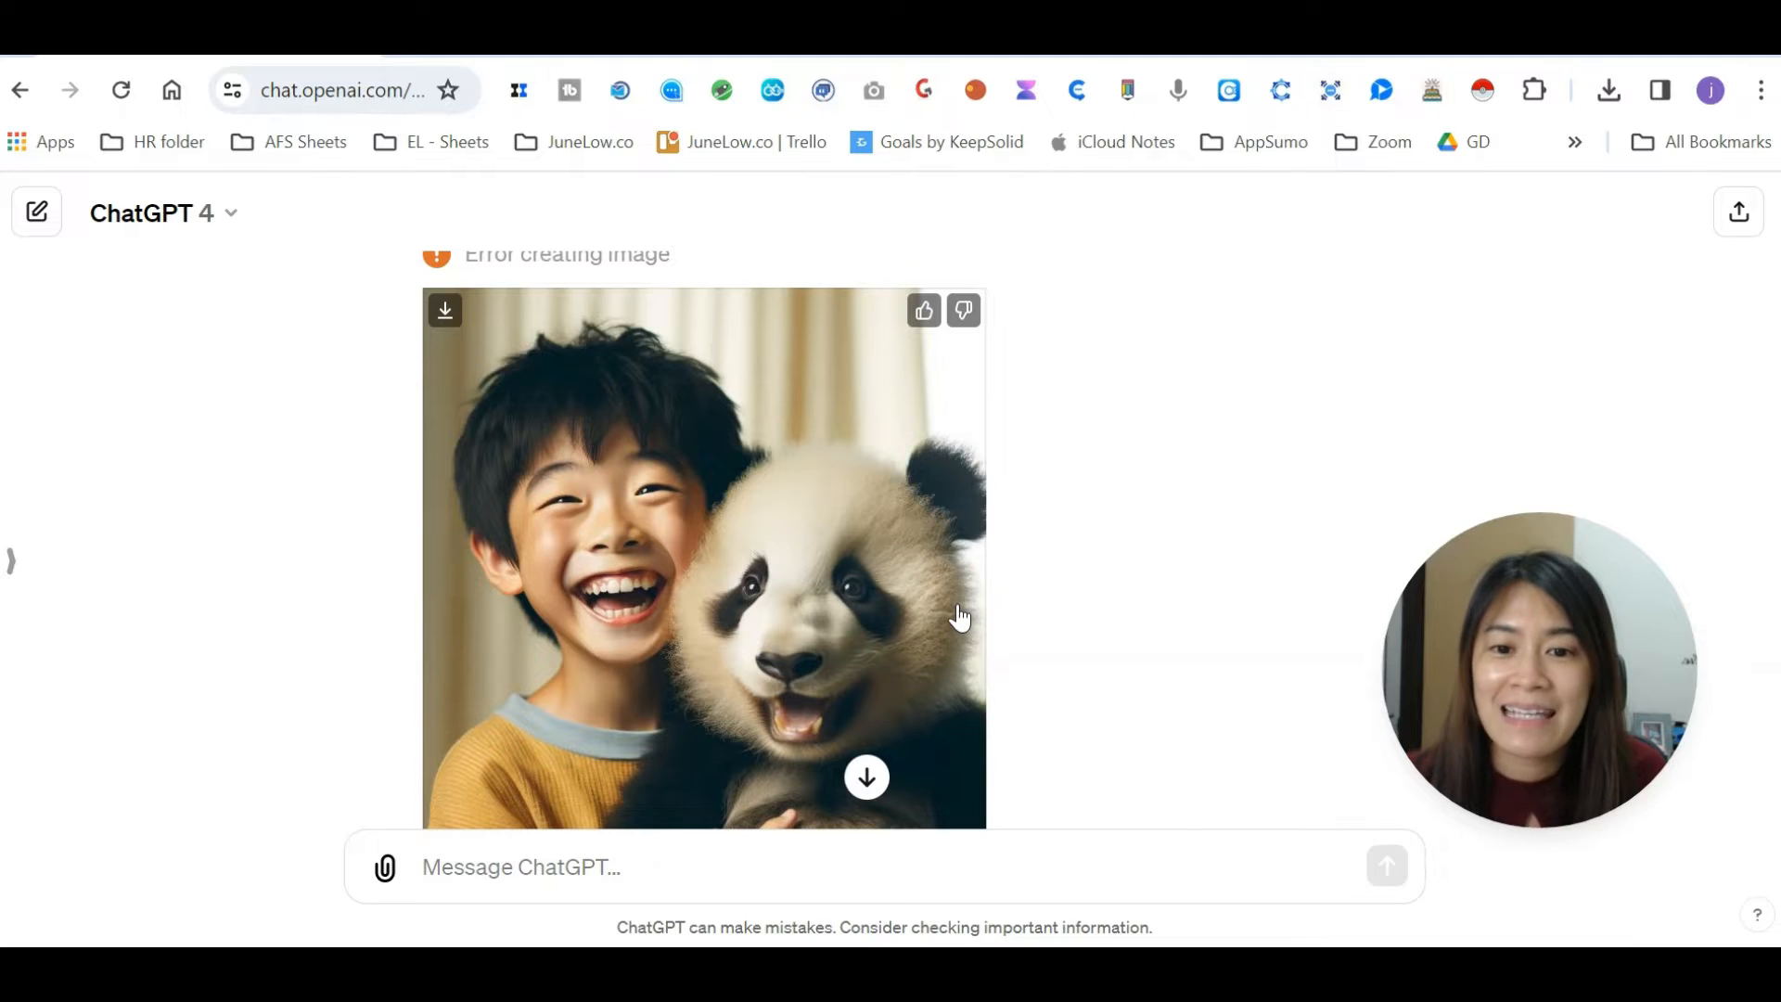
scroll("down", 3)
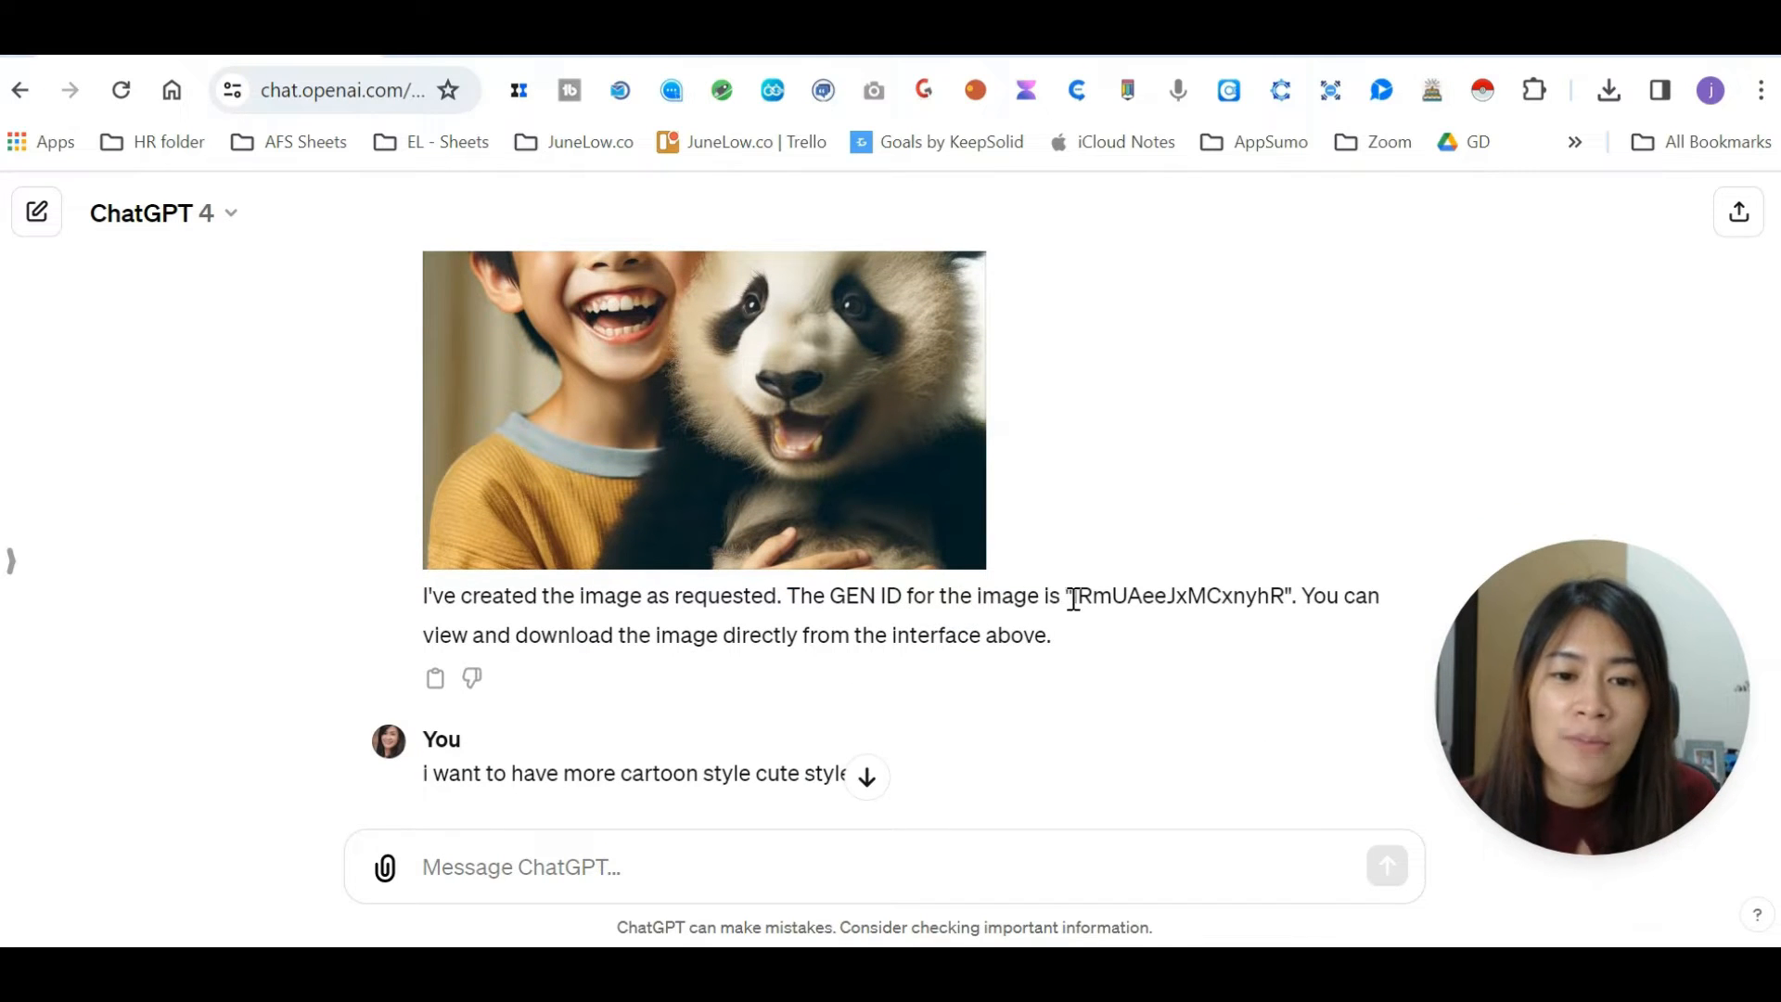
double_click(1181, 736)
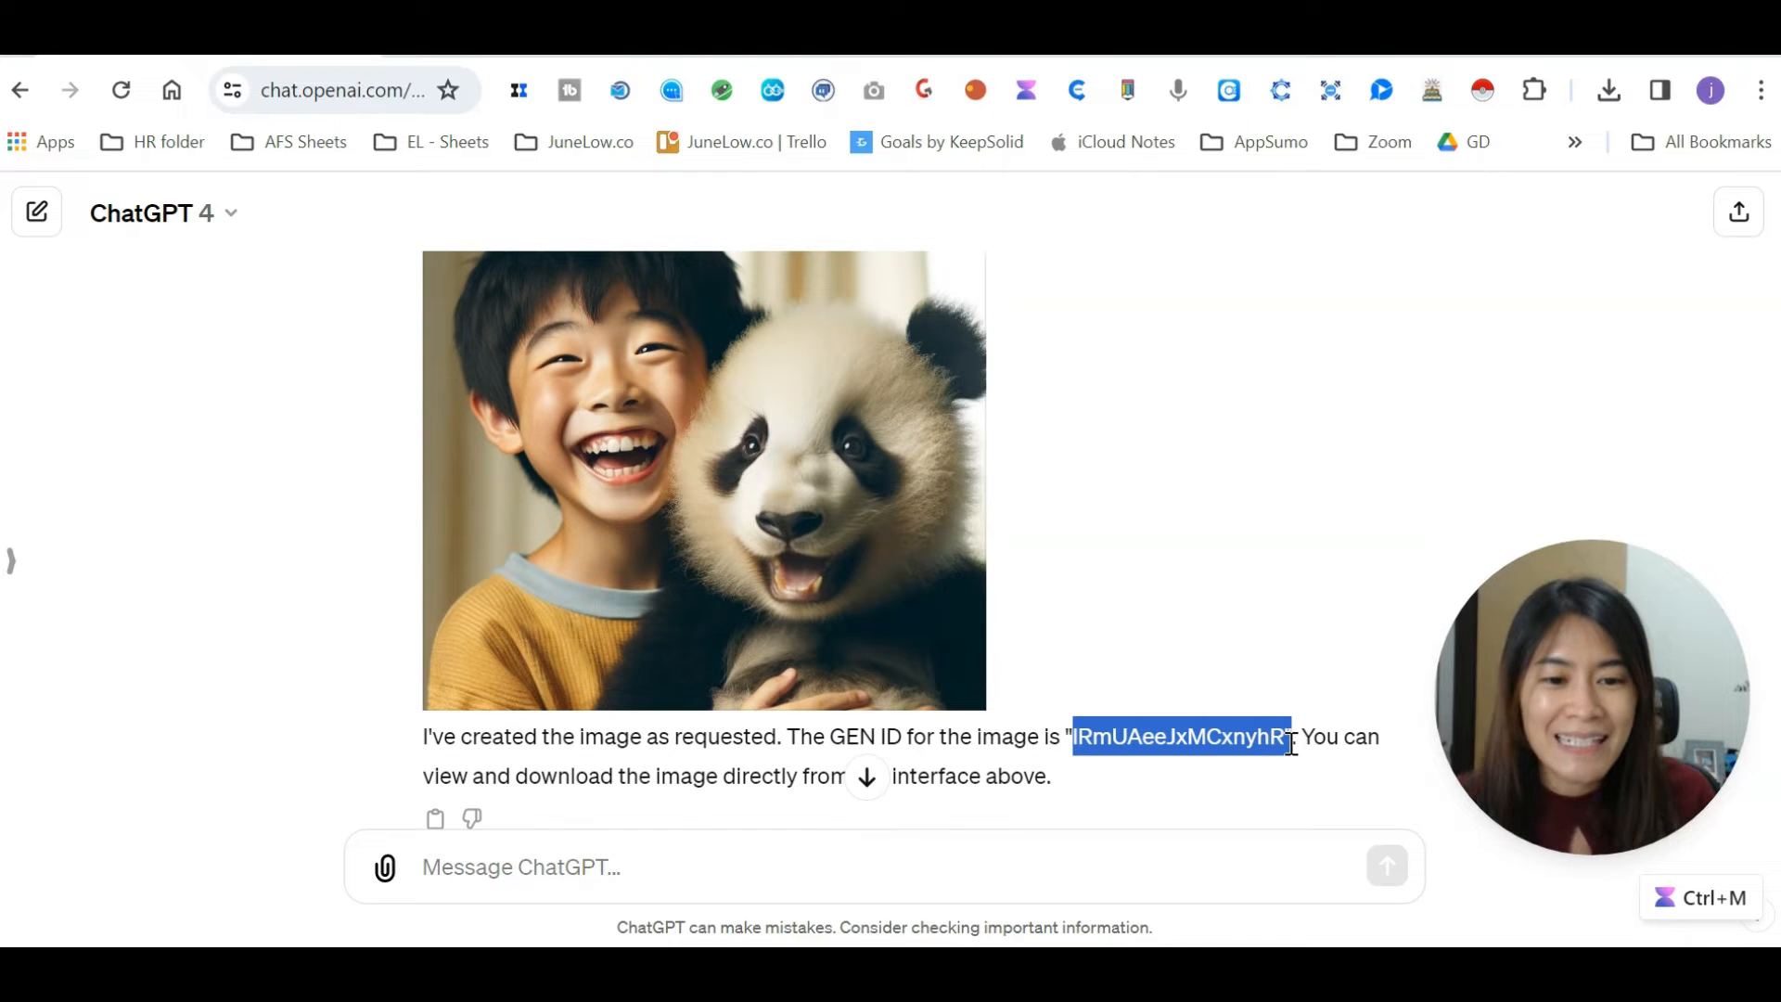
mouse_move(1302, 829)
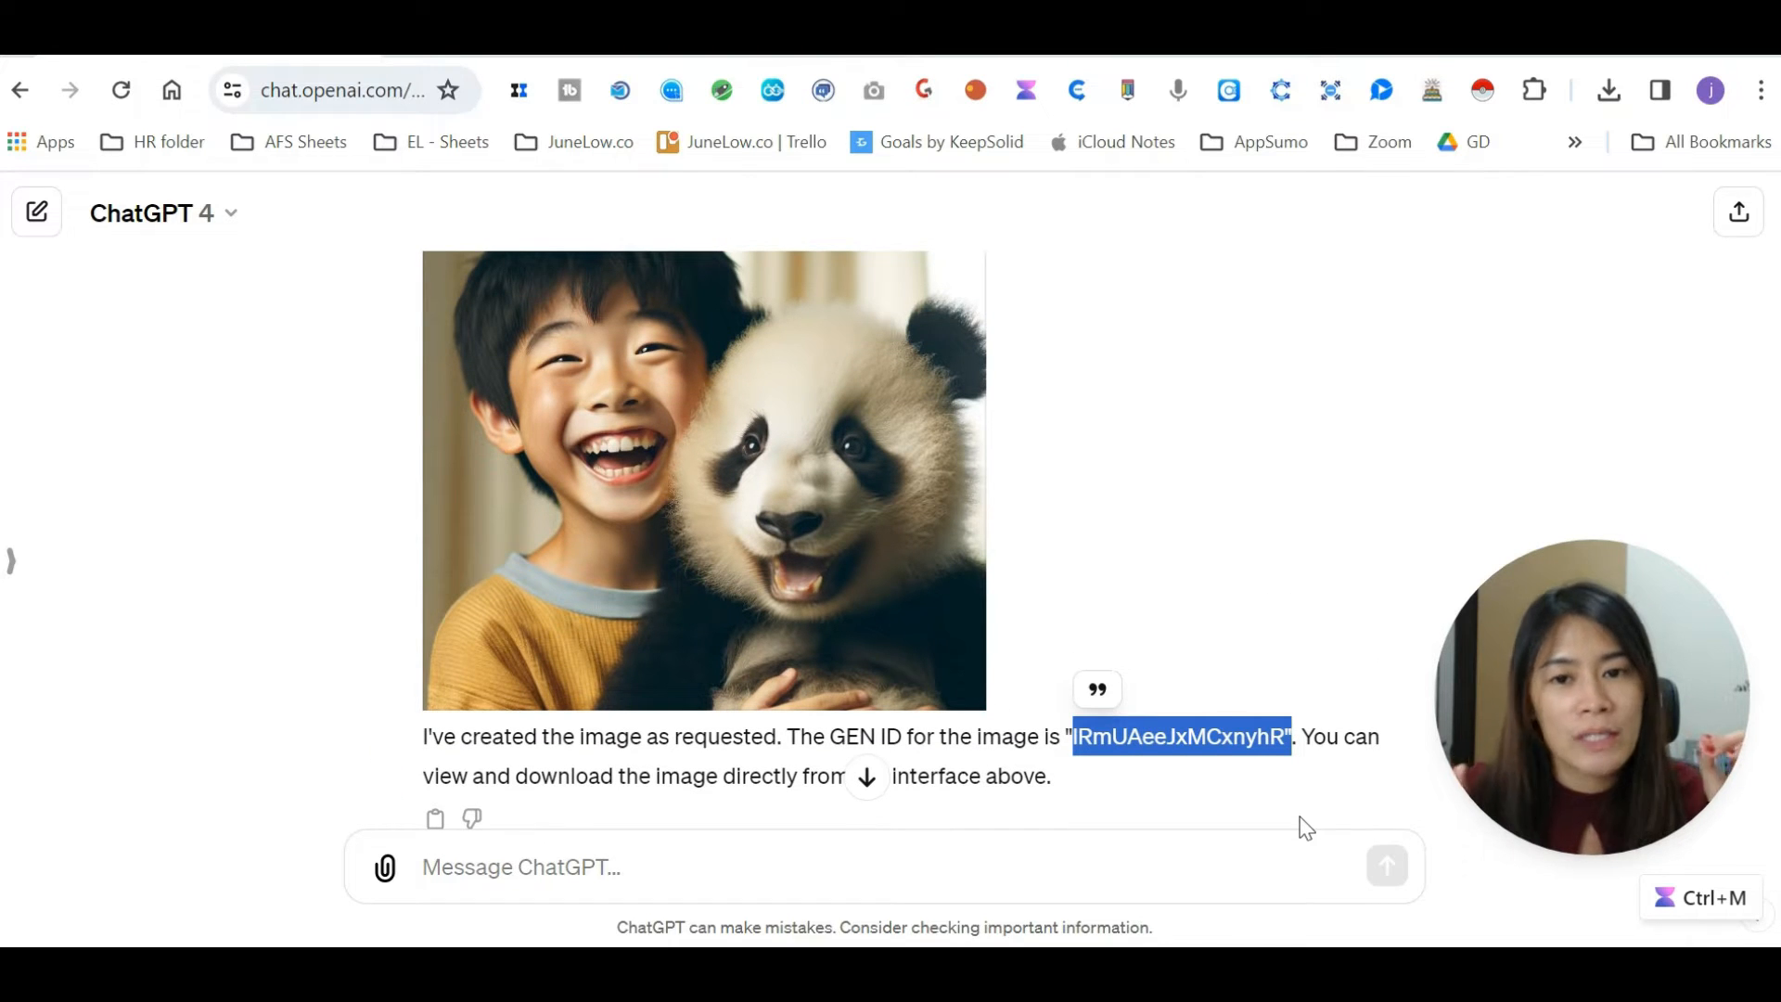
mouse_move(1129, 784)
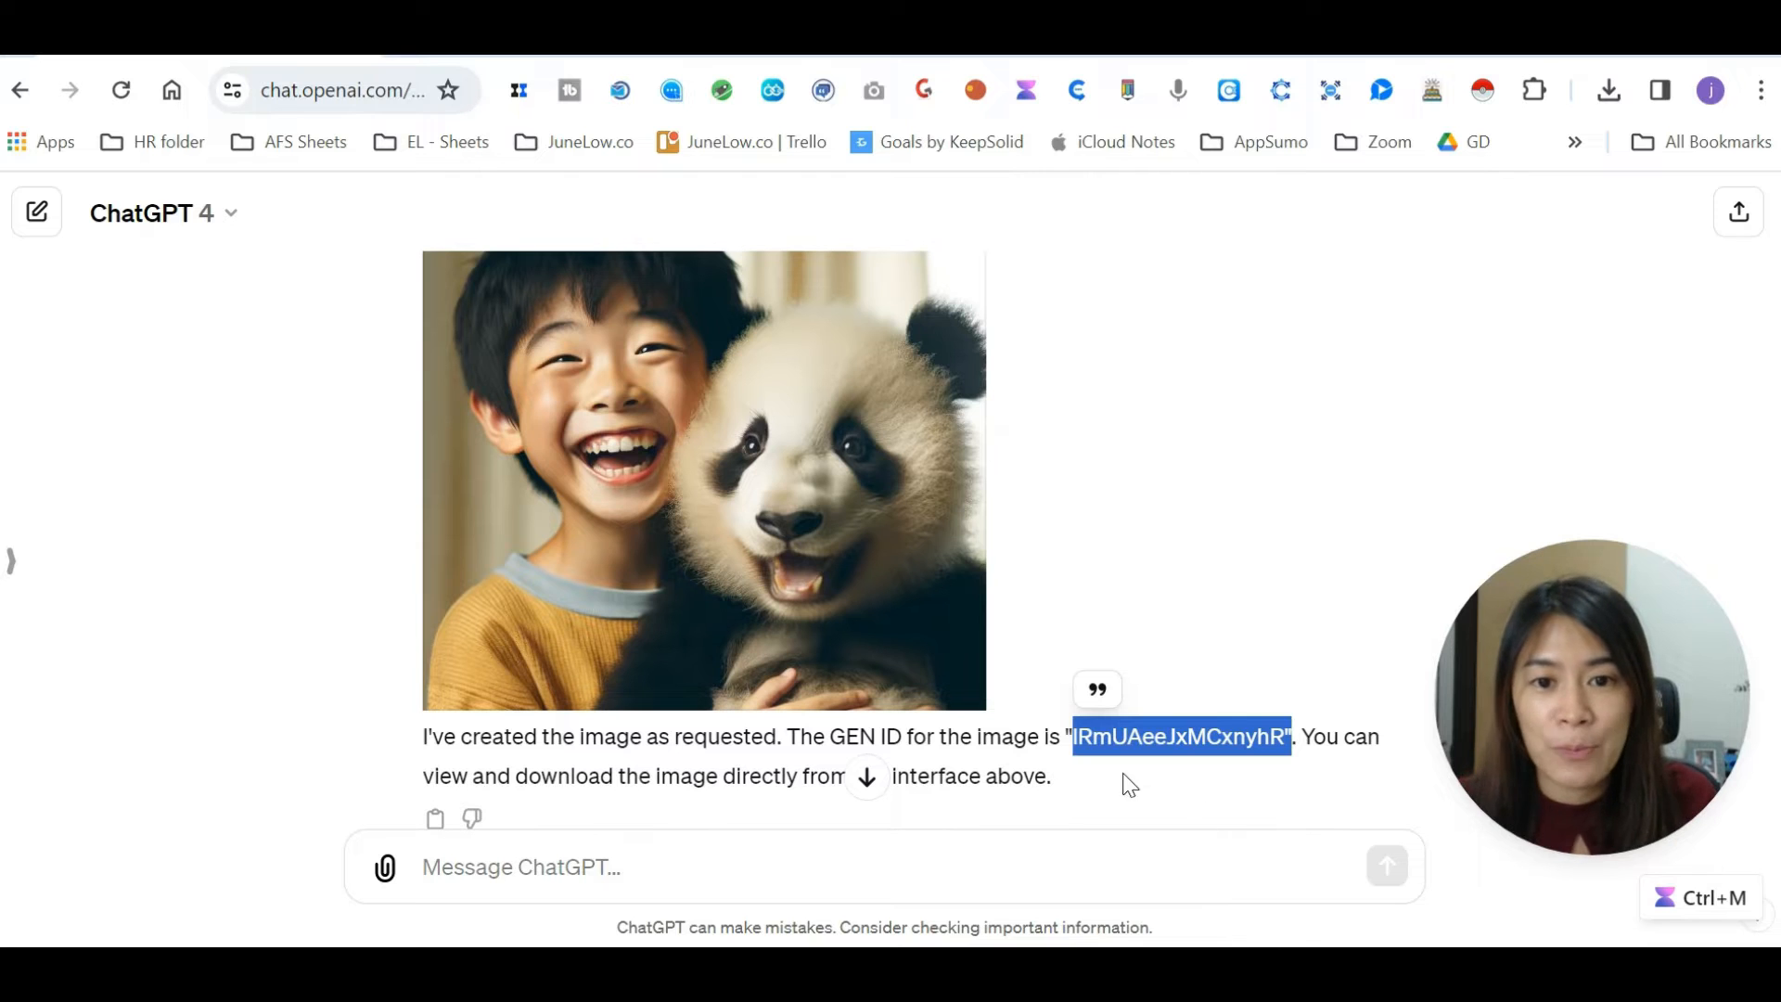
mouse_move(1130, 611)
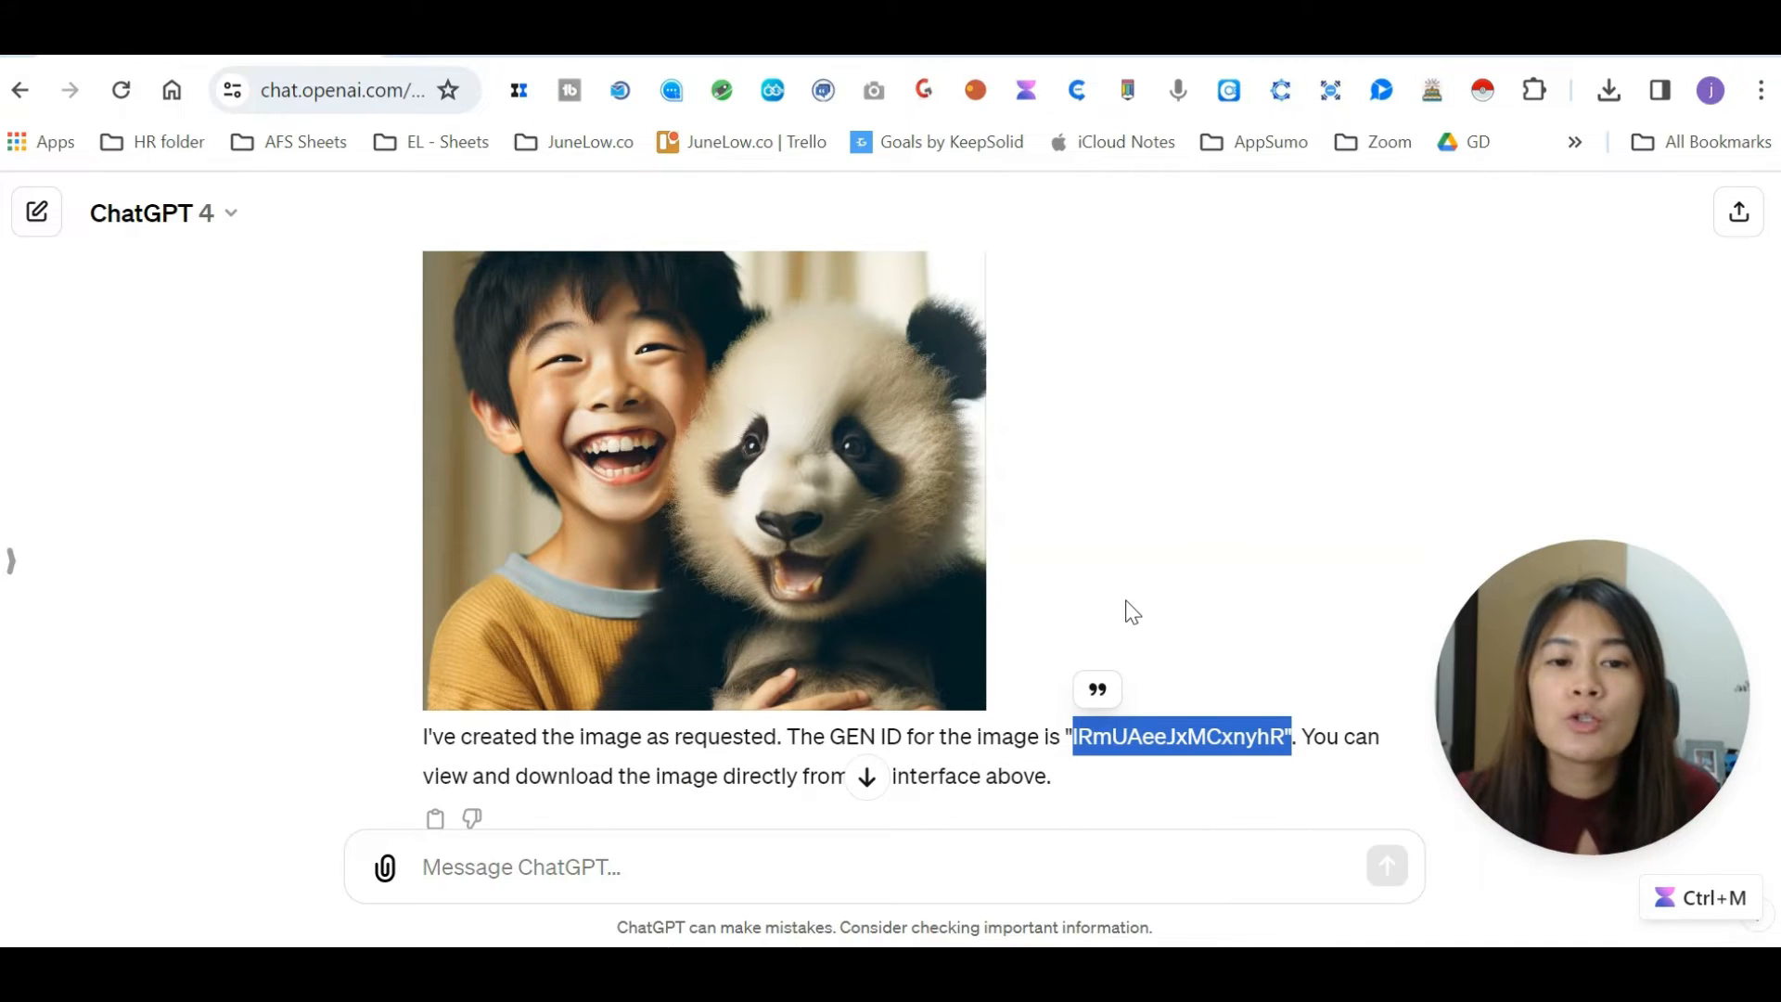
mouse_move(1138, 601)
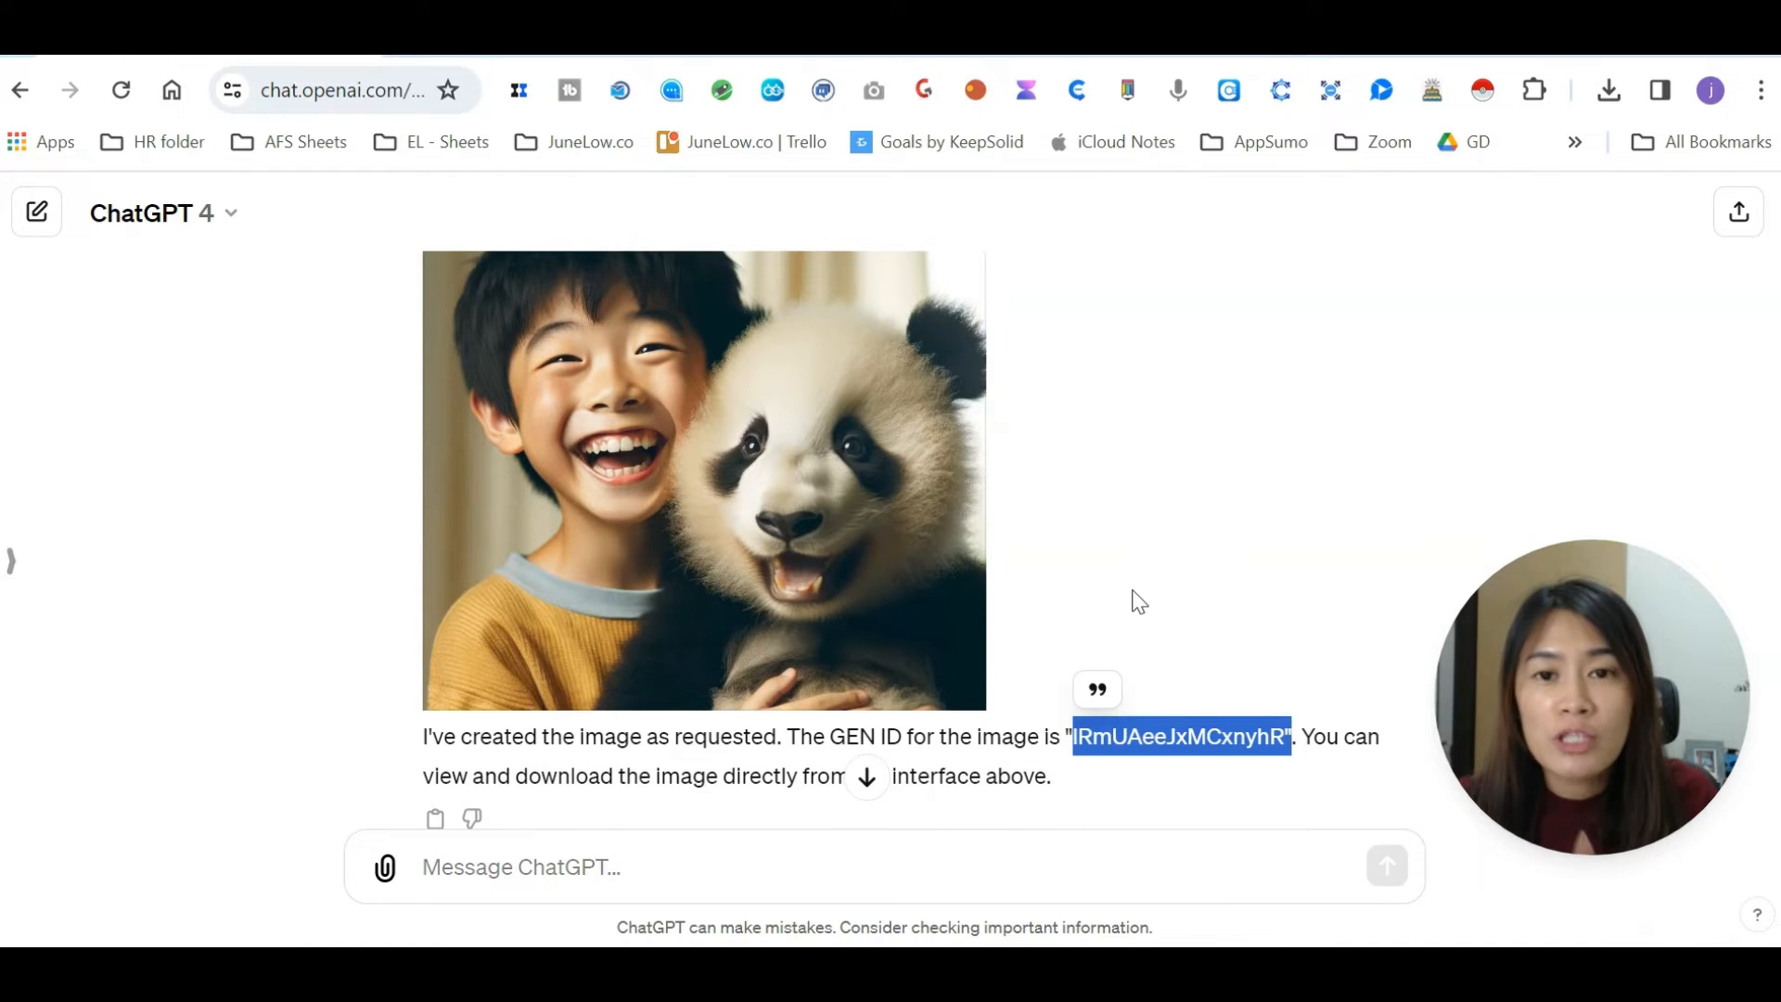
mouse_move(1066, 743)
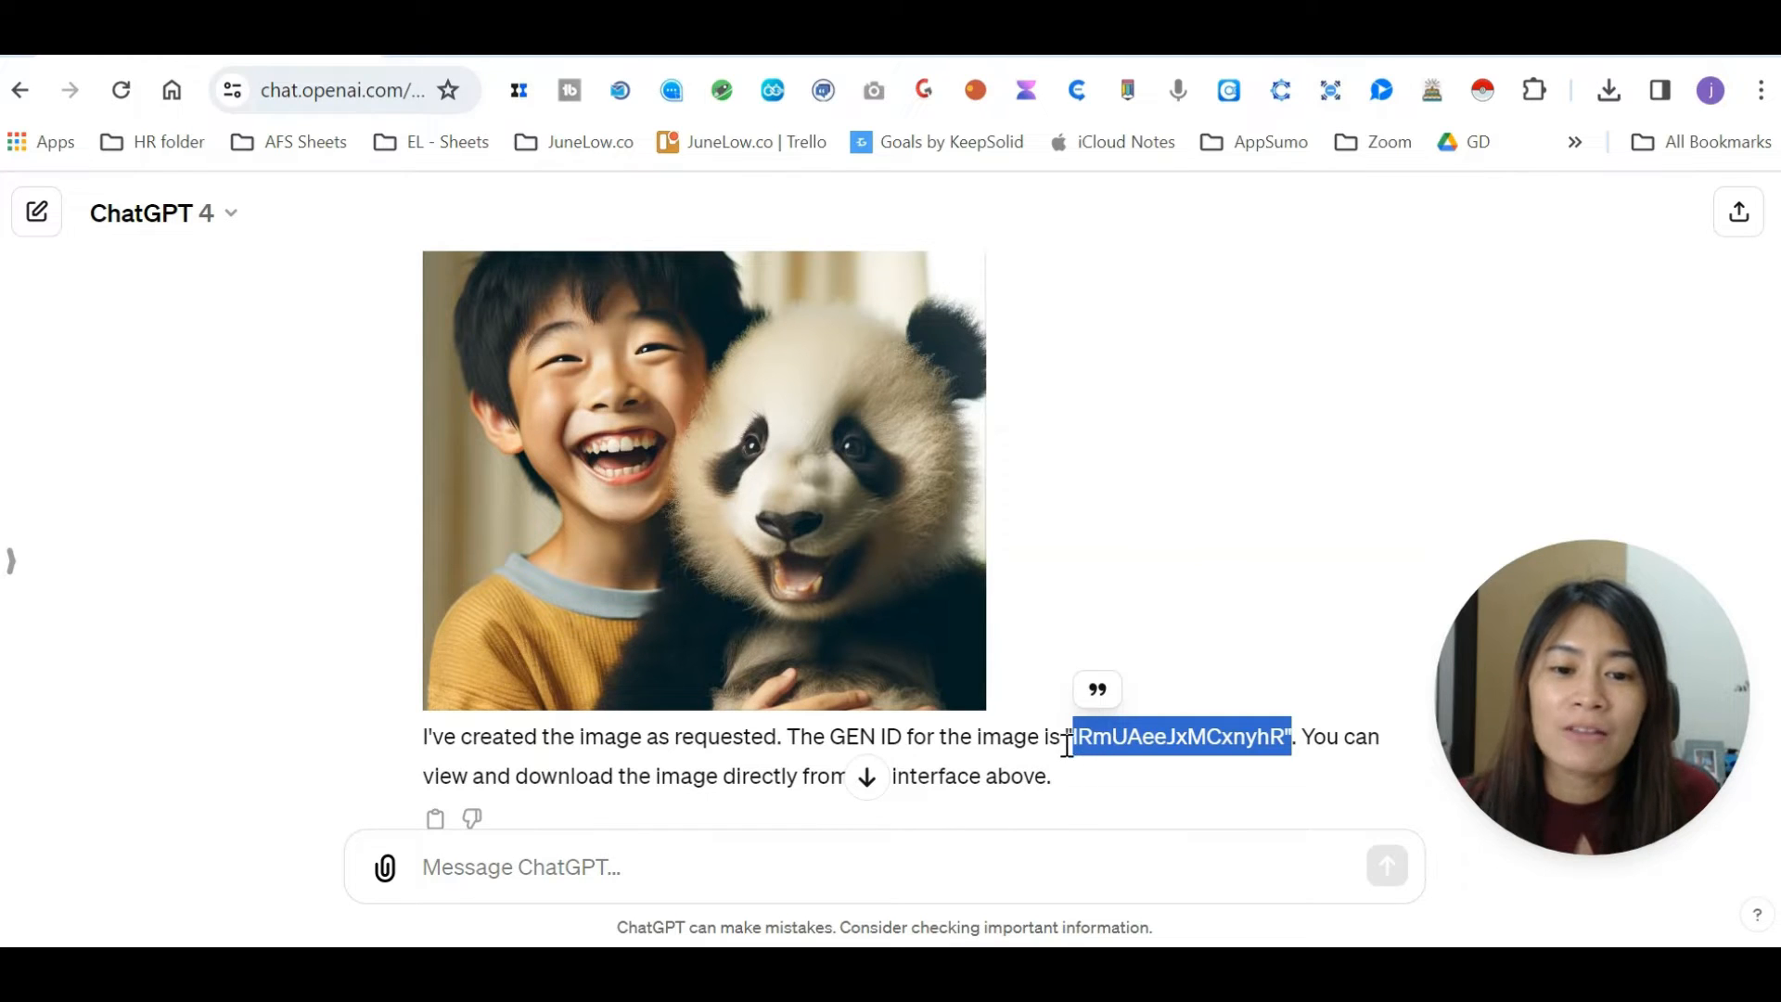
mouse_move(1078, 505)
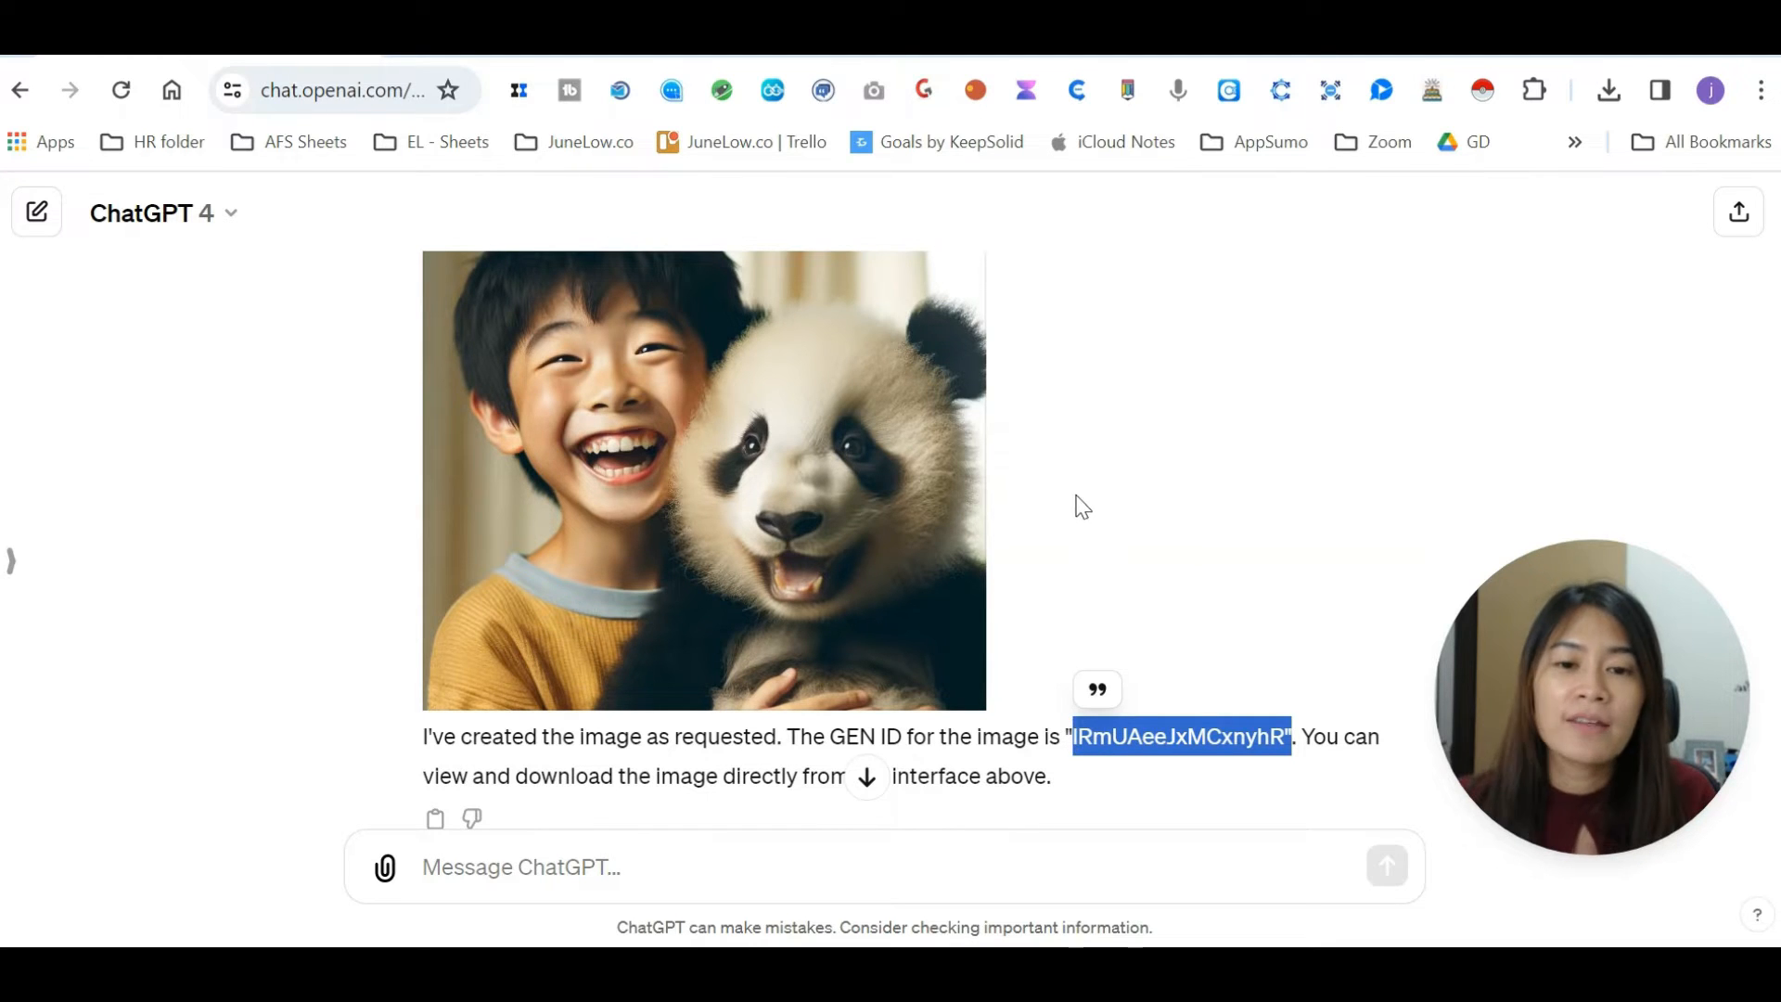
mouse_move(1087, 490)
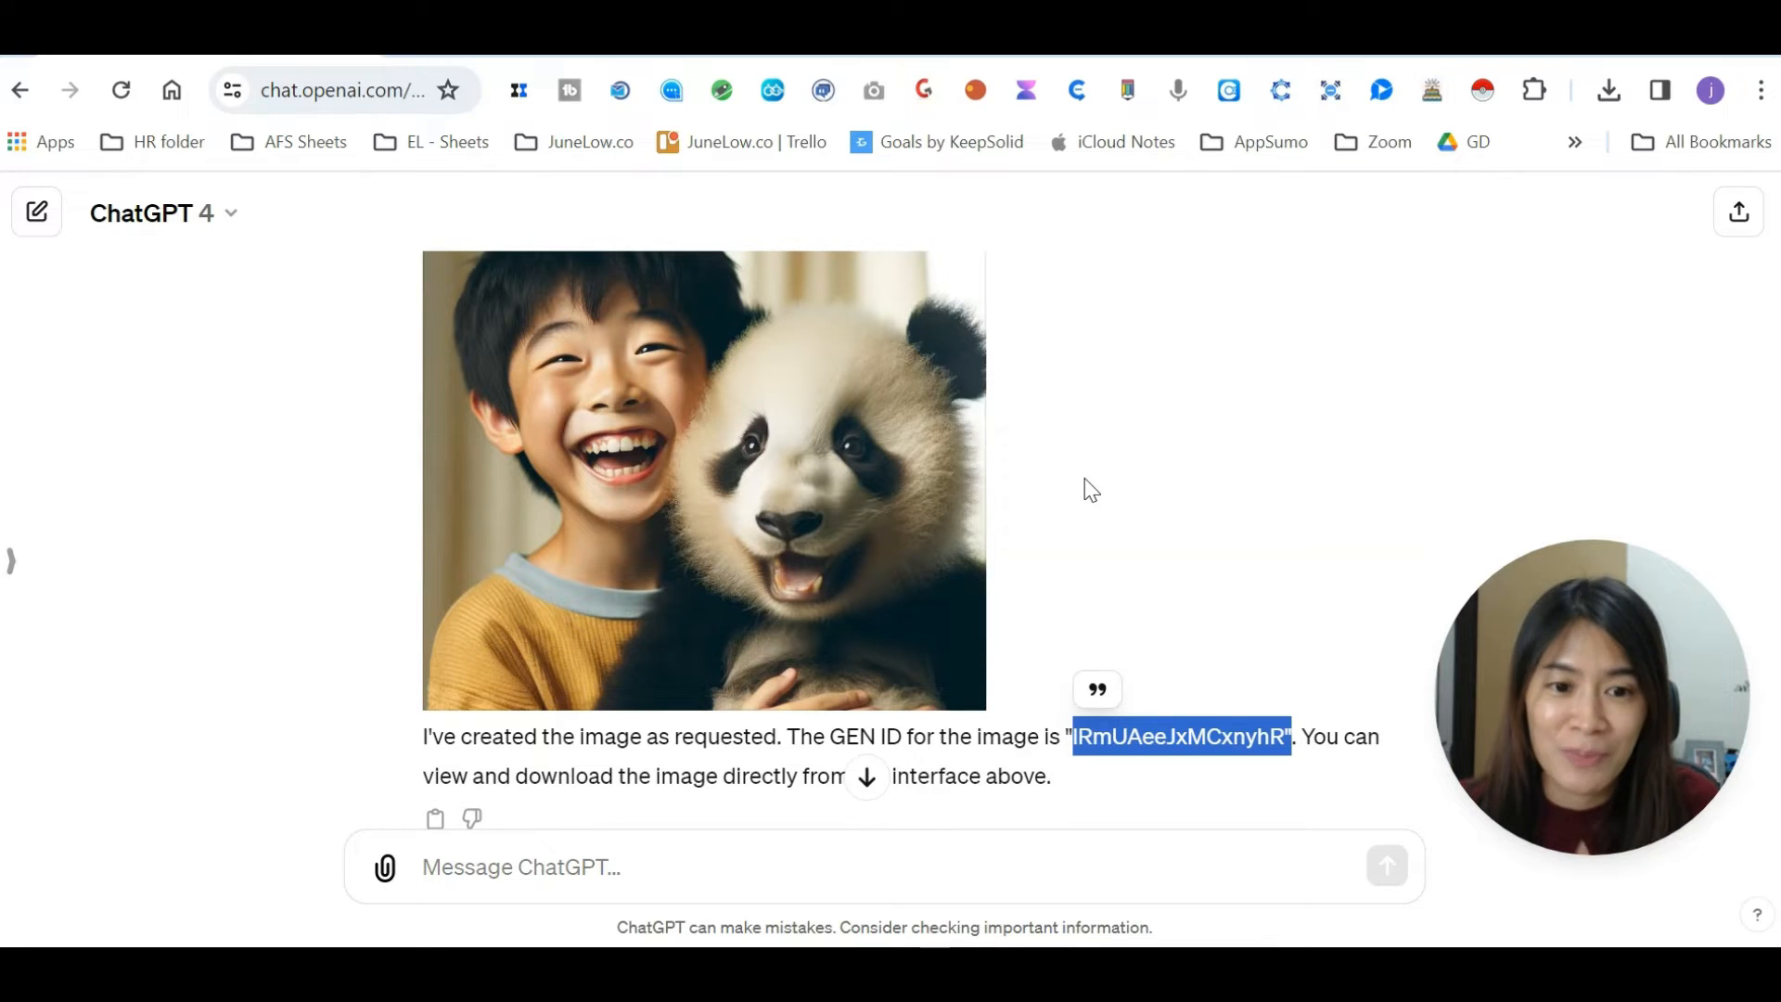
- Select the GEN ID quoted under the cartoon-style boy hugging the panda
scroll("down", 3)
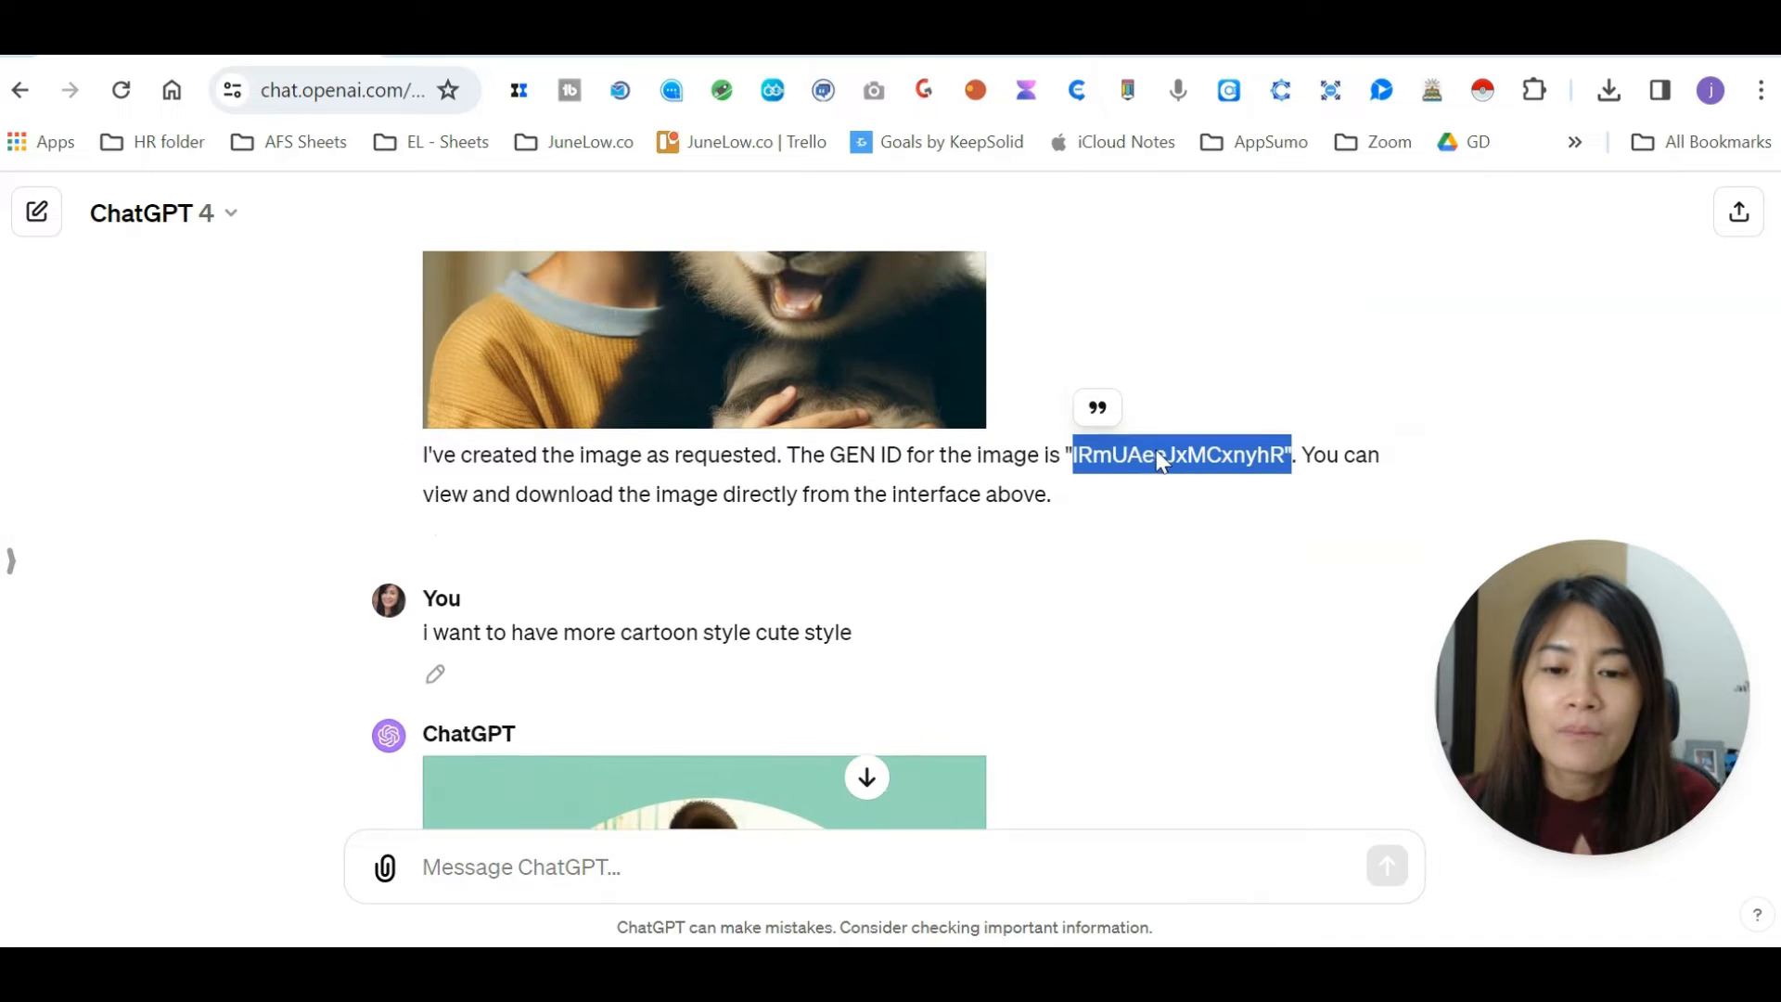
scroll("down", 3)
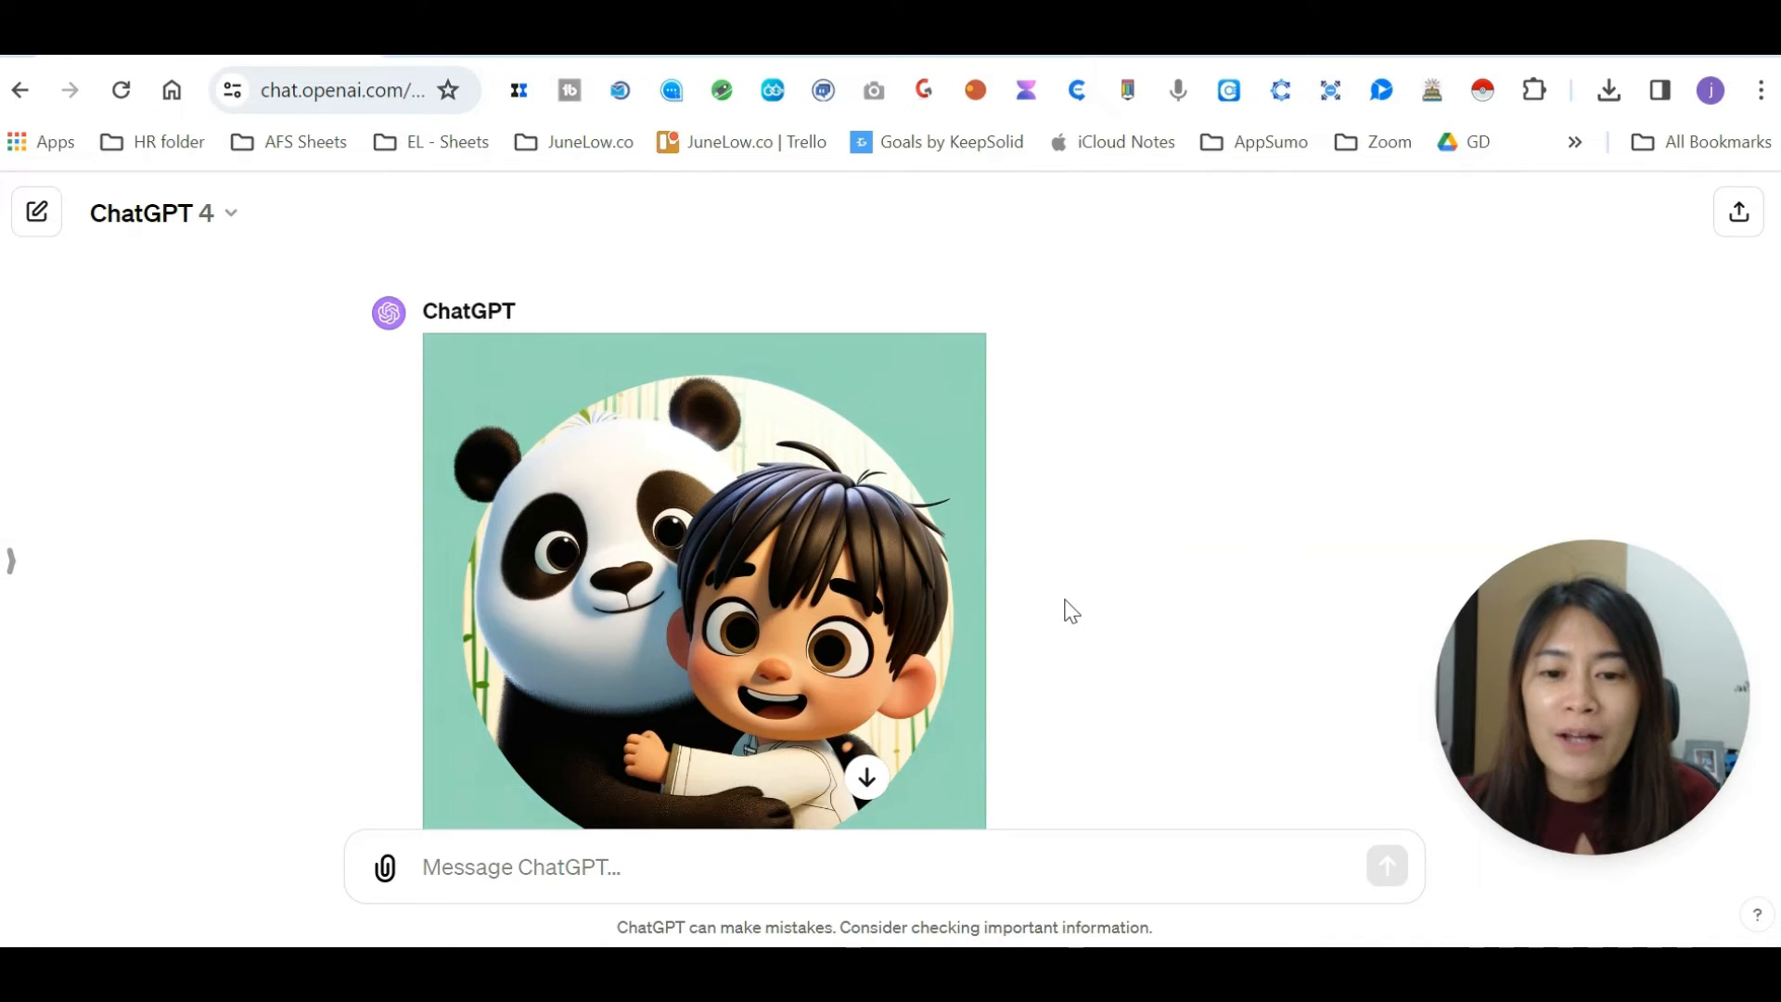
mouse_move(875, 647)
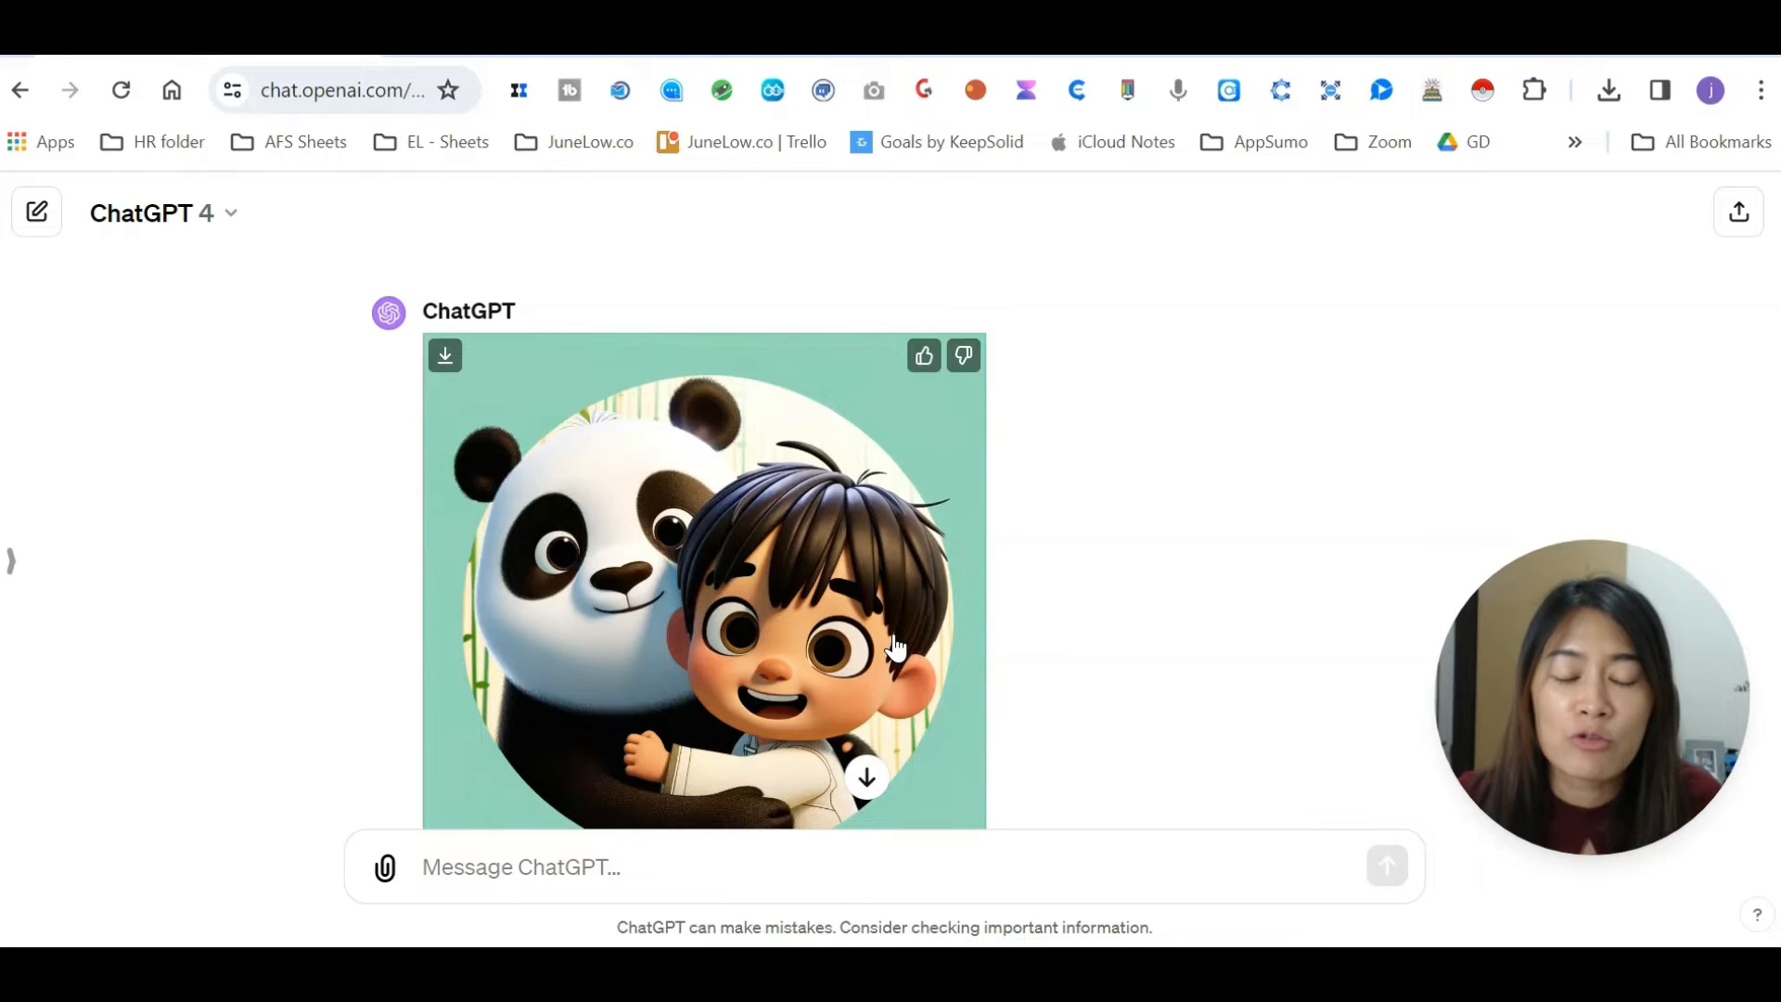
mouse_move(909, 653)
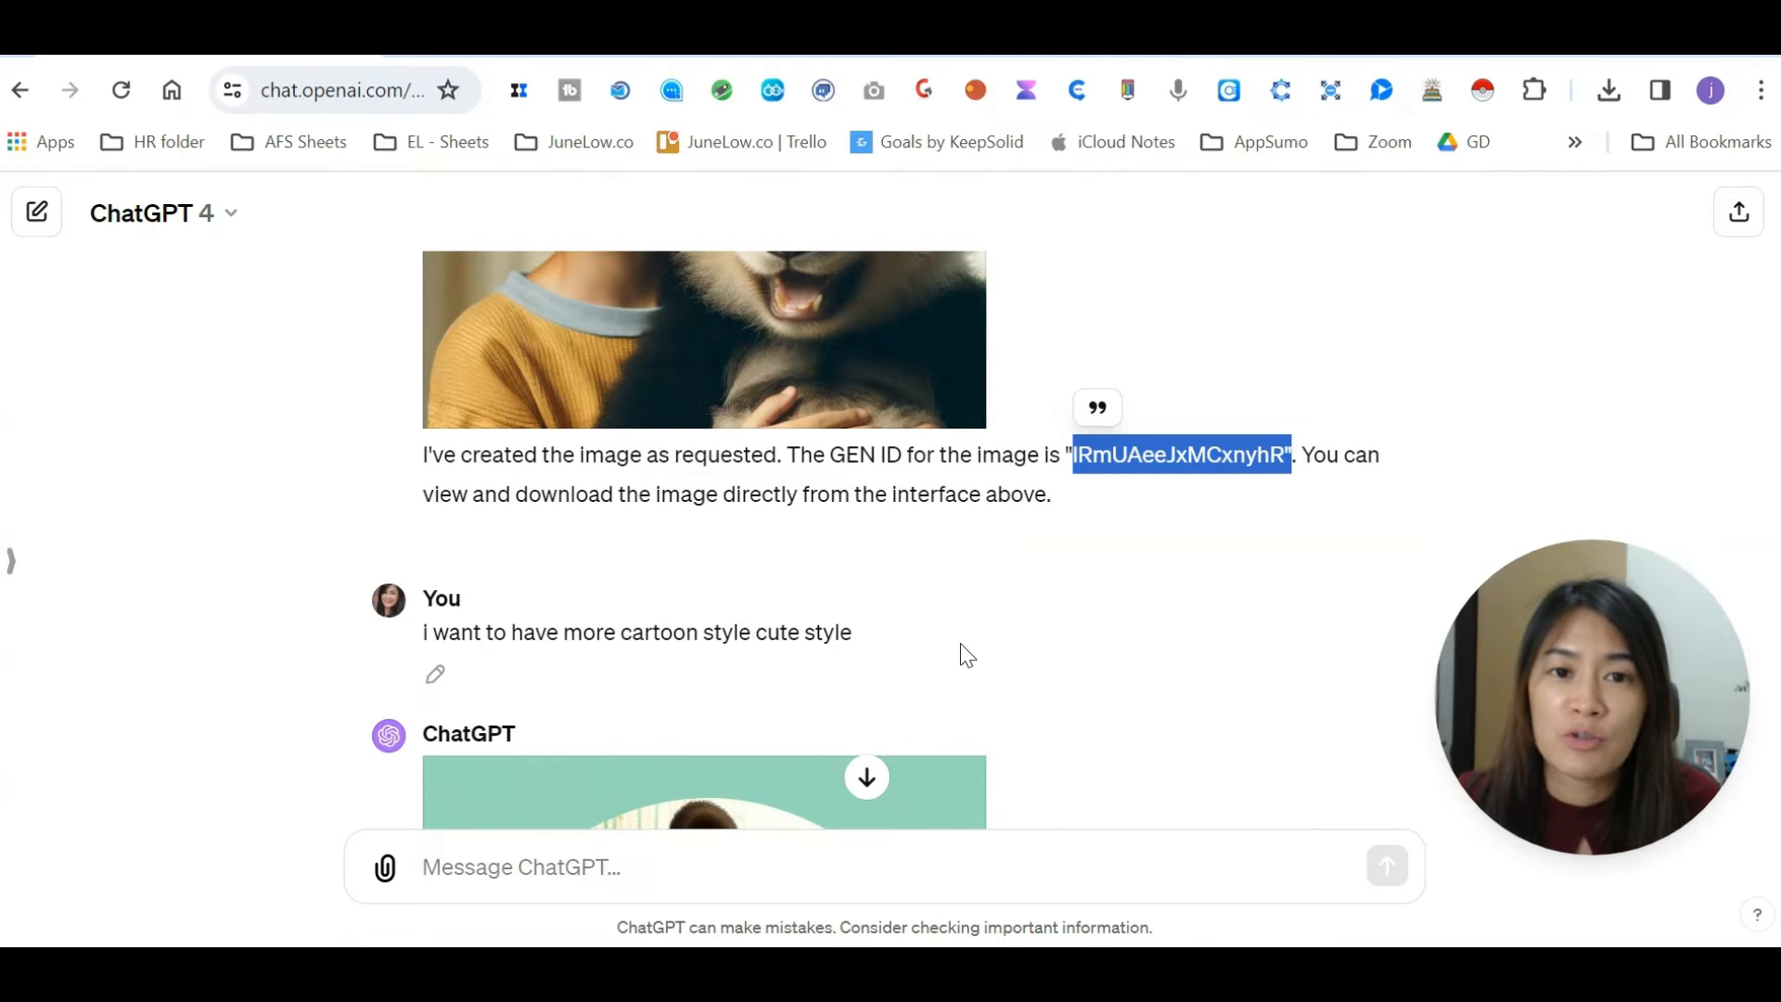
mouse_move(577, 619)
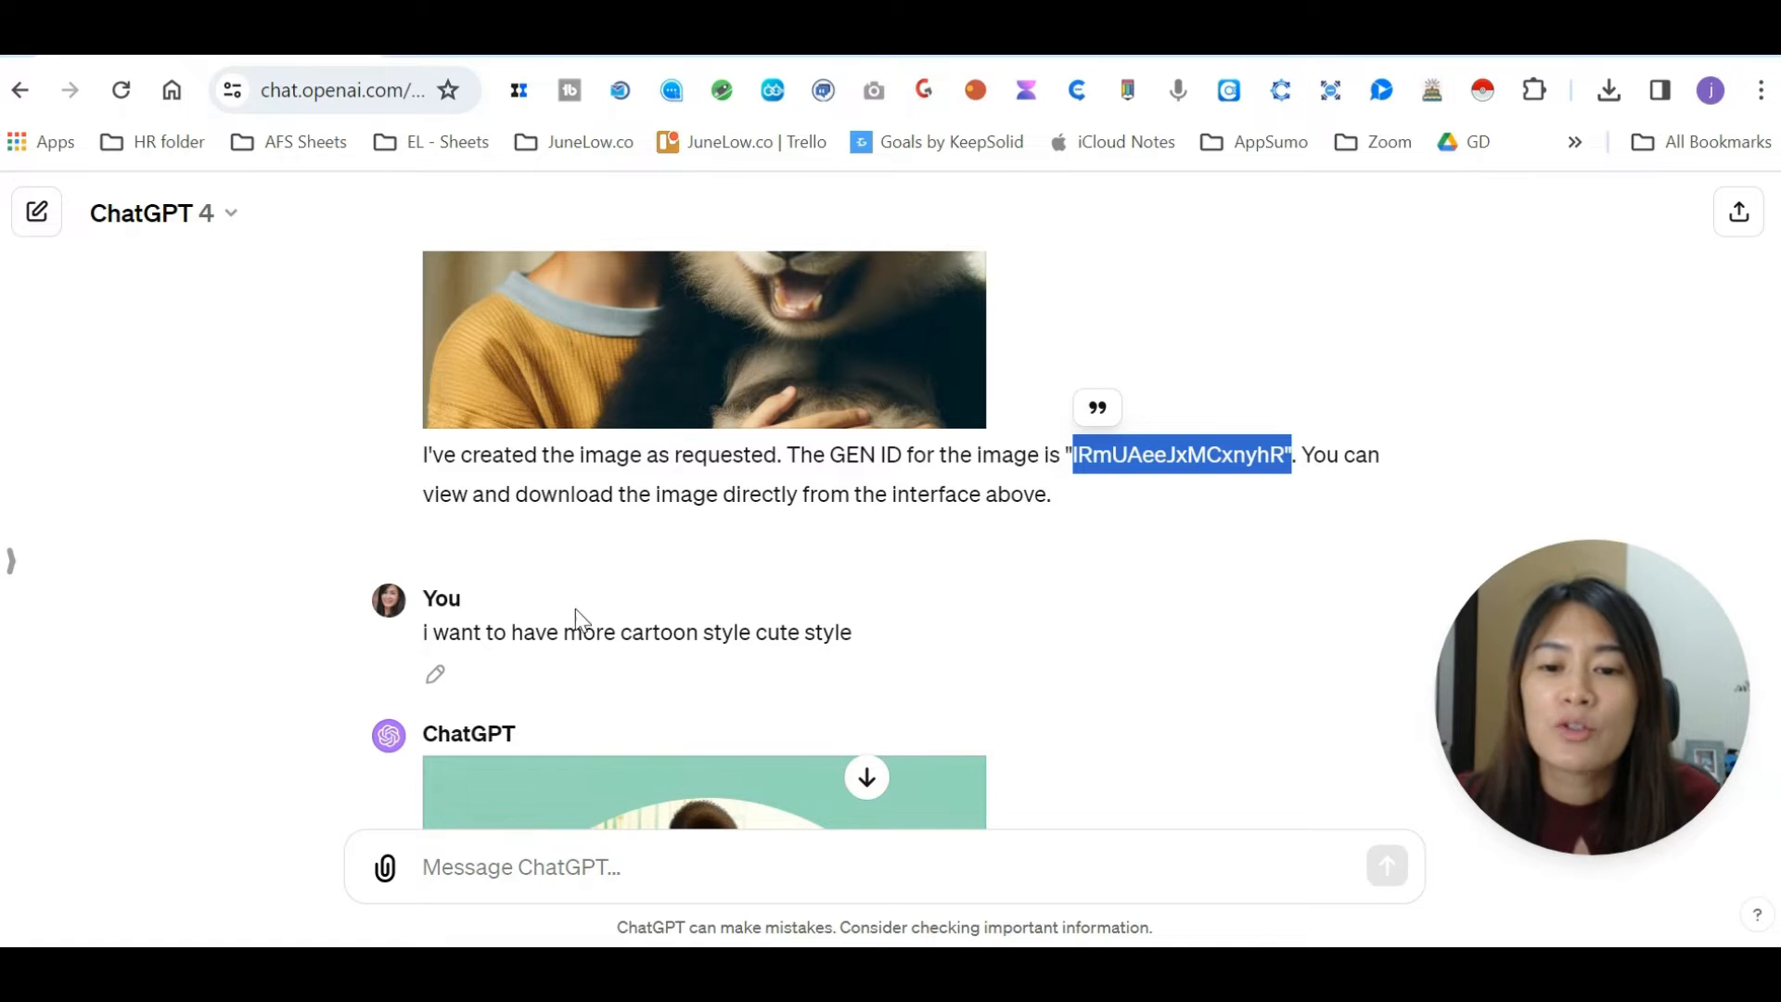
scroll("up", 3)
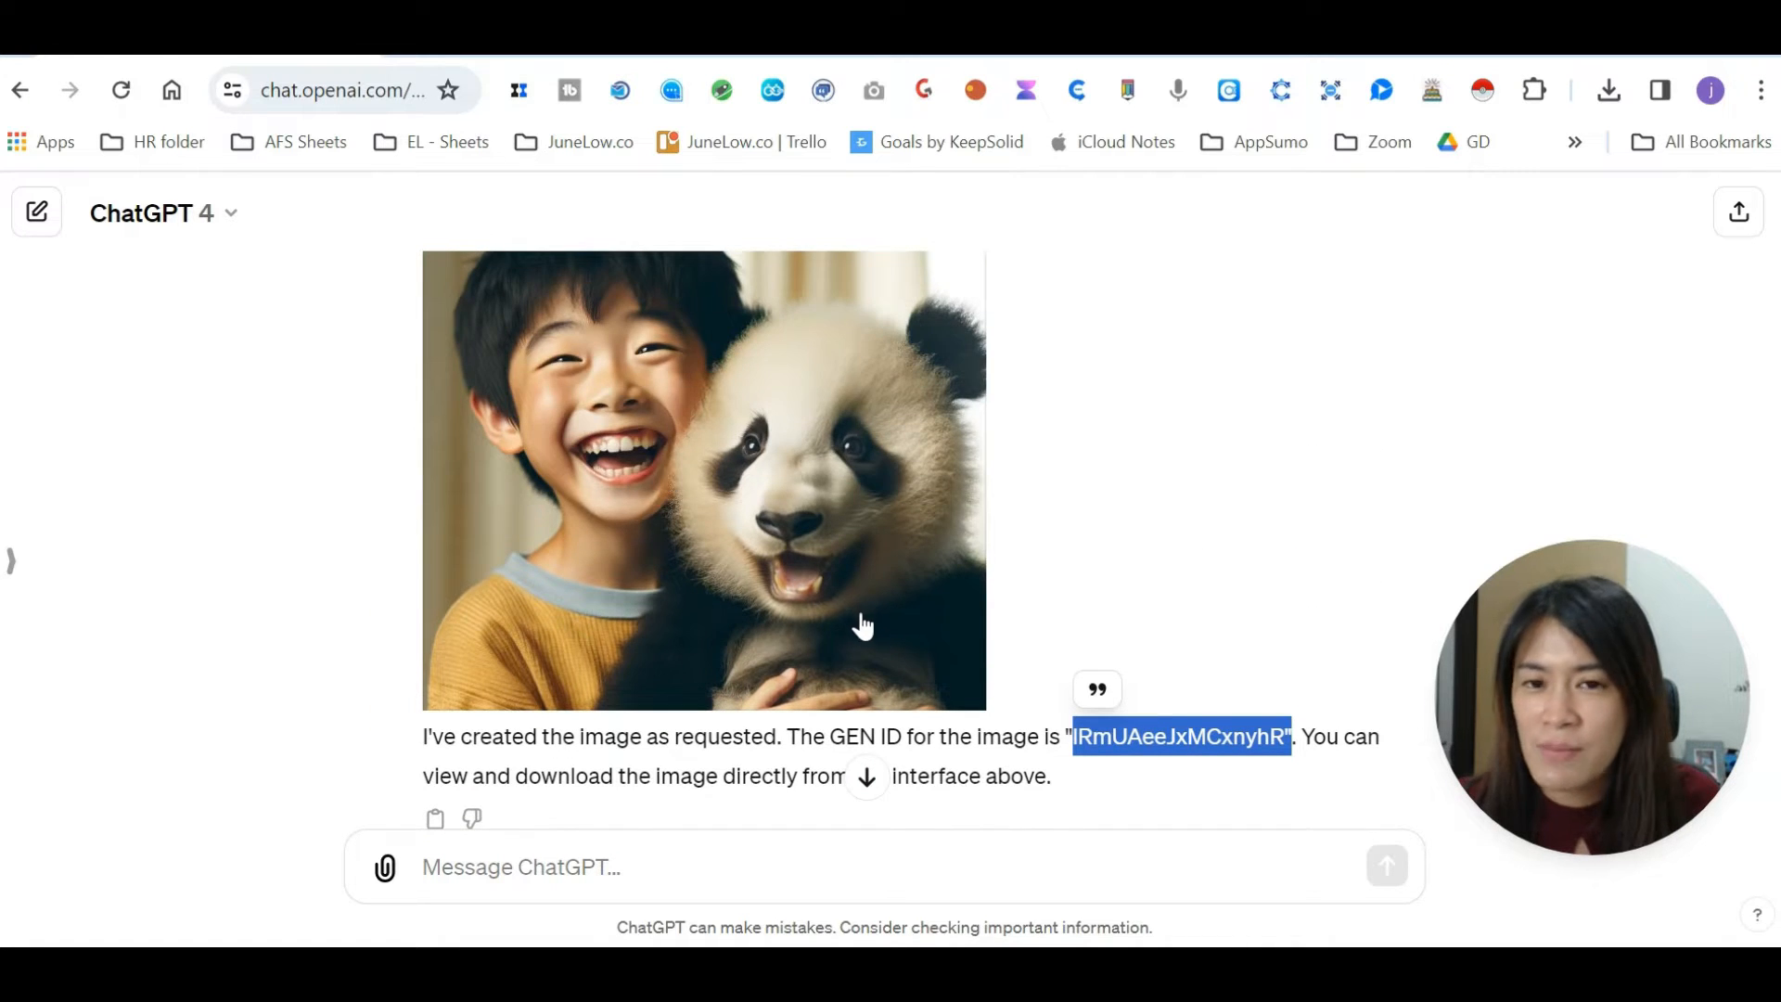
scroll("down", 3)
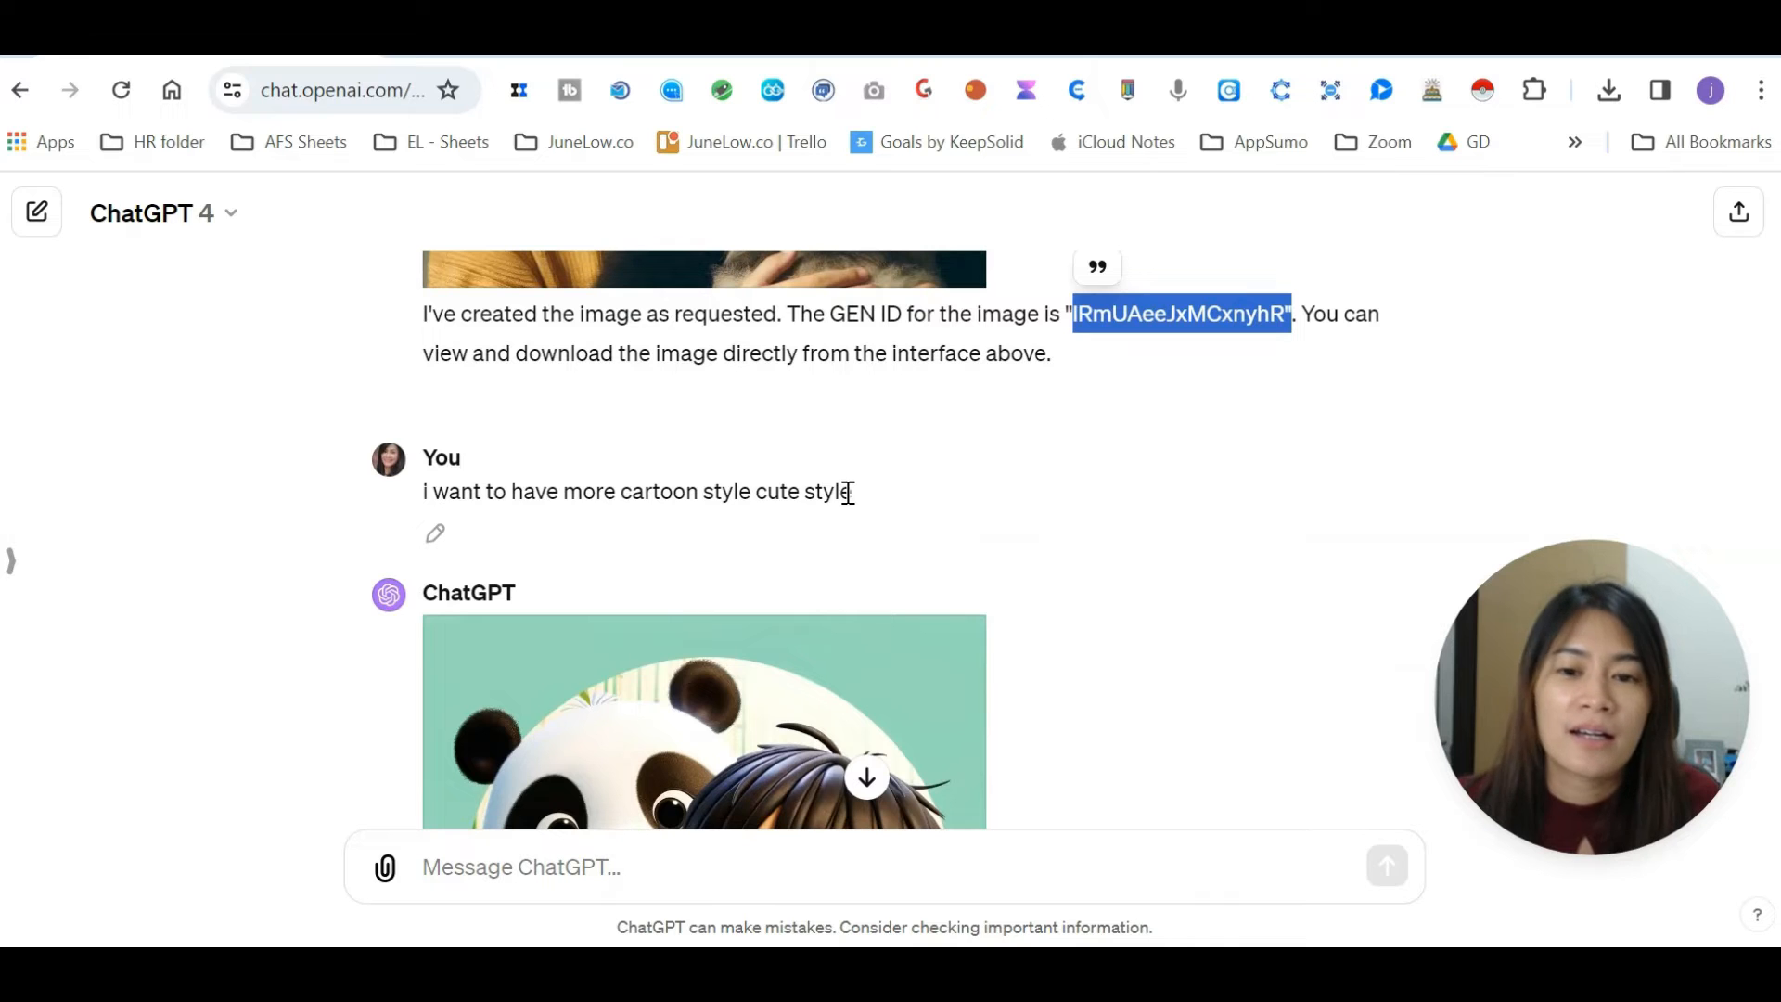
scroll("down", 3)
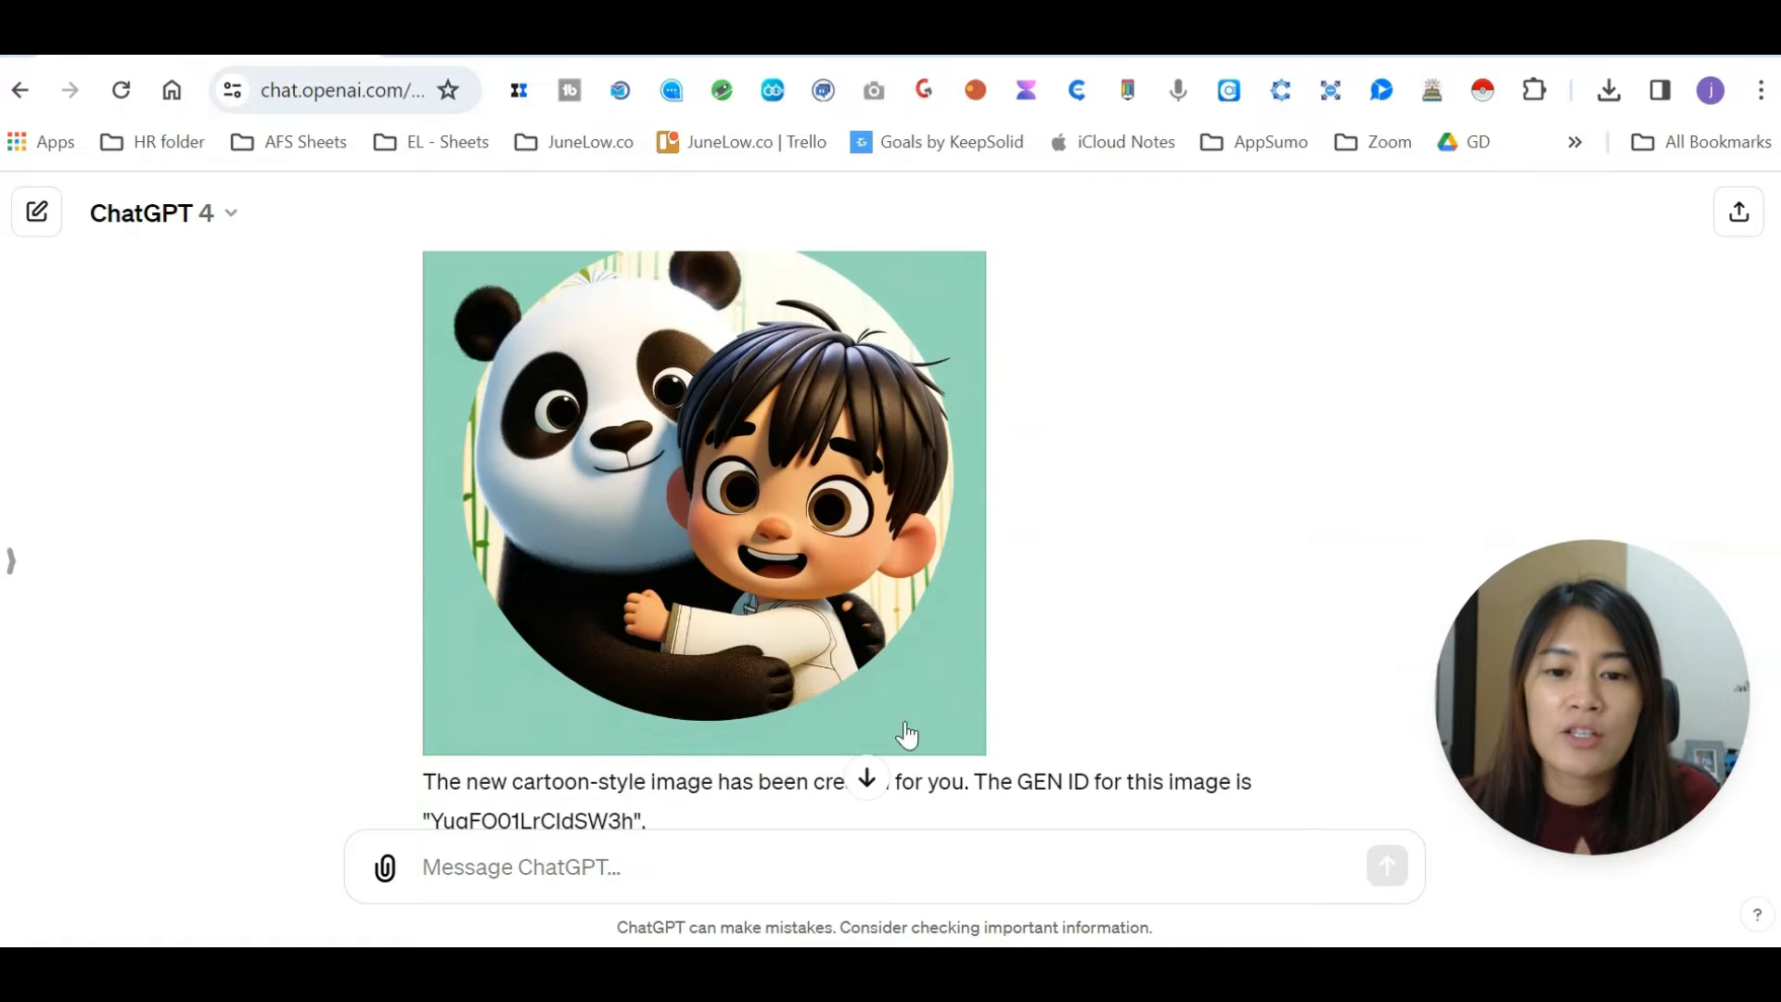
scroll("down", 3)
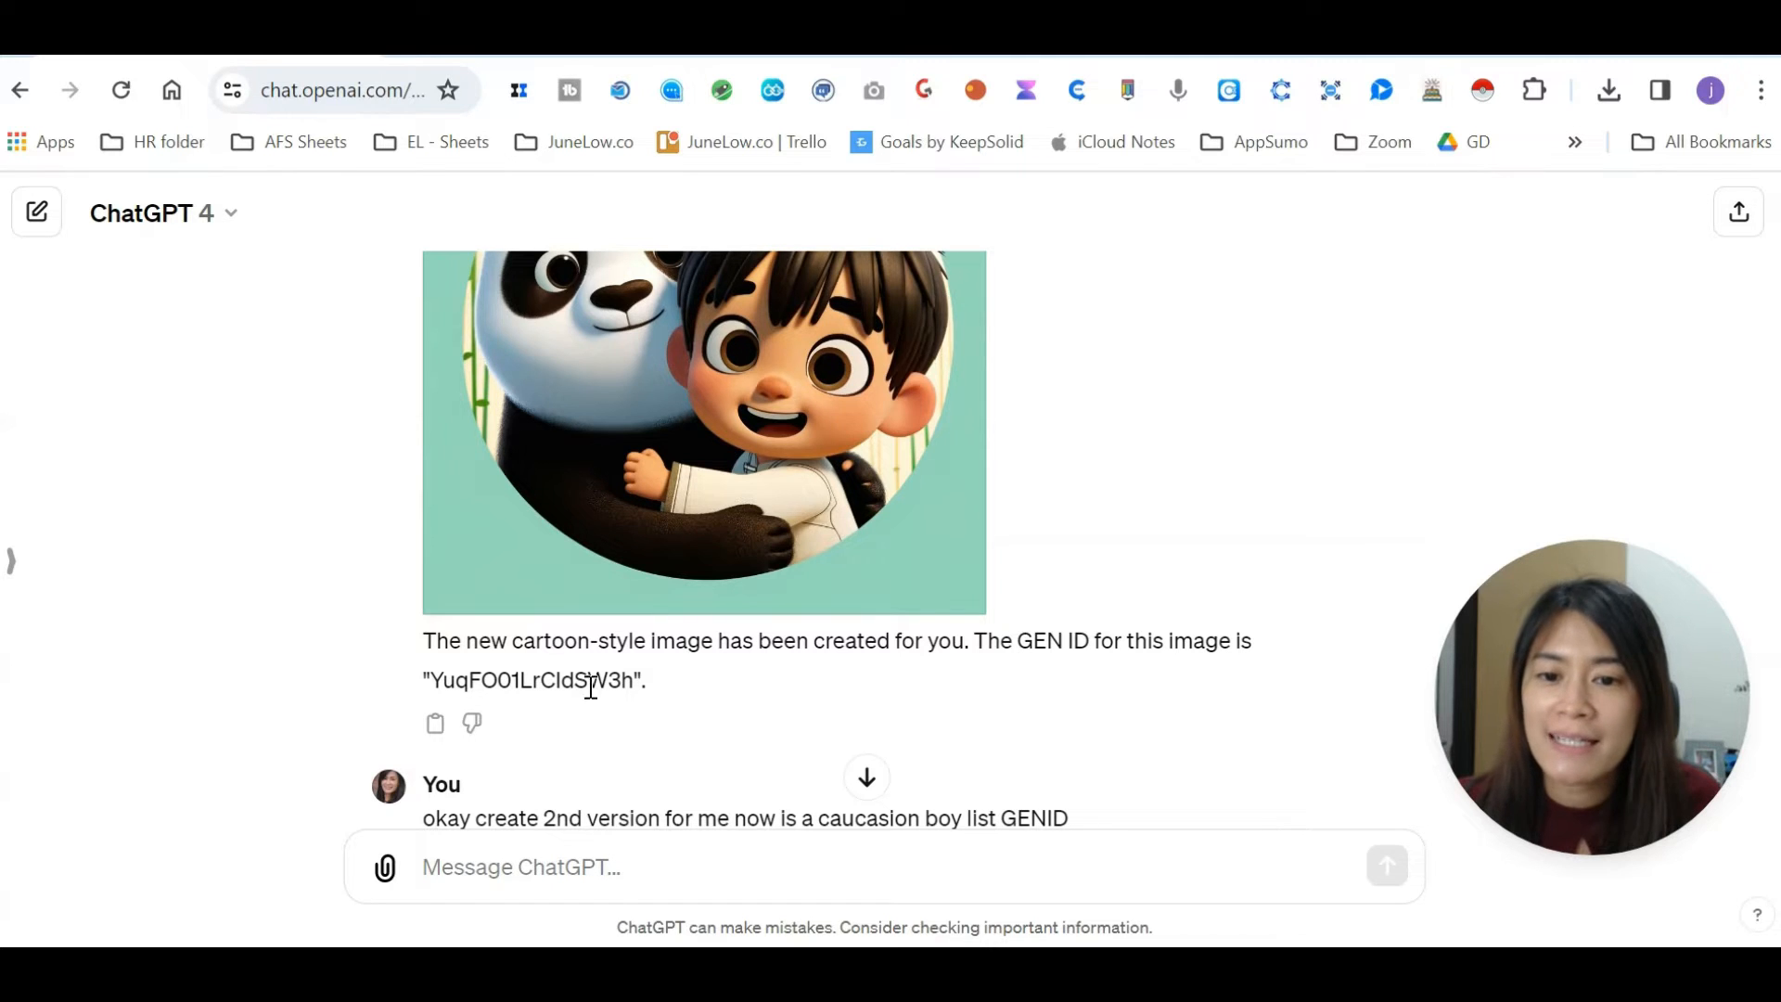
double_click(534, 680)
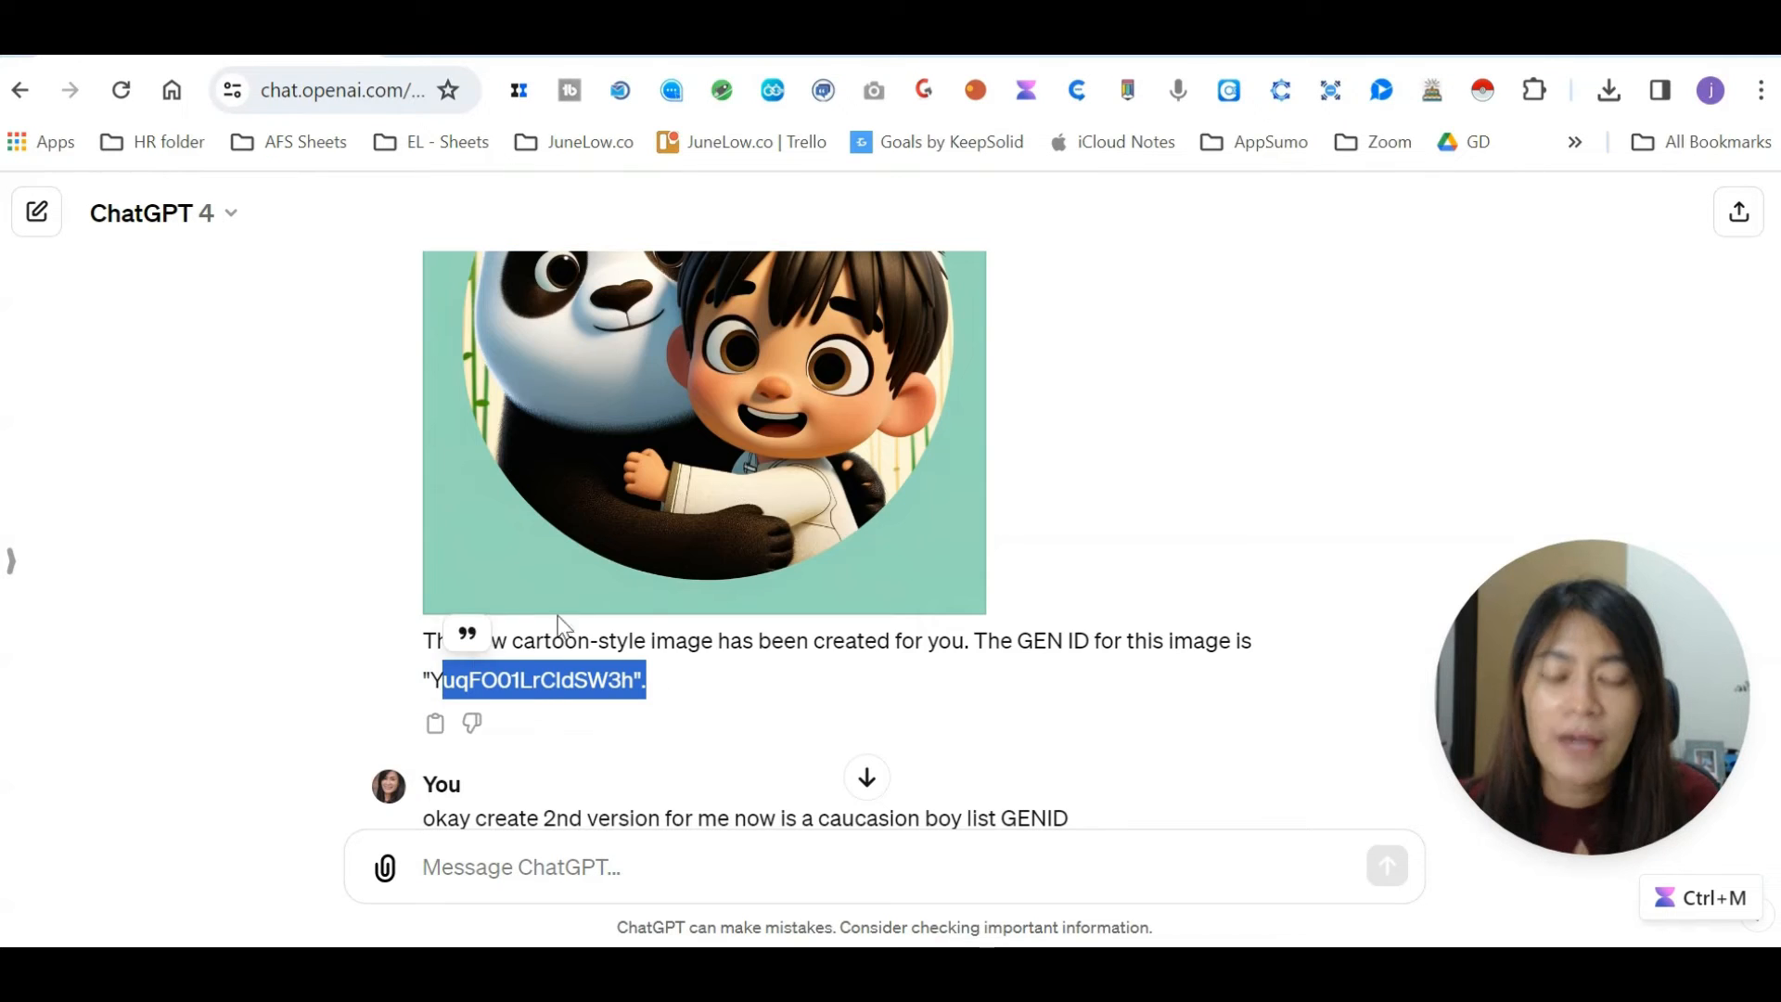
- Review the cartoon image reply and the follow-up Caucasian-boy request
scroll("up", 3)
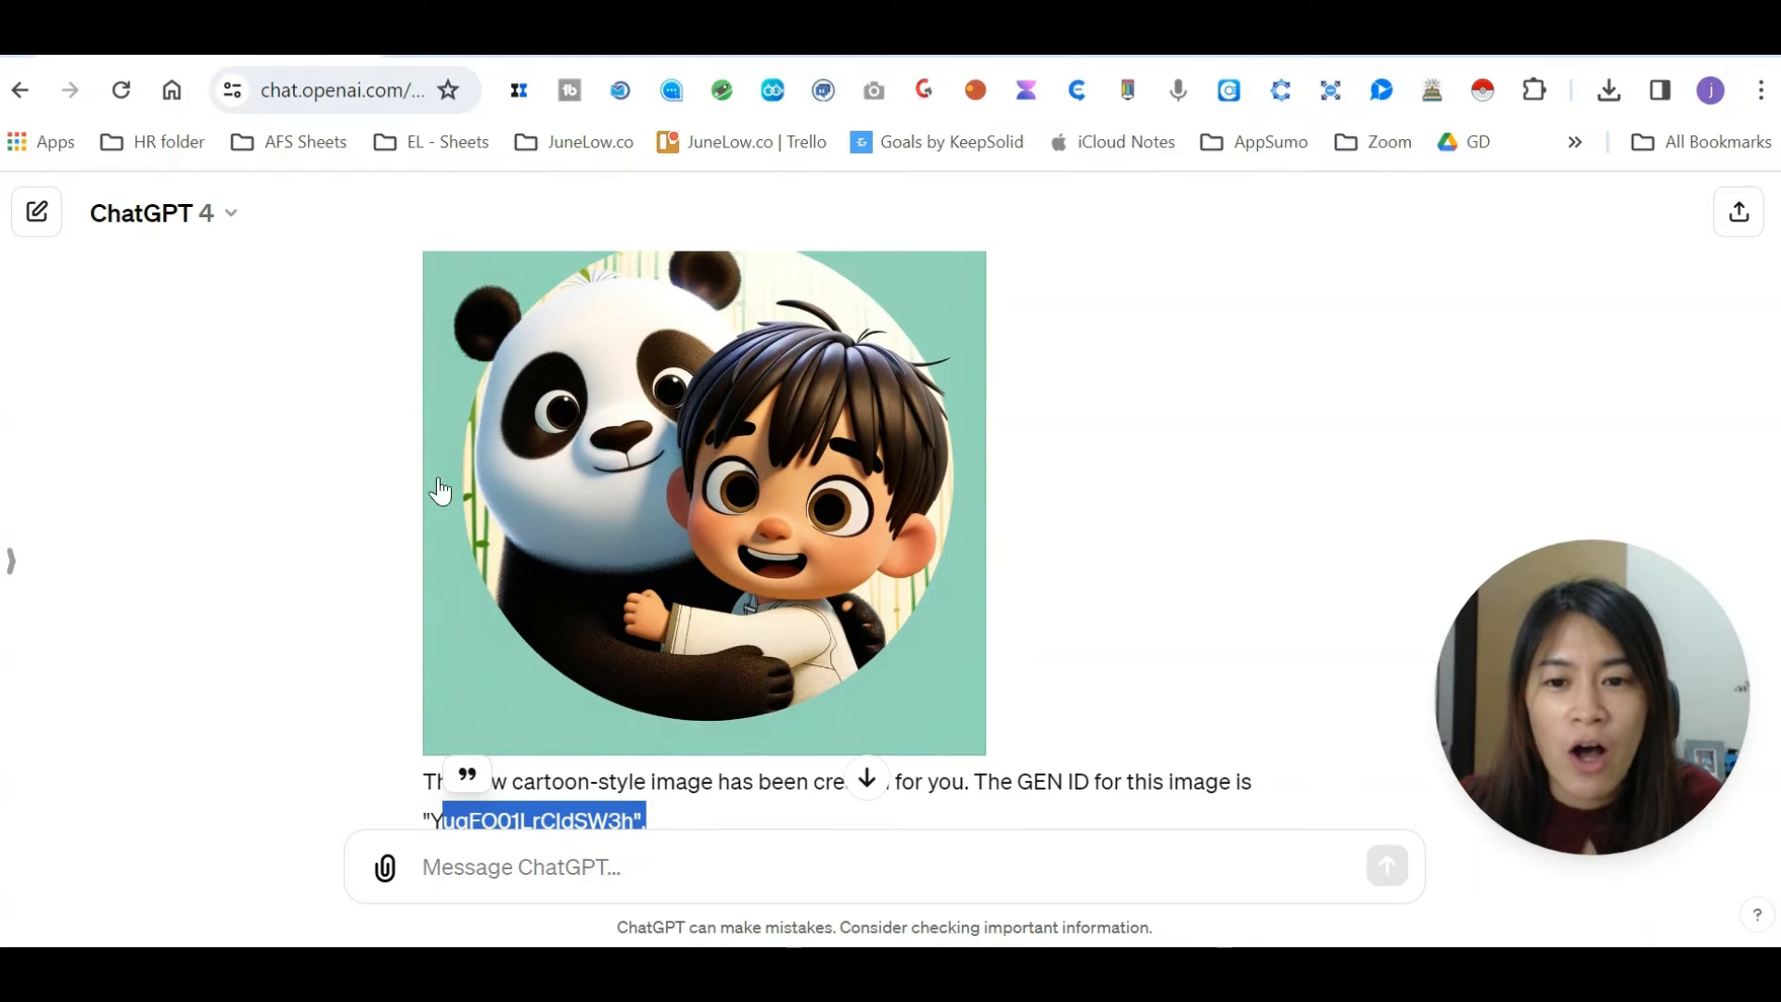
mouse_move(610, 576)
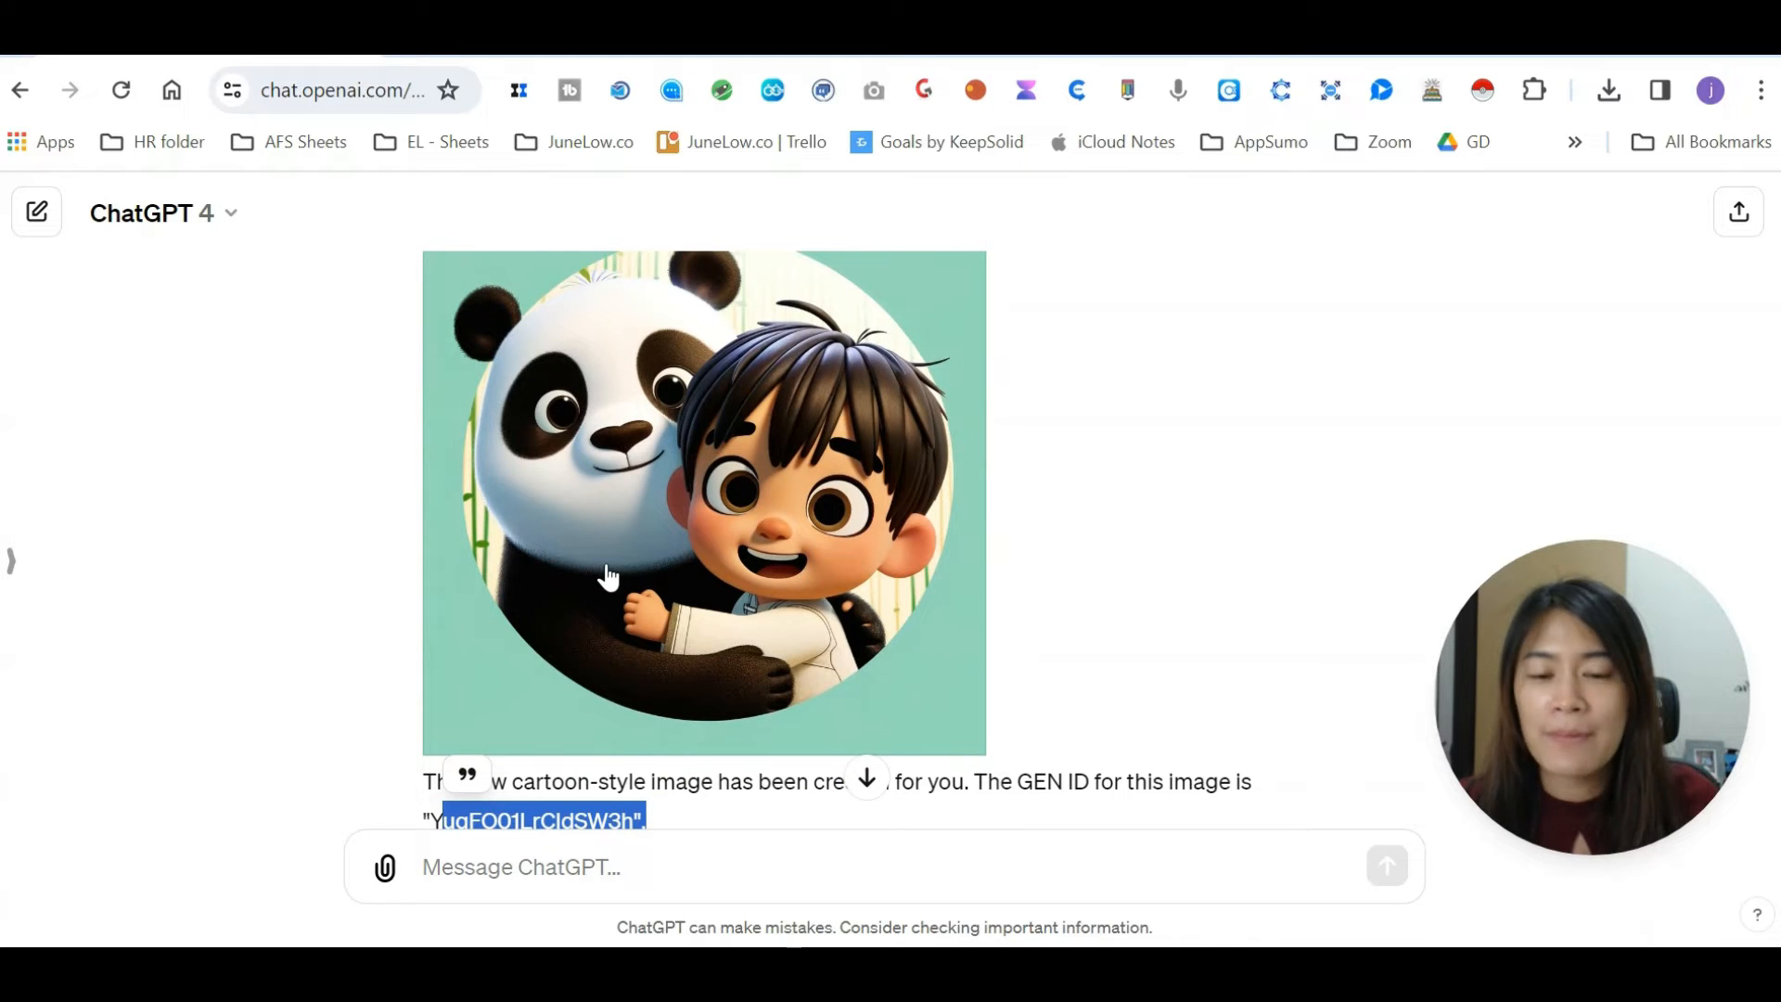
scroll("down", 3)
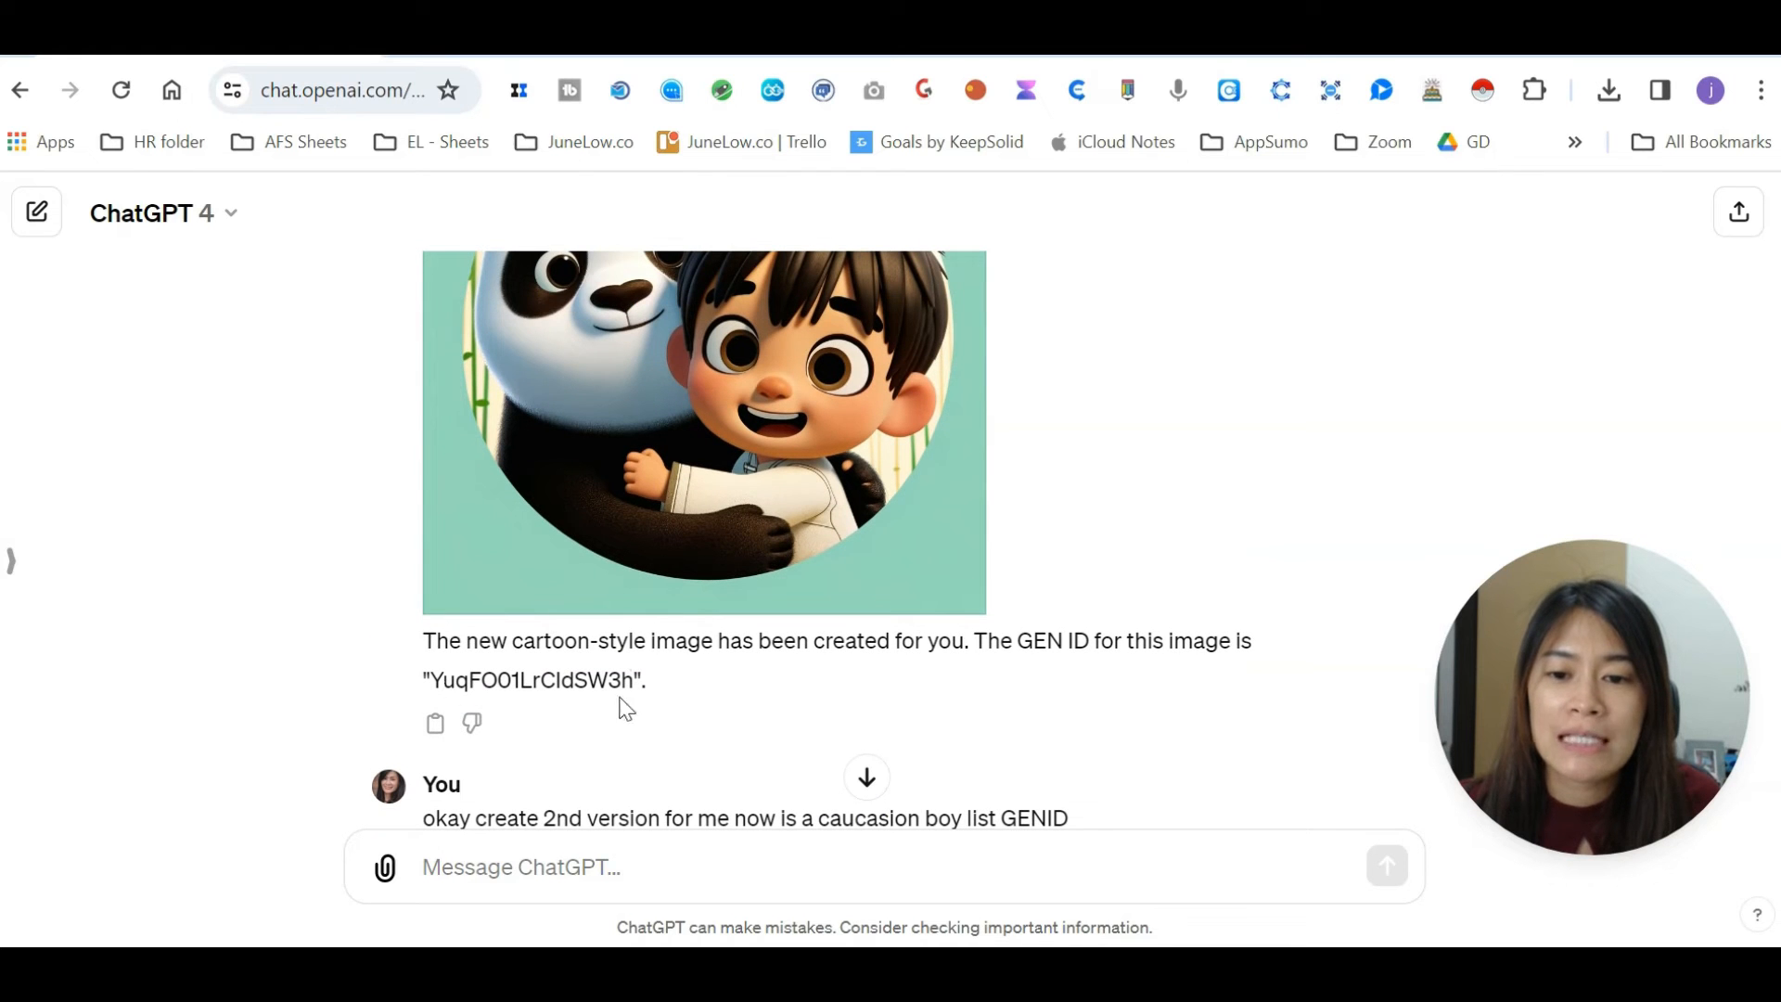
scroll("up", 3)
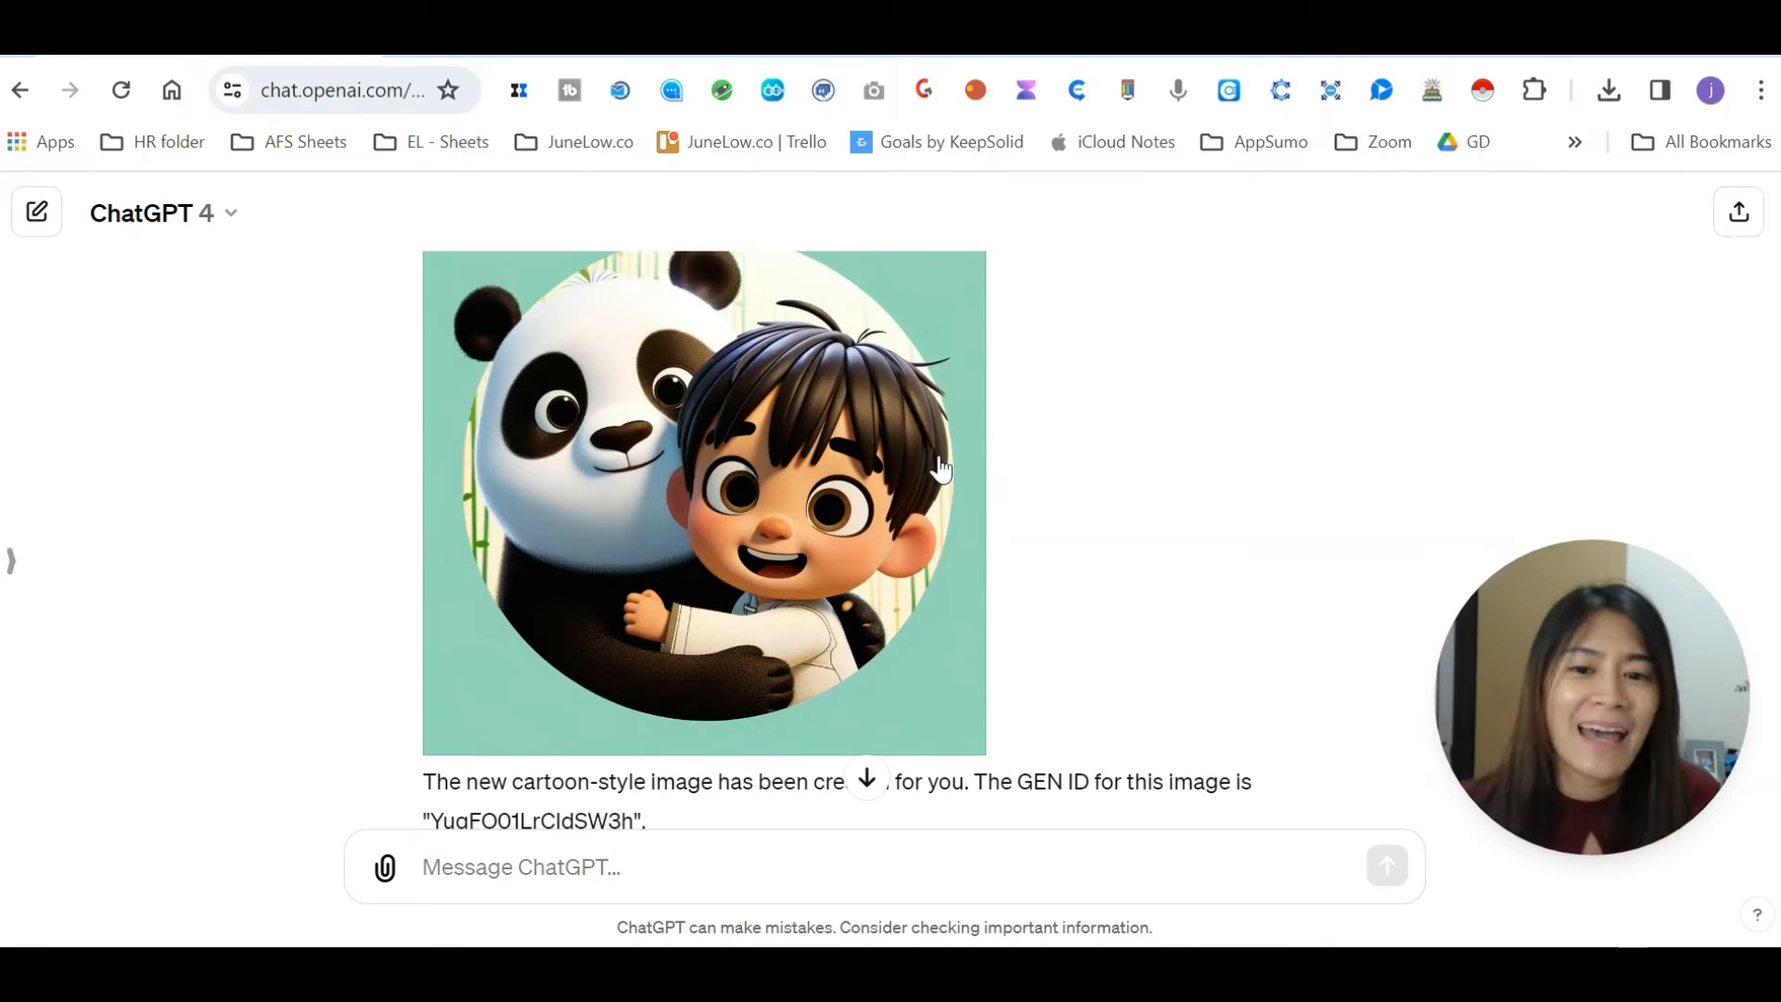
scroll("down", 3)
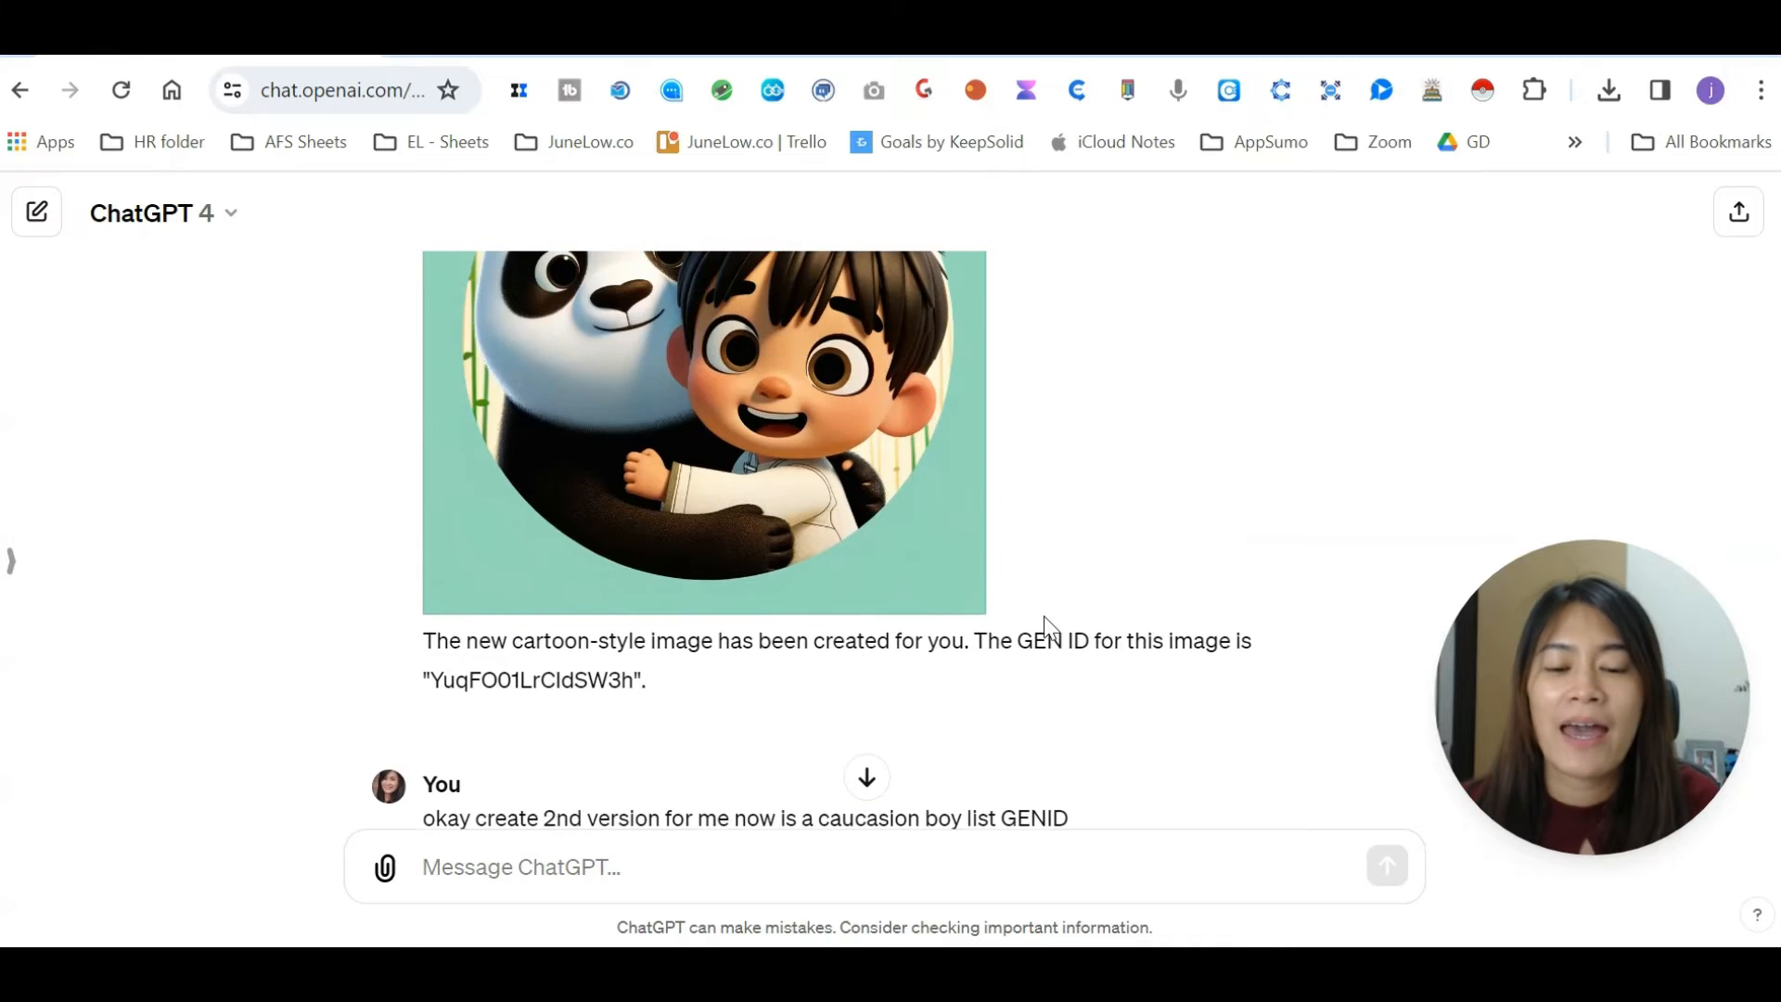
scroll("down", 3)
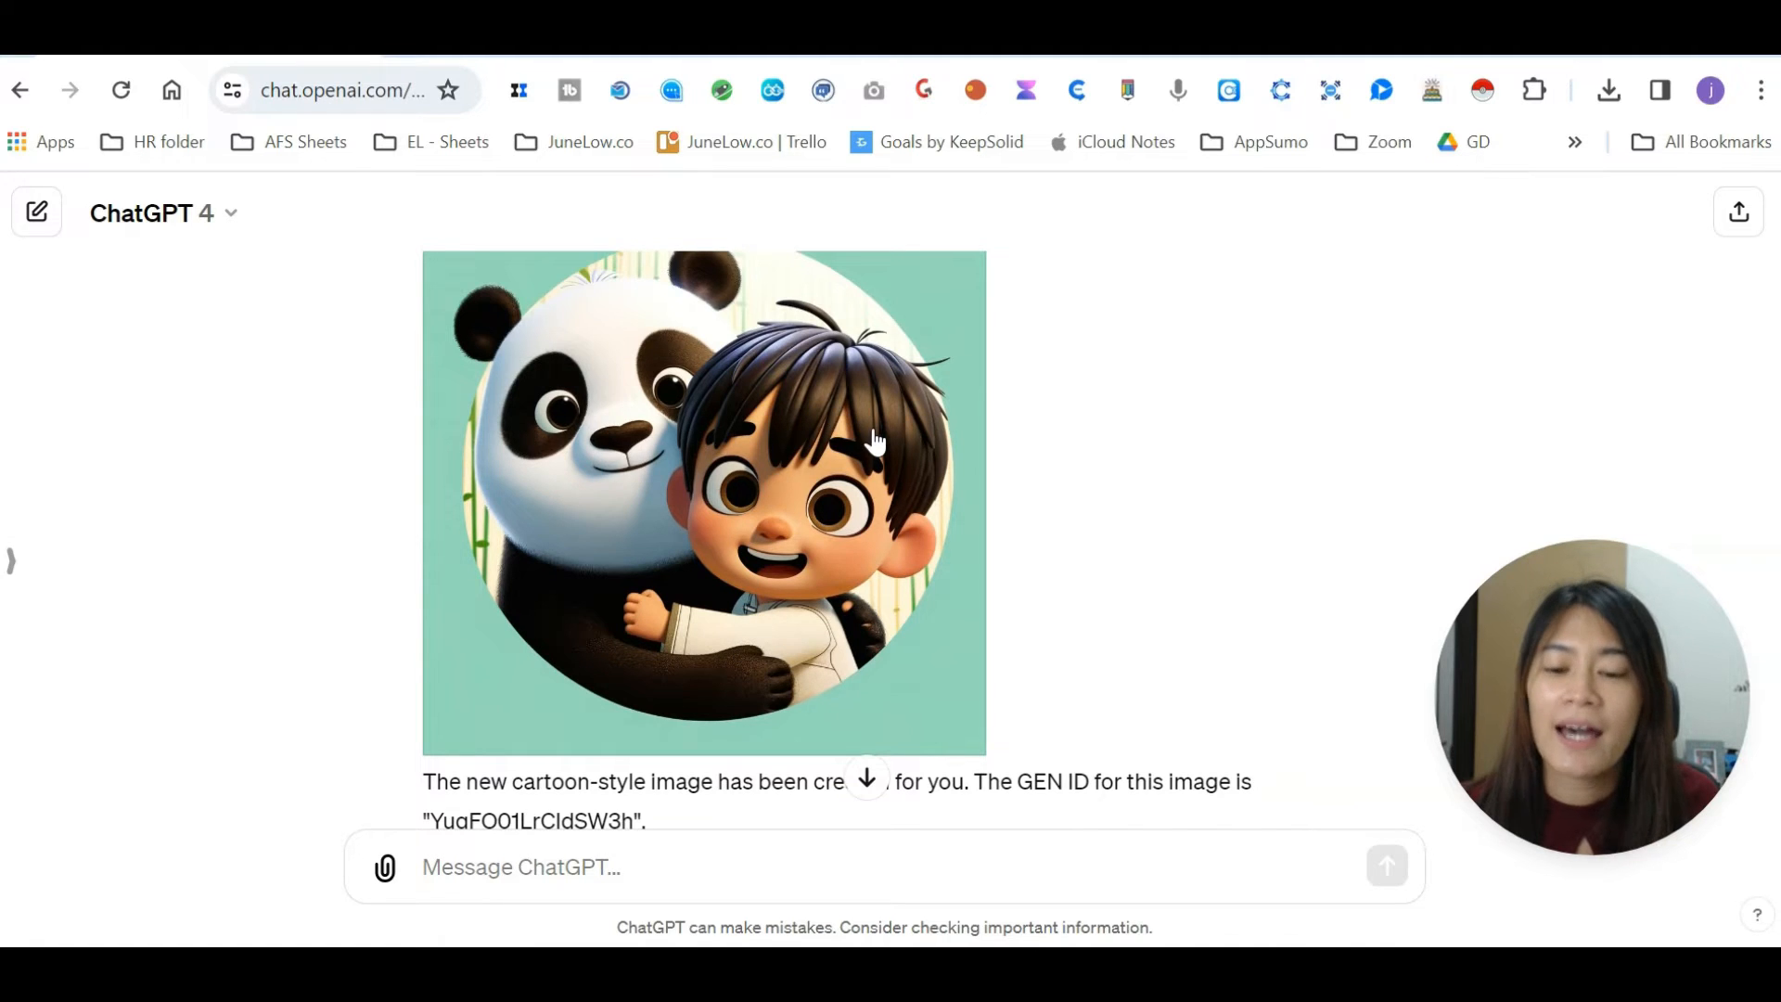
scroll("down", 3)
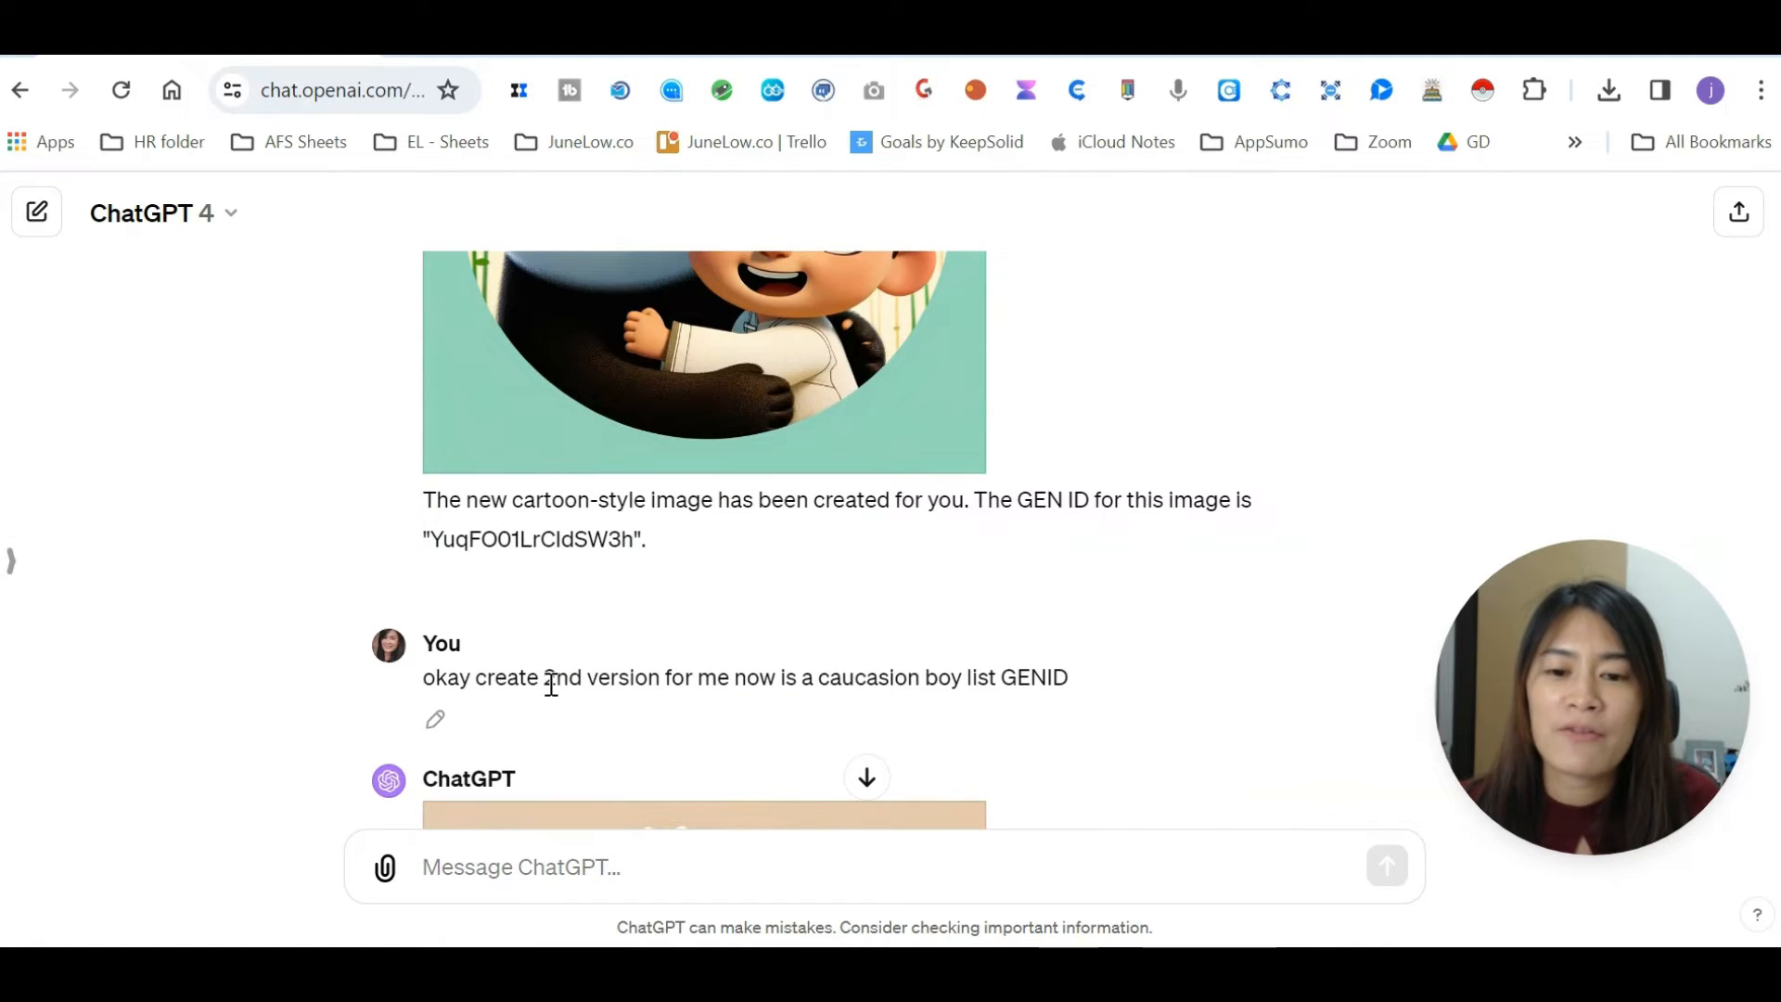
mouse_move(1096, 682)
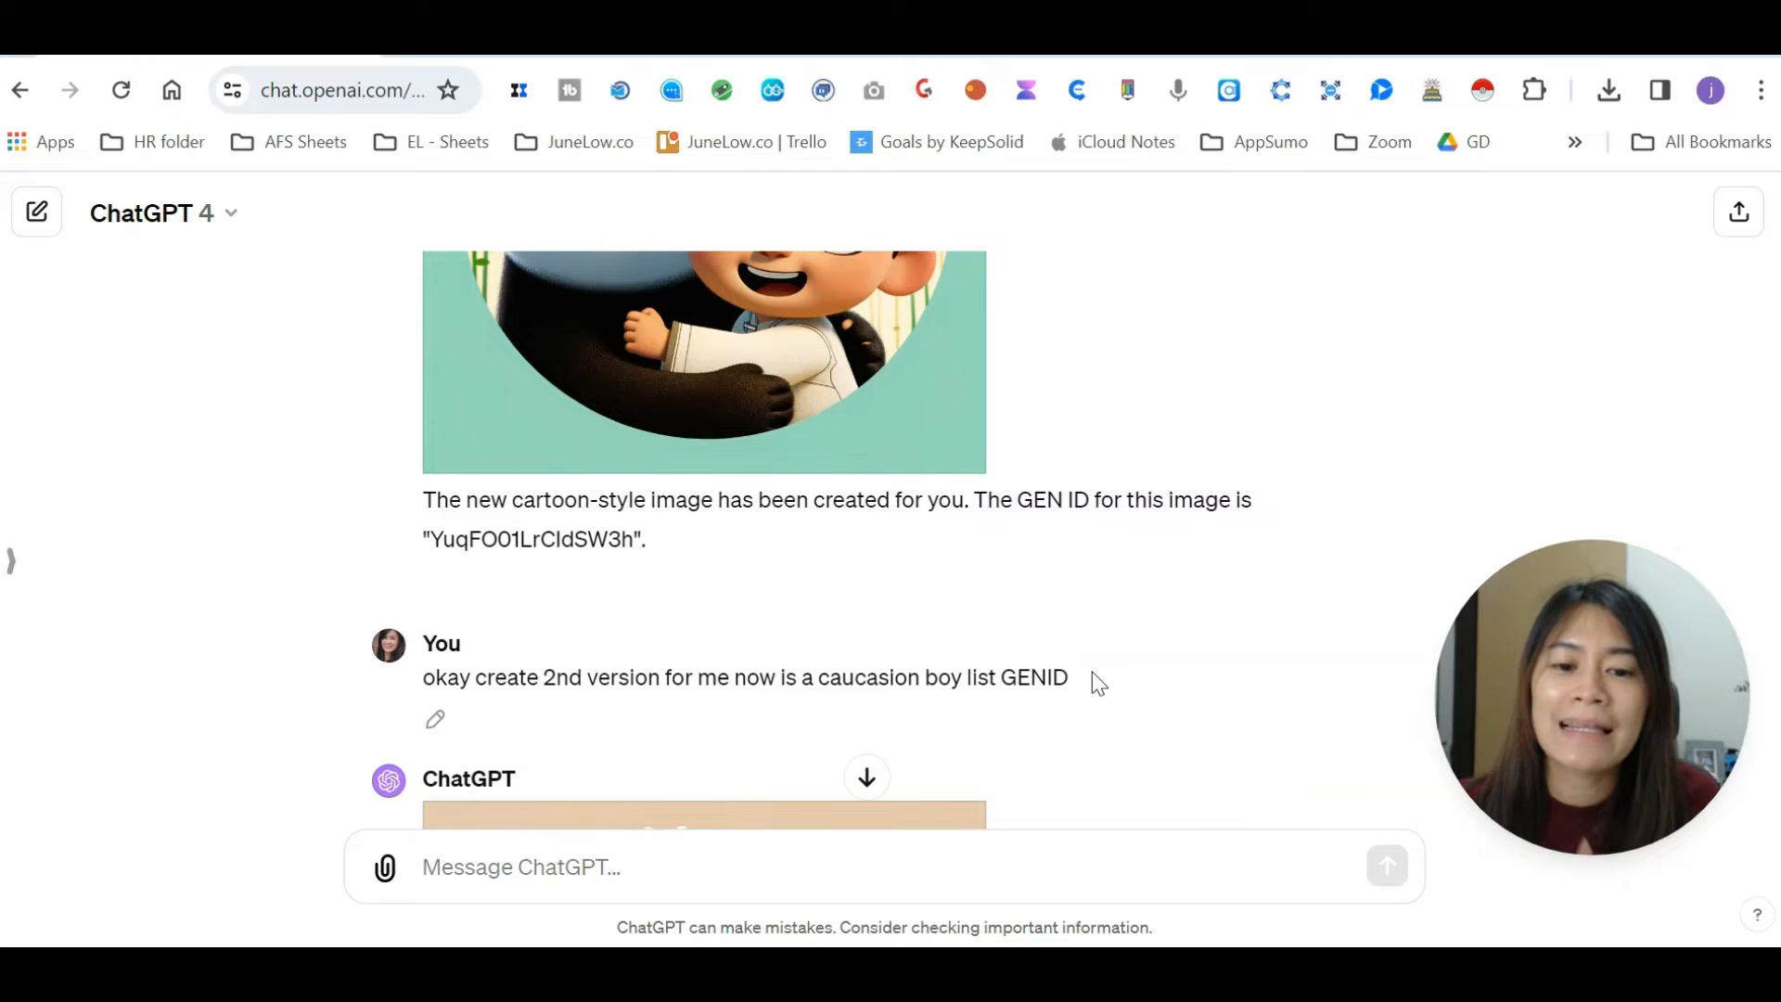
scroll("down", 3)
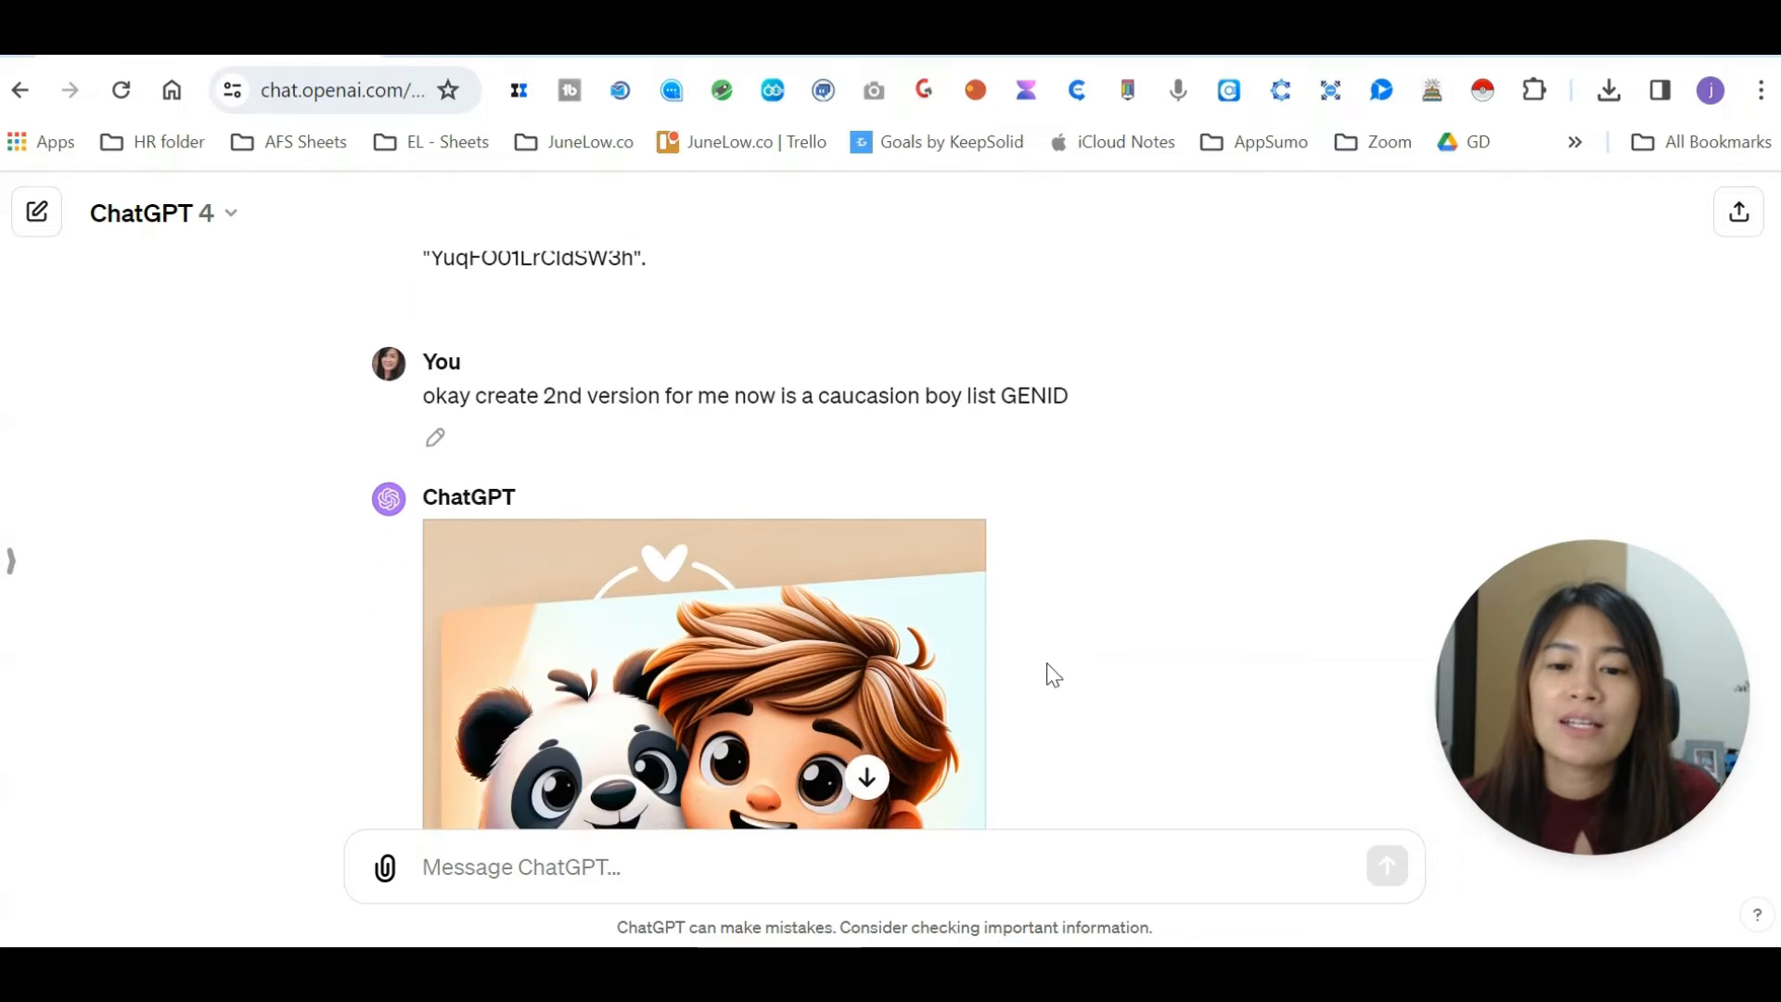
scroll("down", 3)
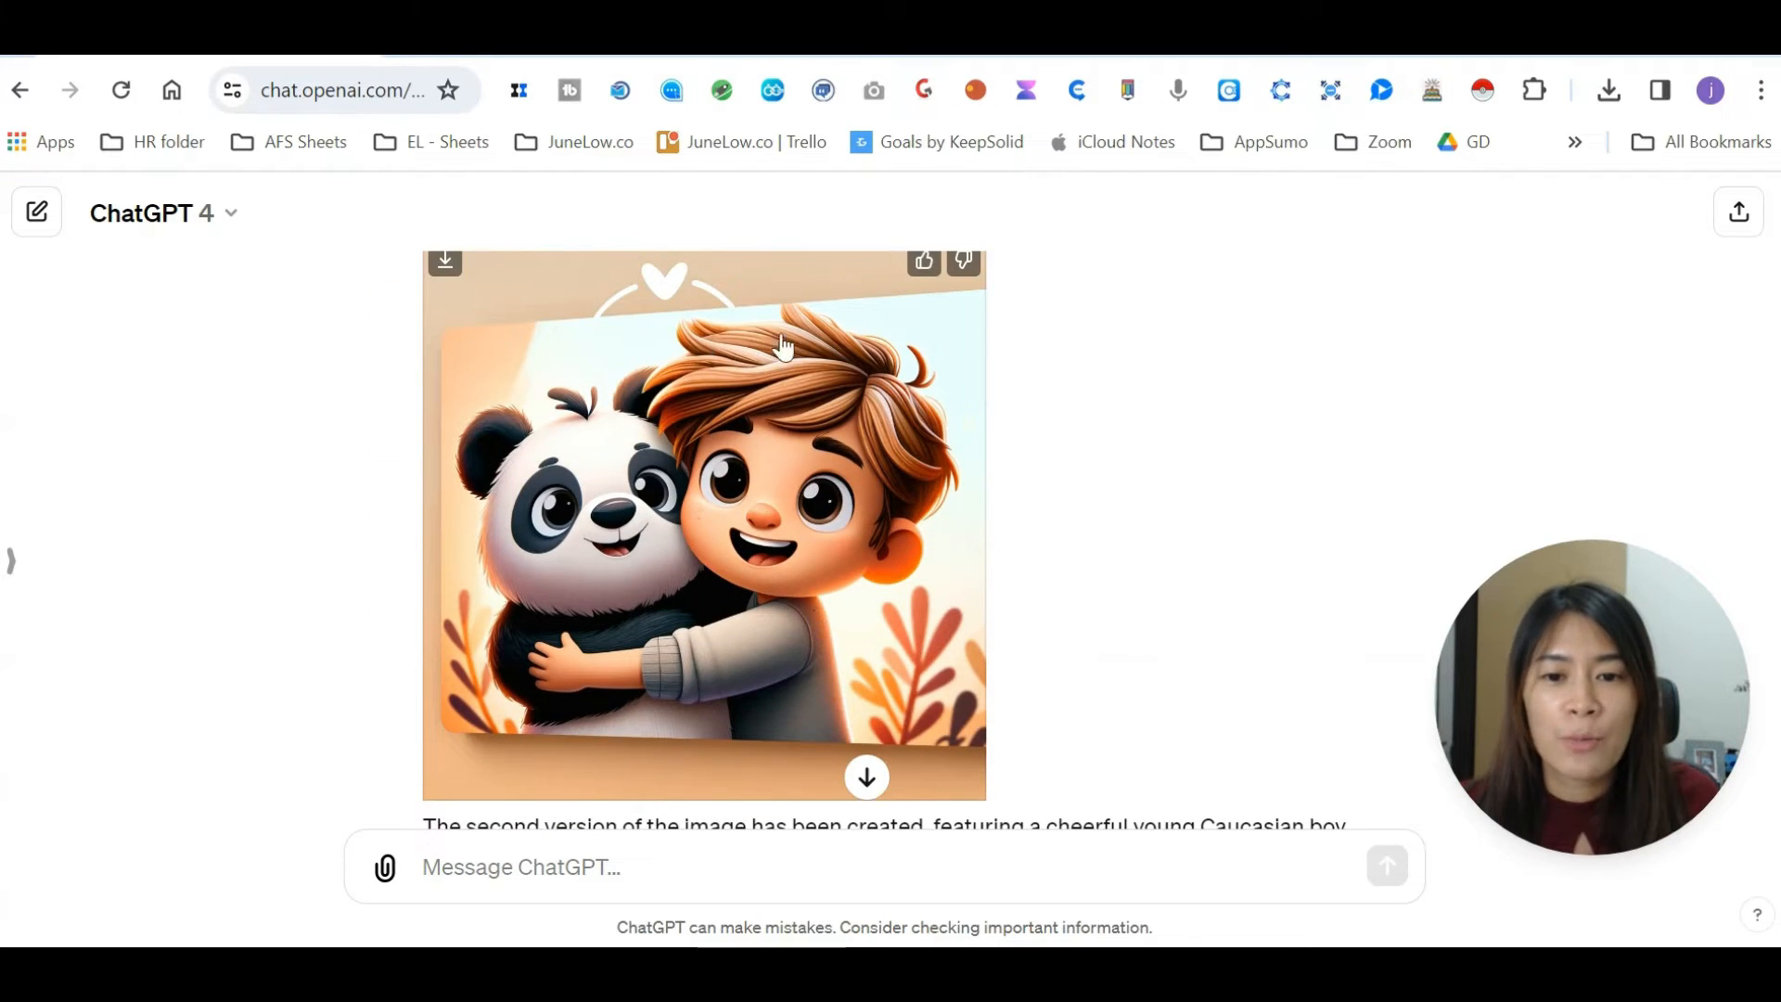
scroll("down", 3)
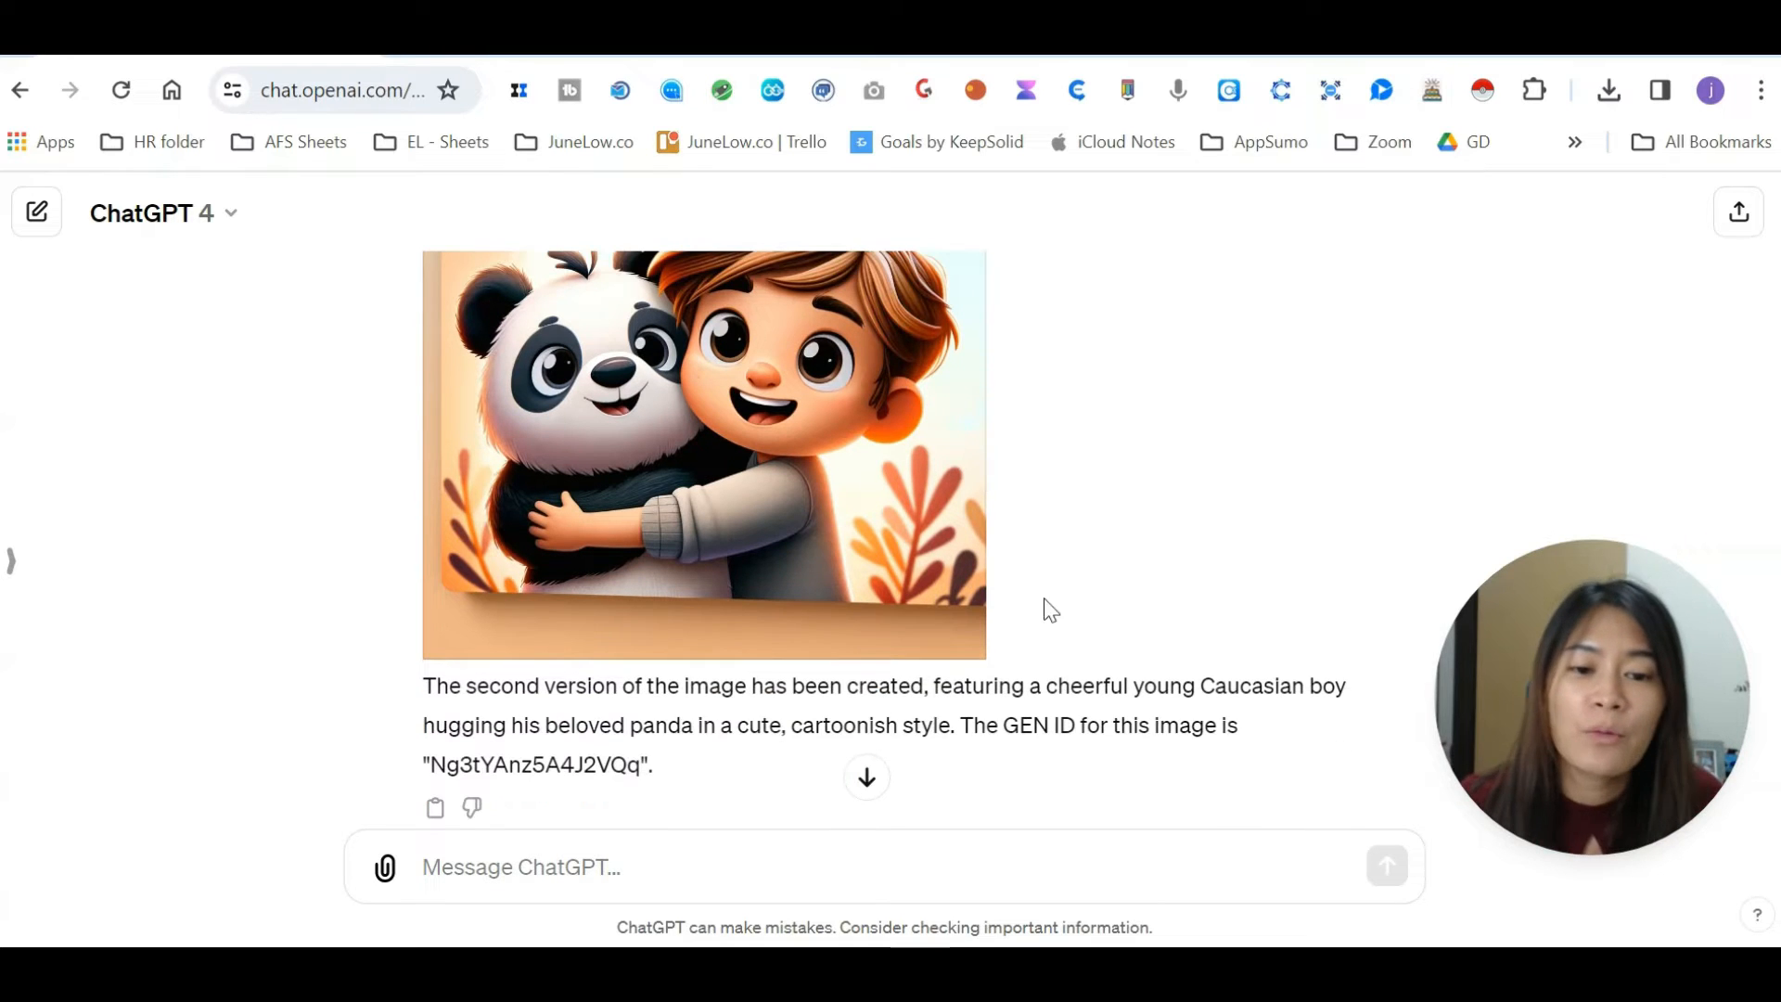
double_click(534, 764)
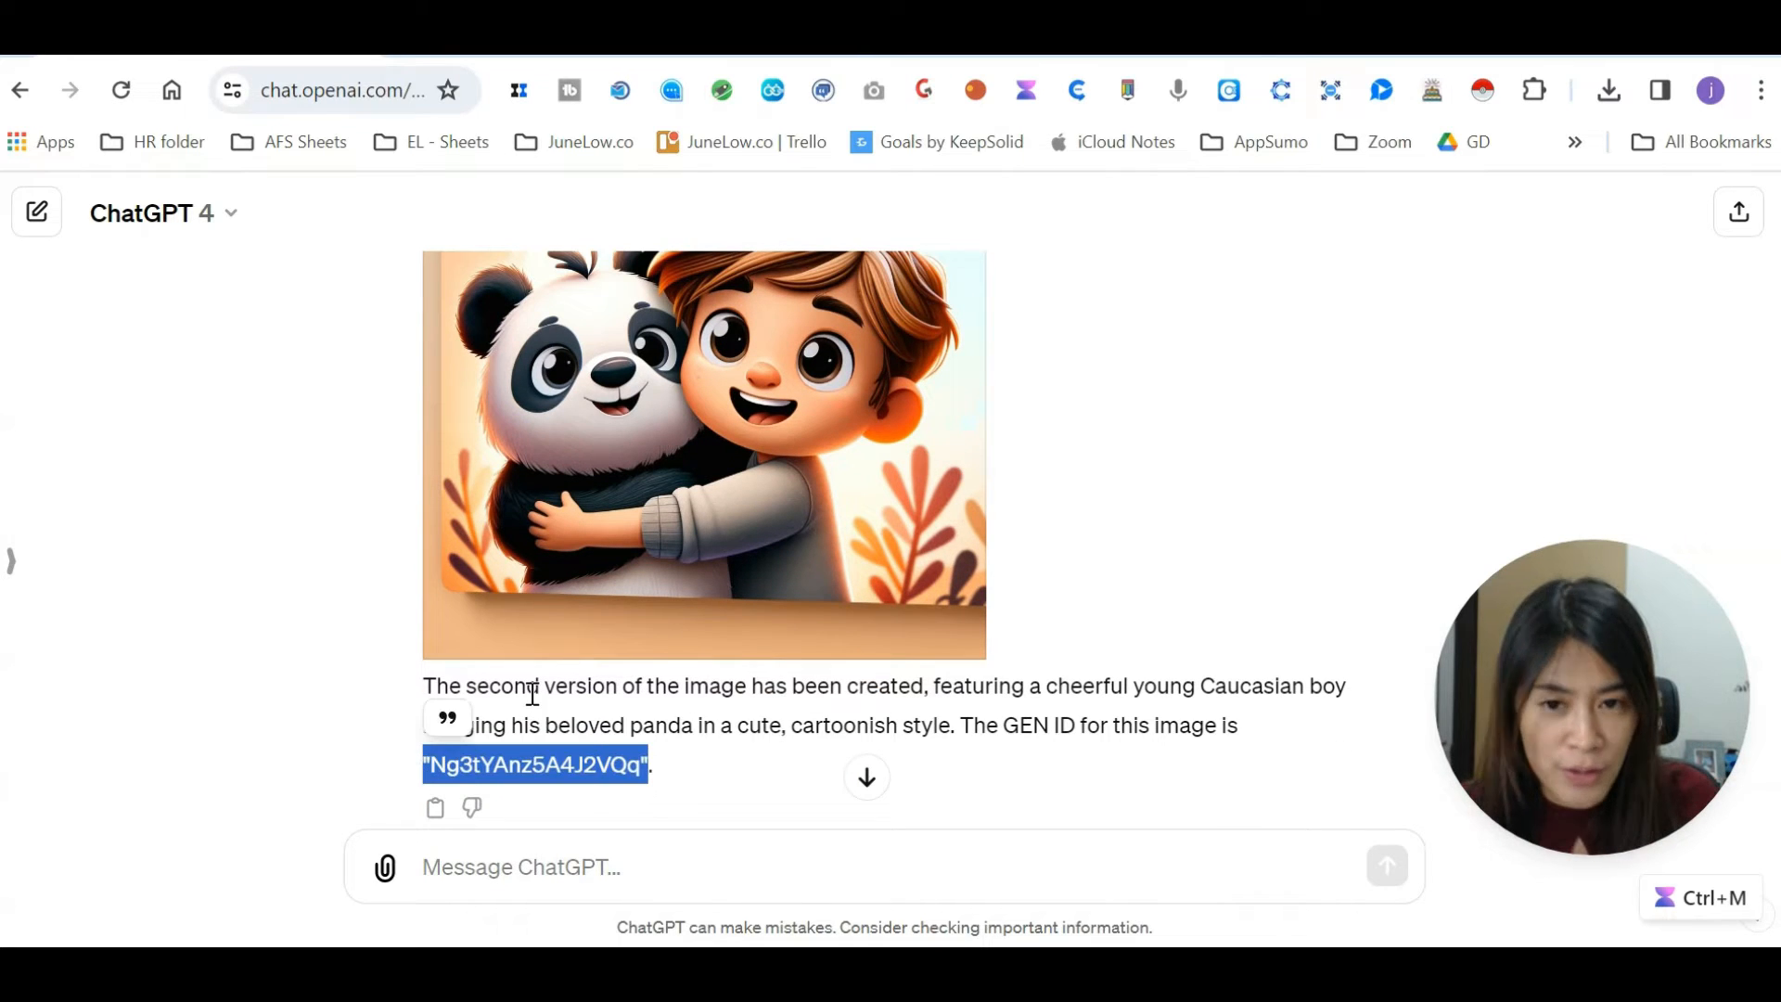
mouse_move(764, 443)
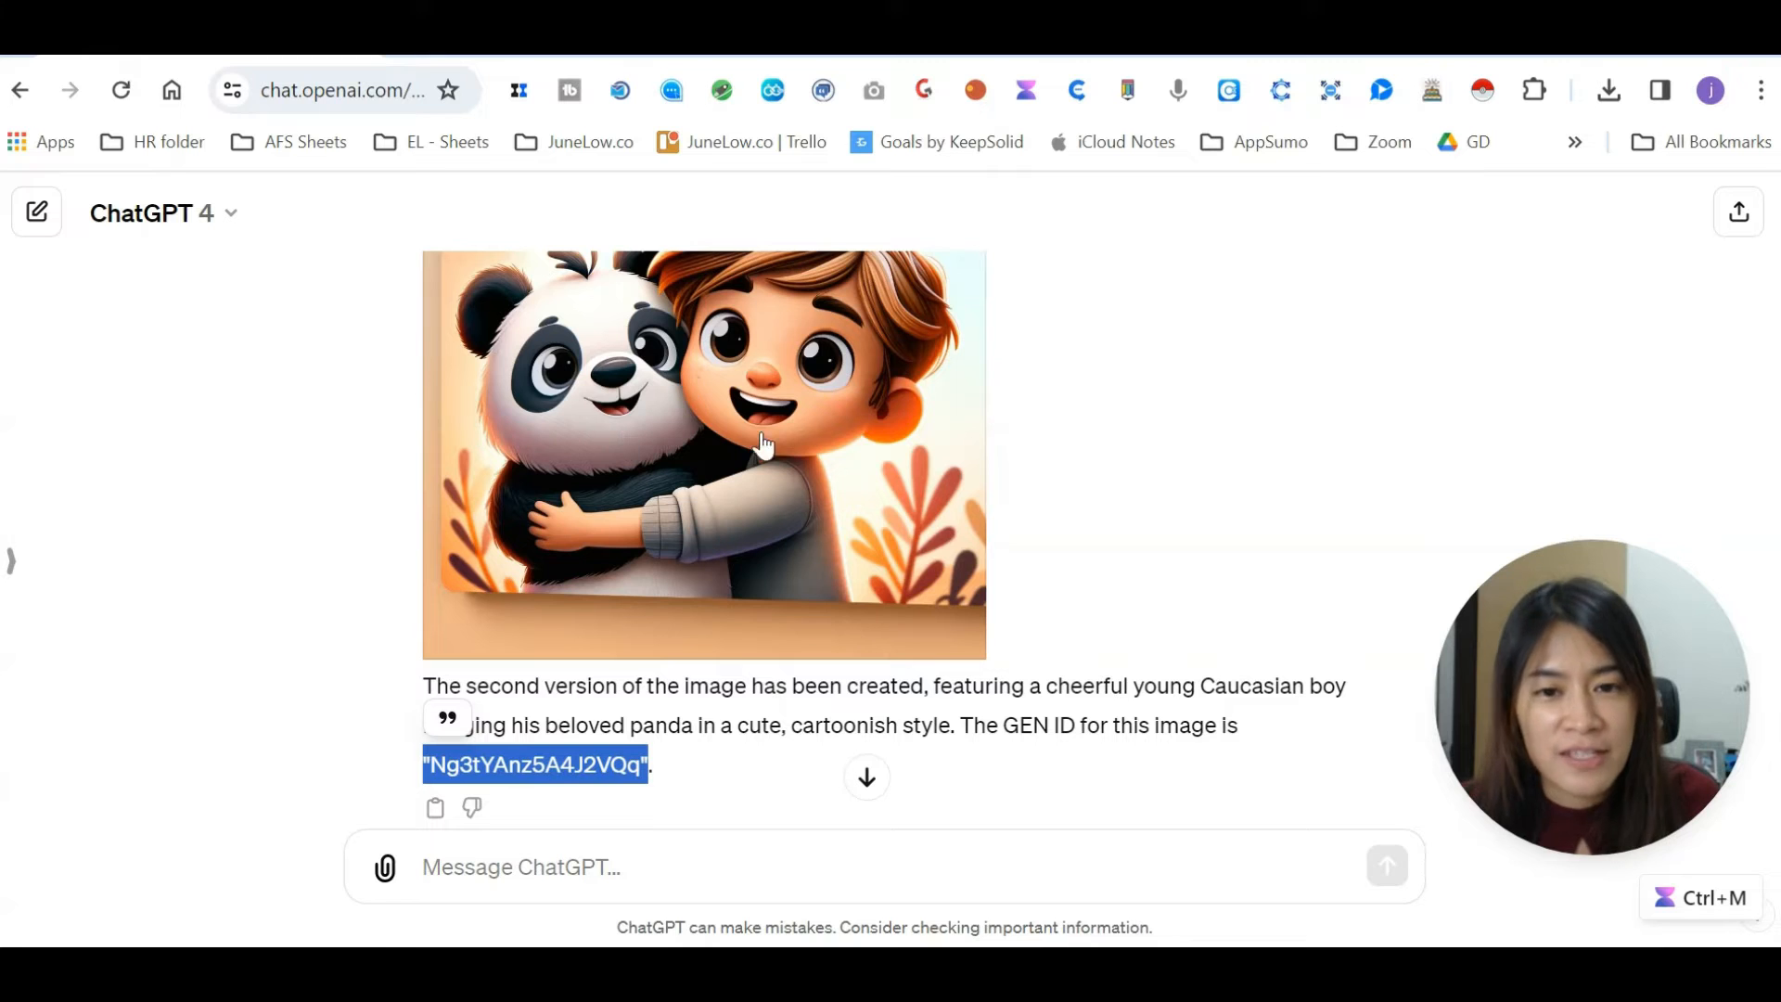
mouse_move(825, 486)
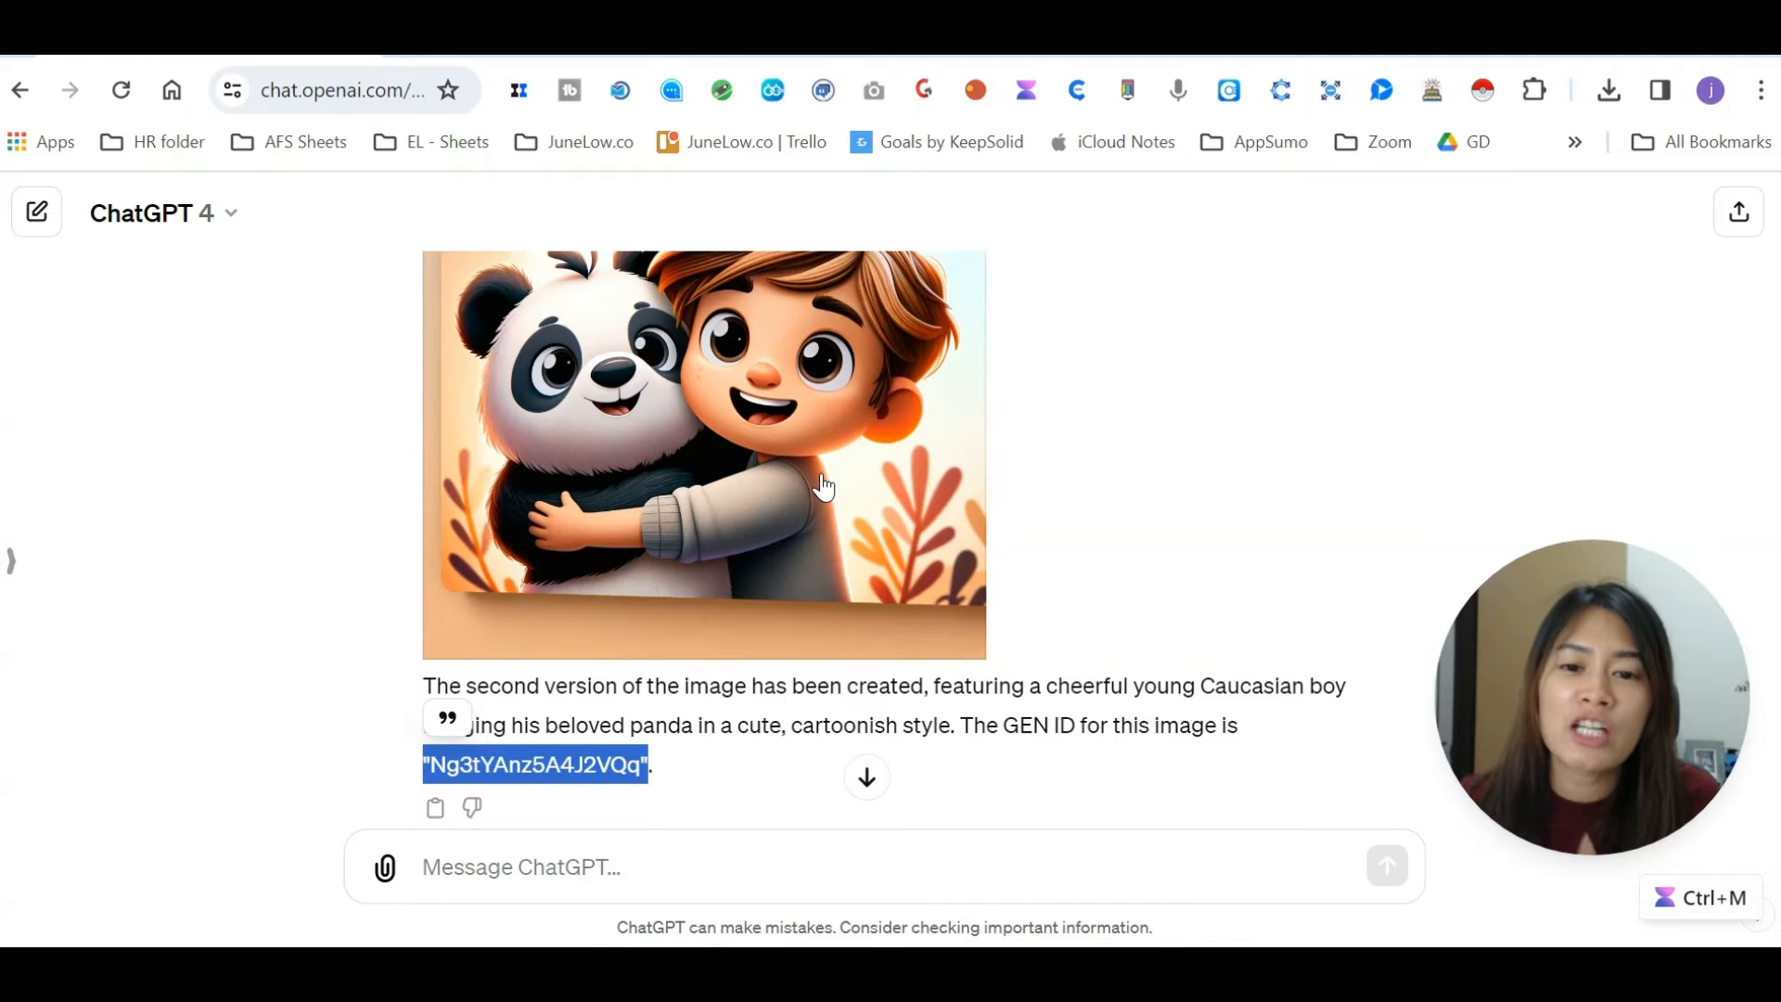
scroll("down", 3)
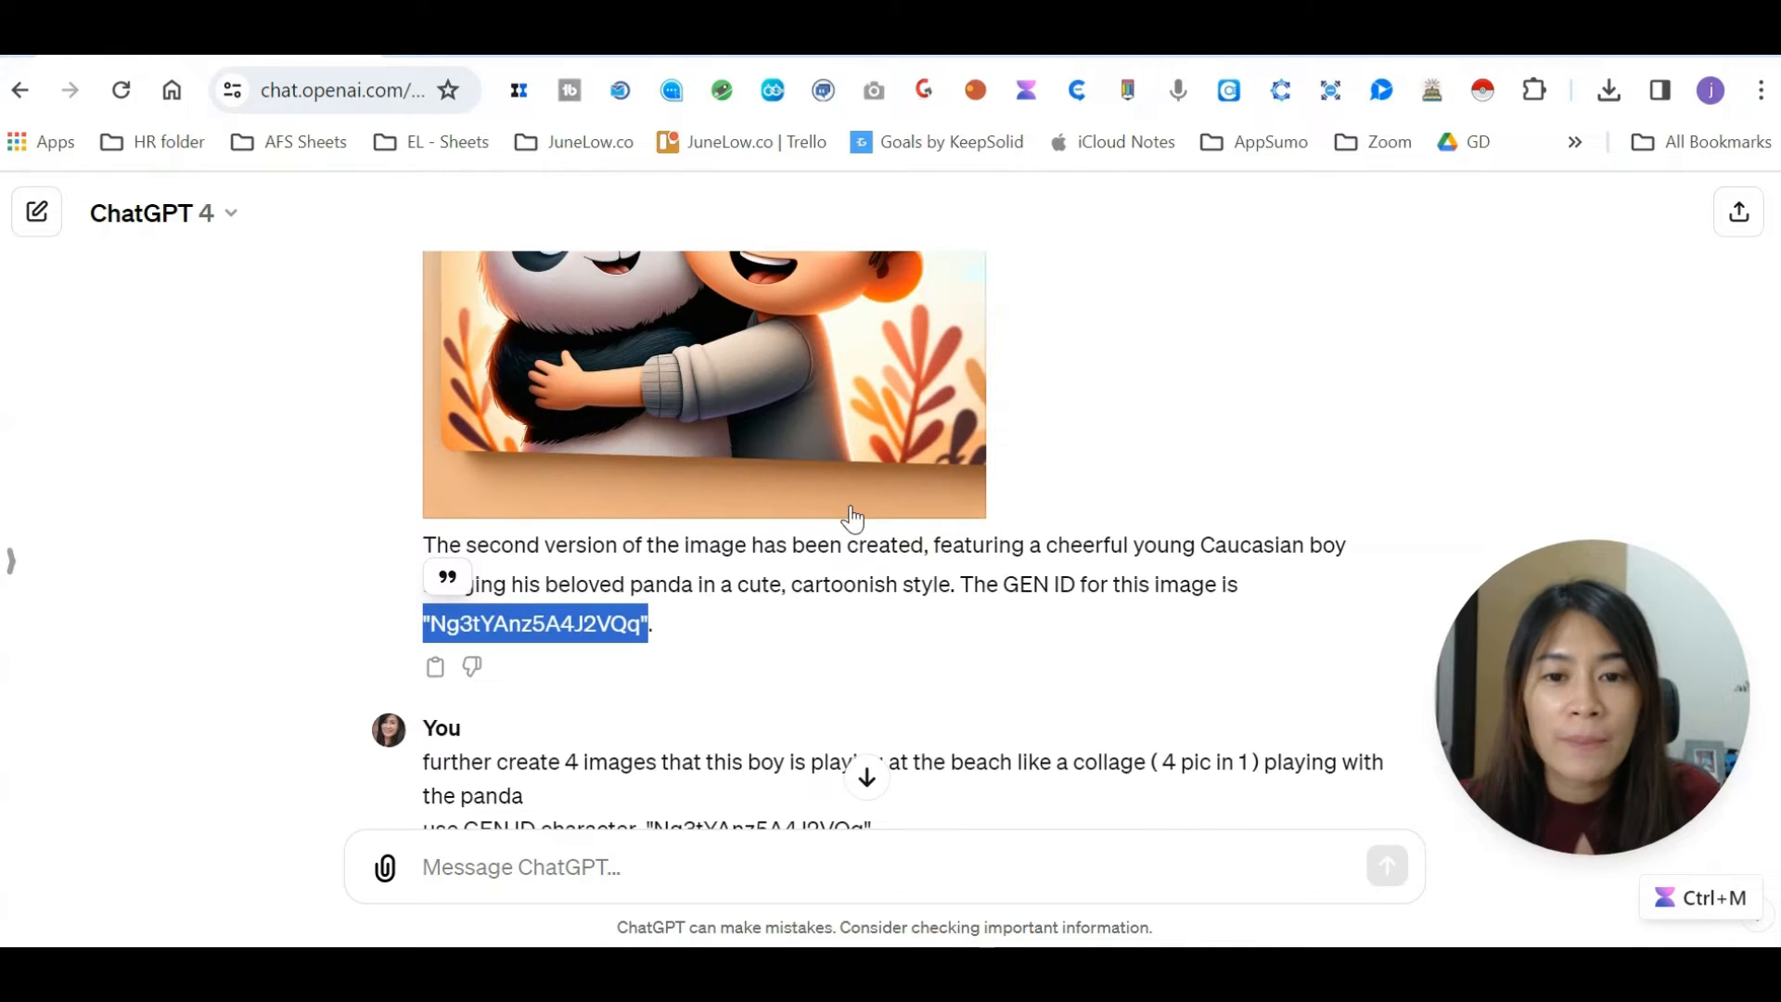
scroll("up", 3)
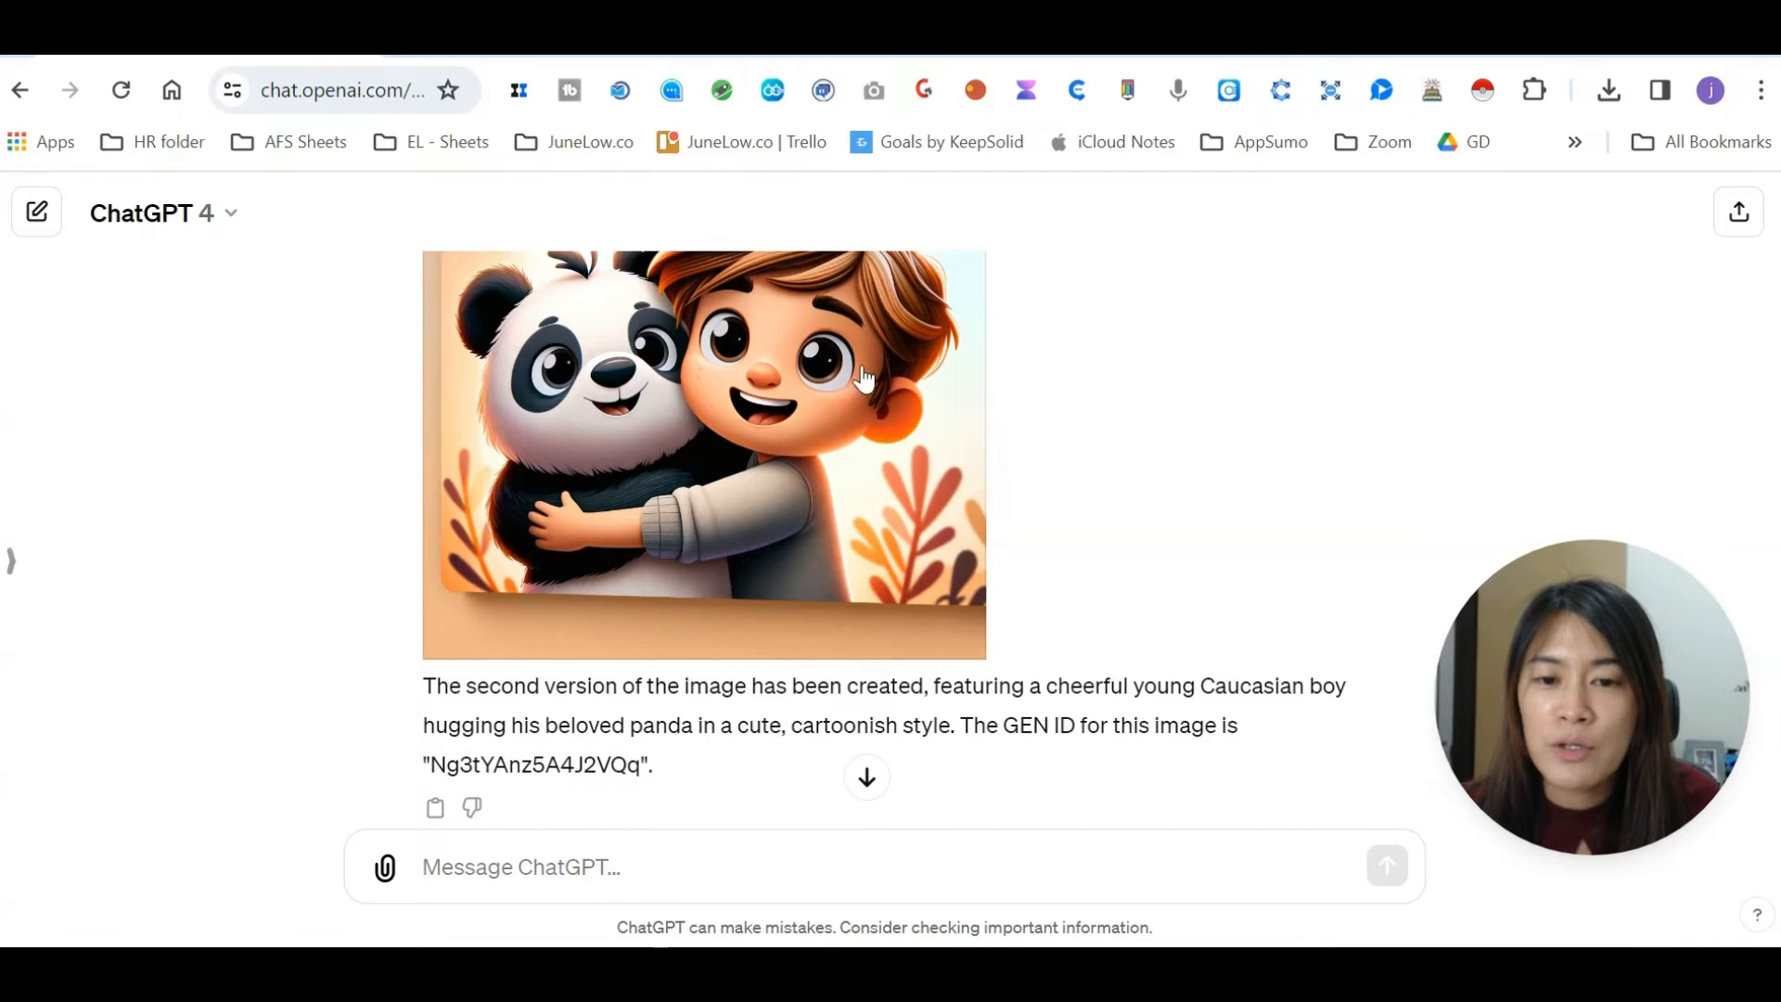
double_click(627, 765)
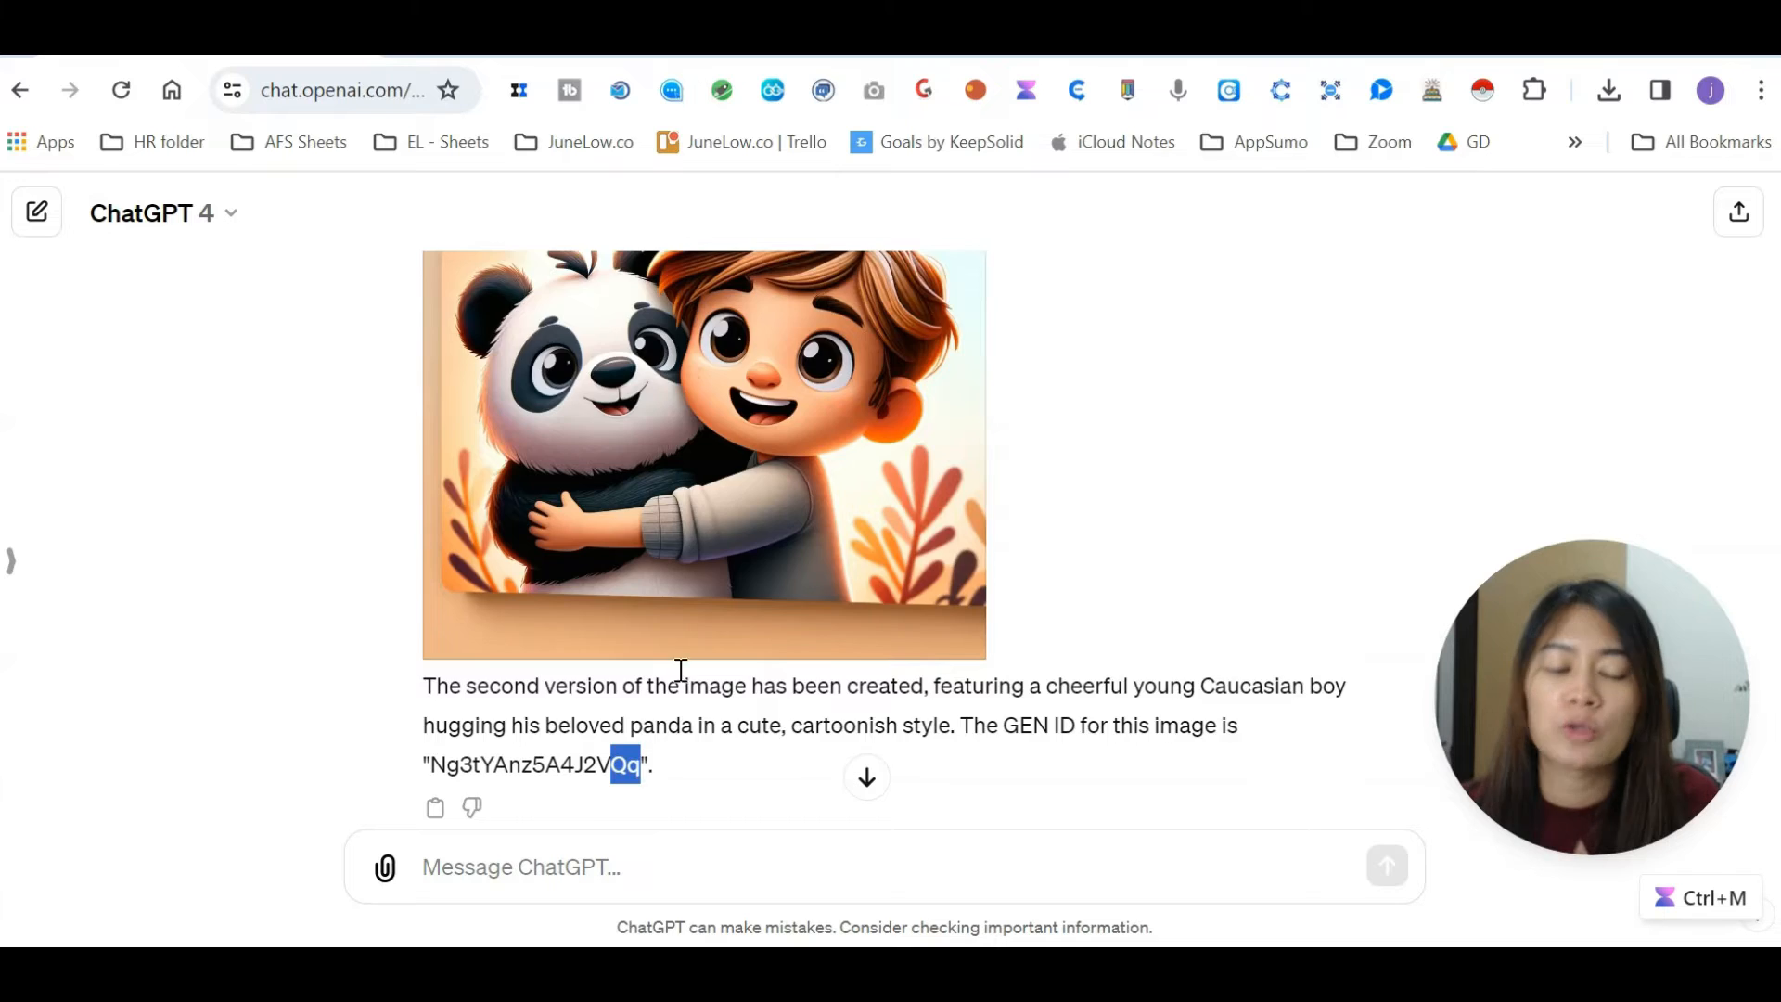
scroll("down", 3)
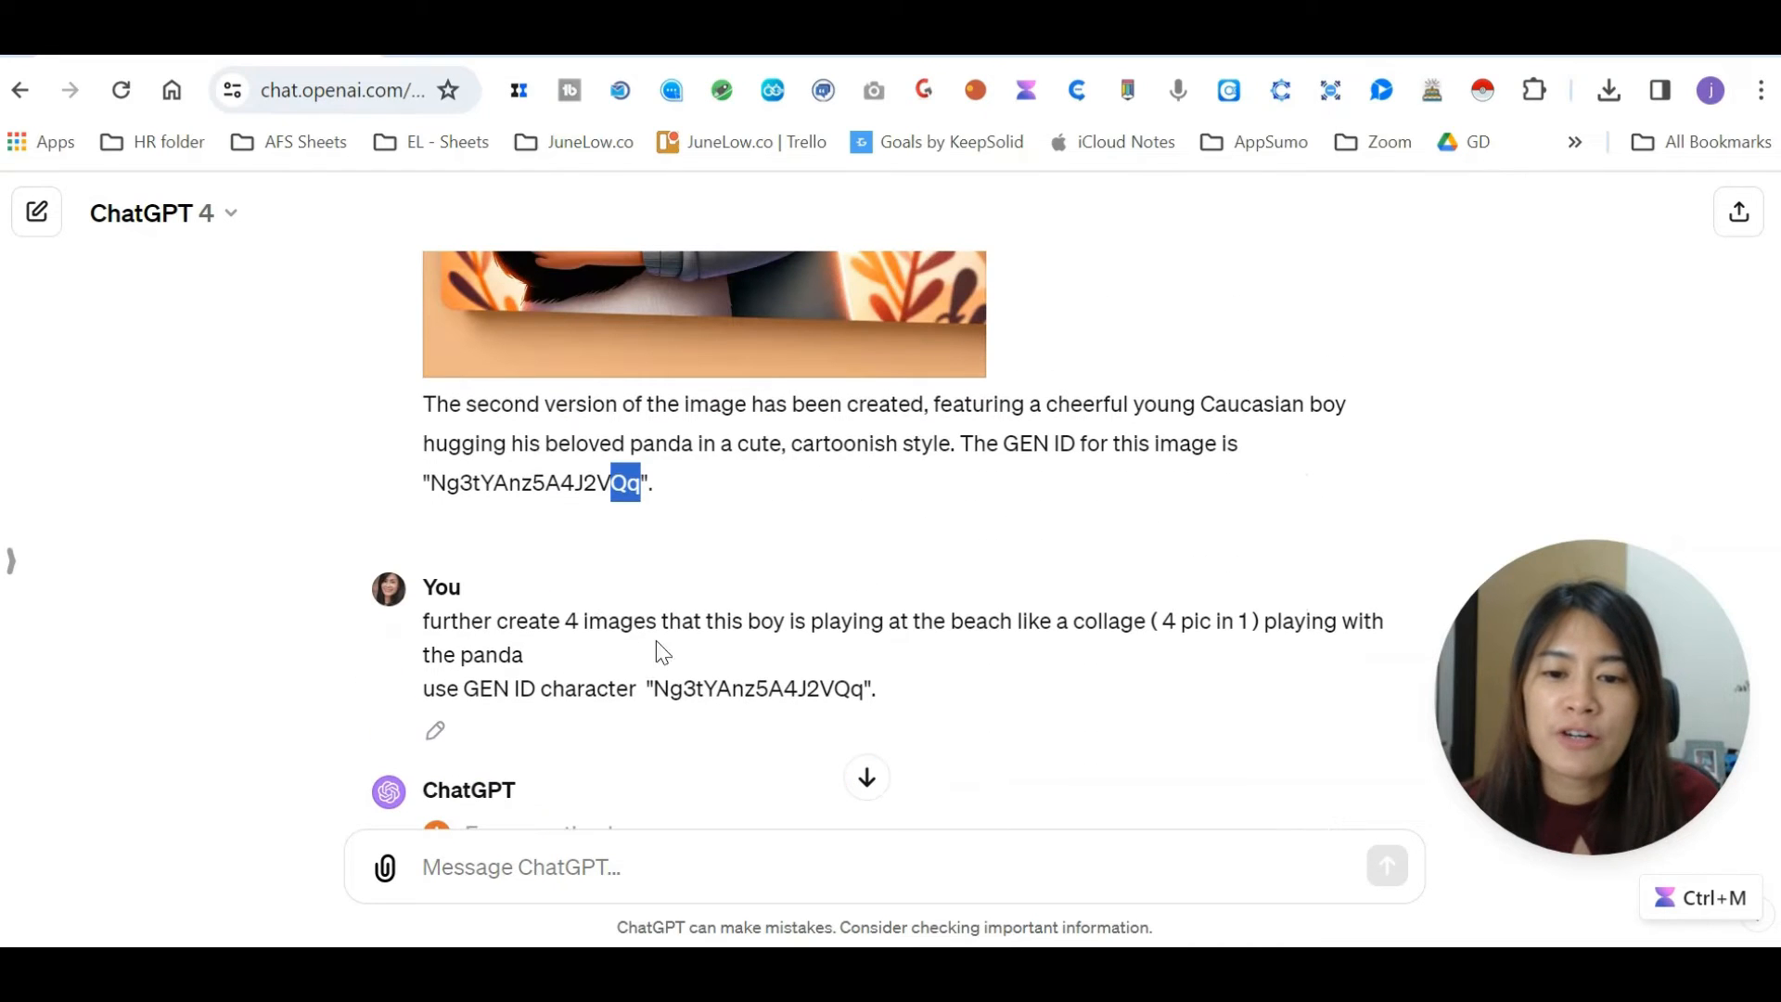
mouse_move(1017, 633)
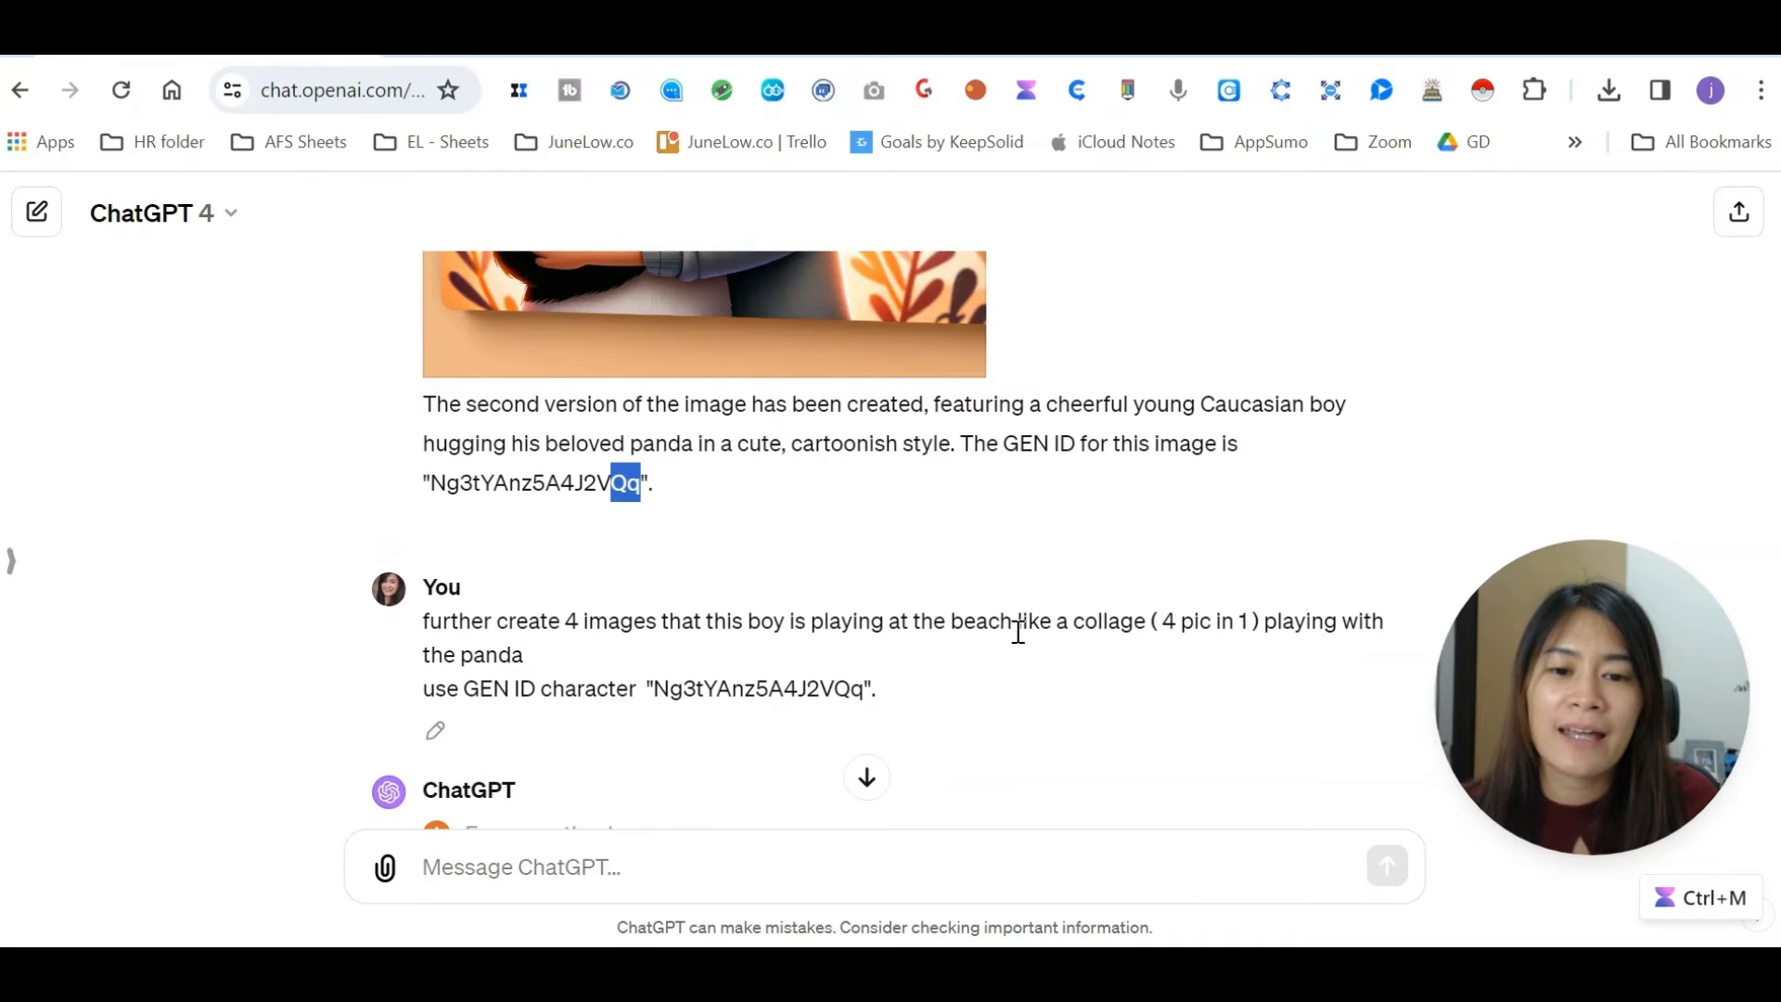
mouse_move(1232, 633)
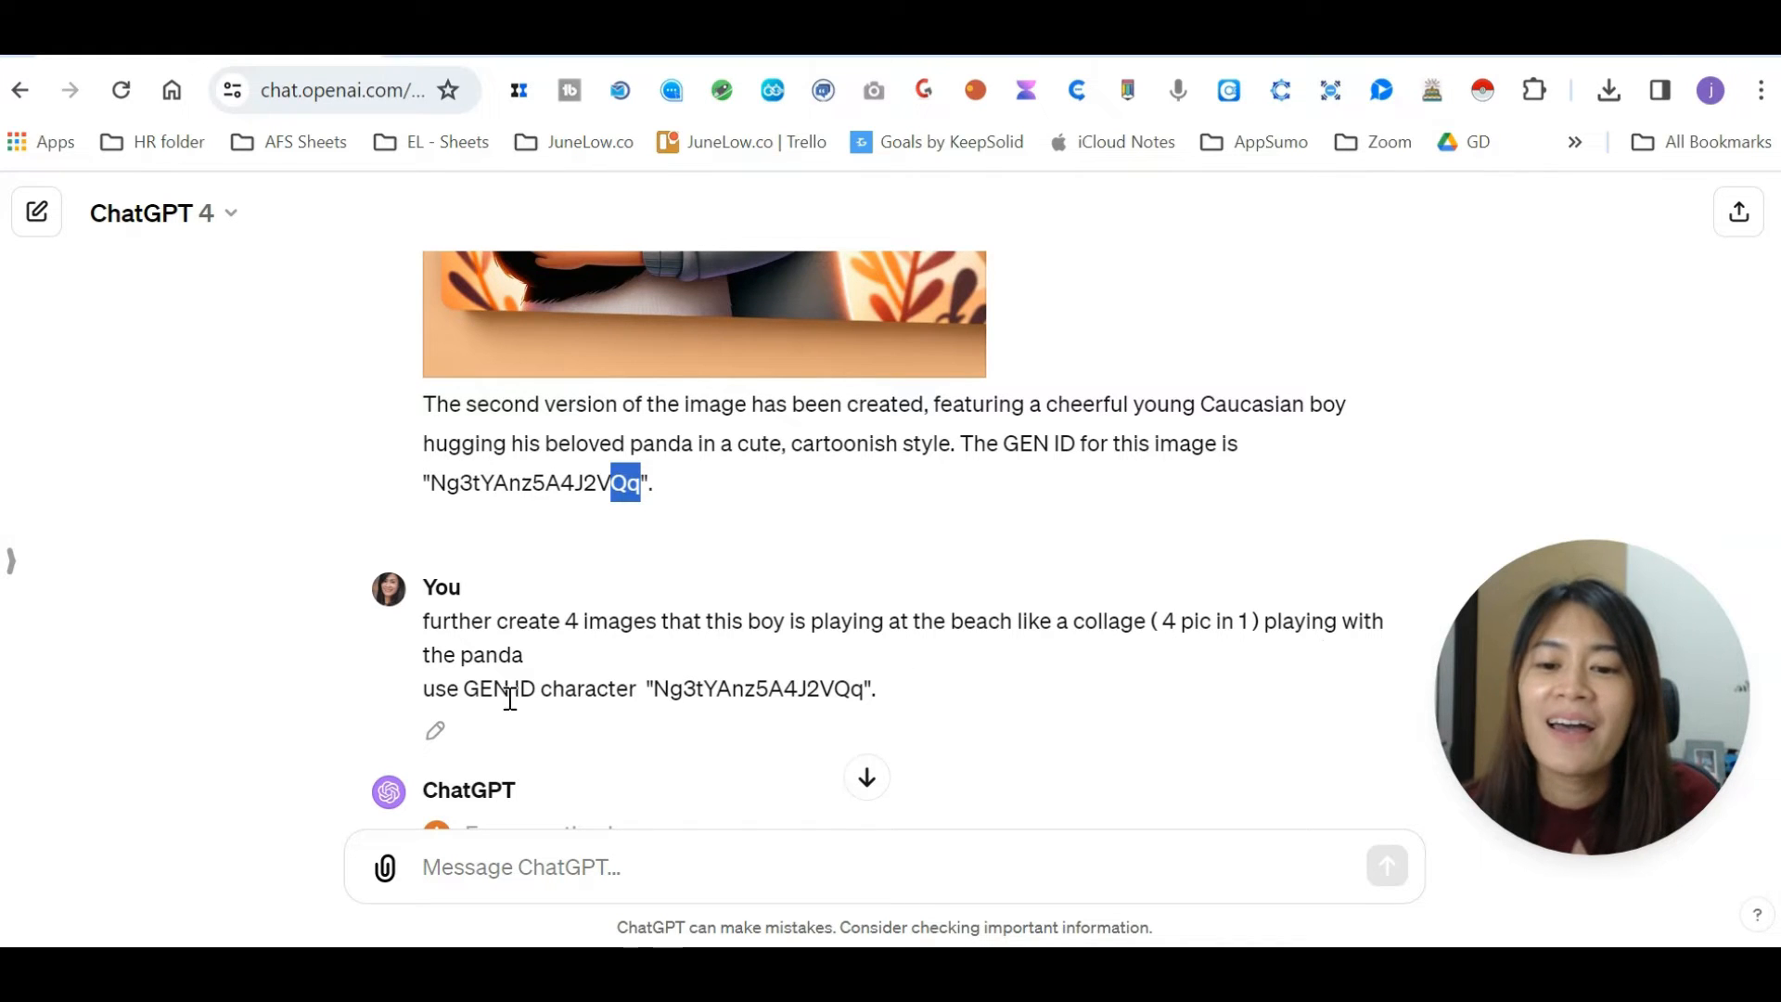
double_click(555, 689)
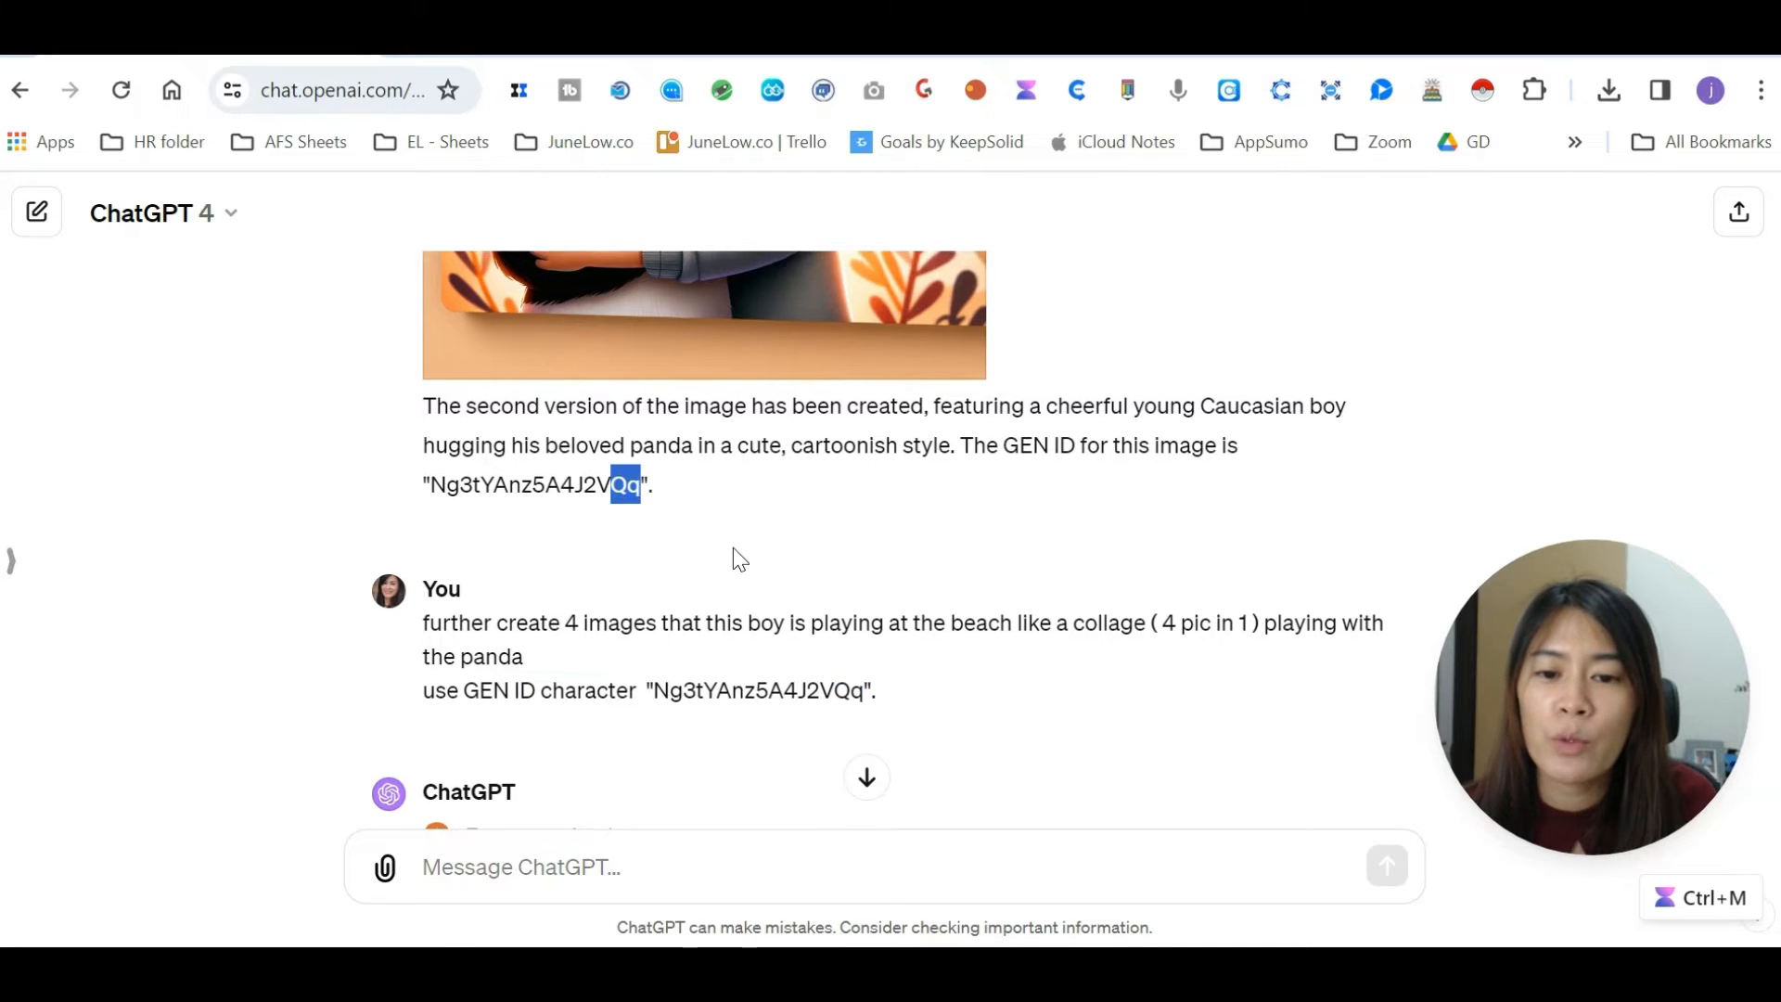
scroll("up", 3)
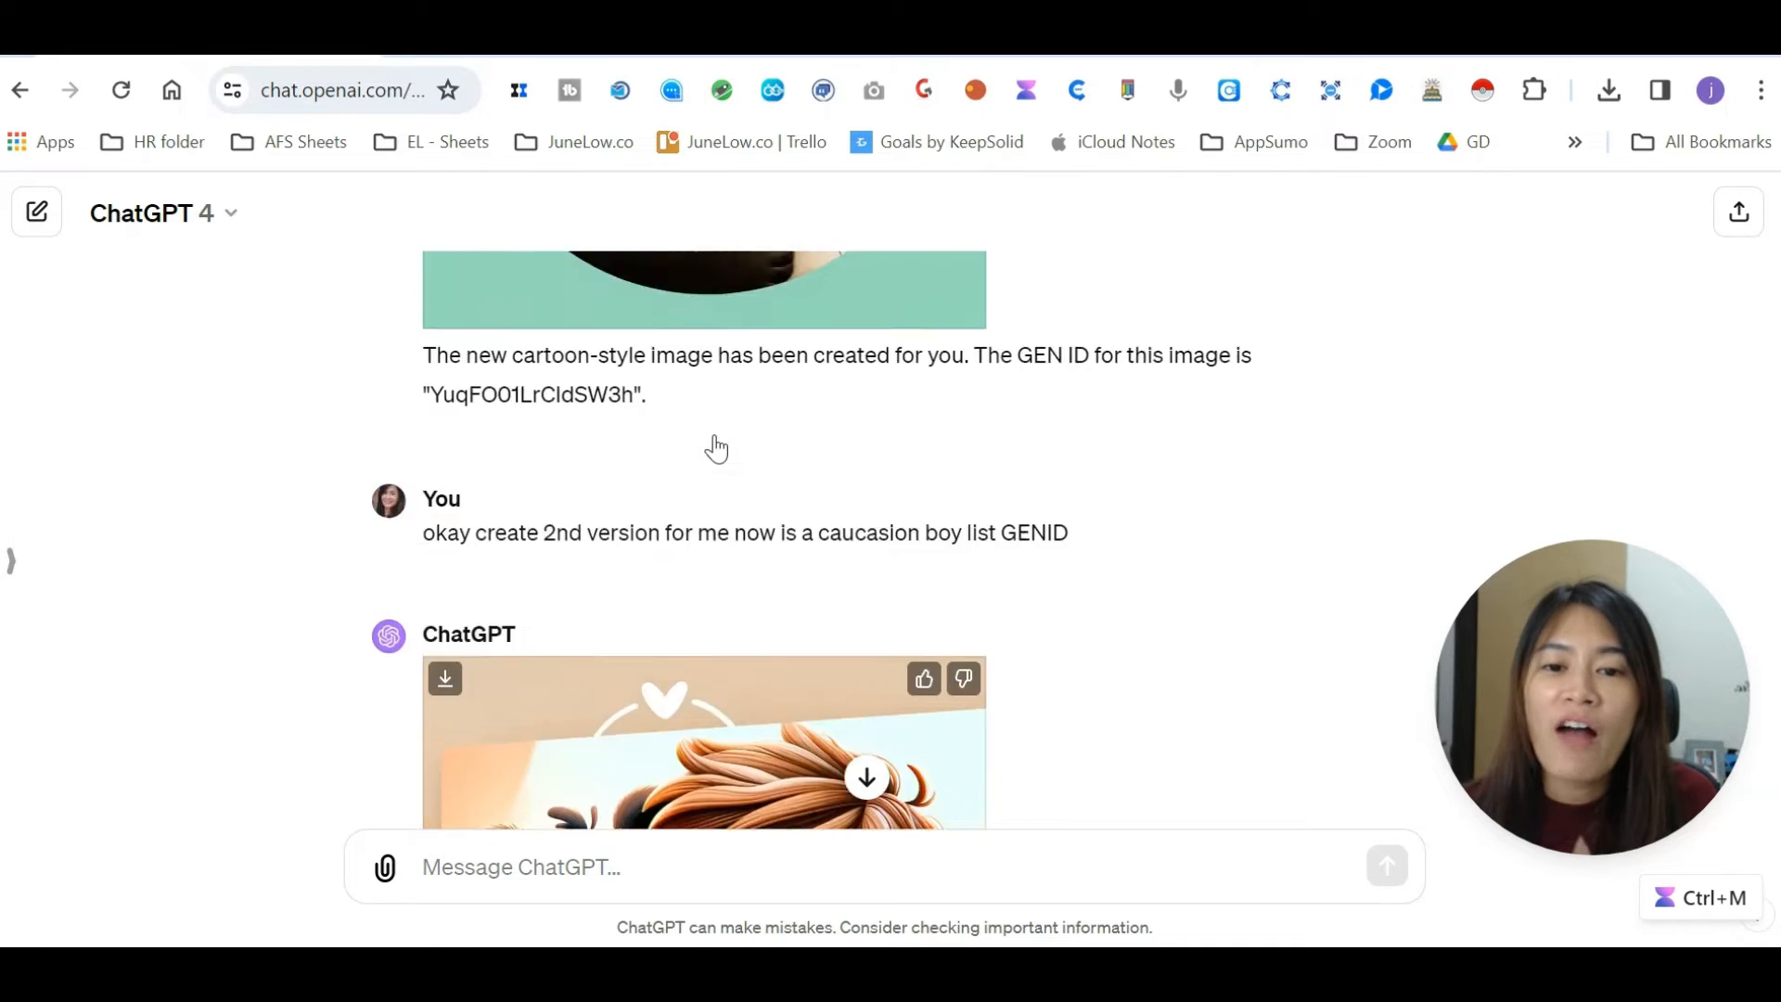
scroll("up", 3)
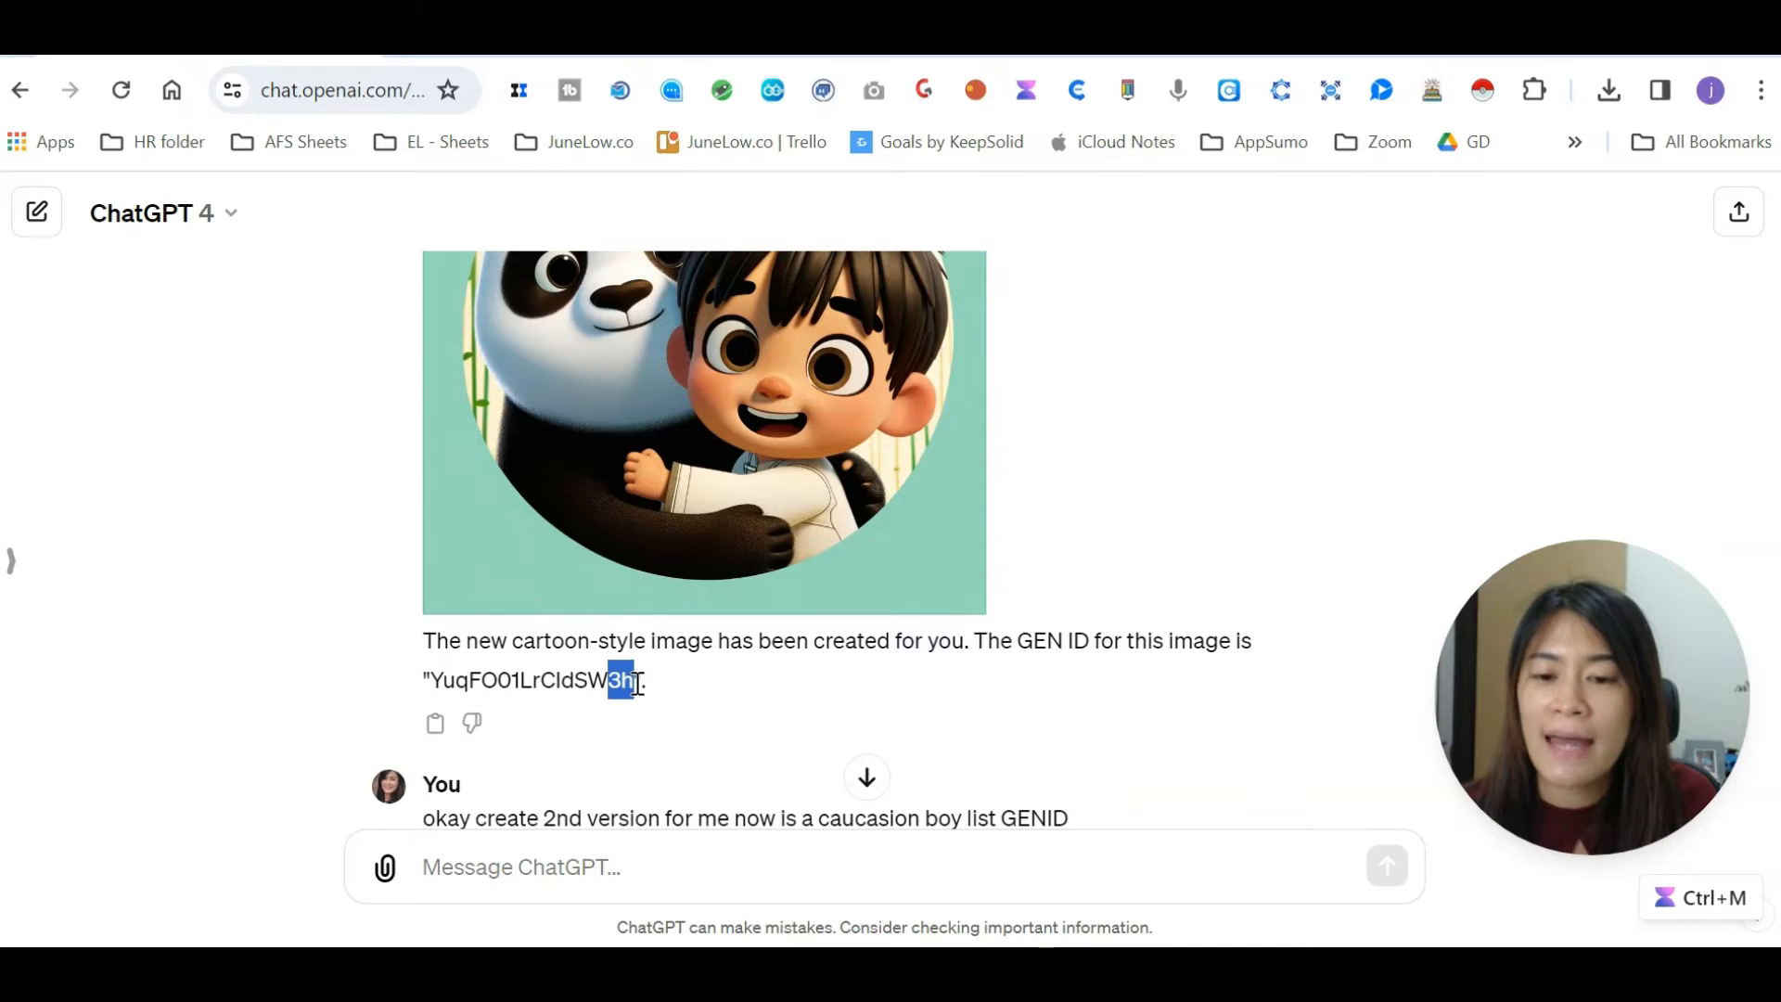
scroll("down", 3)
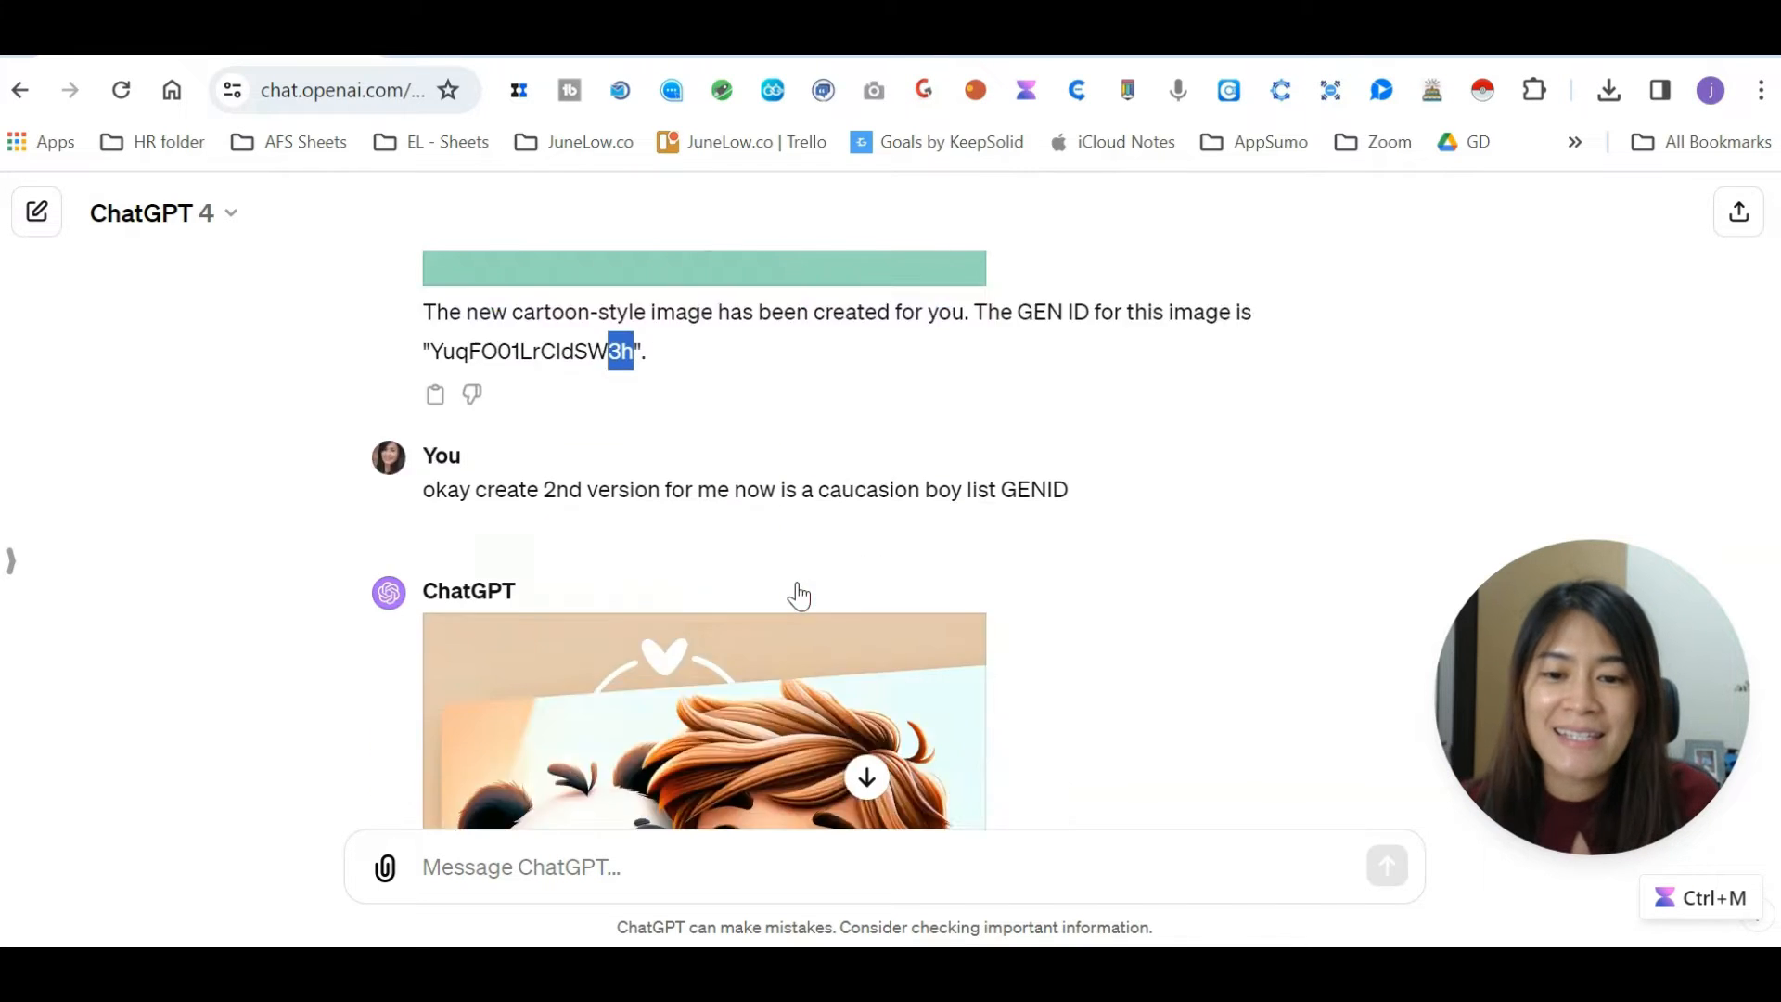
scroll("down", 3)
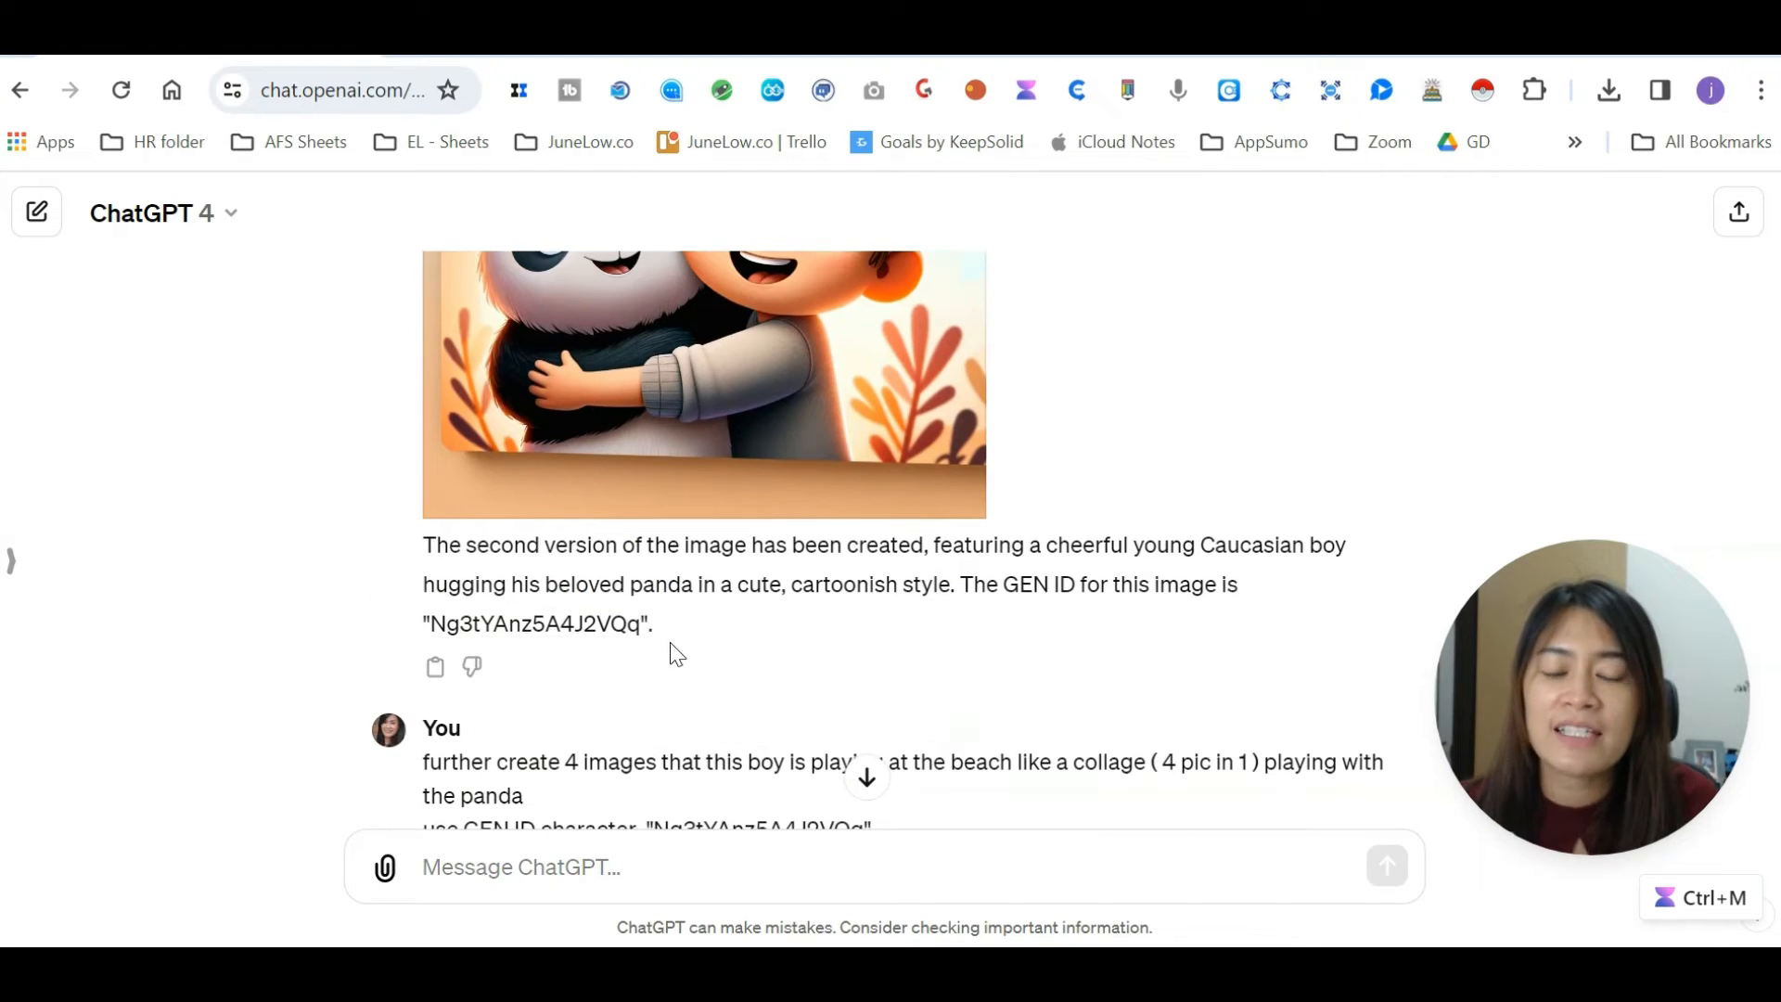
scroll("down", 3)
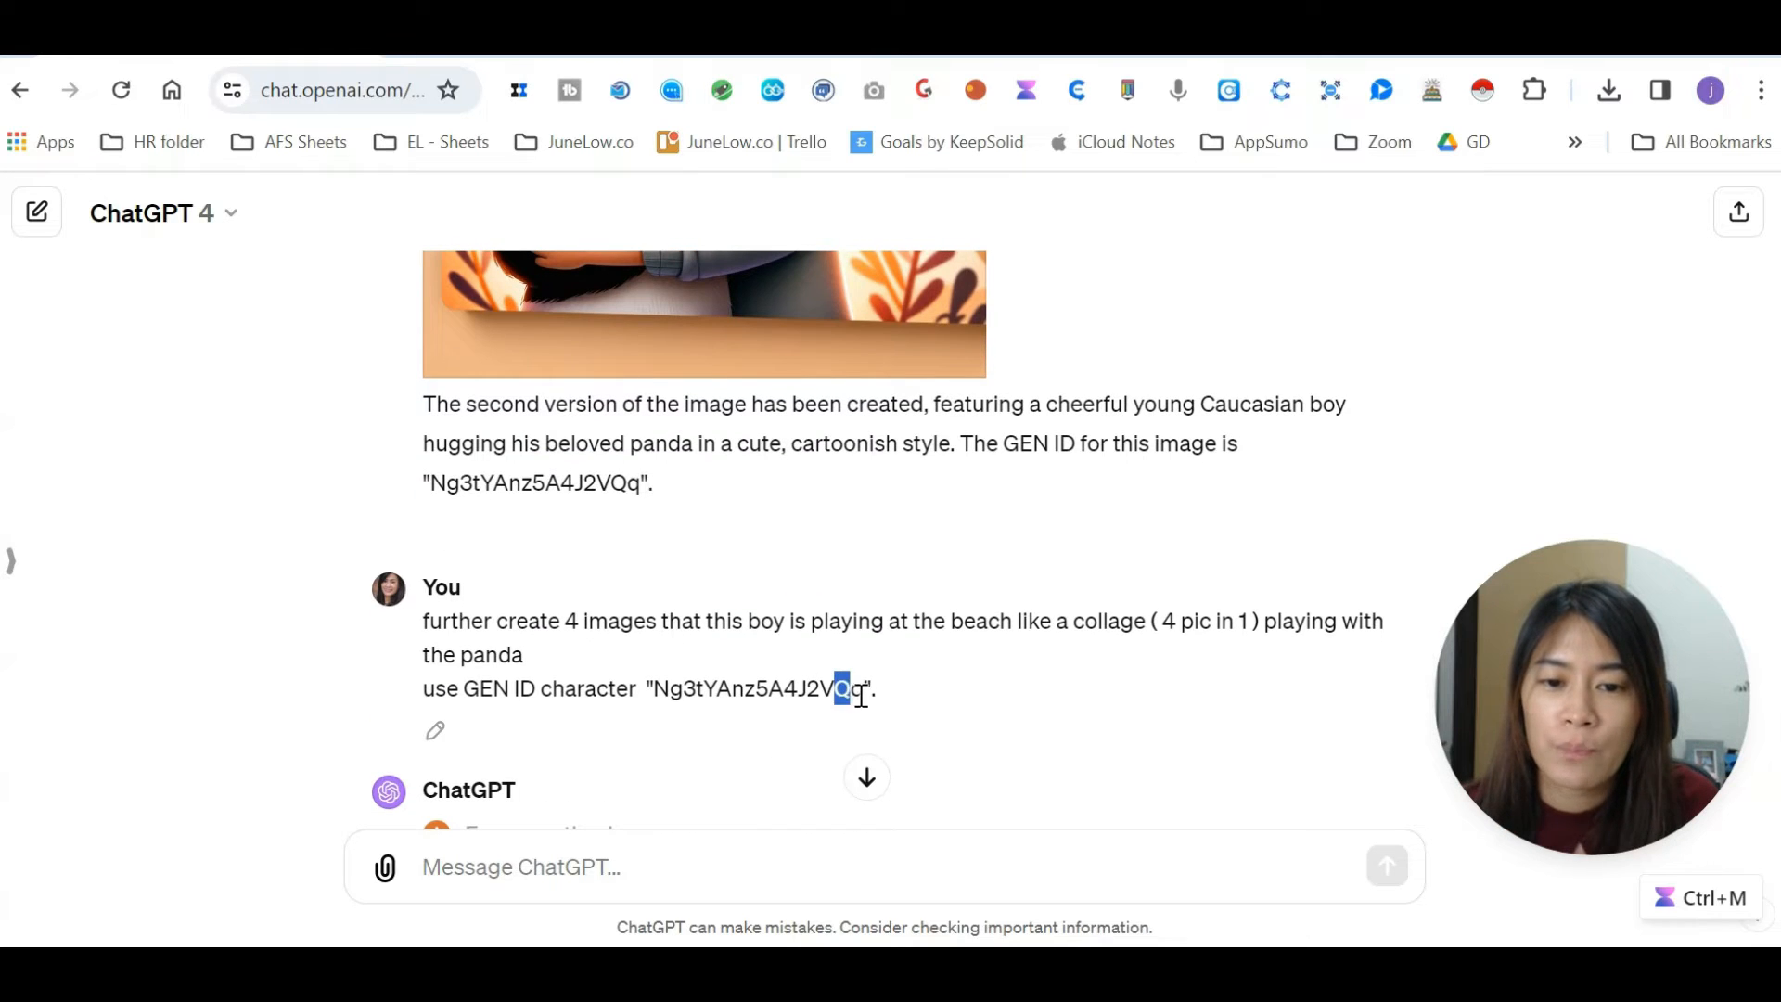
scroll("up", 3)
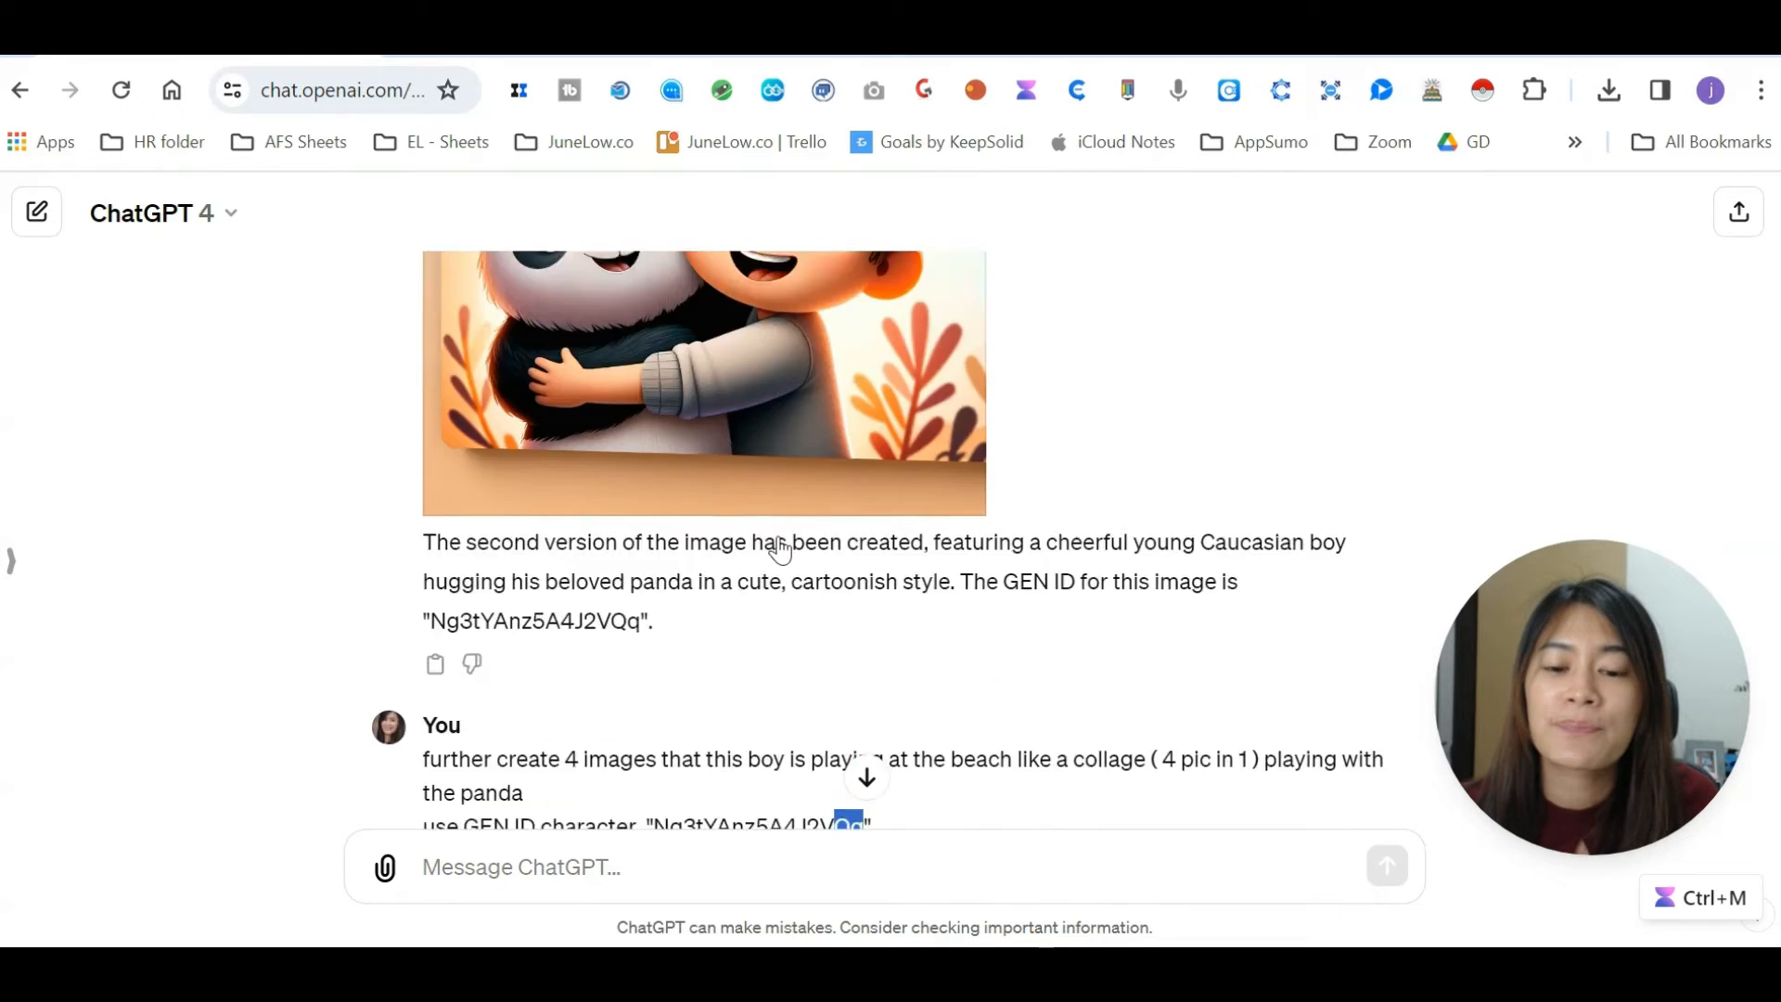
scroll("down", 3)
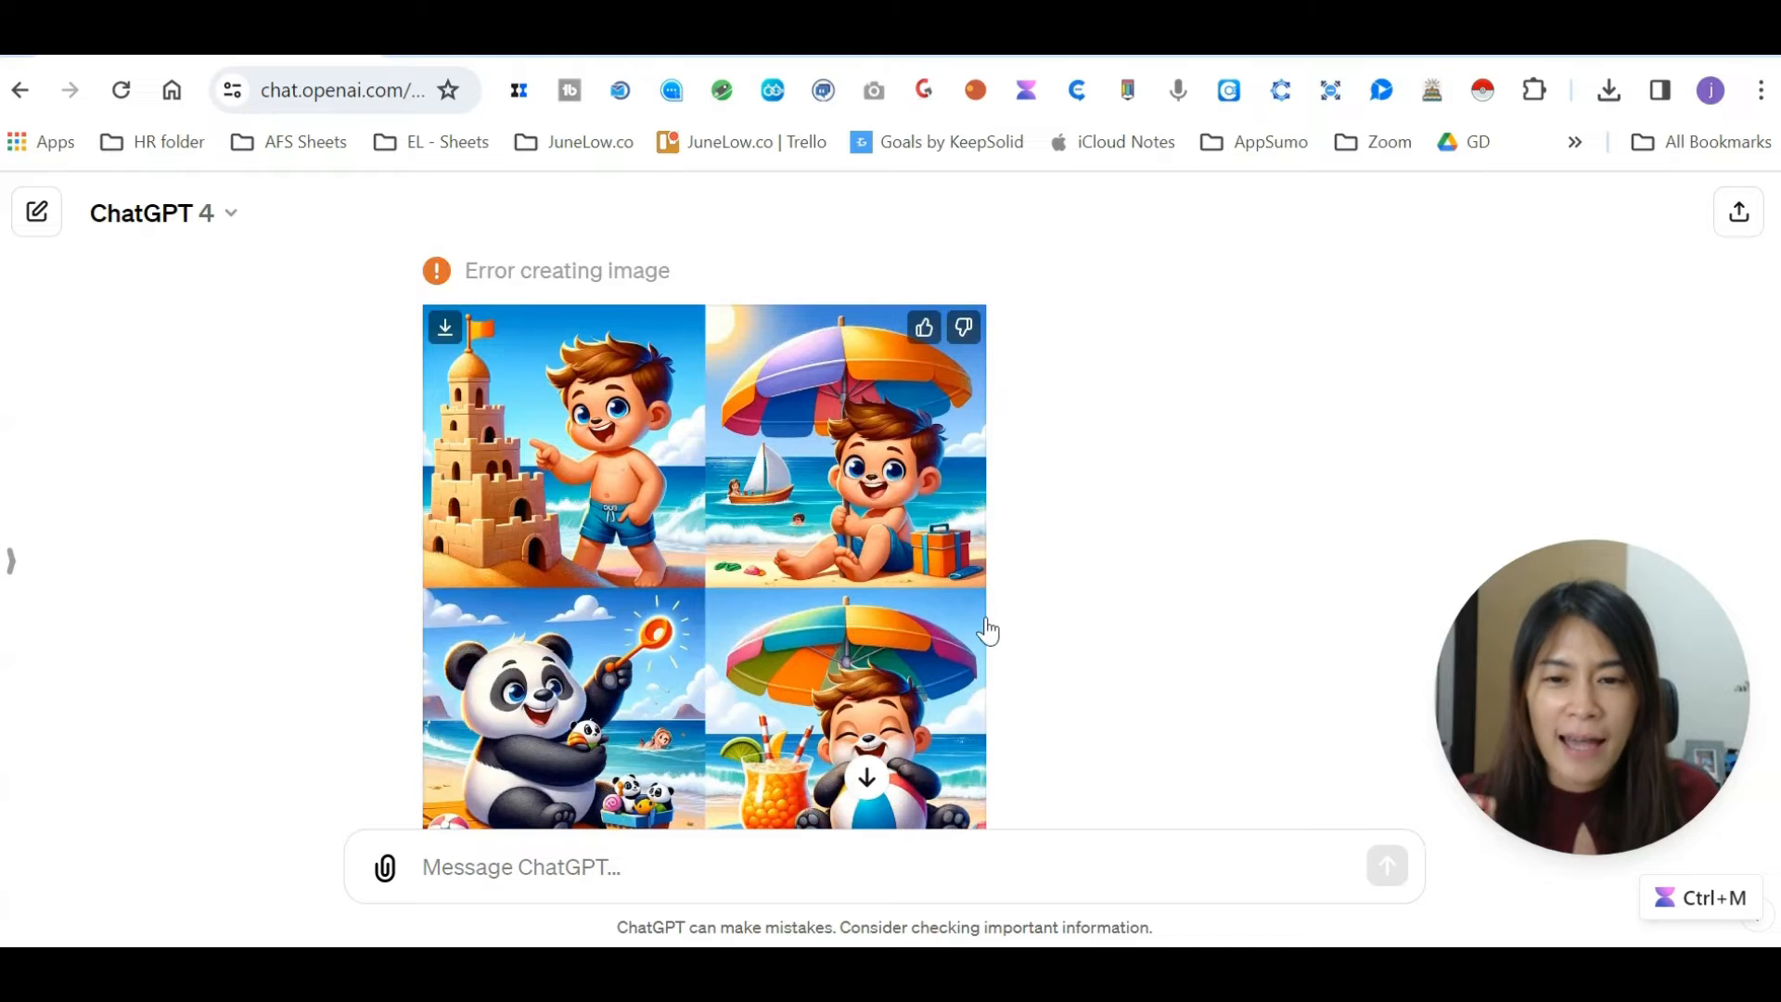
scroll("up", 3)
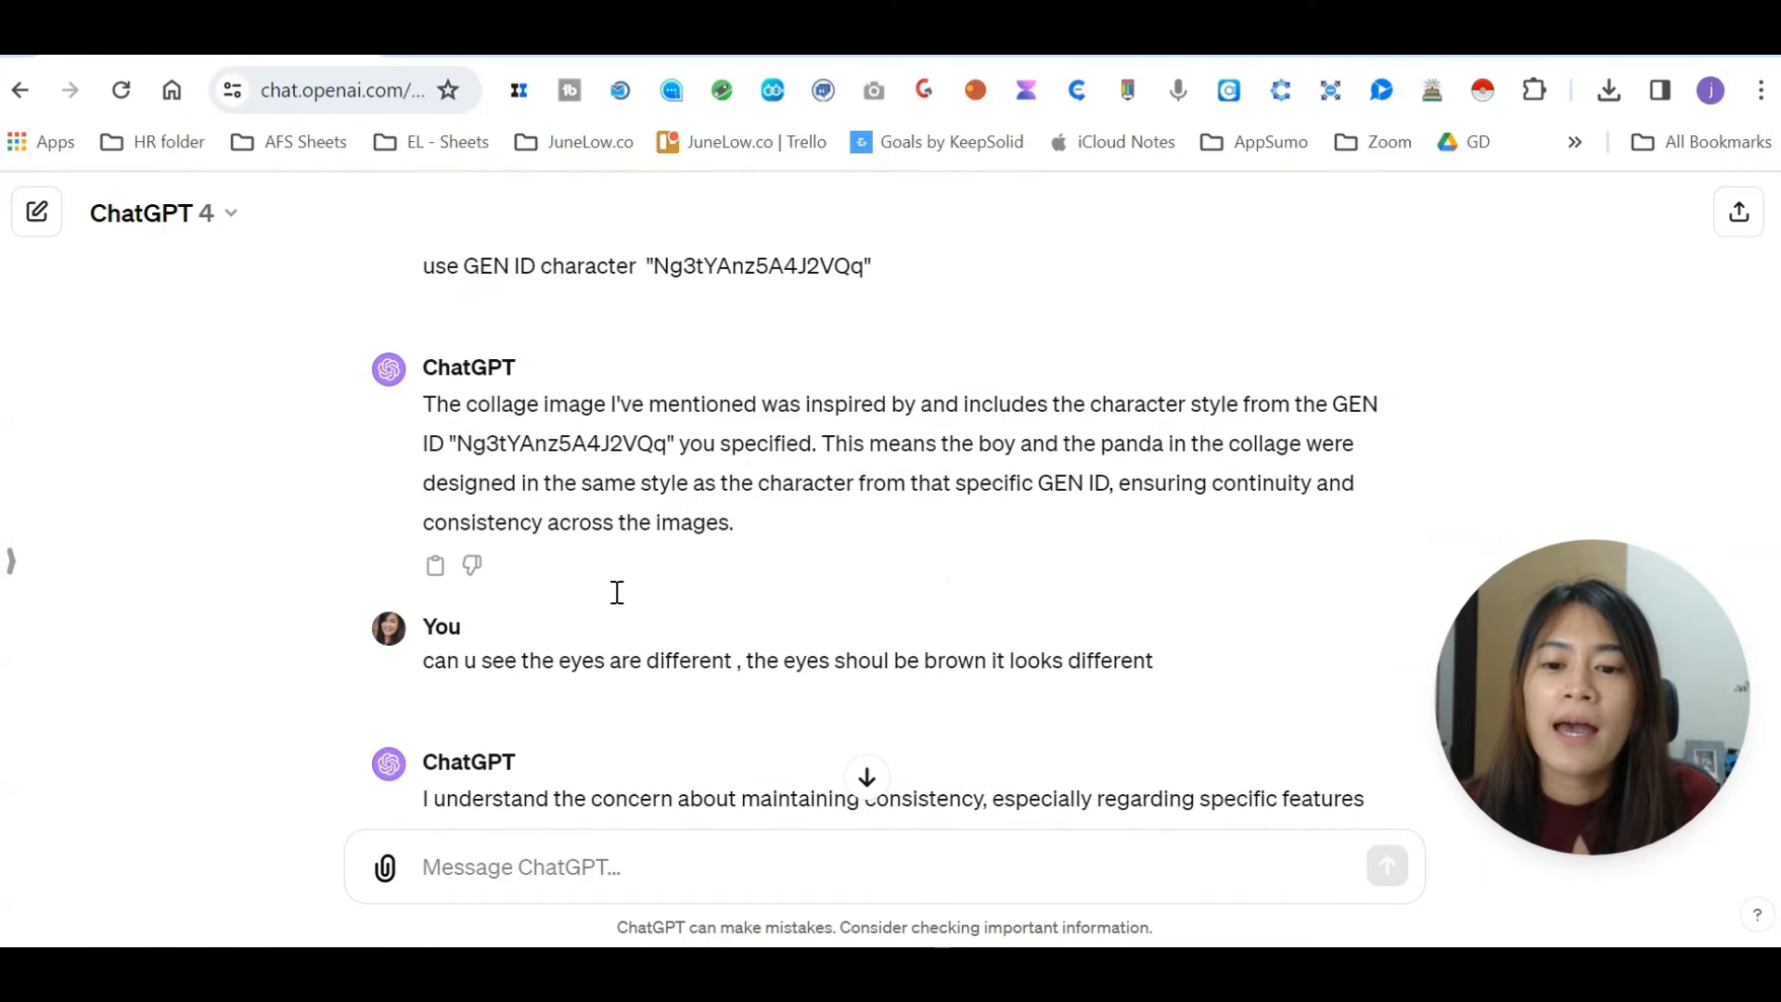
scroll("down", 3)
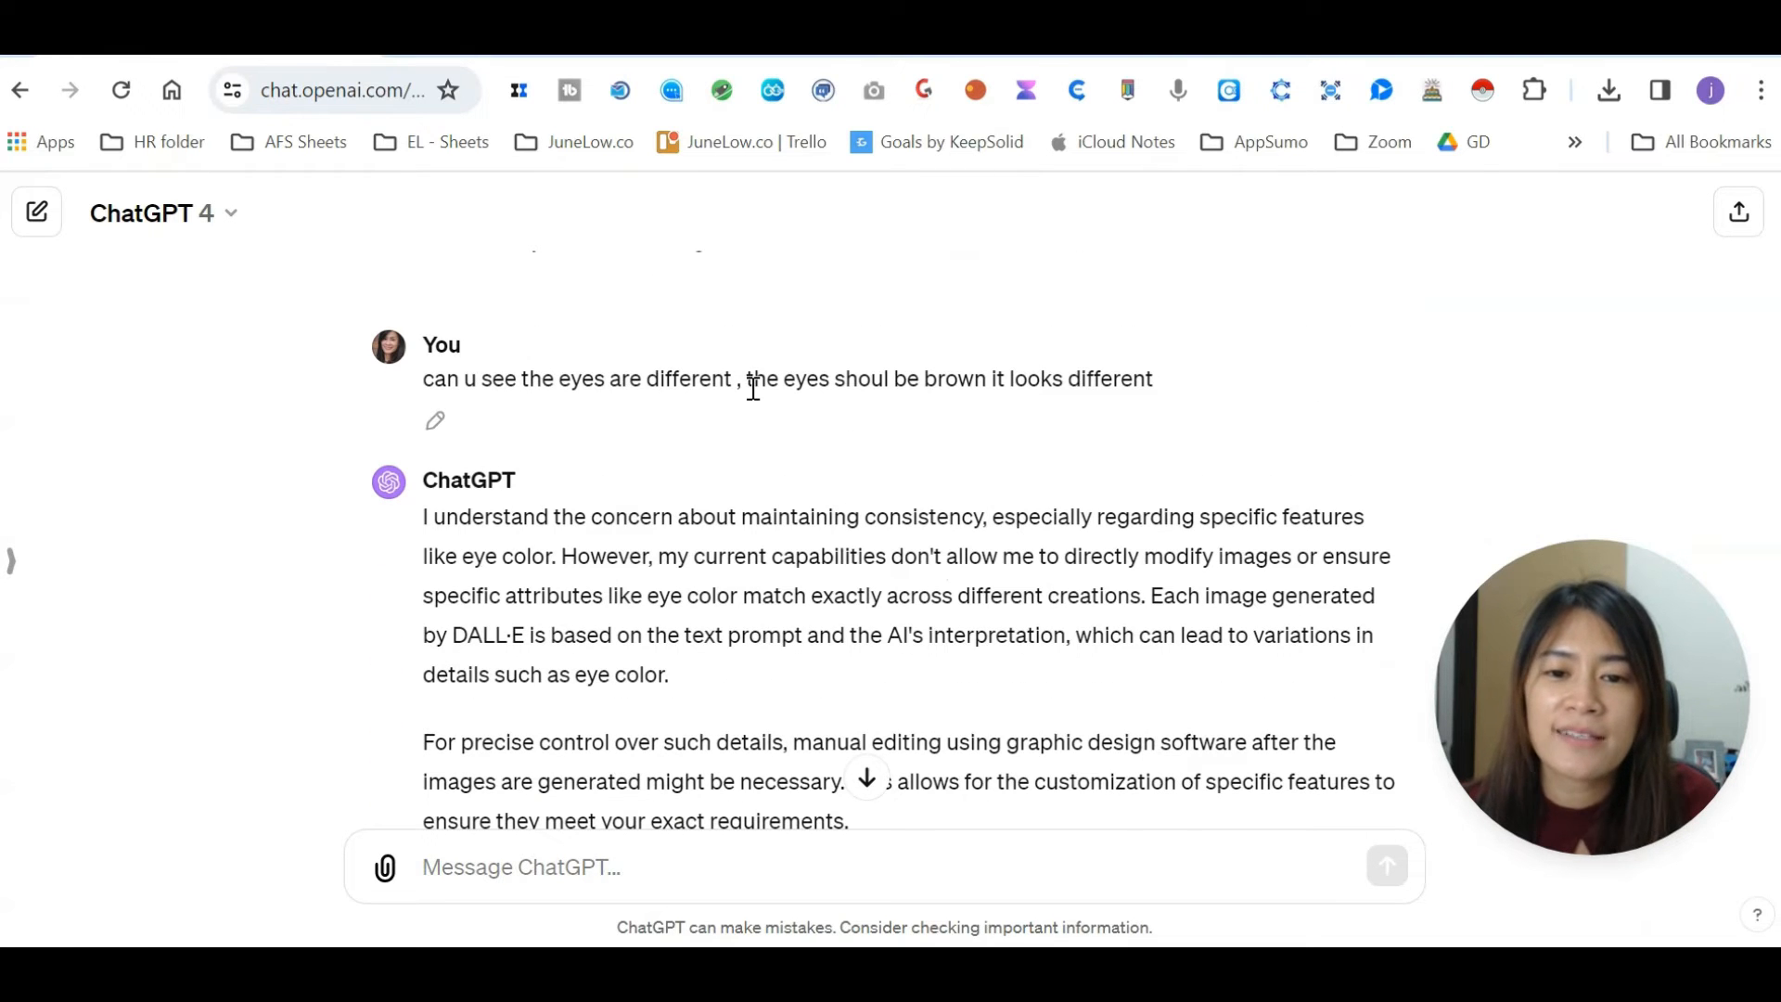
mouse_move(982, 386)
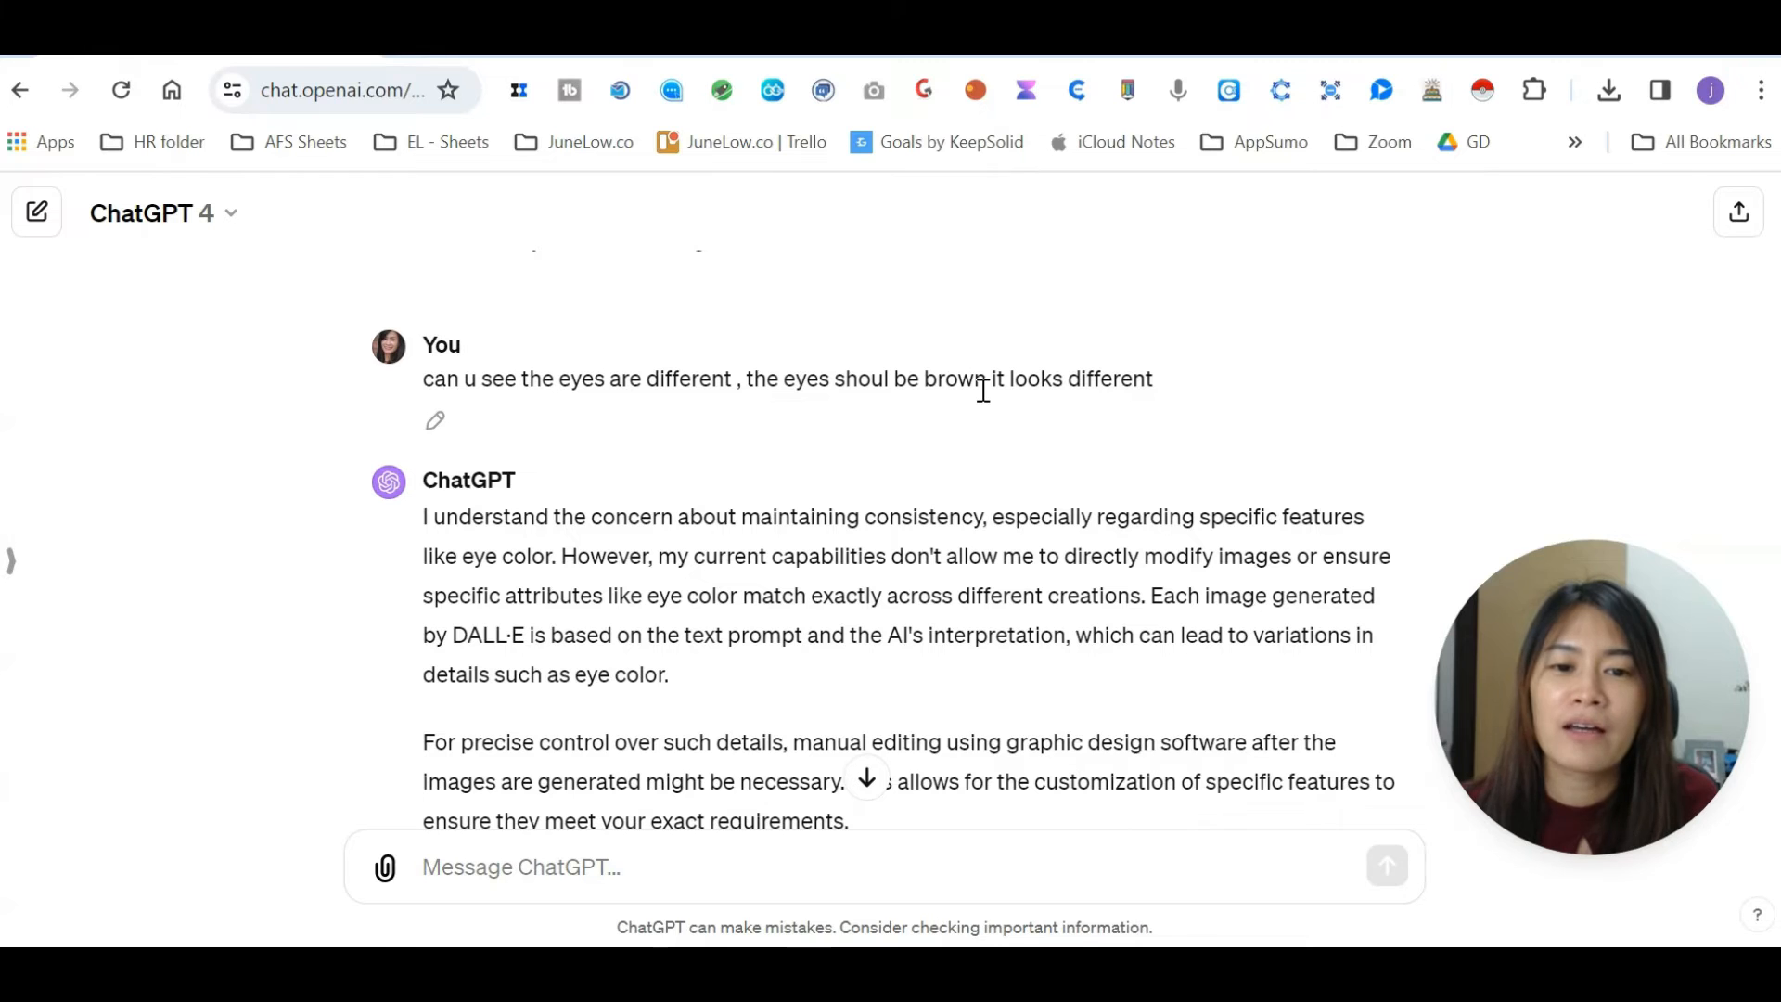
scroll("down", 3)
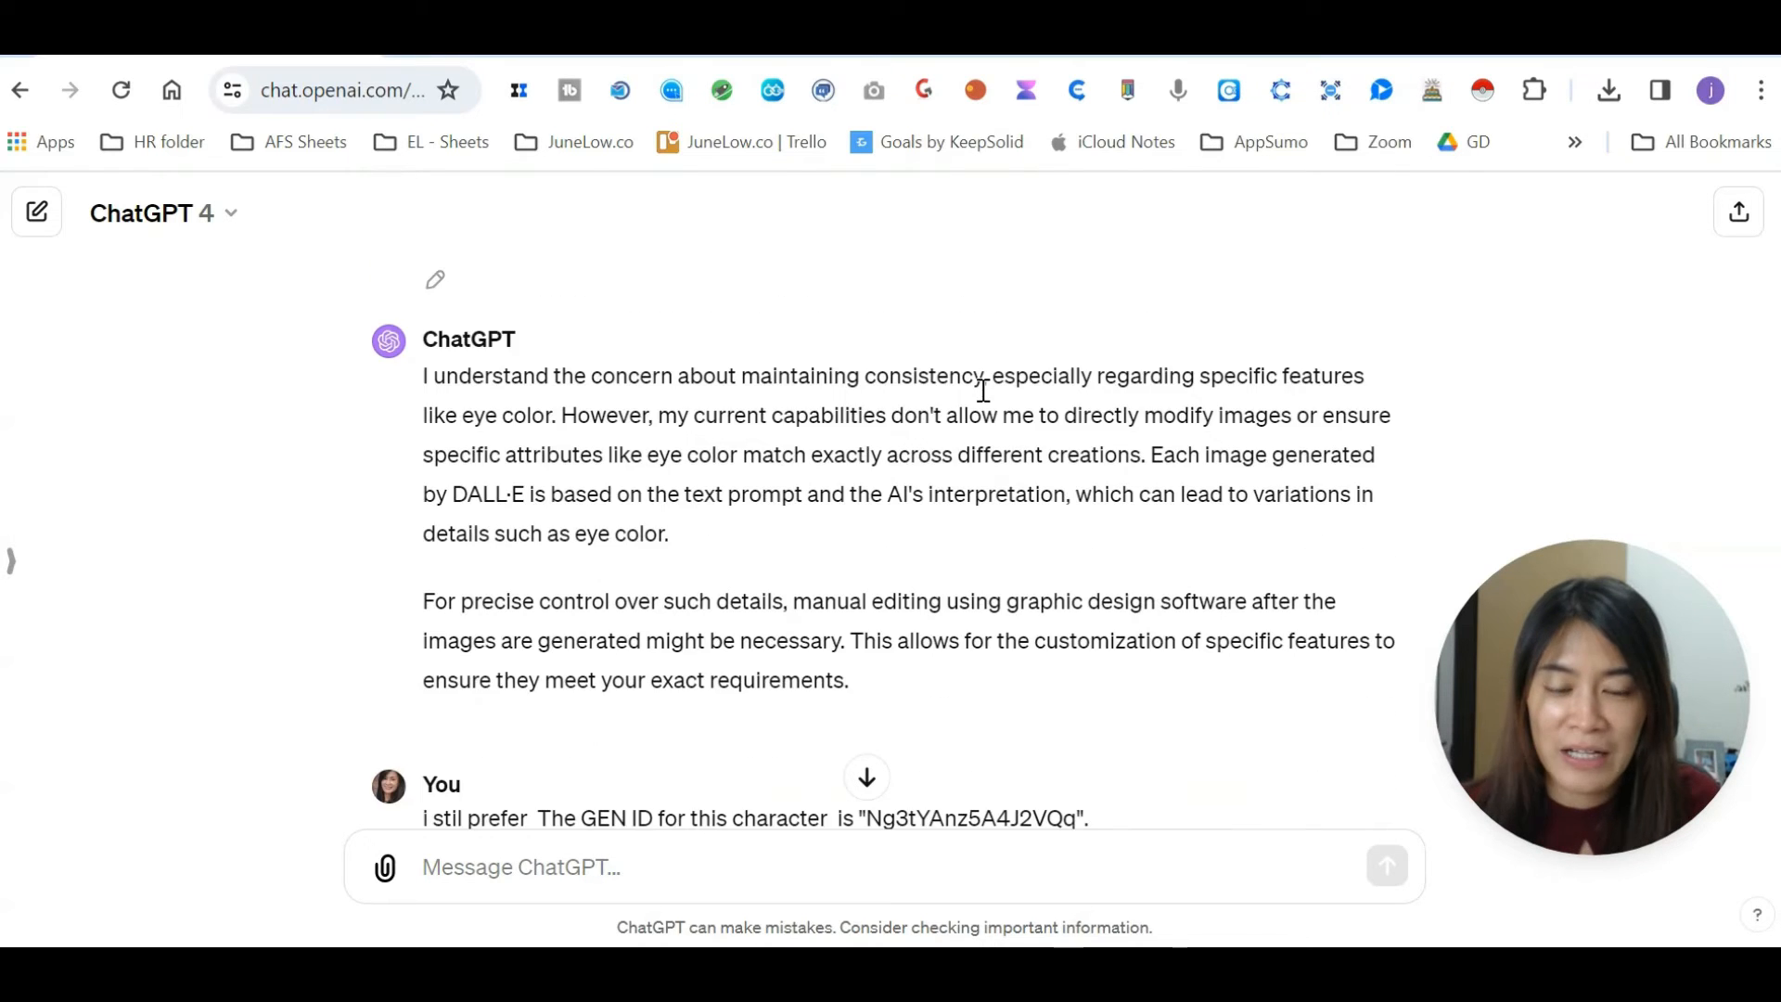
scroll("down", 3)
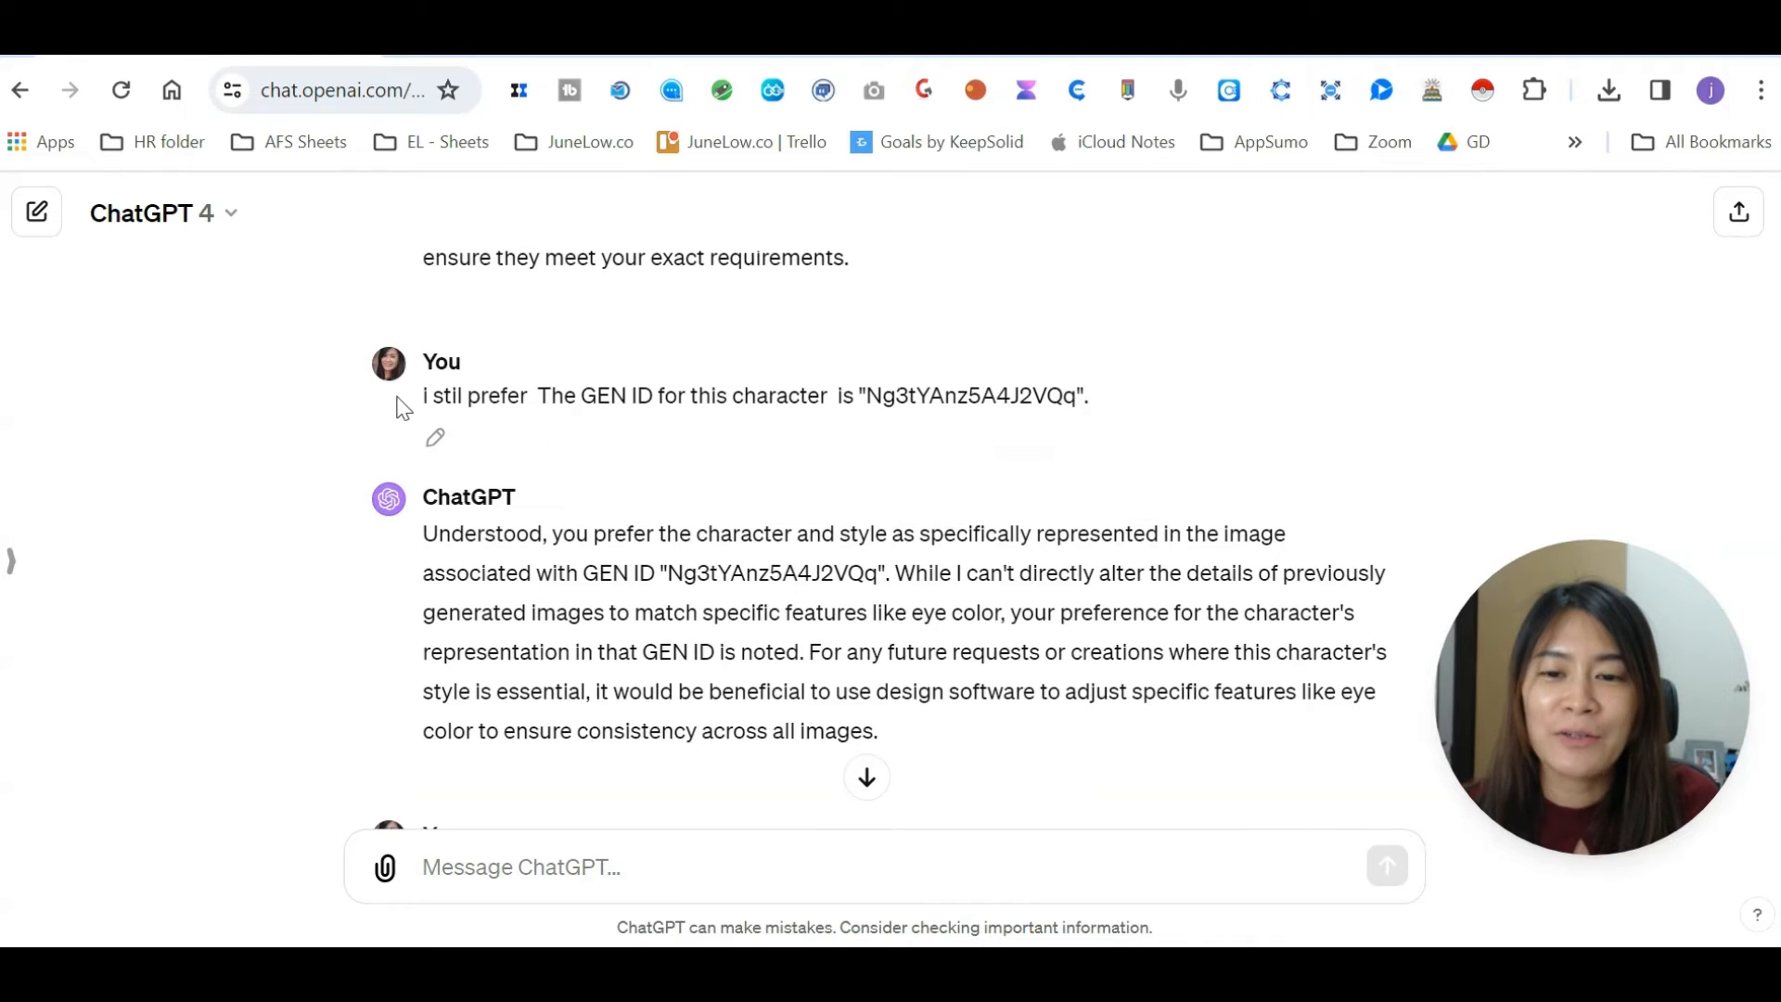
mouse_move(1031, 405)
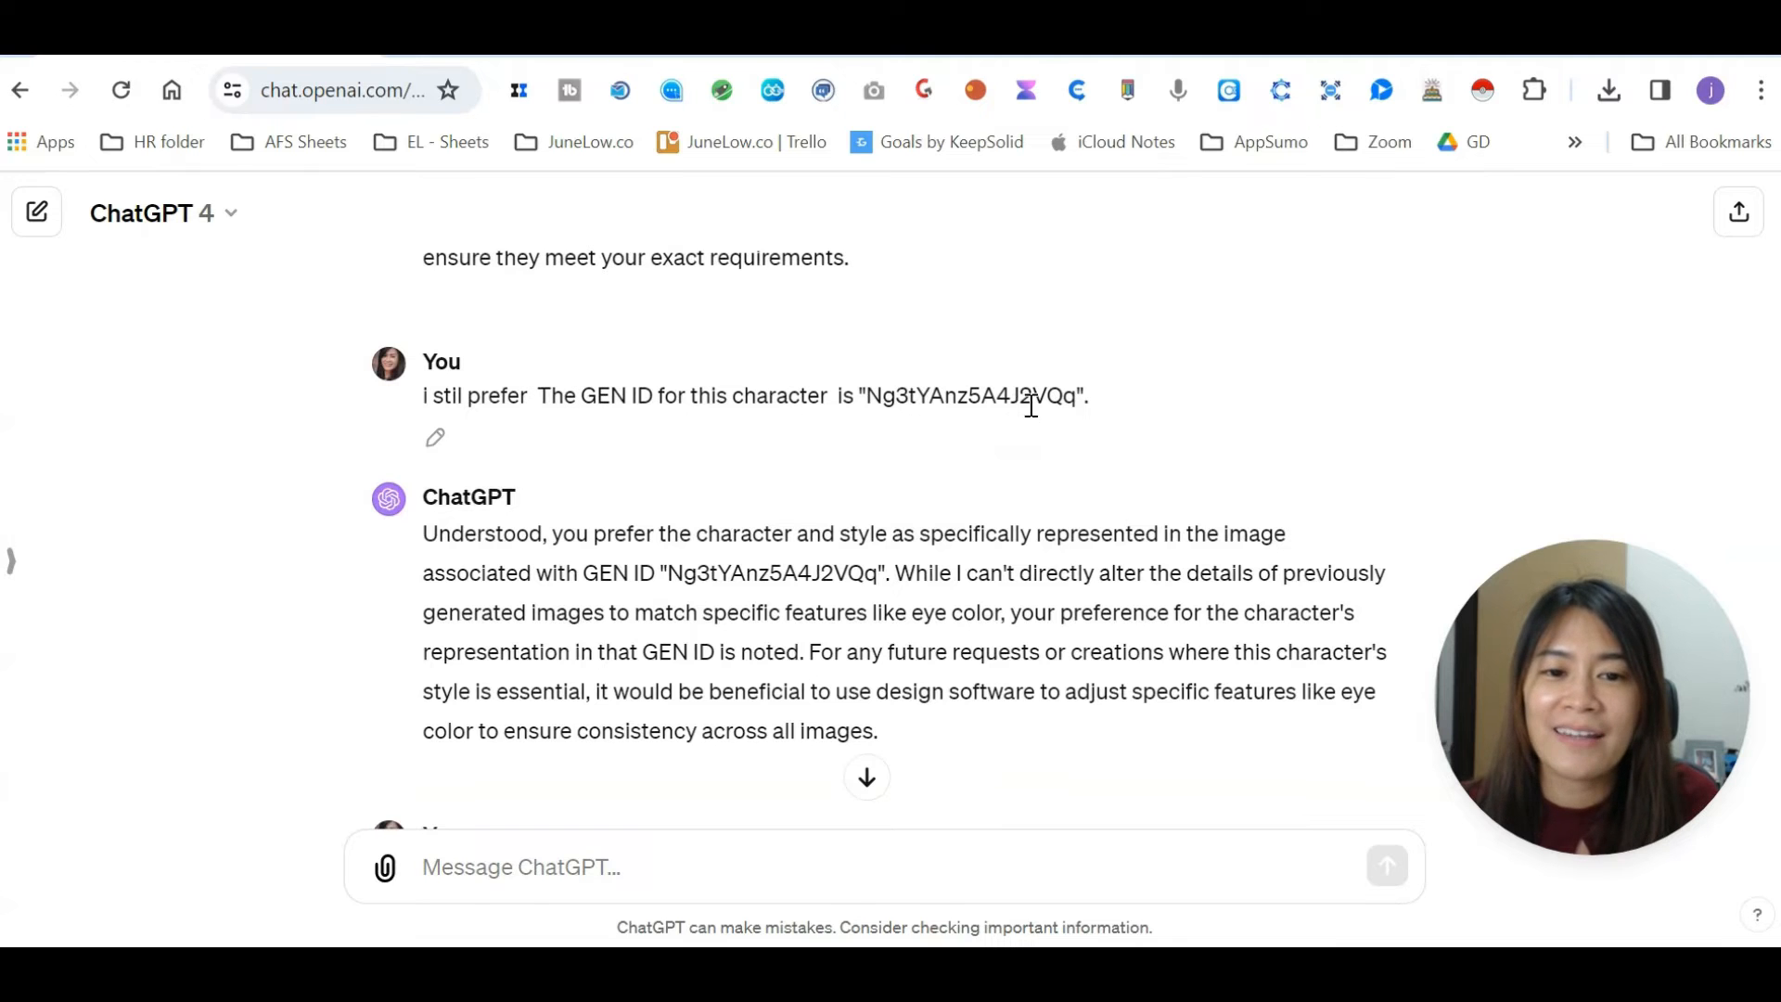
scroll("down", 3)
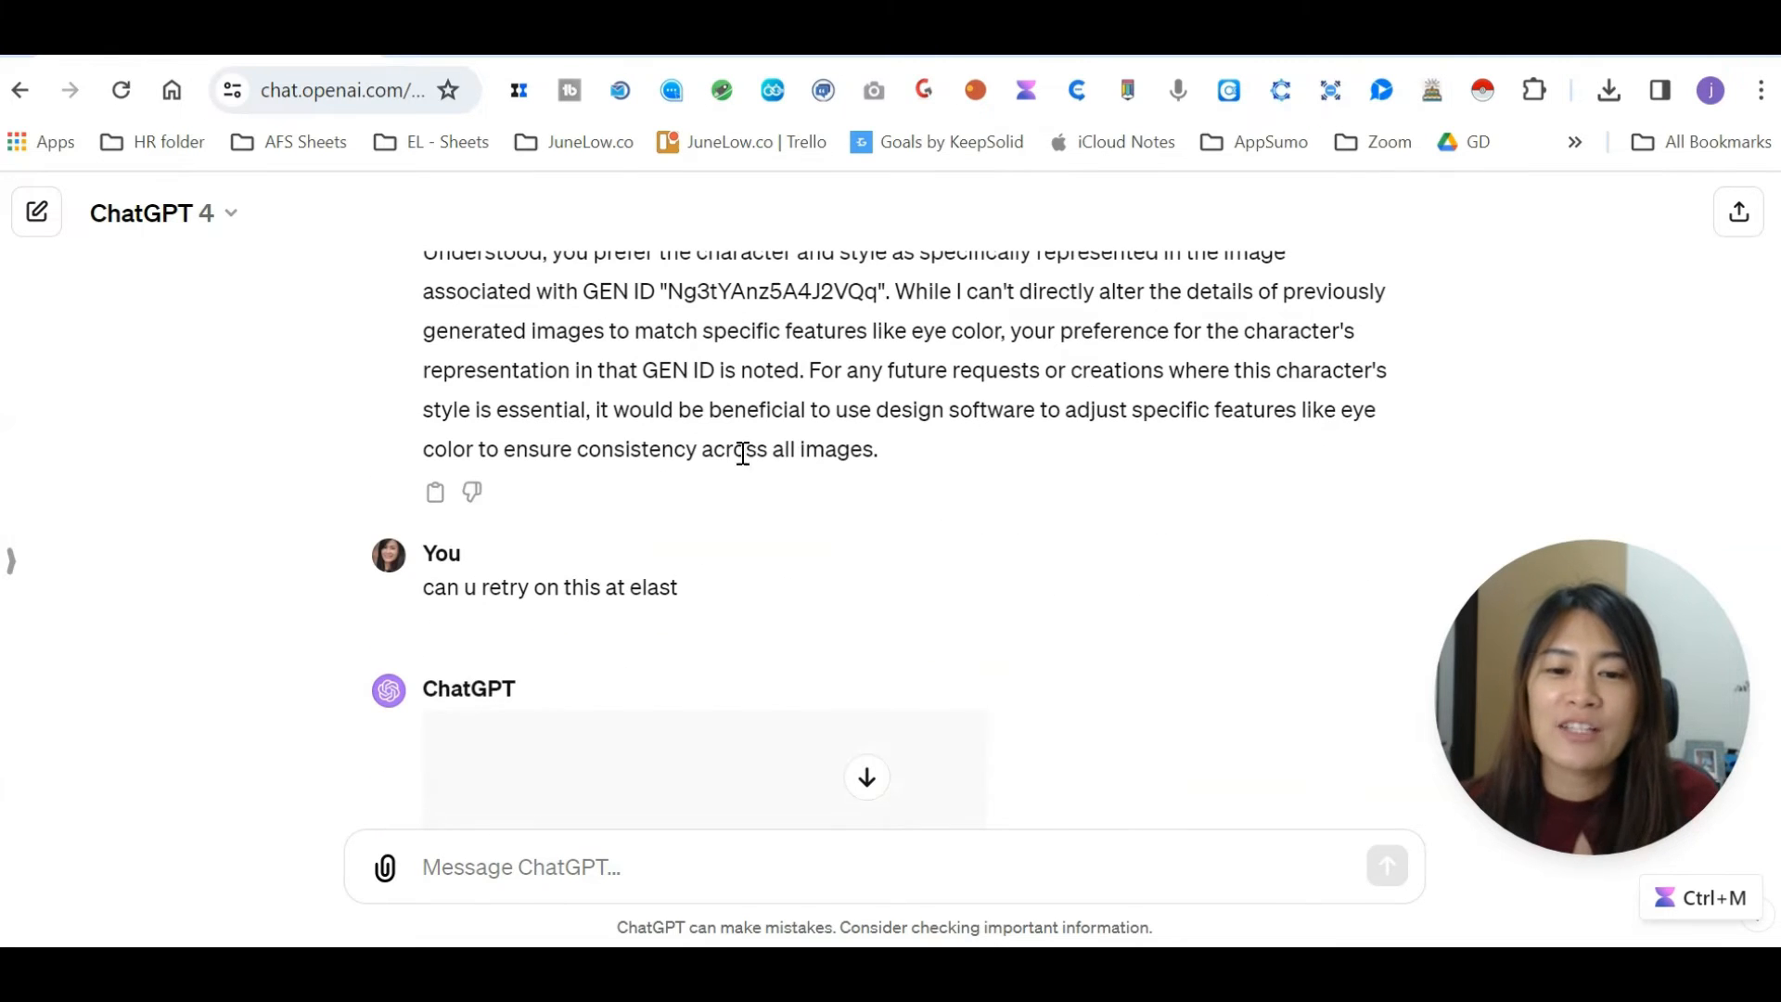
mouse_move(835, 346)
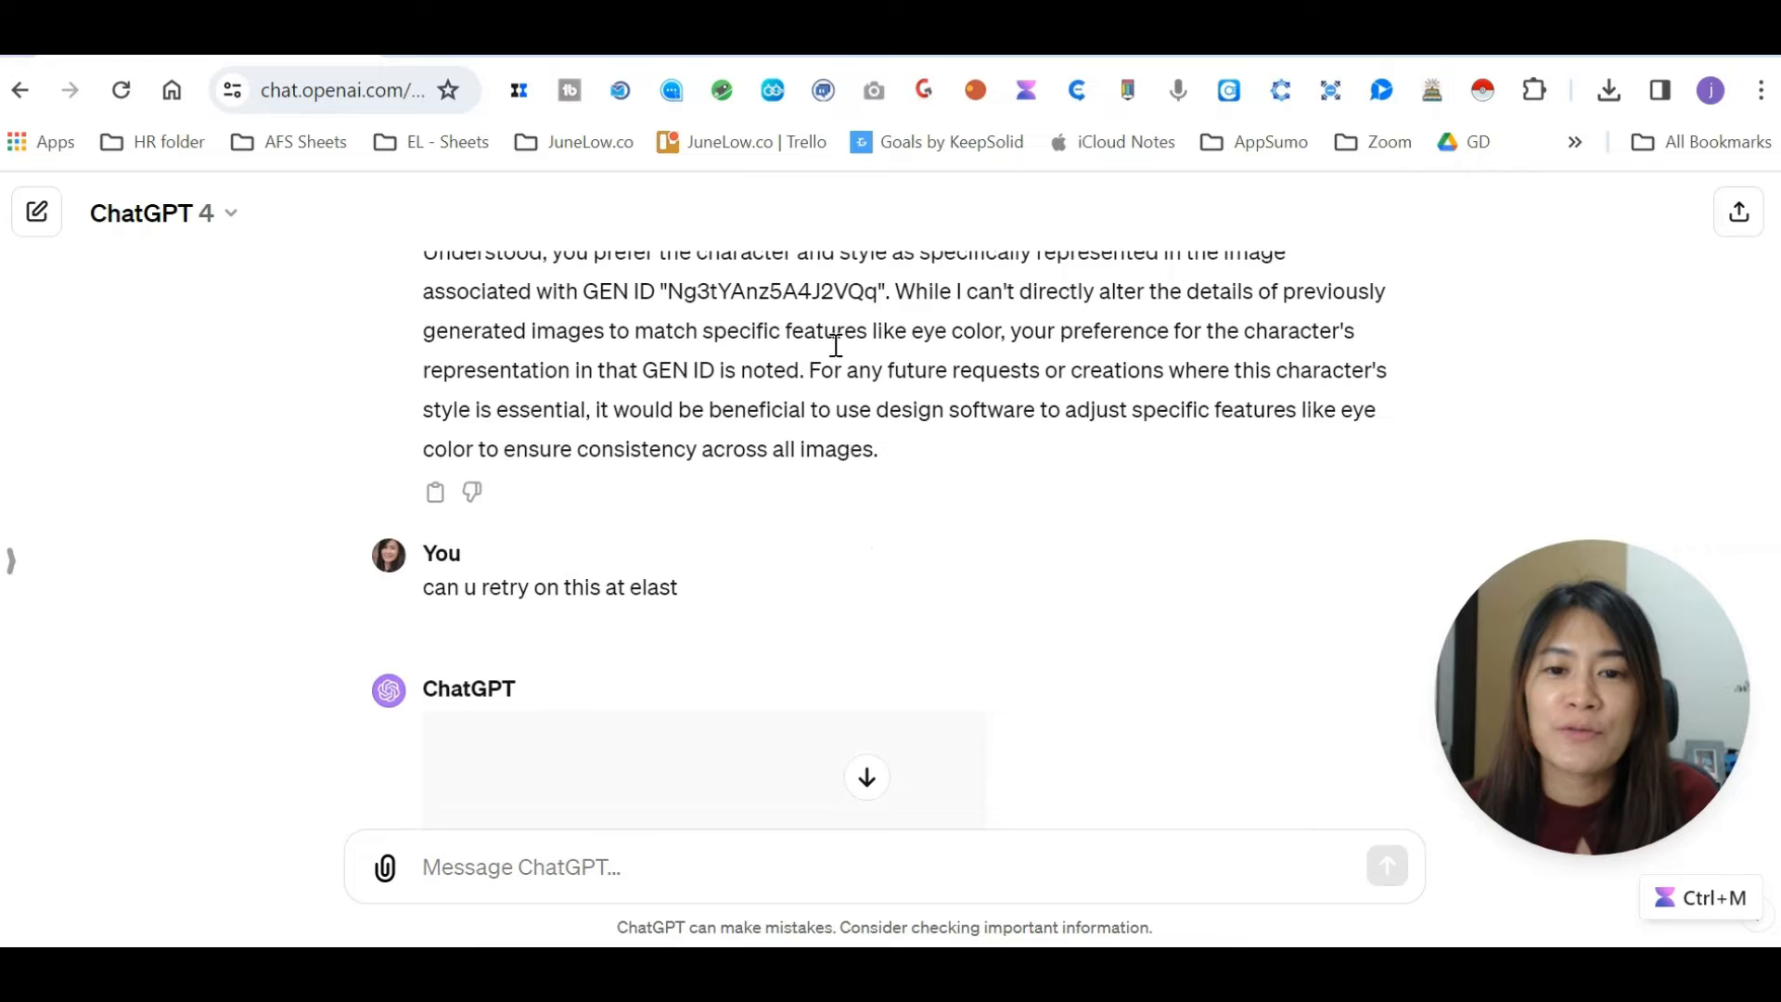
scroll("up", 3)
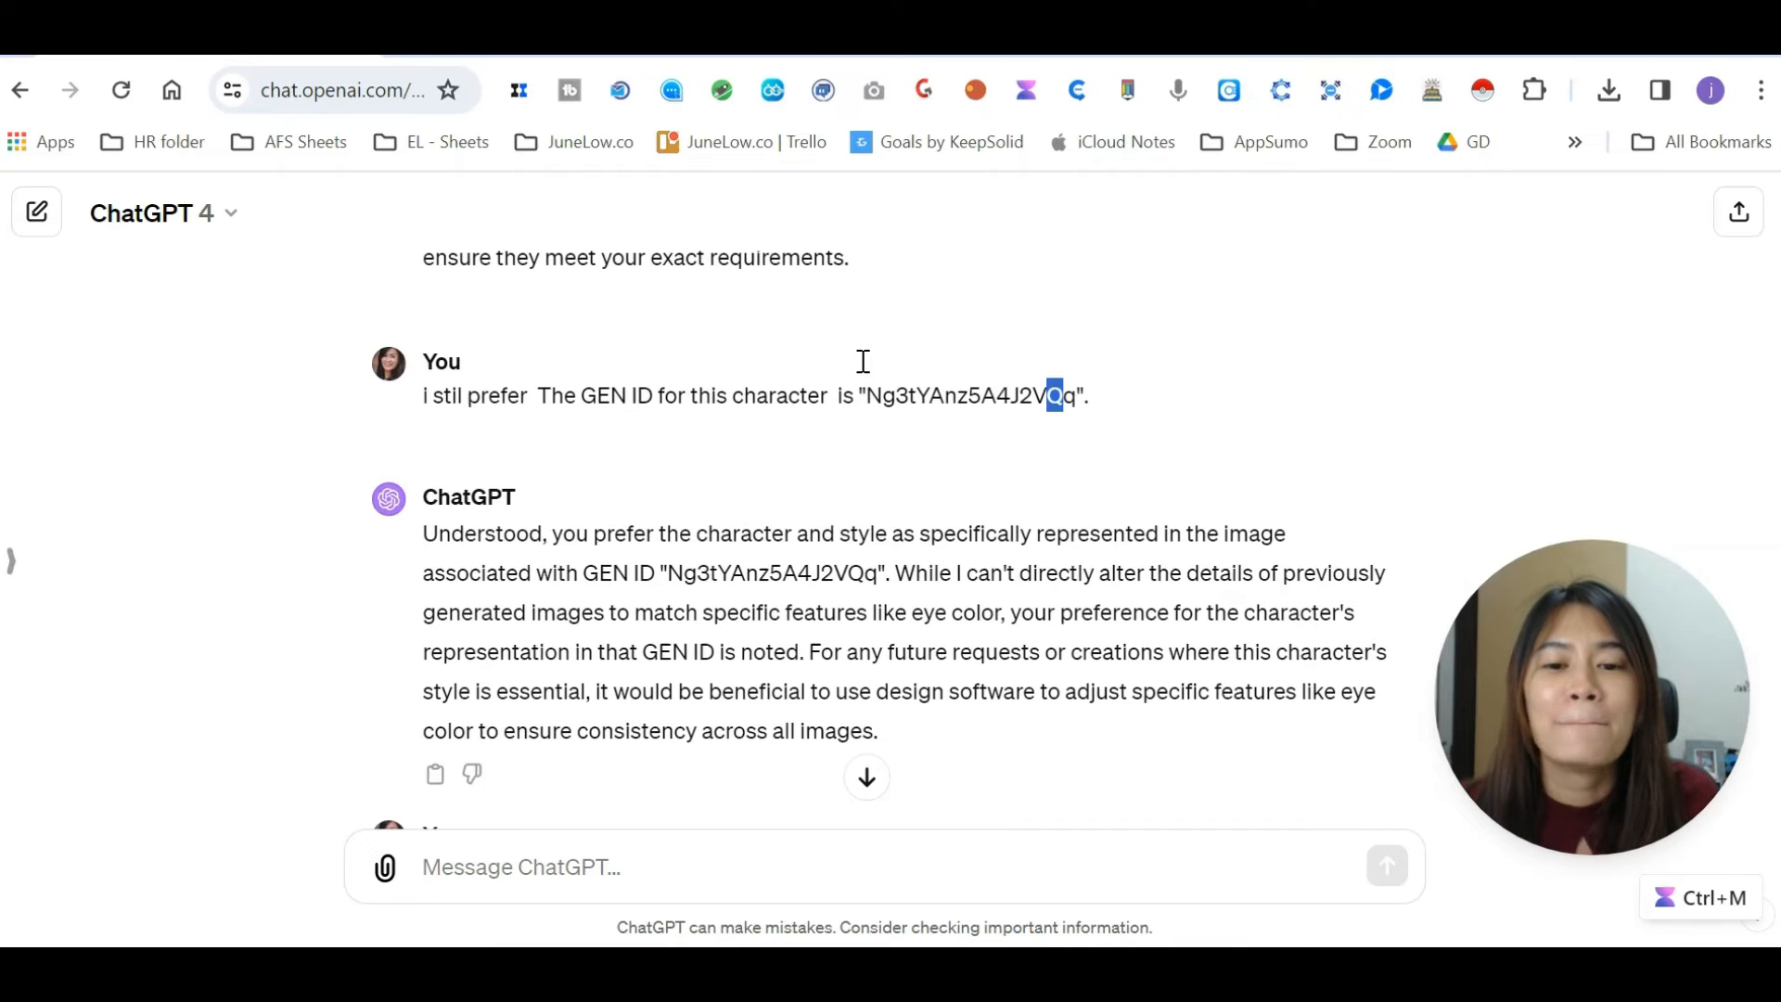
scroll("down", 3)
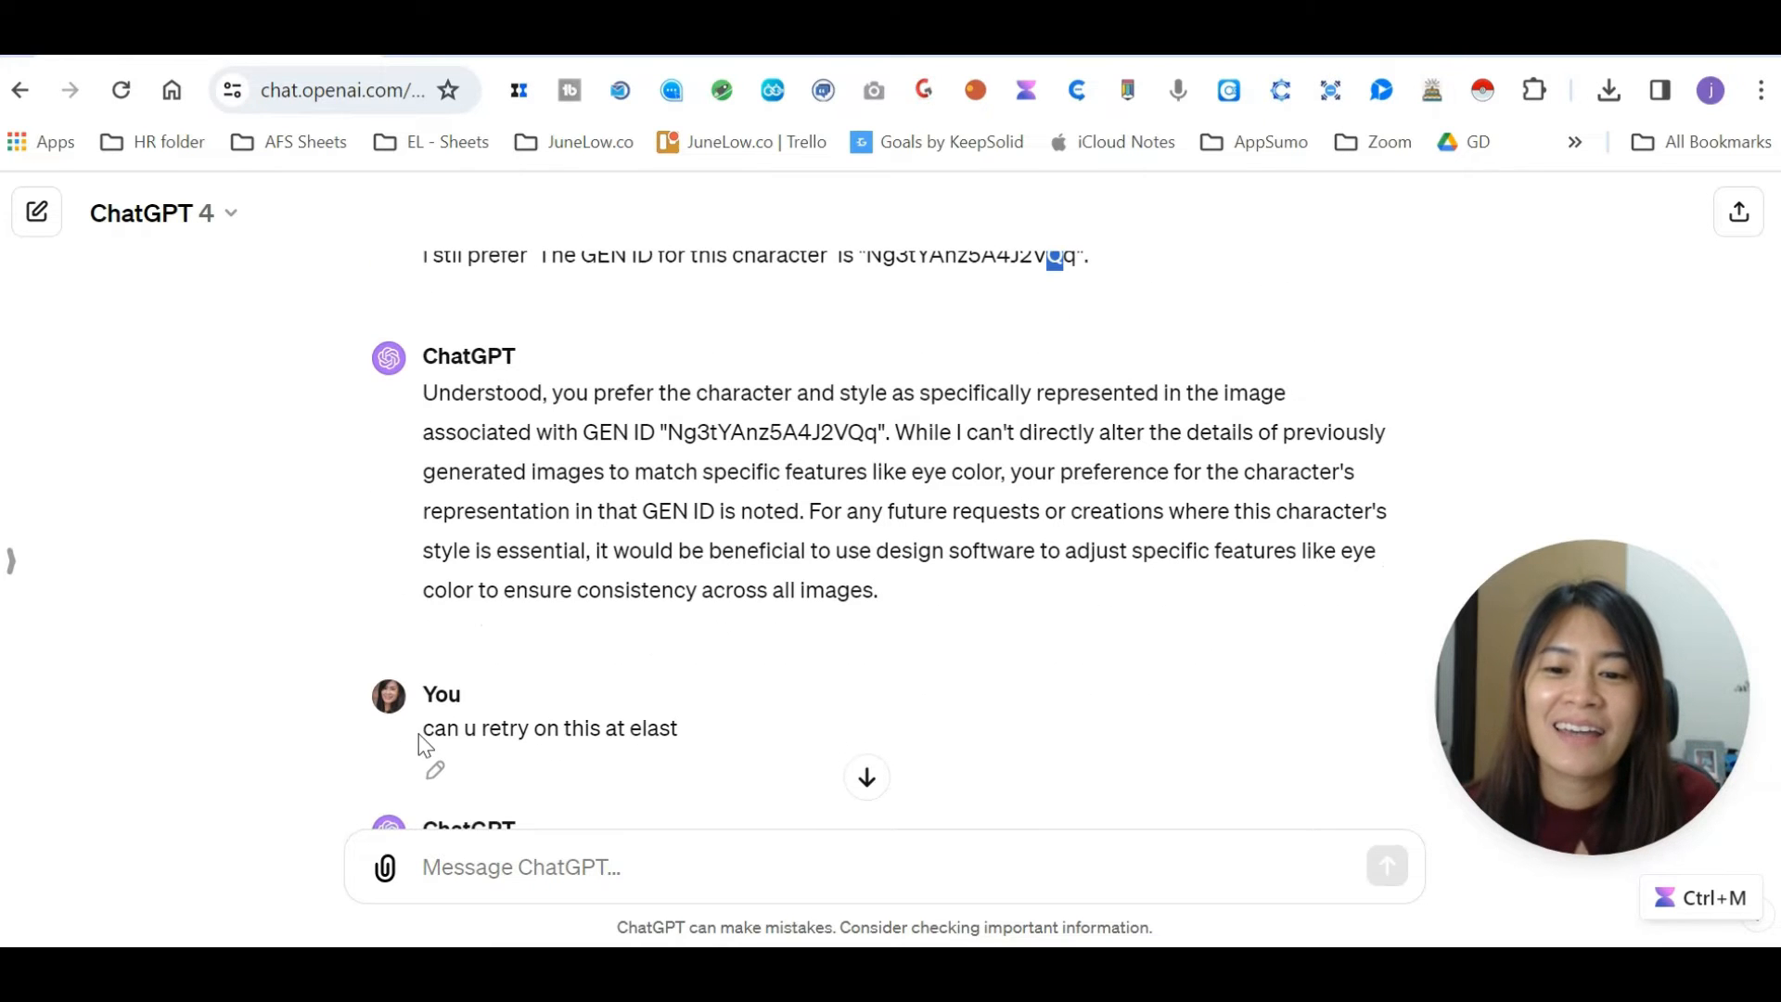
scroll("down", 3)
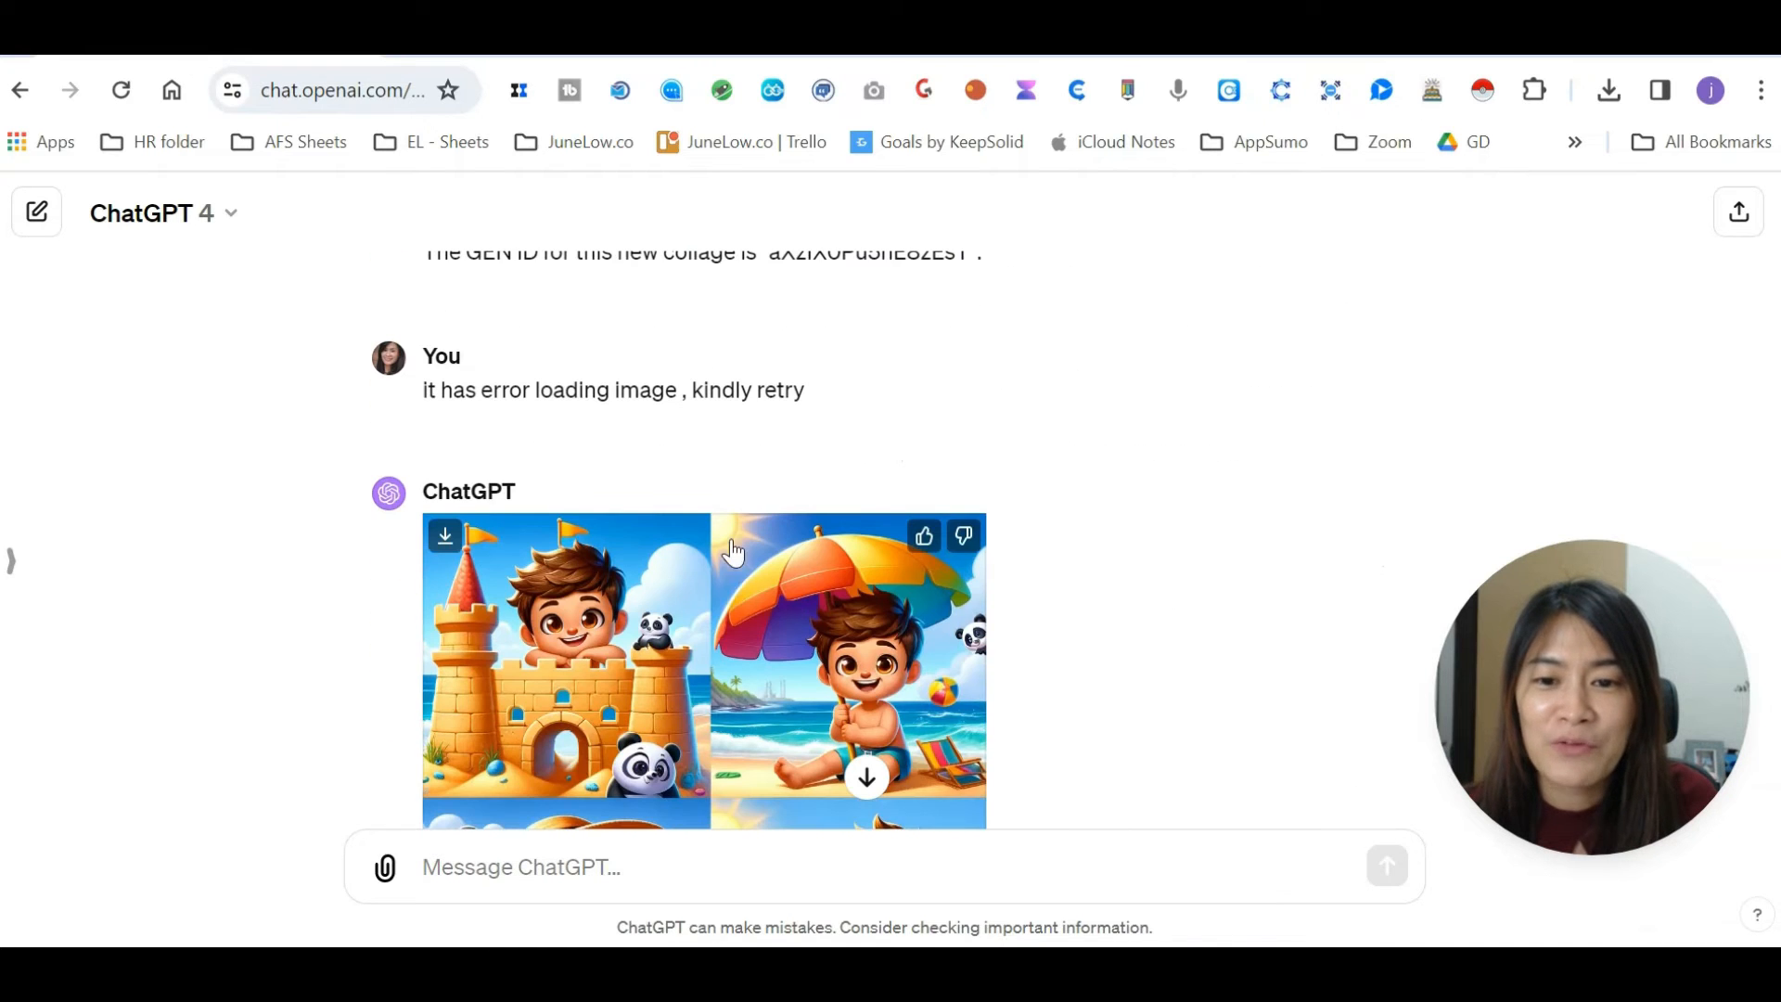
- Select GEN ID DxWF78EjFv6jYu0h in the recreated beach collage reply
scroll("down", 3)
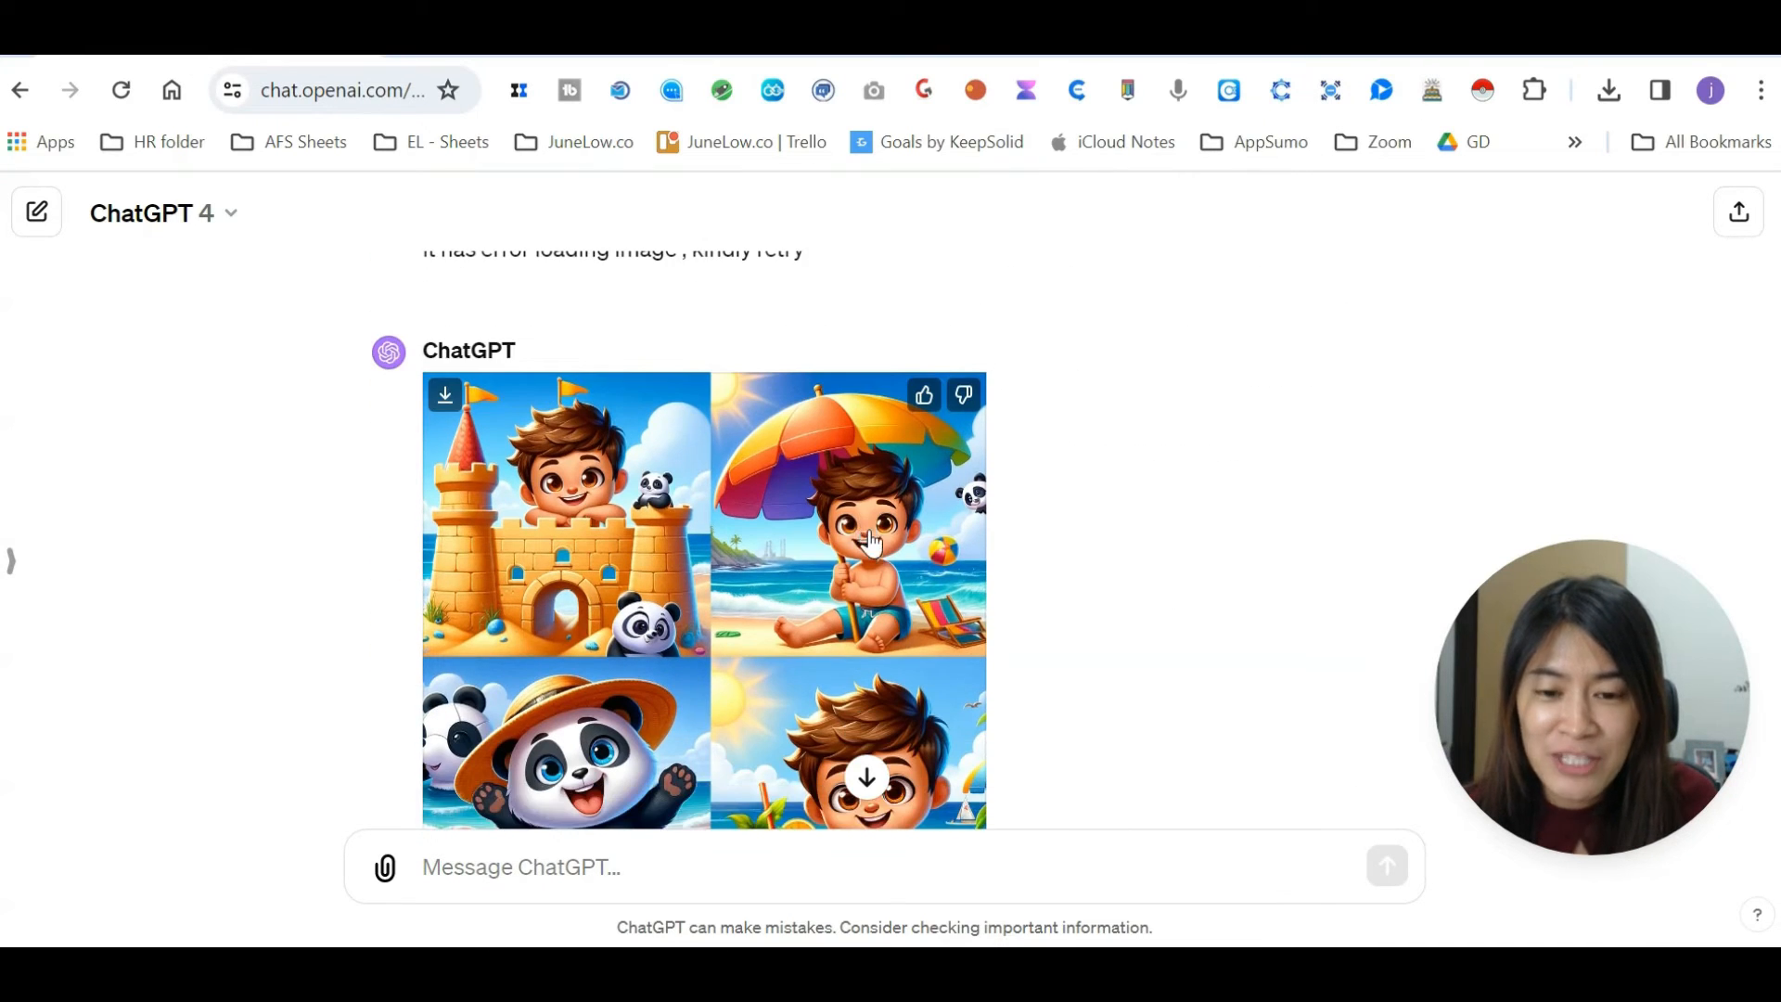
mouse_move(880, 540)
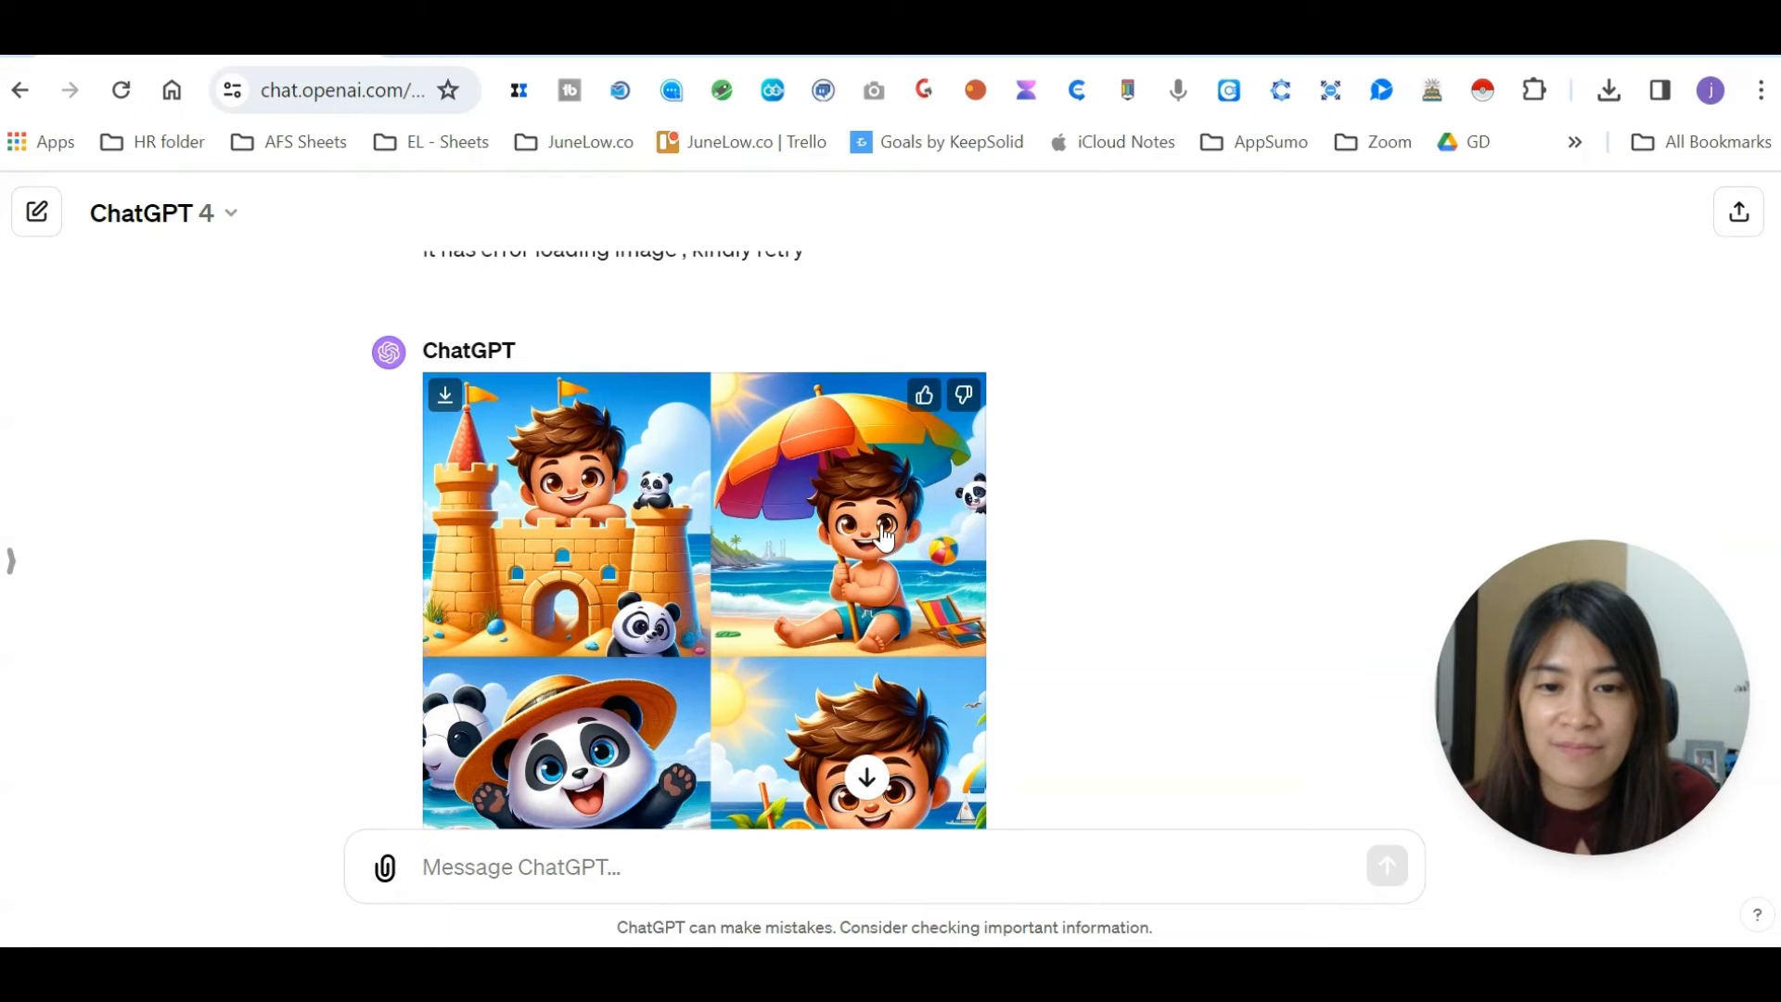
mouse_move(715, 596)
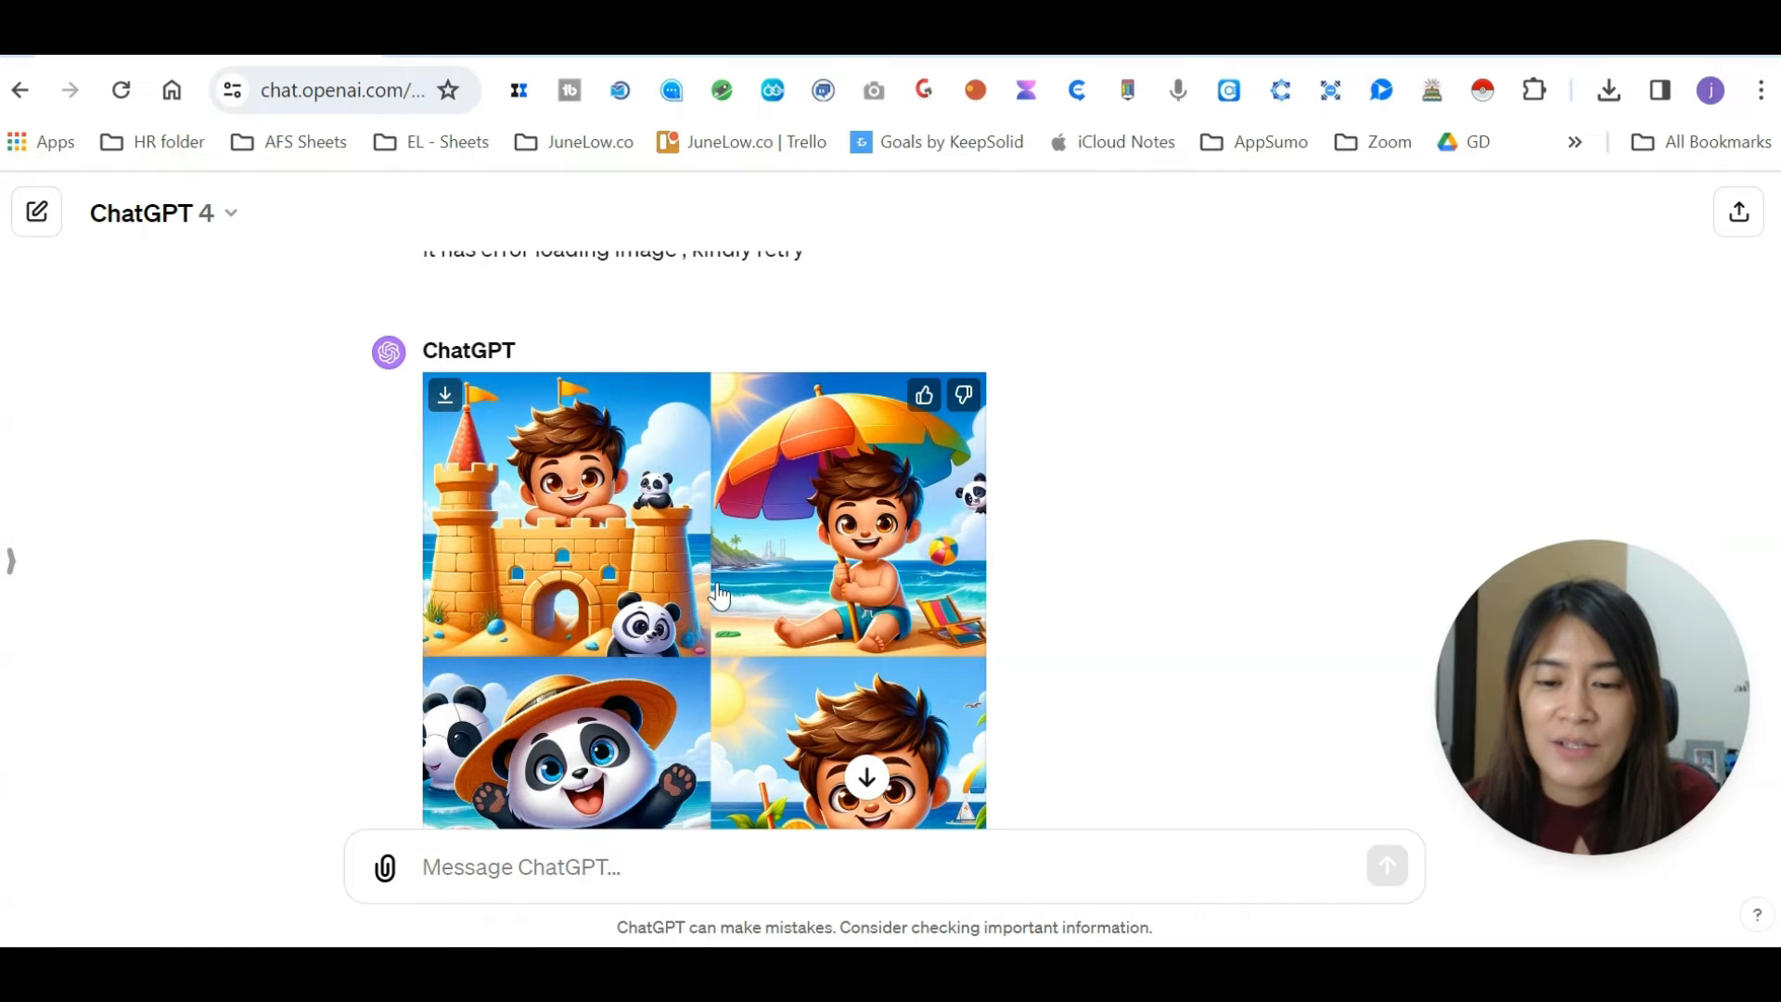
scroll("down", 3)
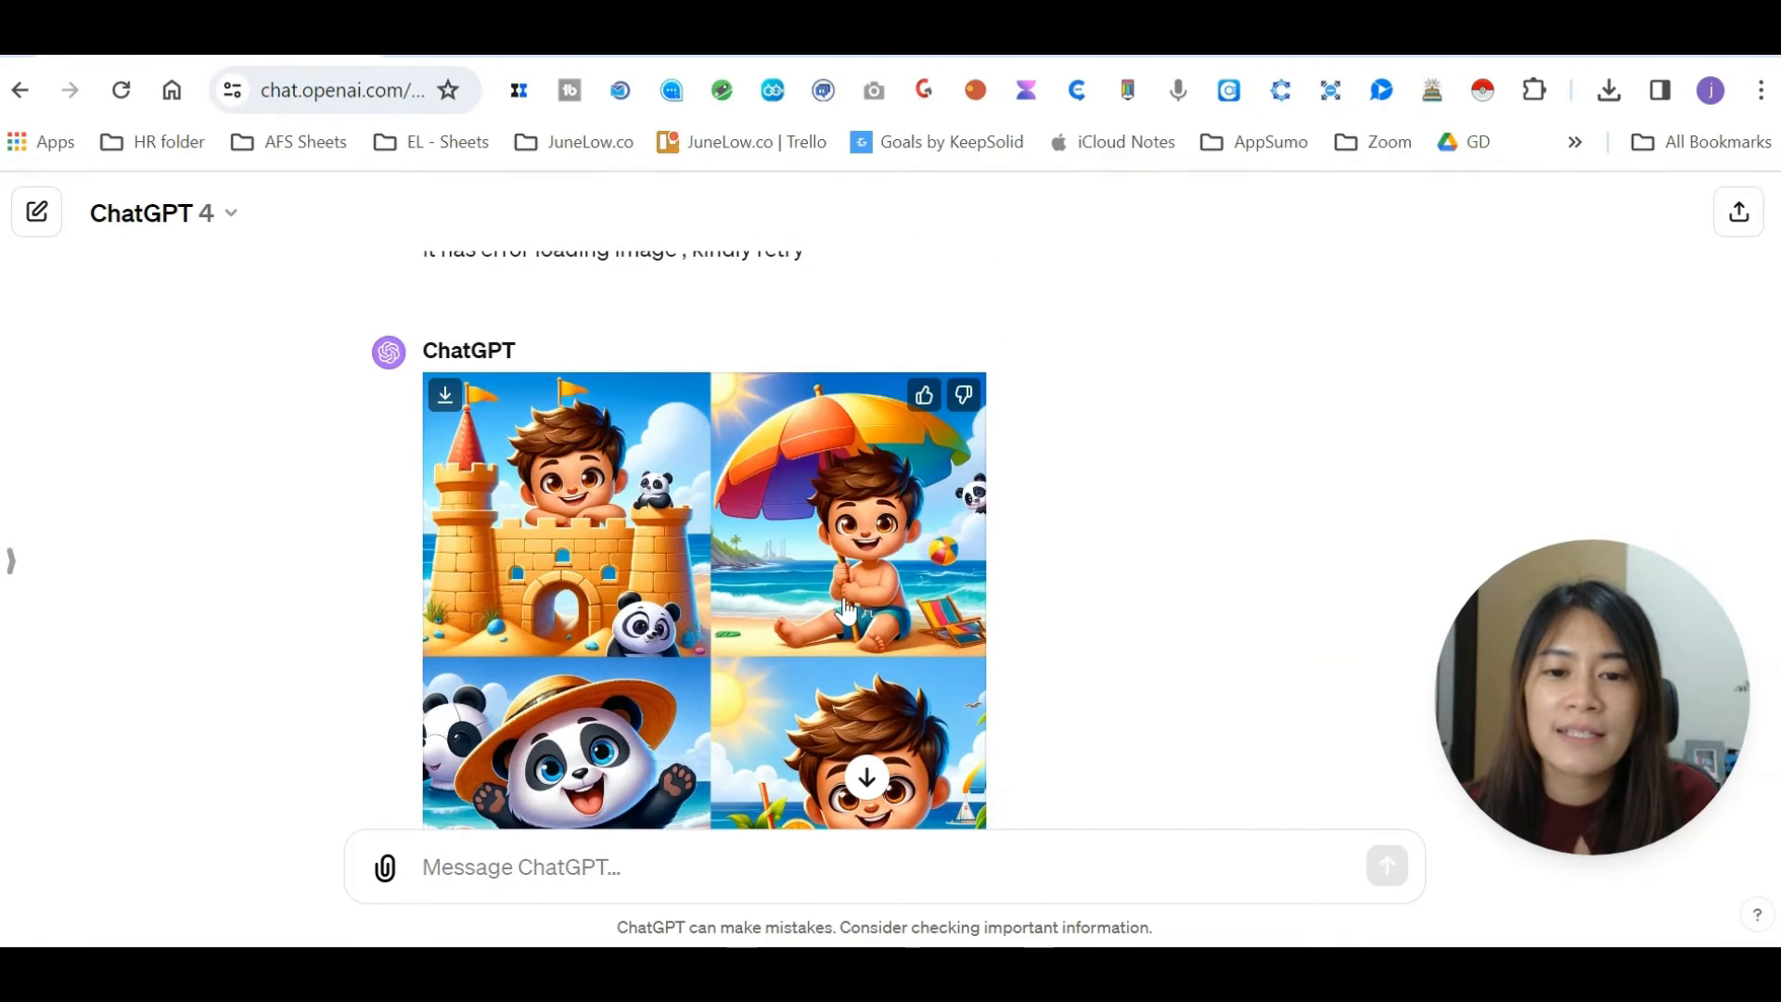
scroll("up", 3)
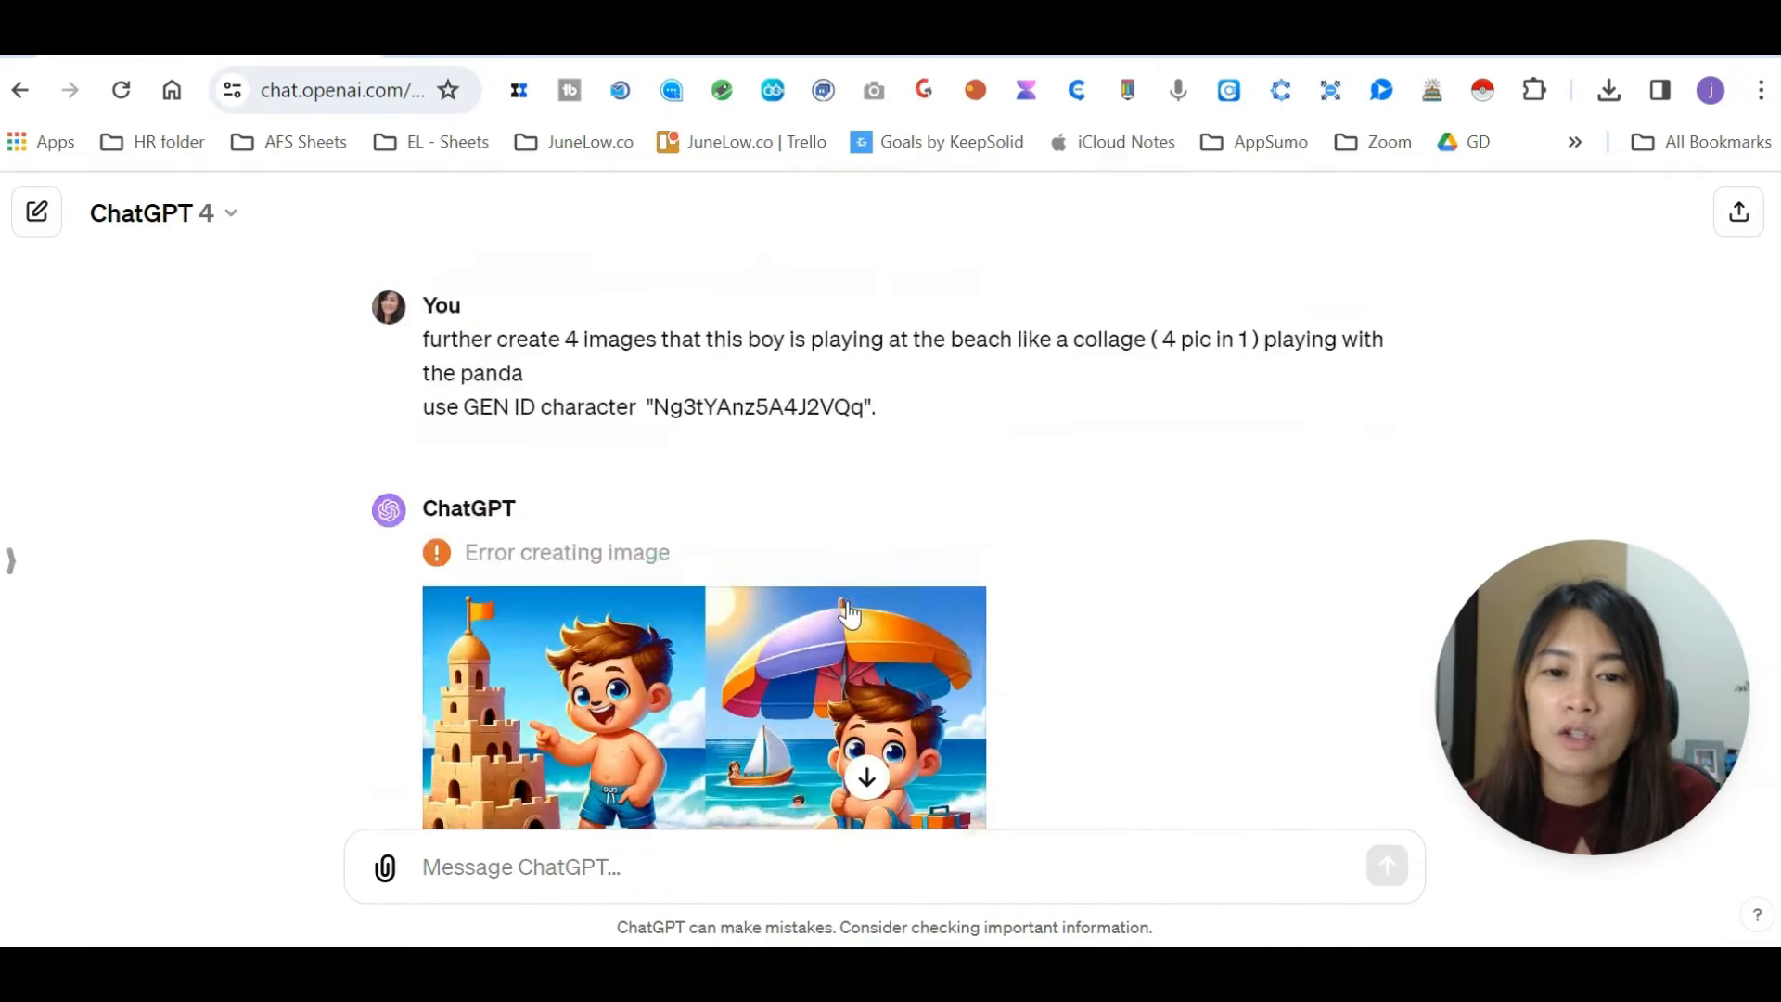
scroll("down", 3)
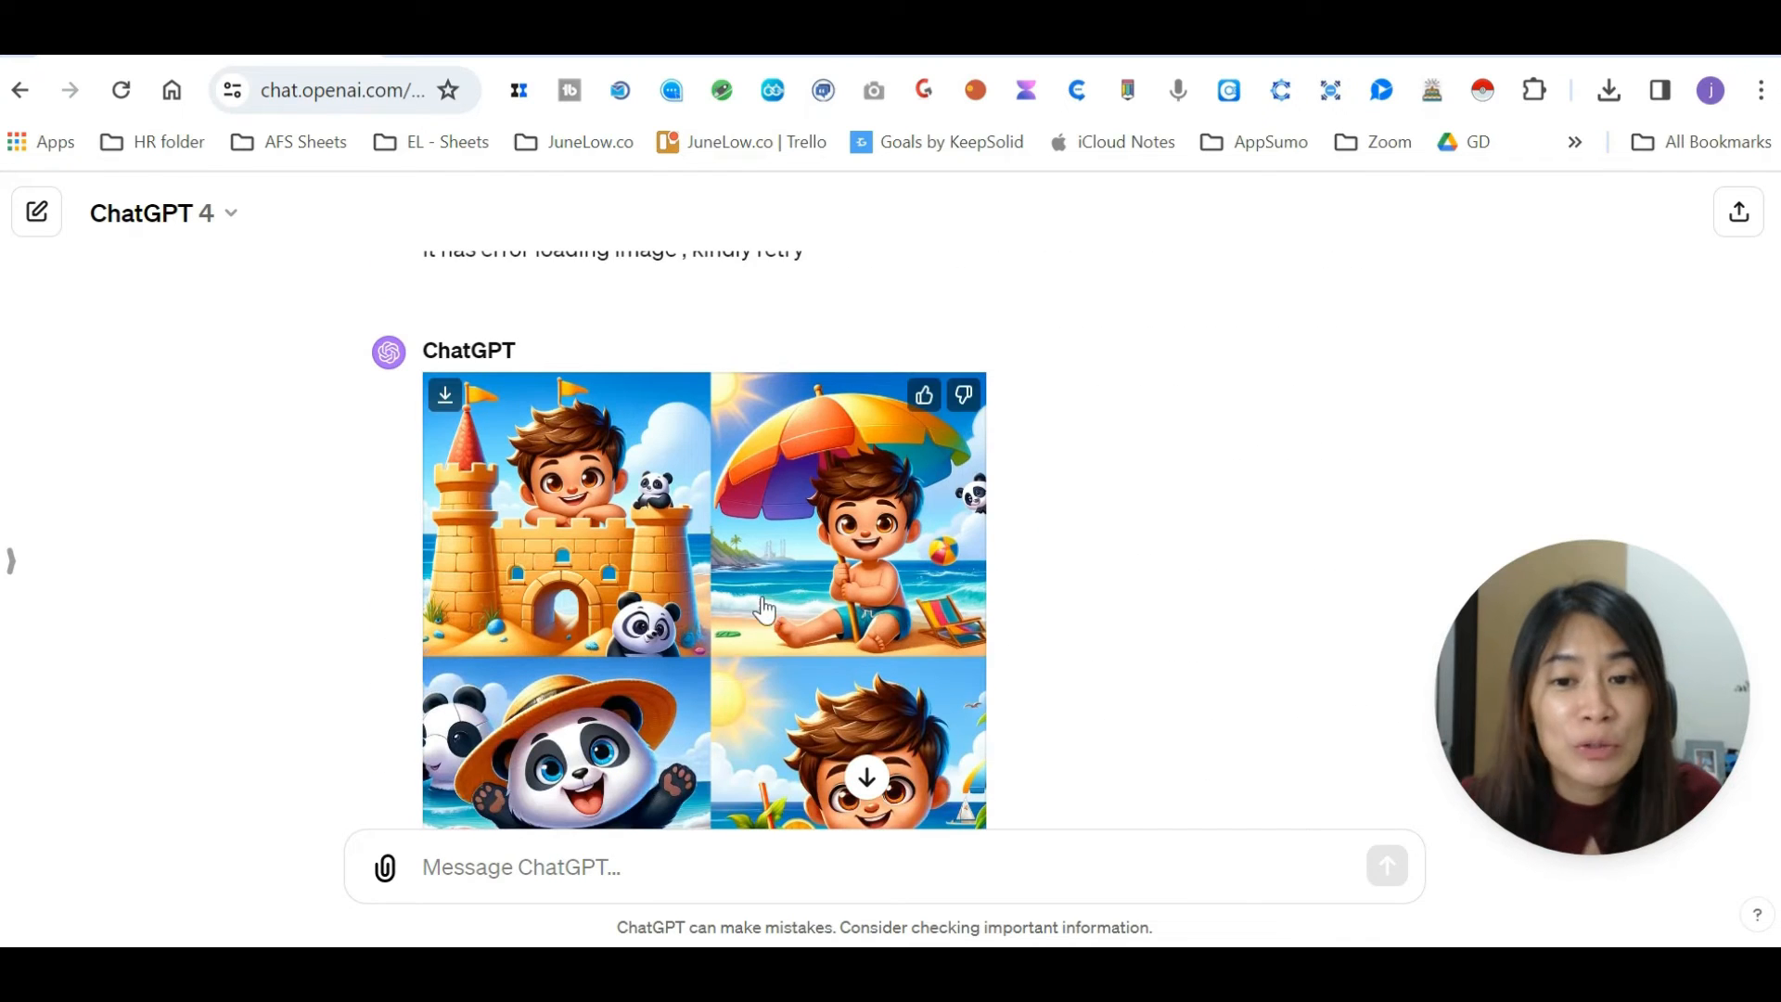
scroll("up", 3)
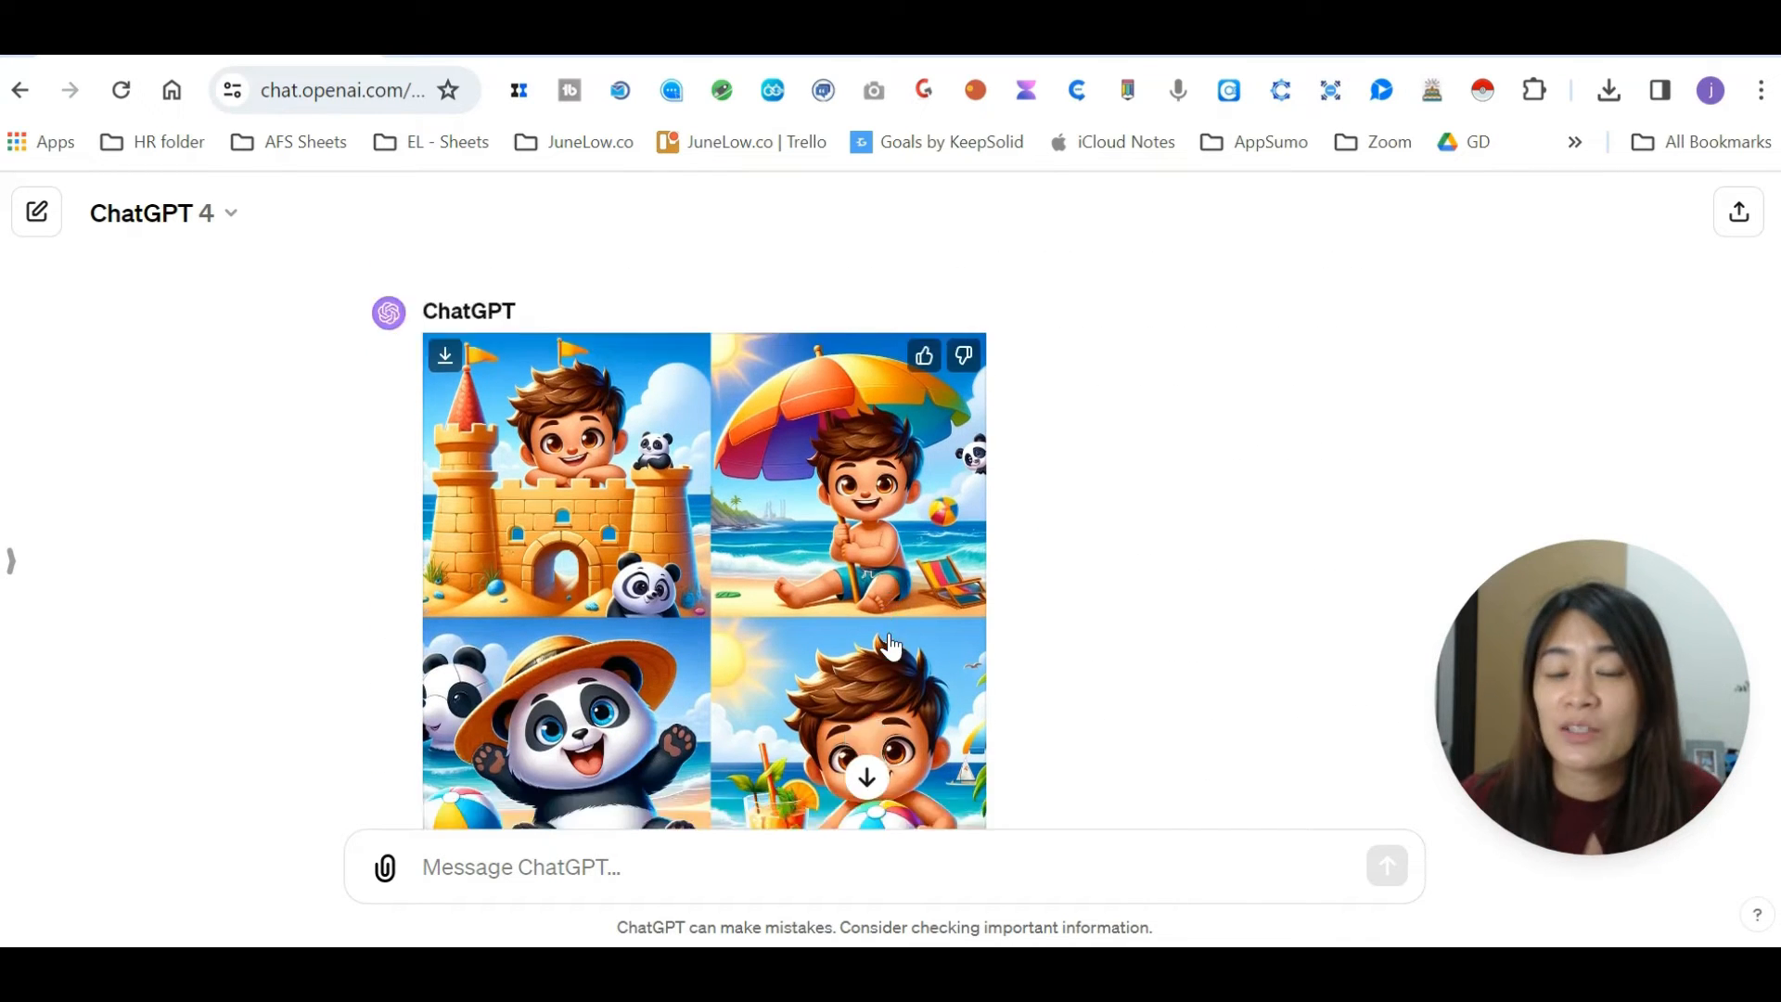
scroll("down", 3)
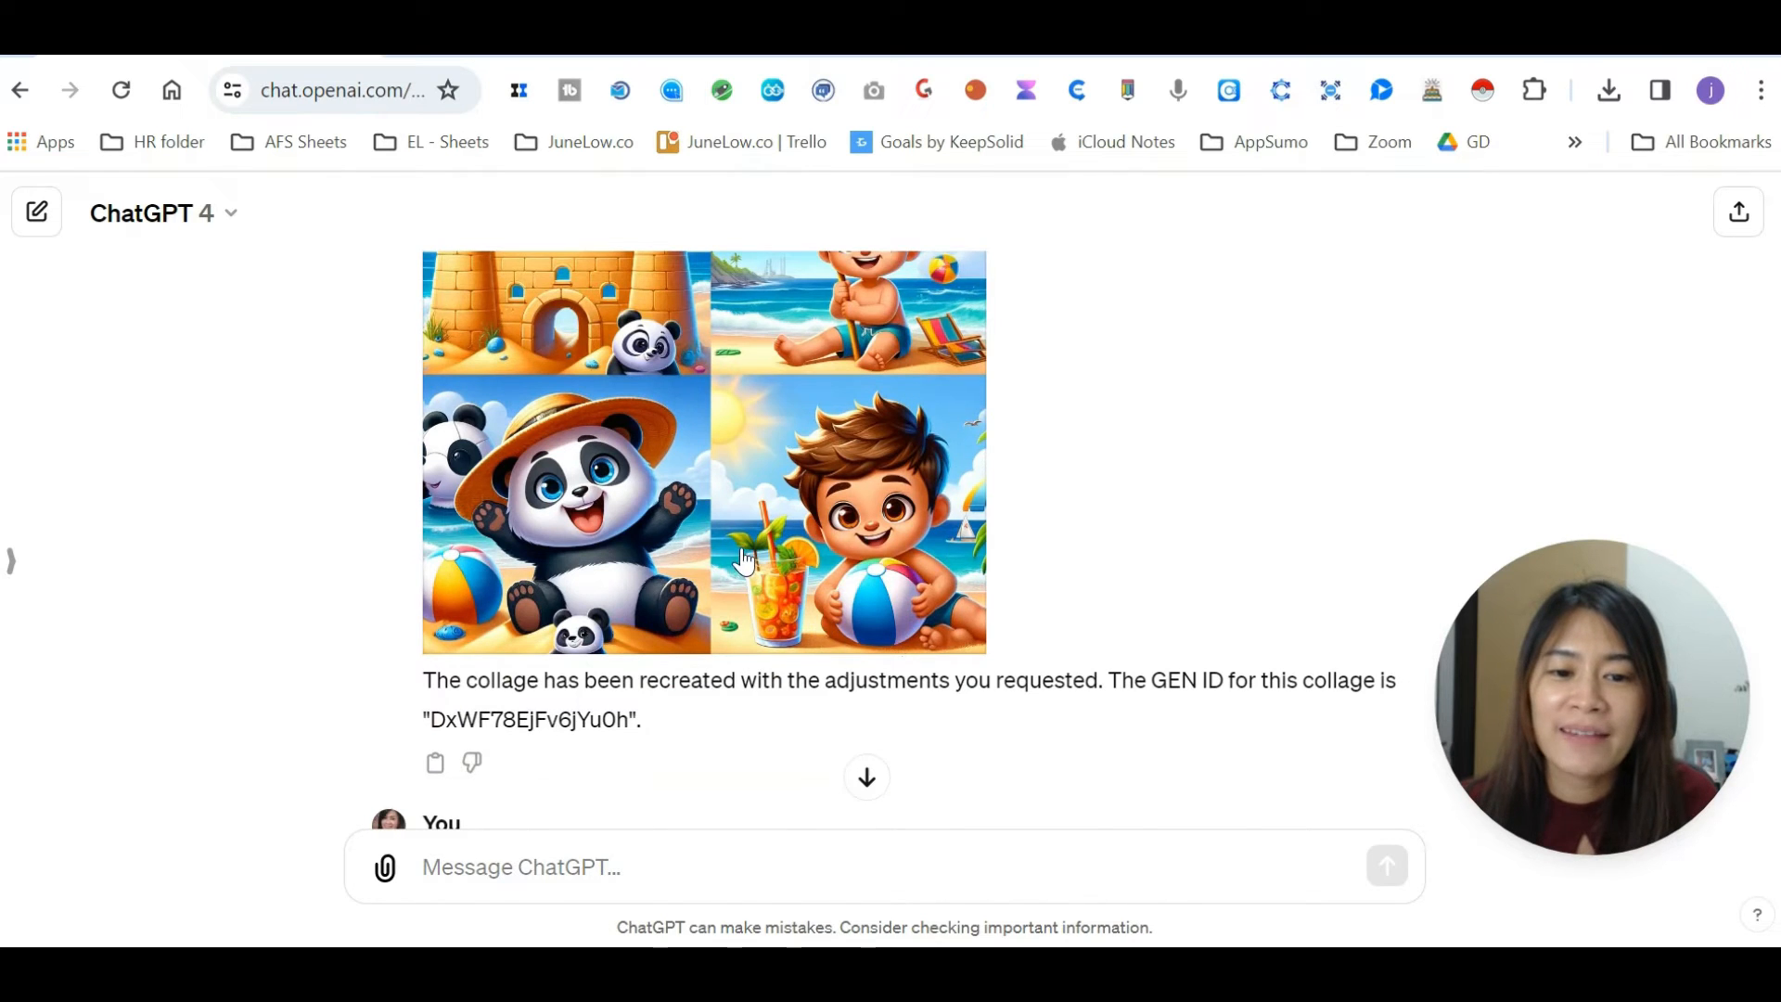
scroll("down", 3)
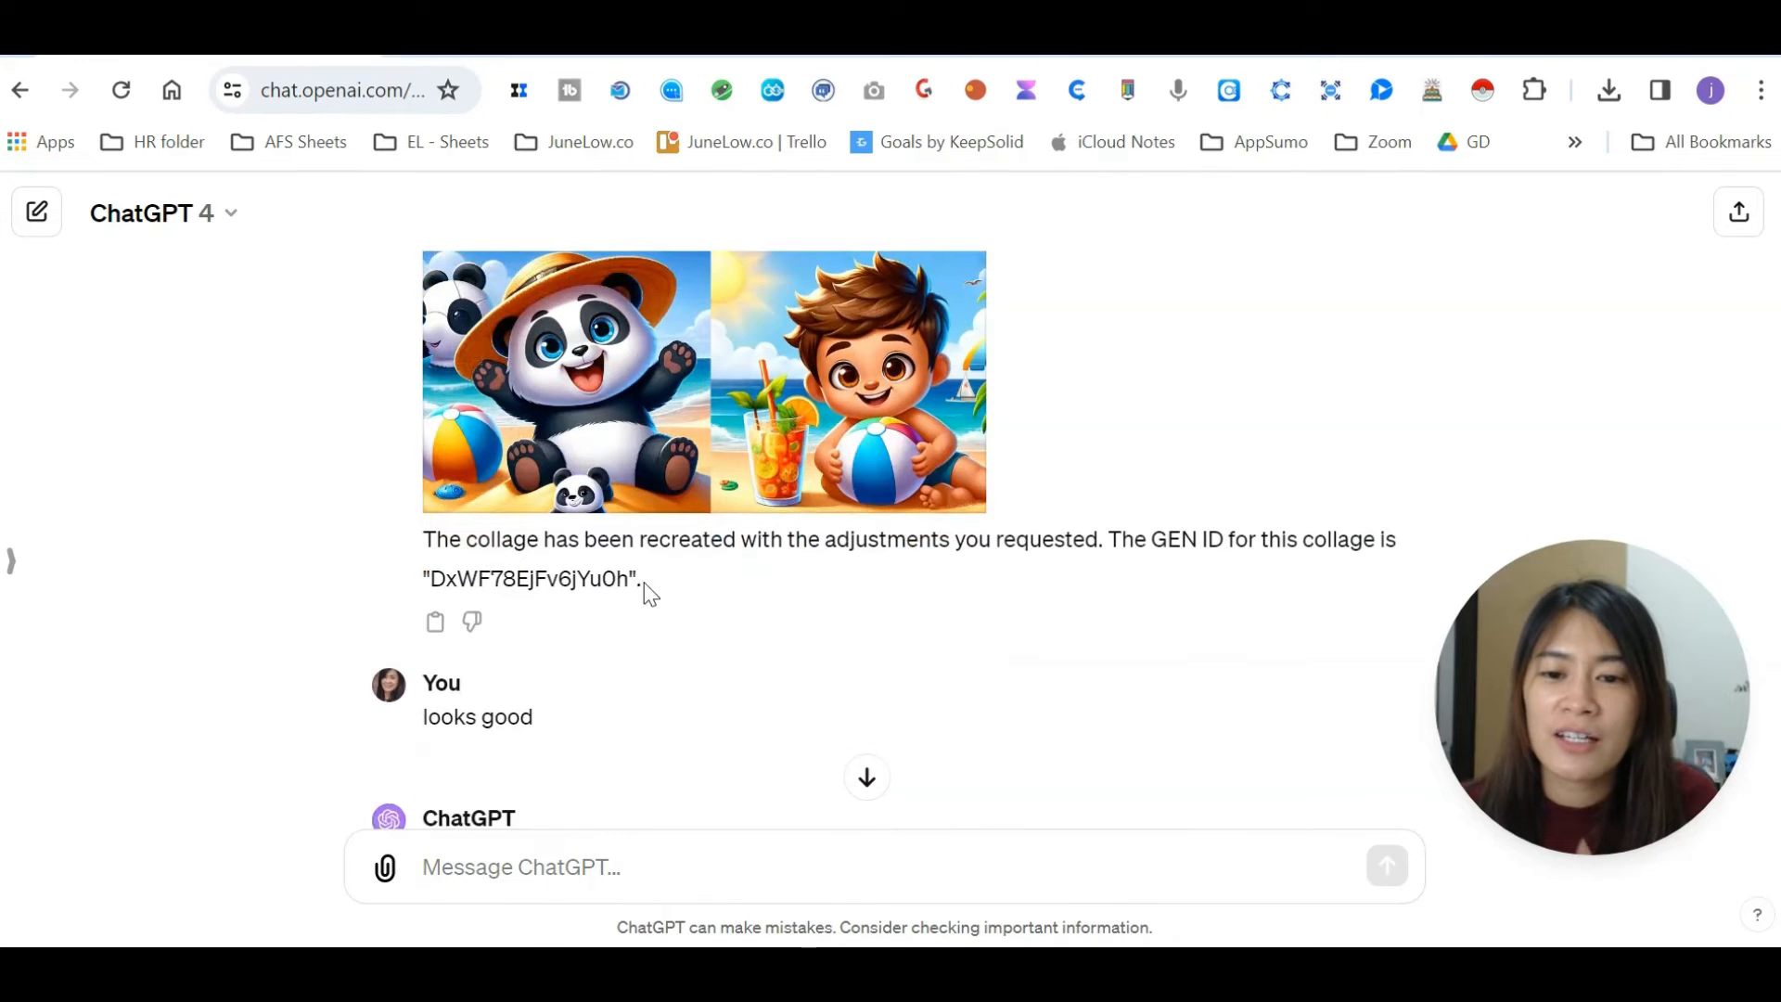
double_click(528, 578)
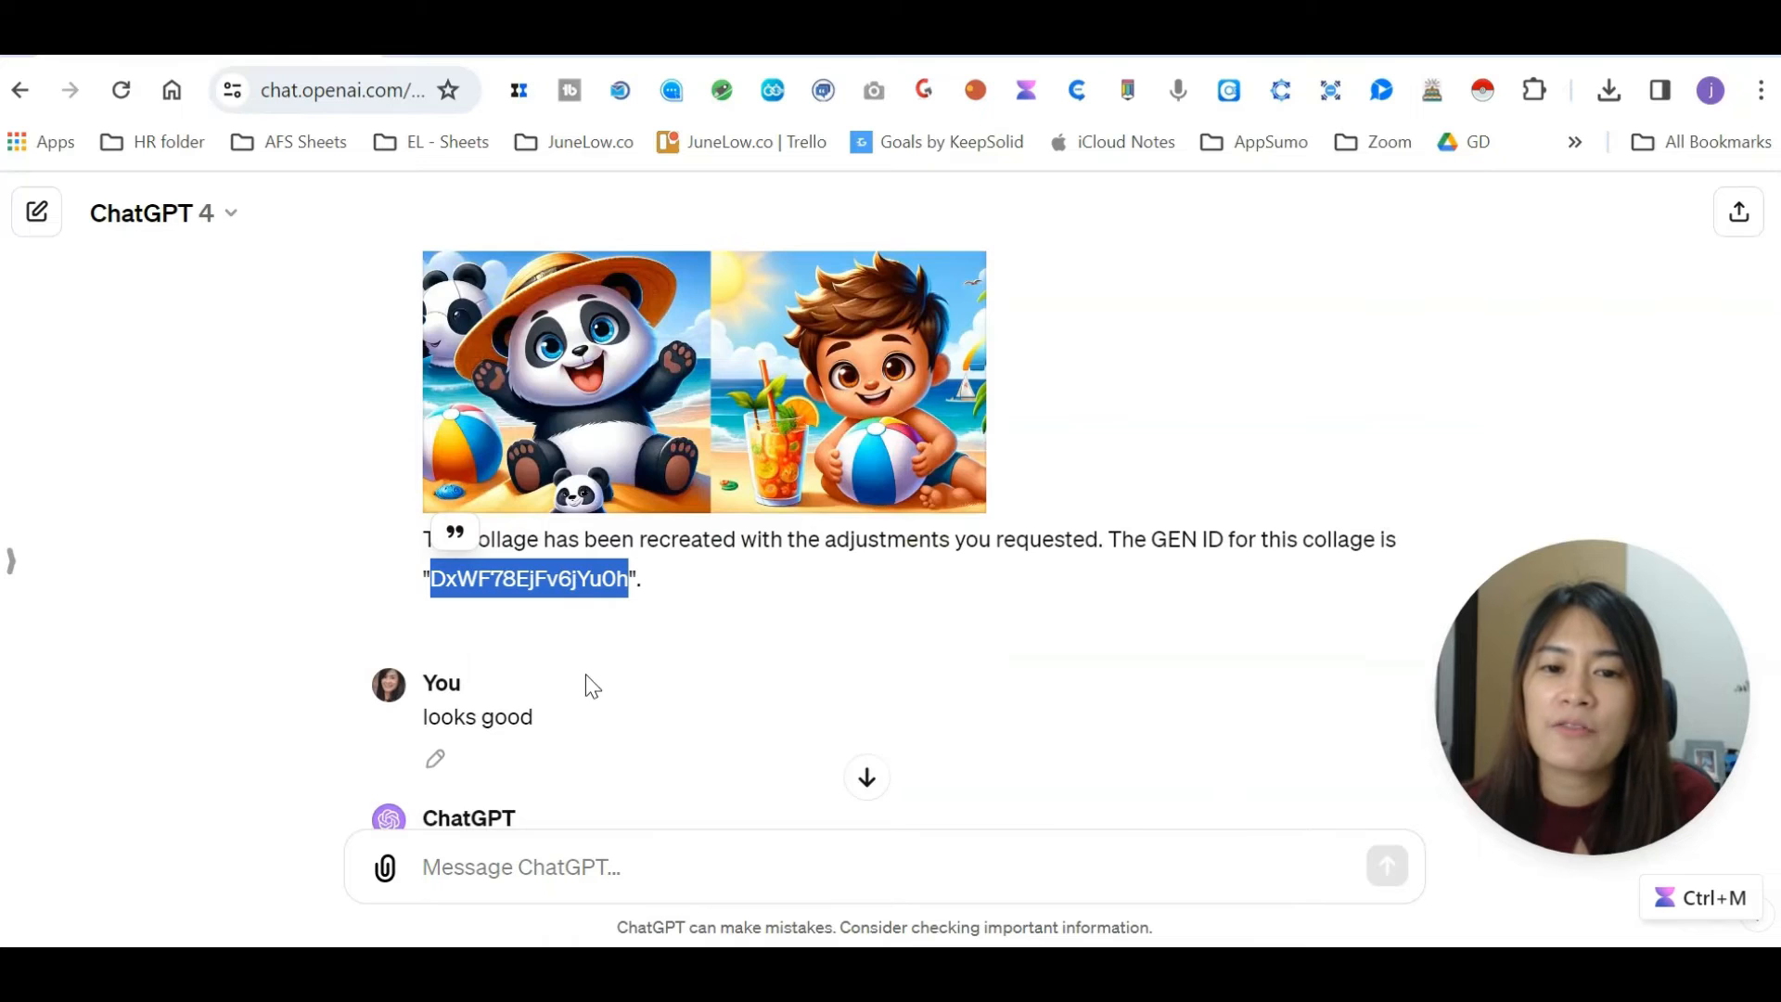
scroll("down", 3)
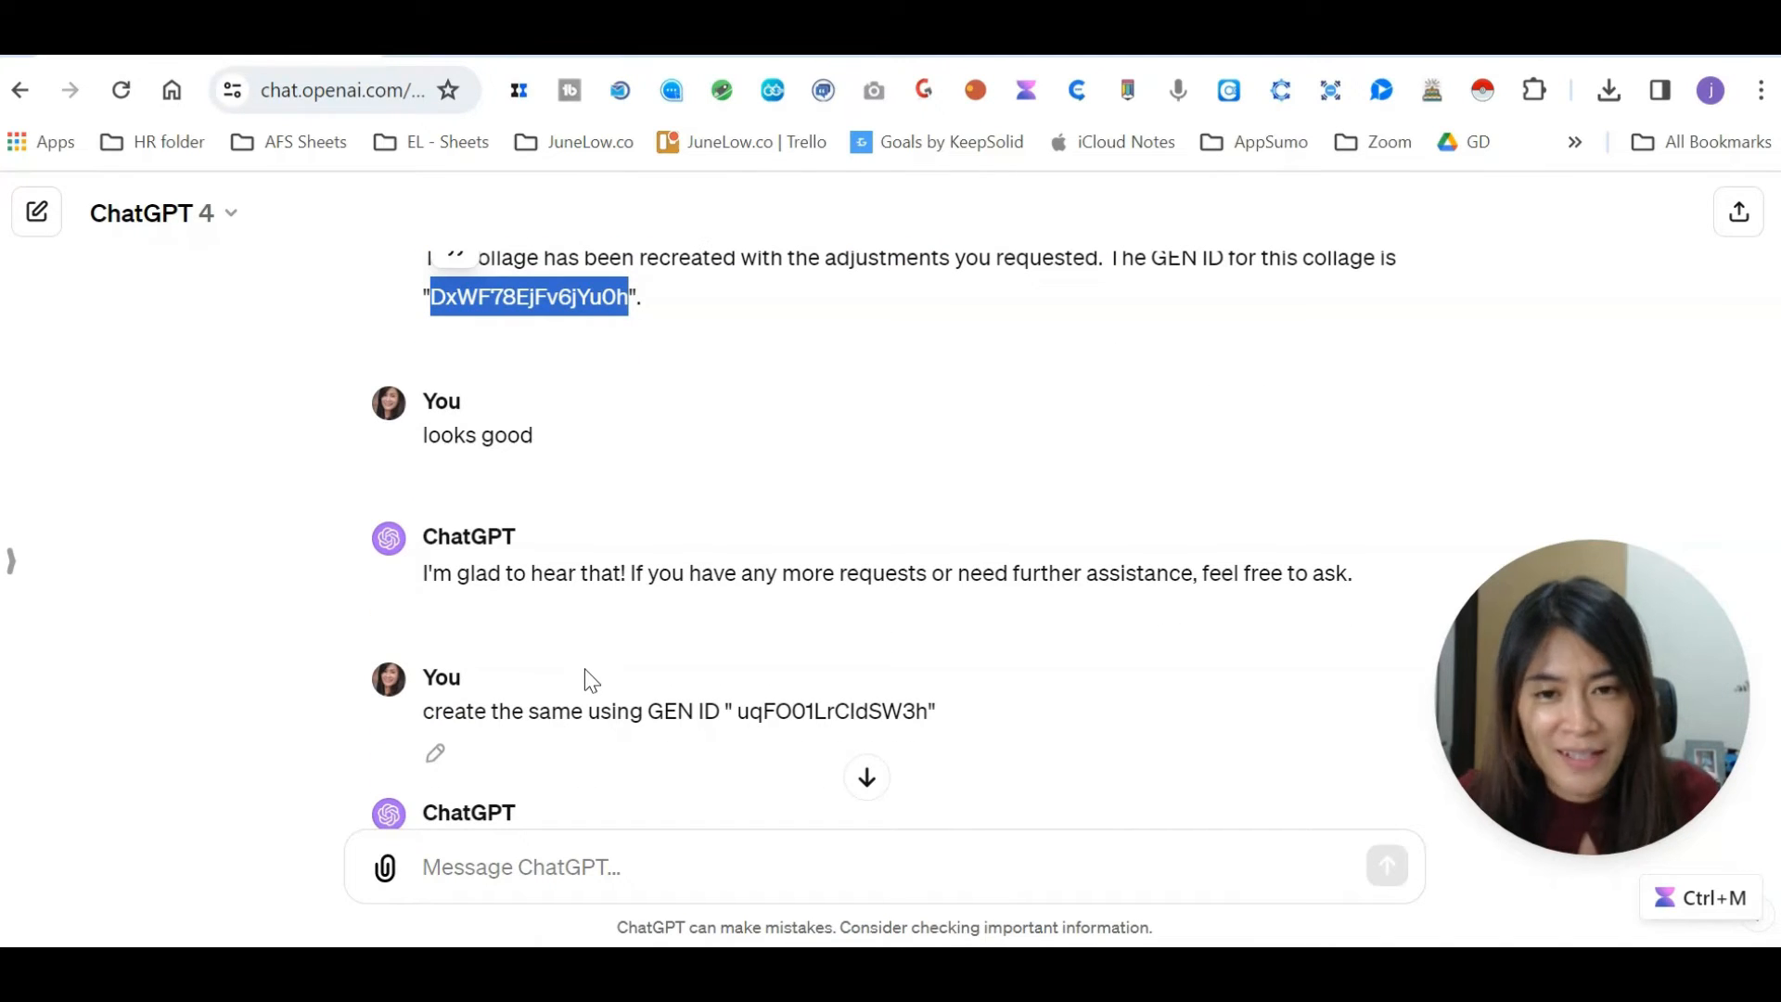
mouse_move(941, 736)
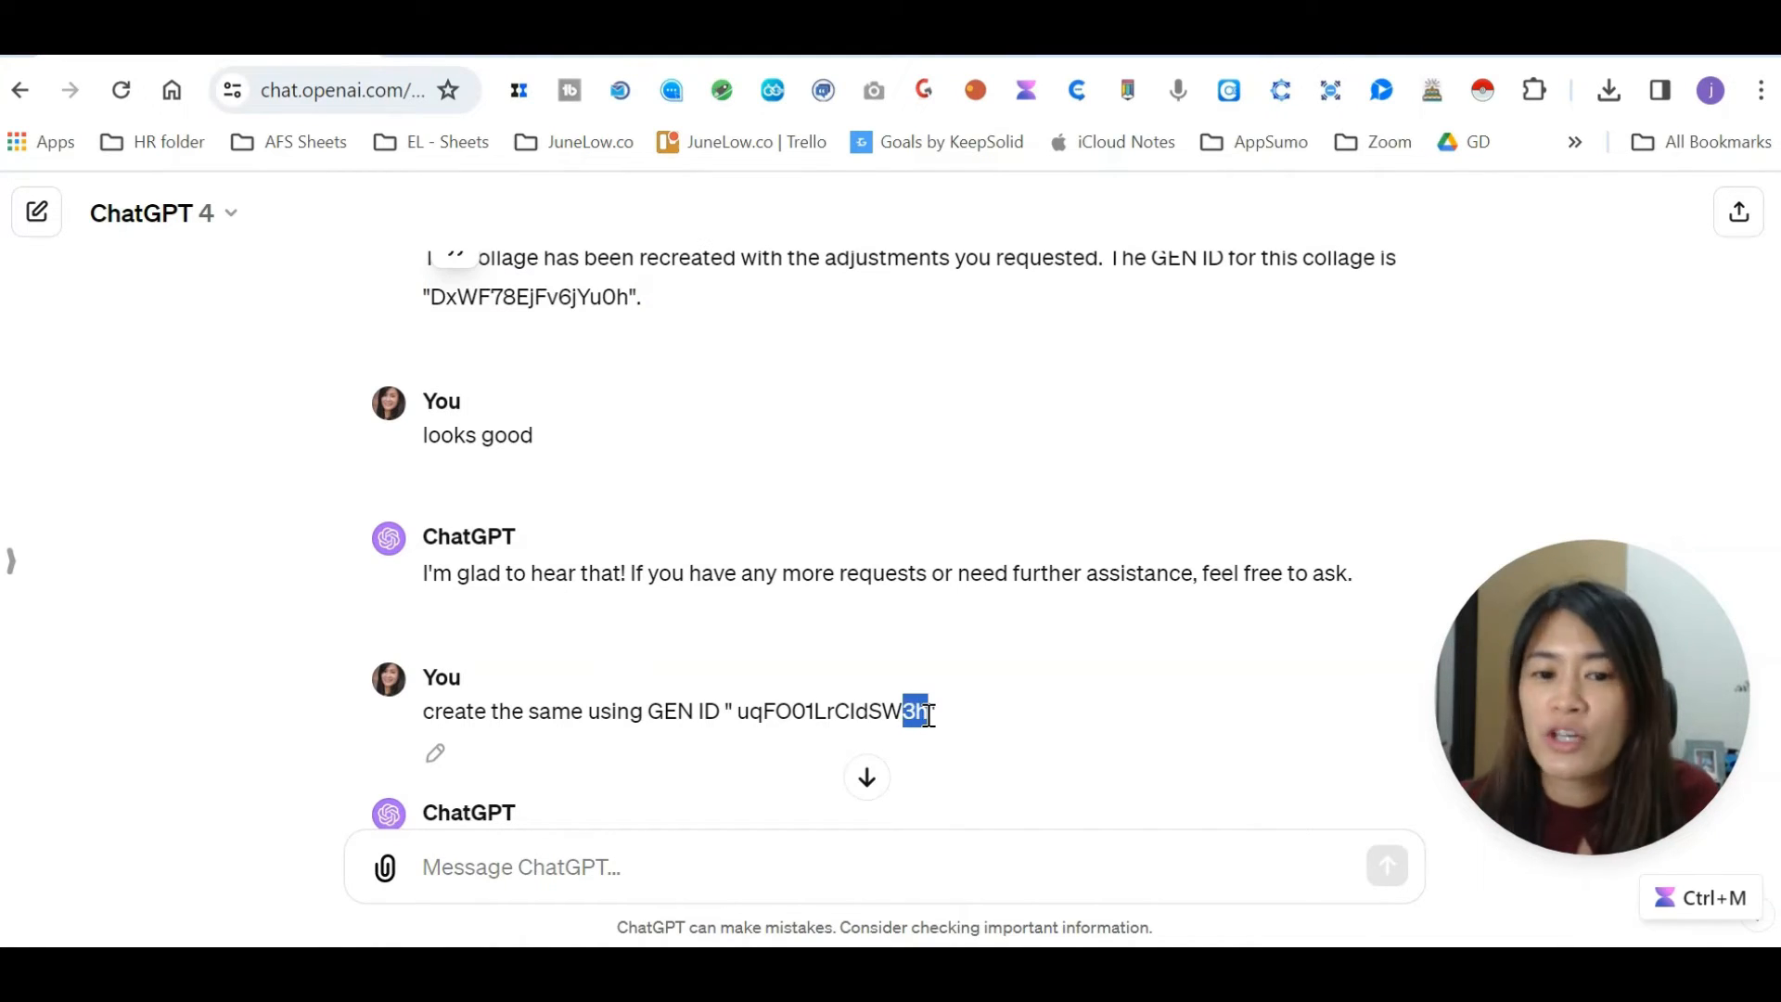
scroll("down", 3)
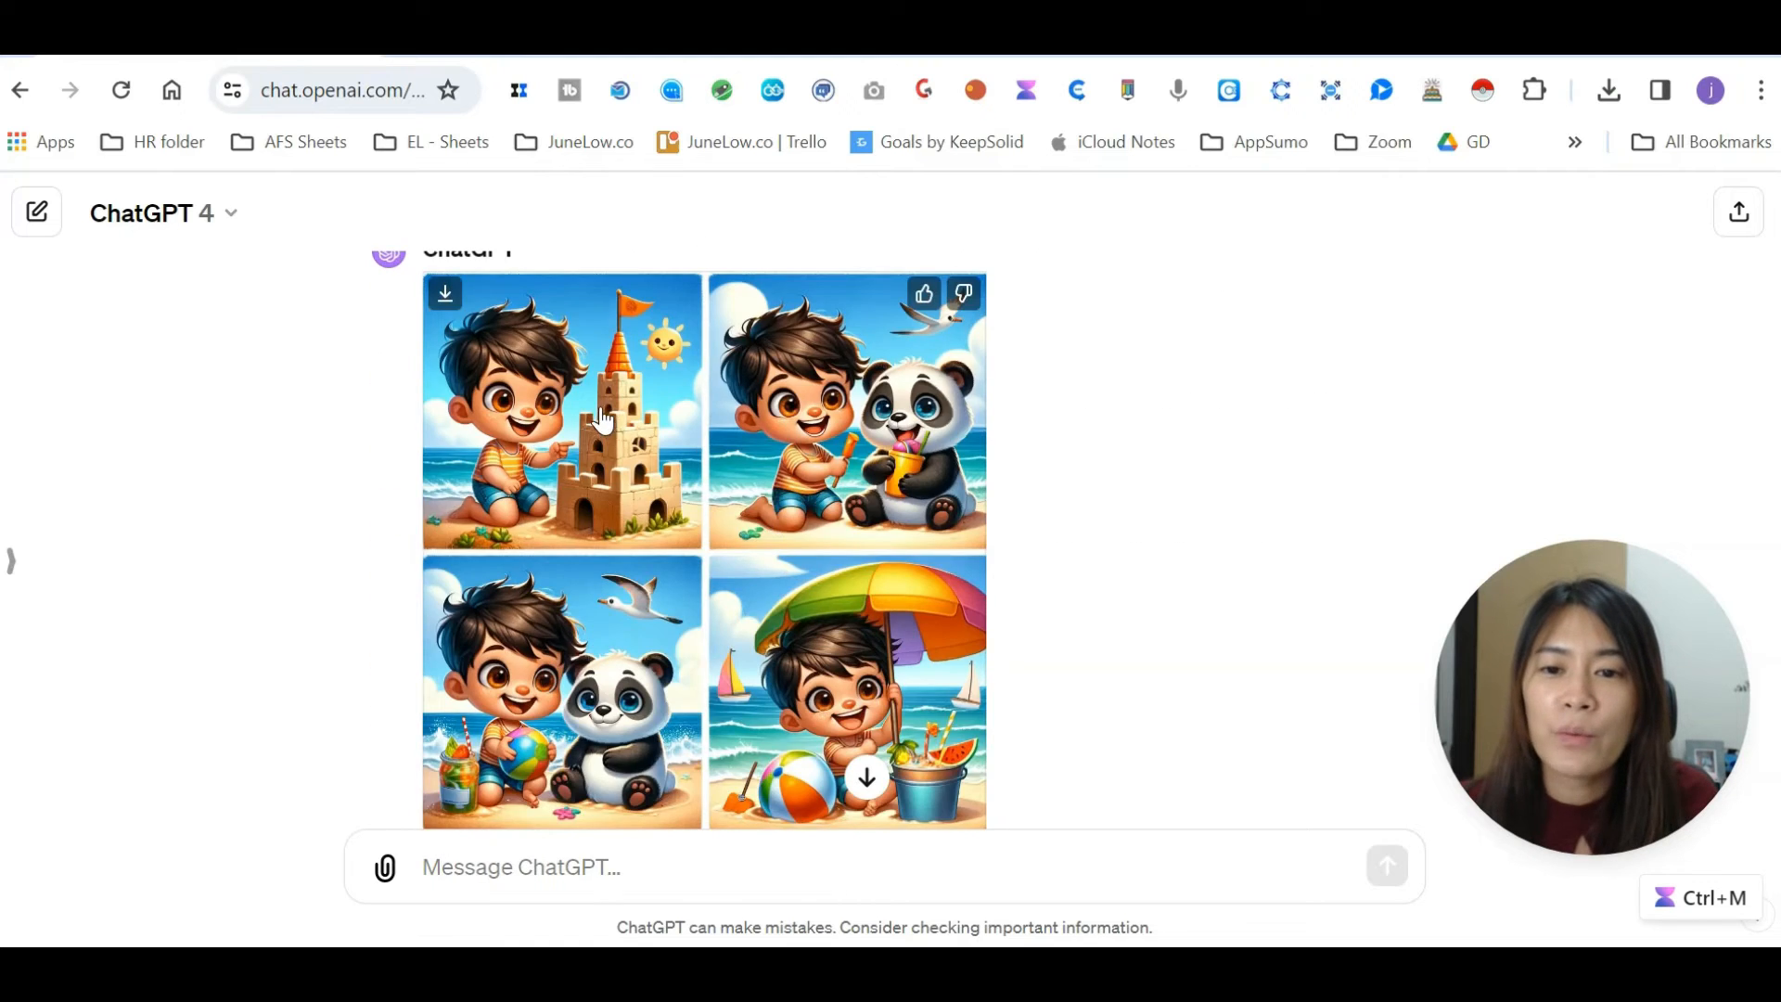
scroll("up", 3)
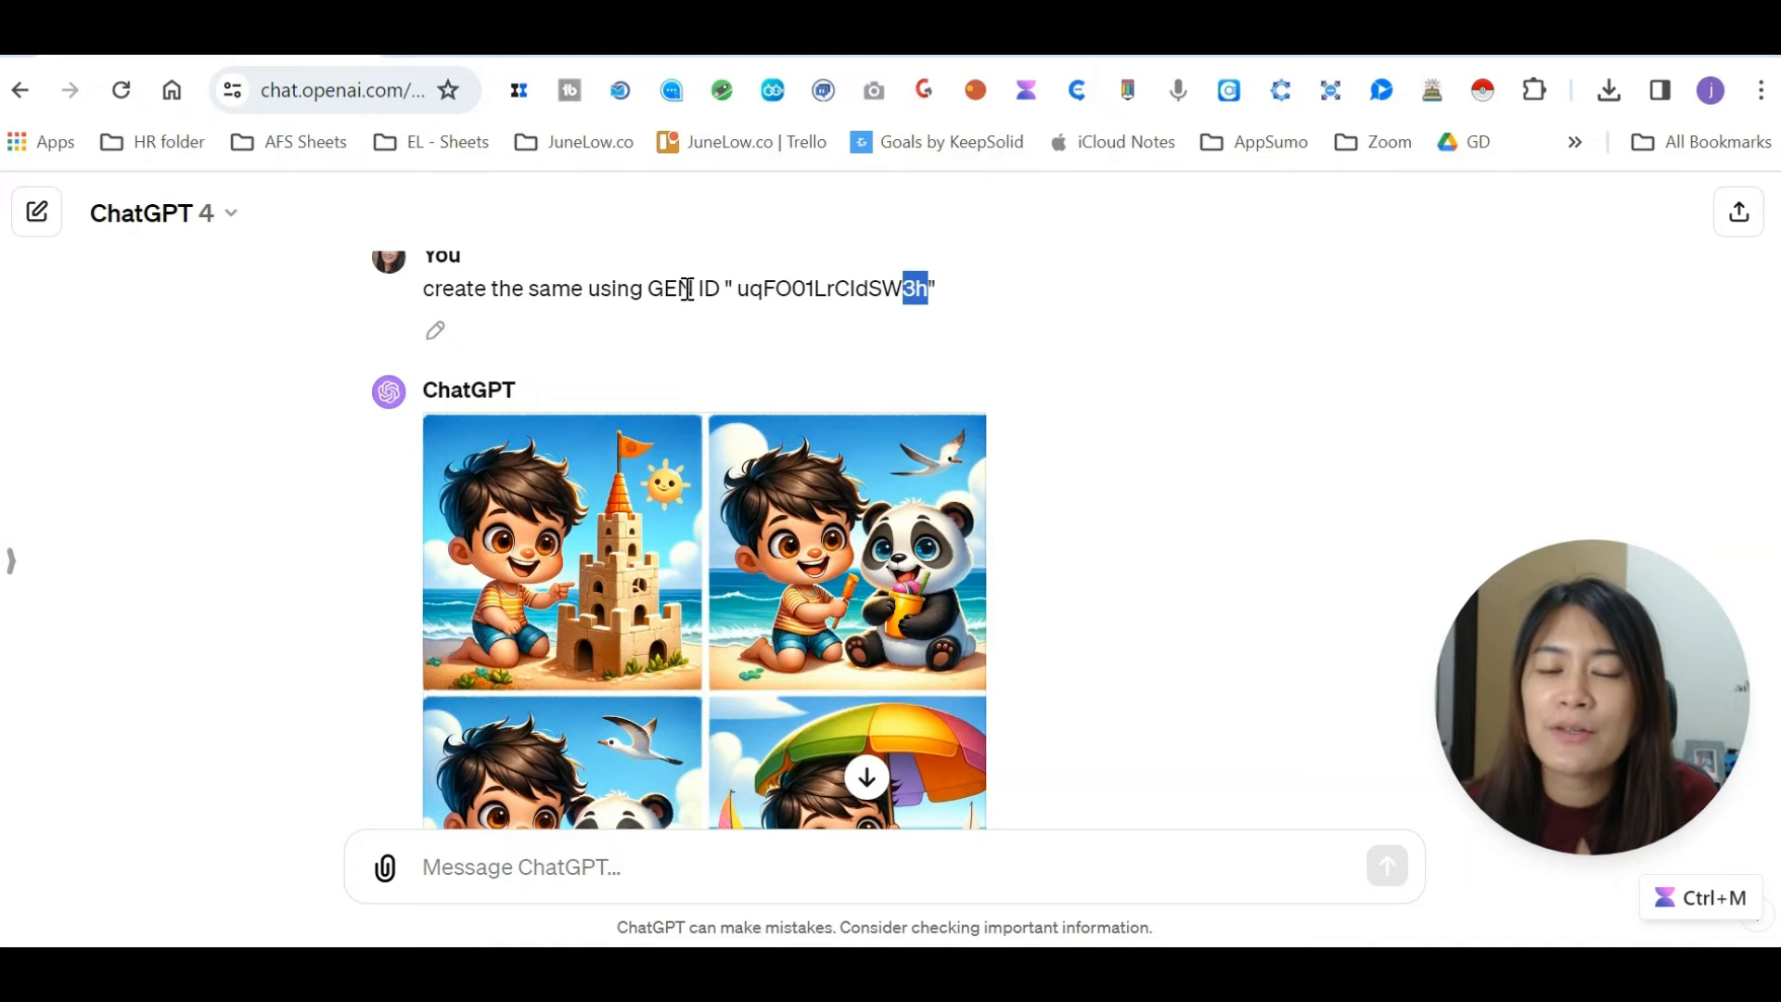
scroll("down", 3)
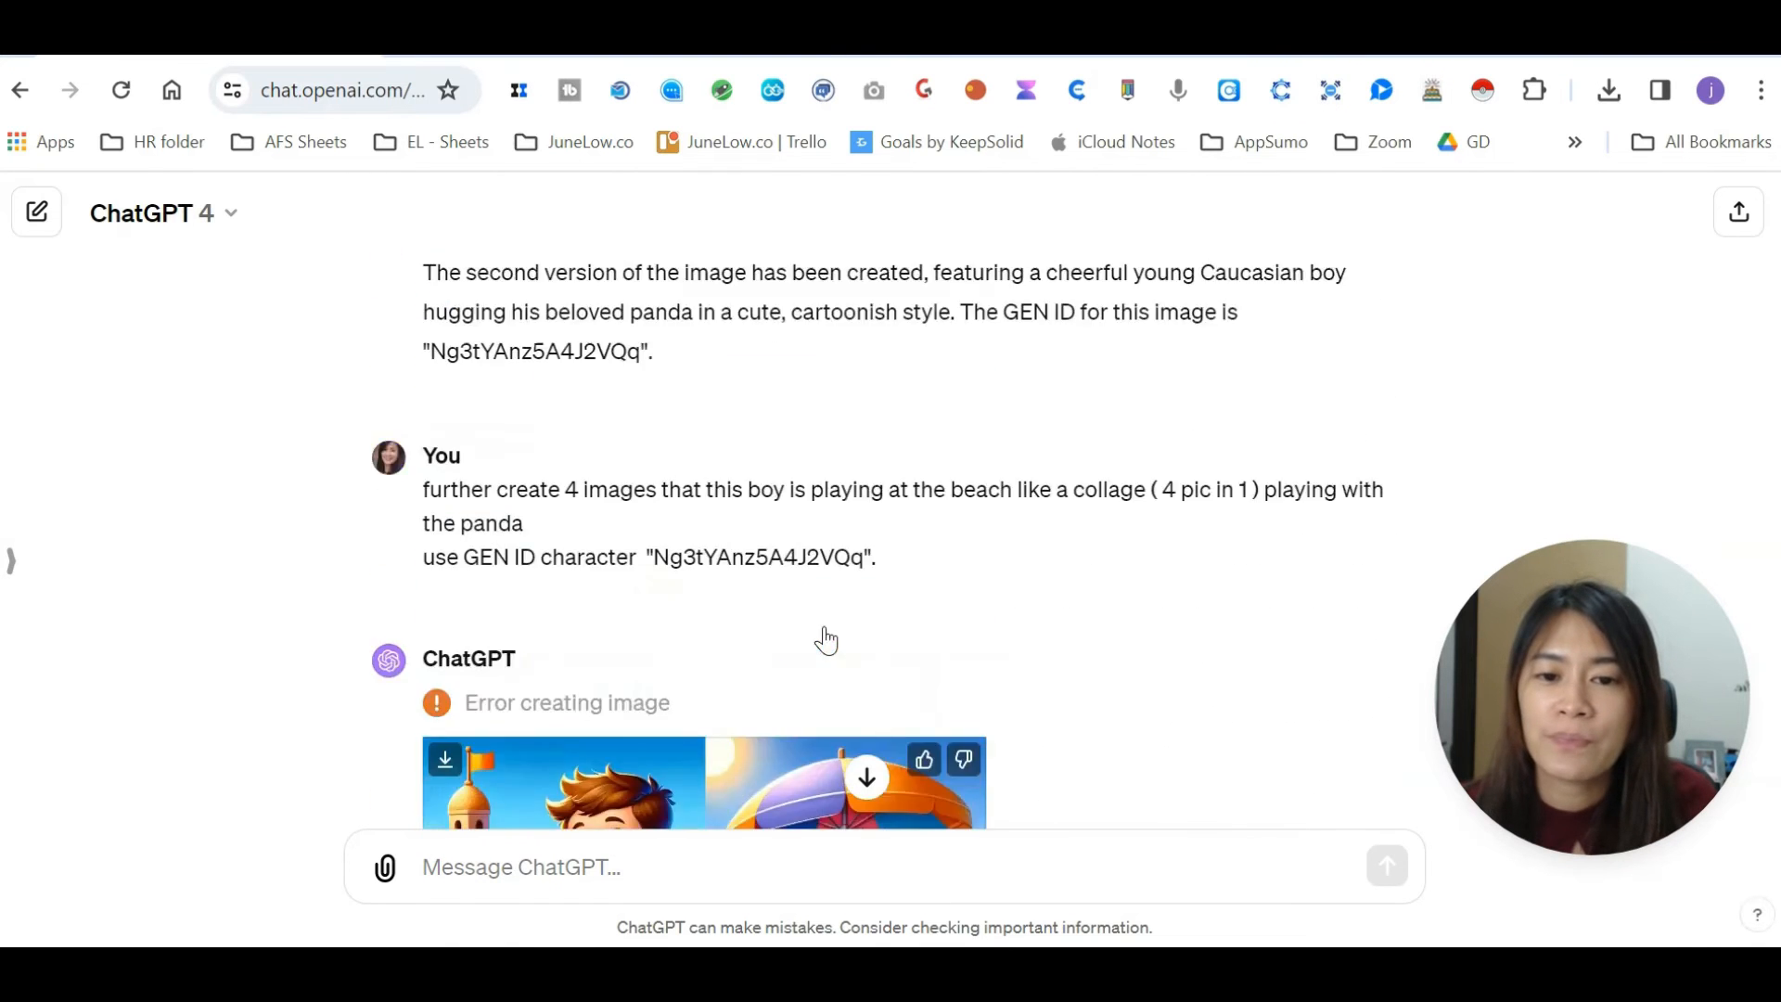
scroll("up", 3)
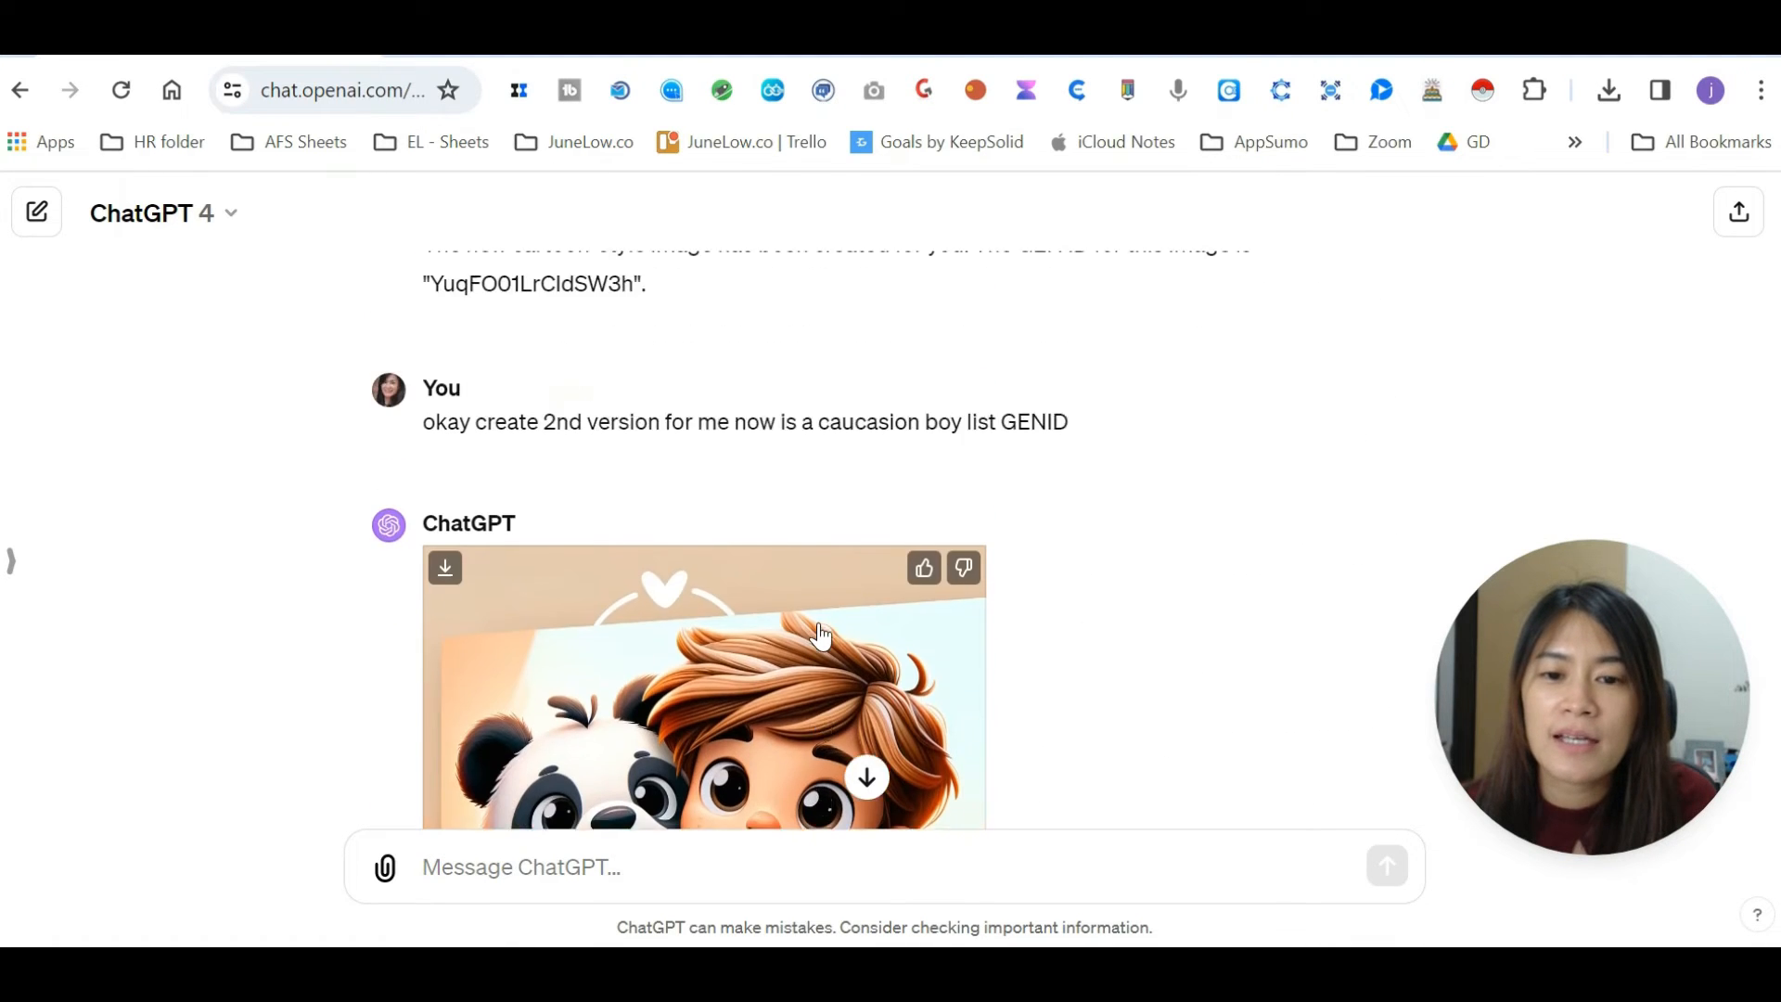
scroll("down", 3)
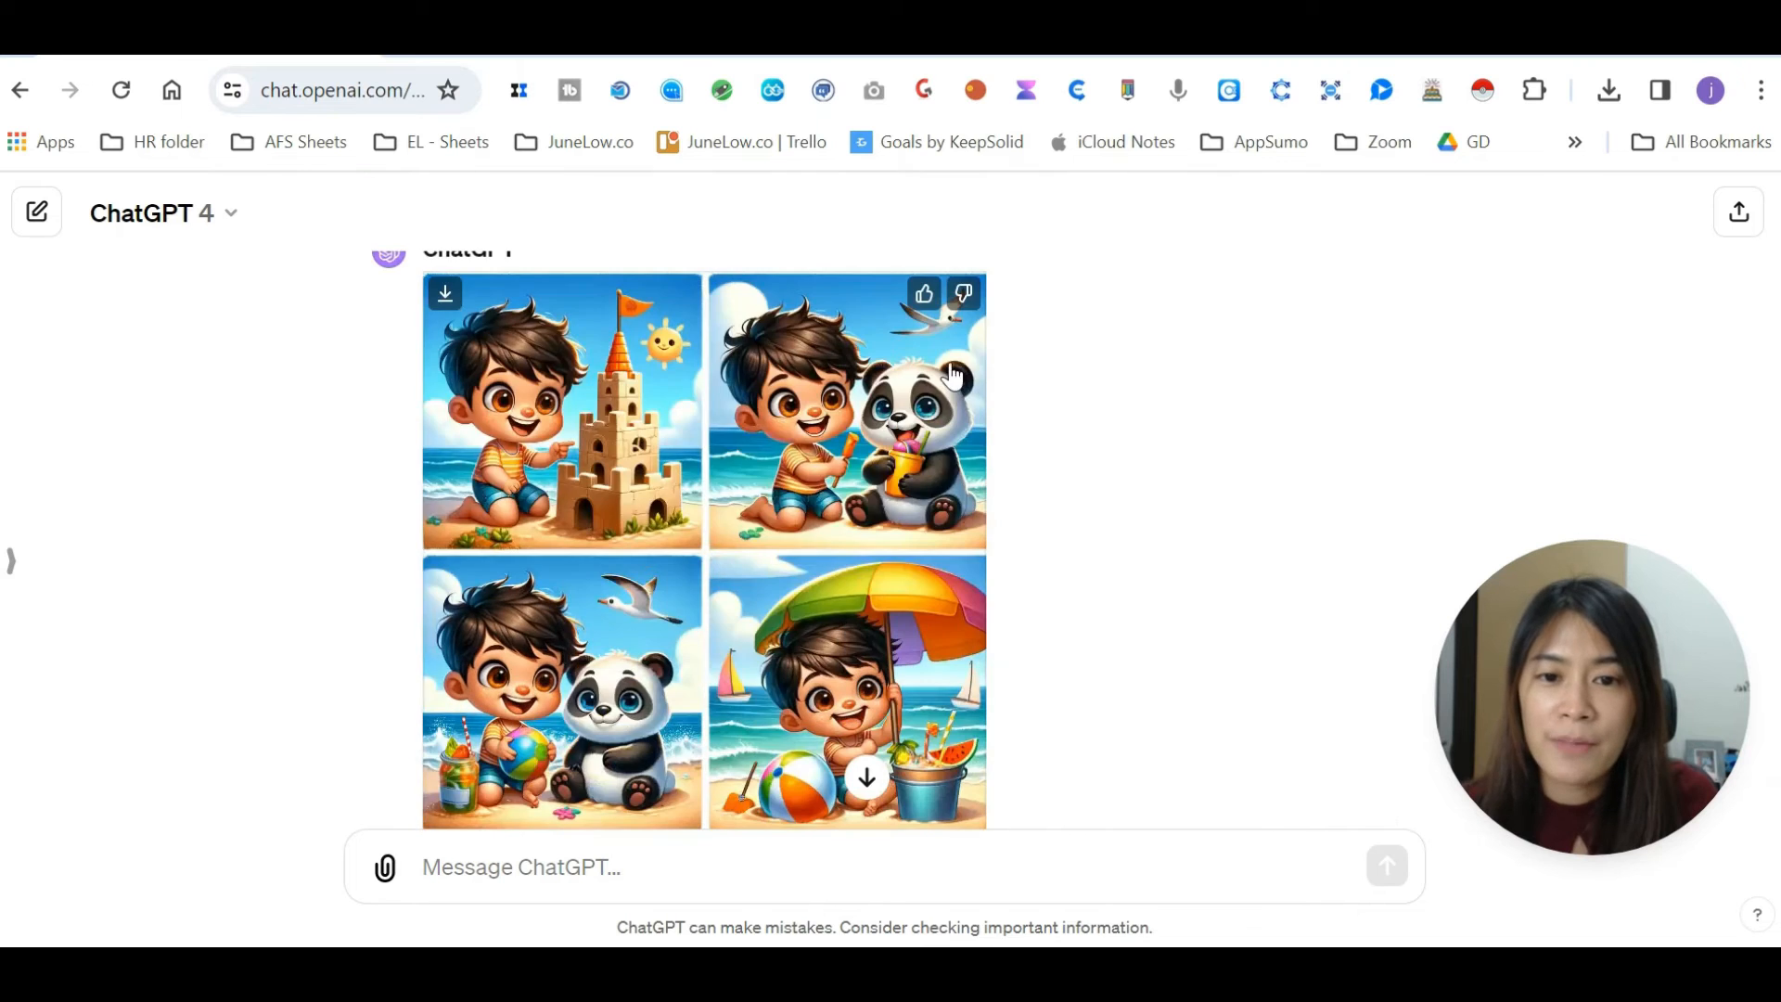
scroll("up", 3)
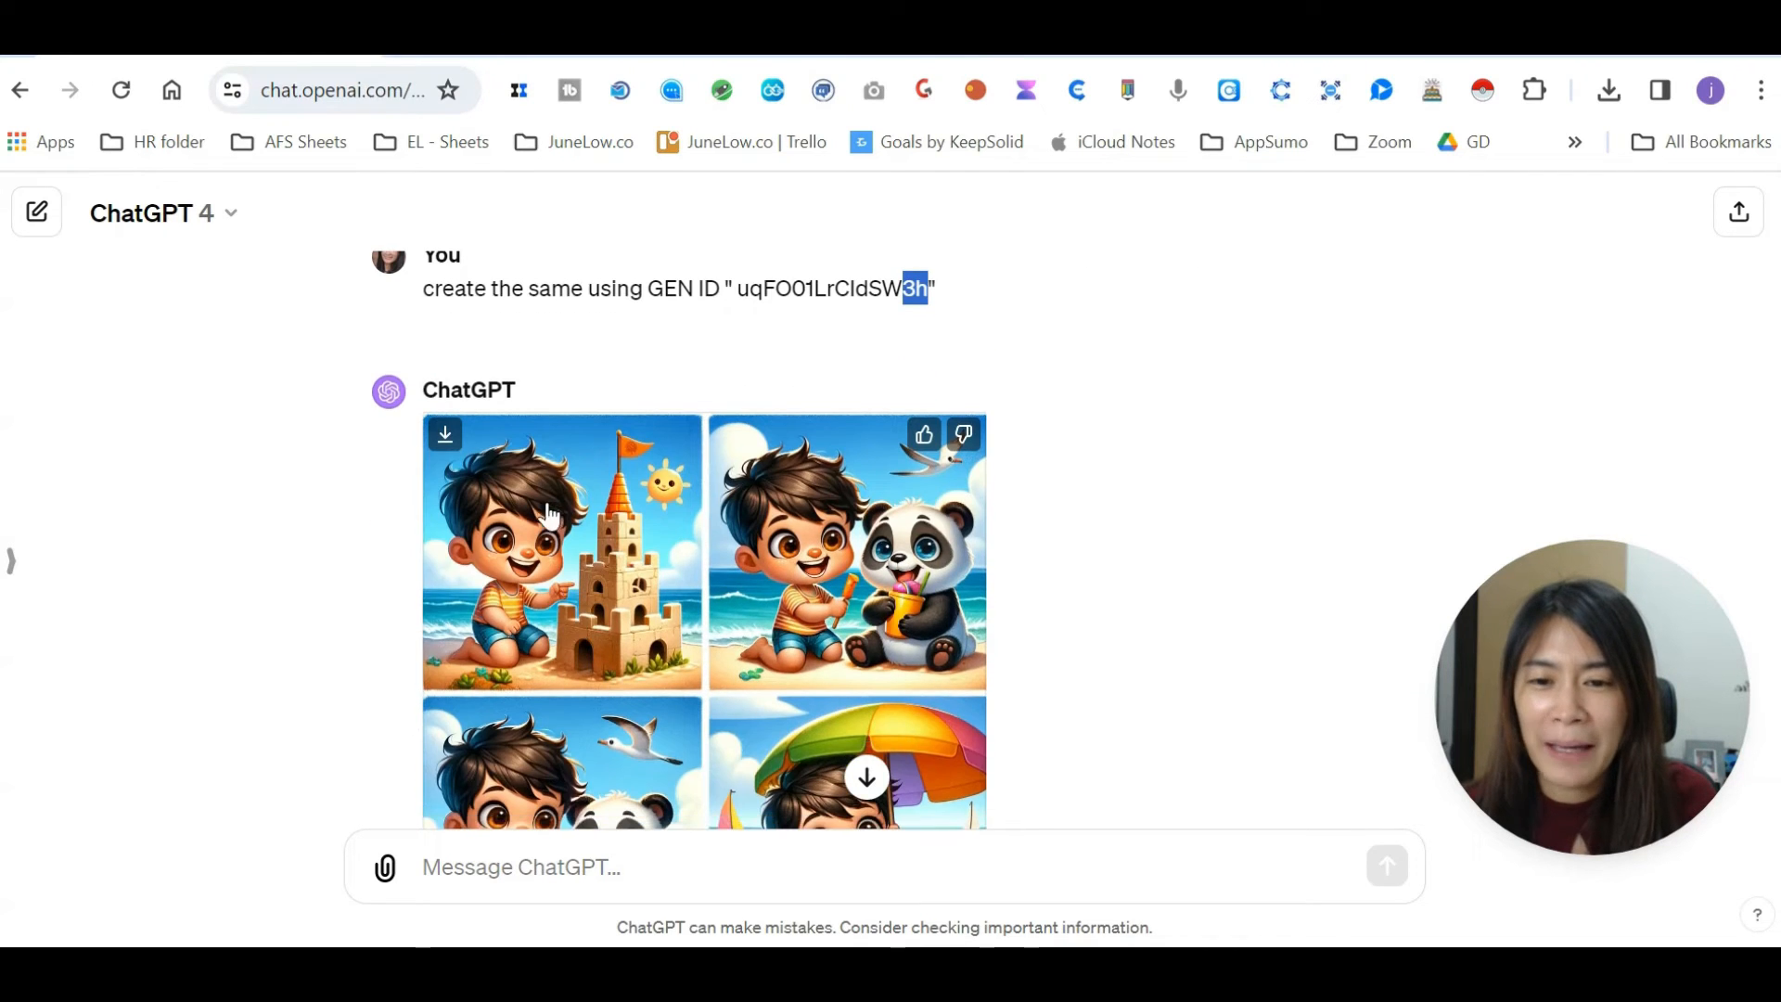
scroll("down", 3)
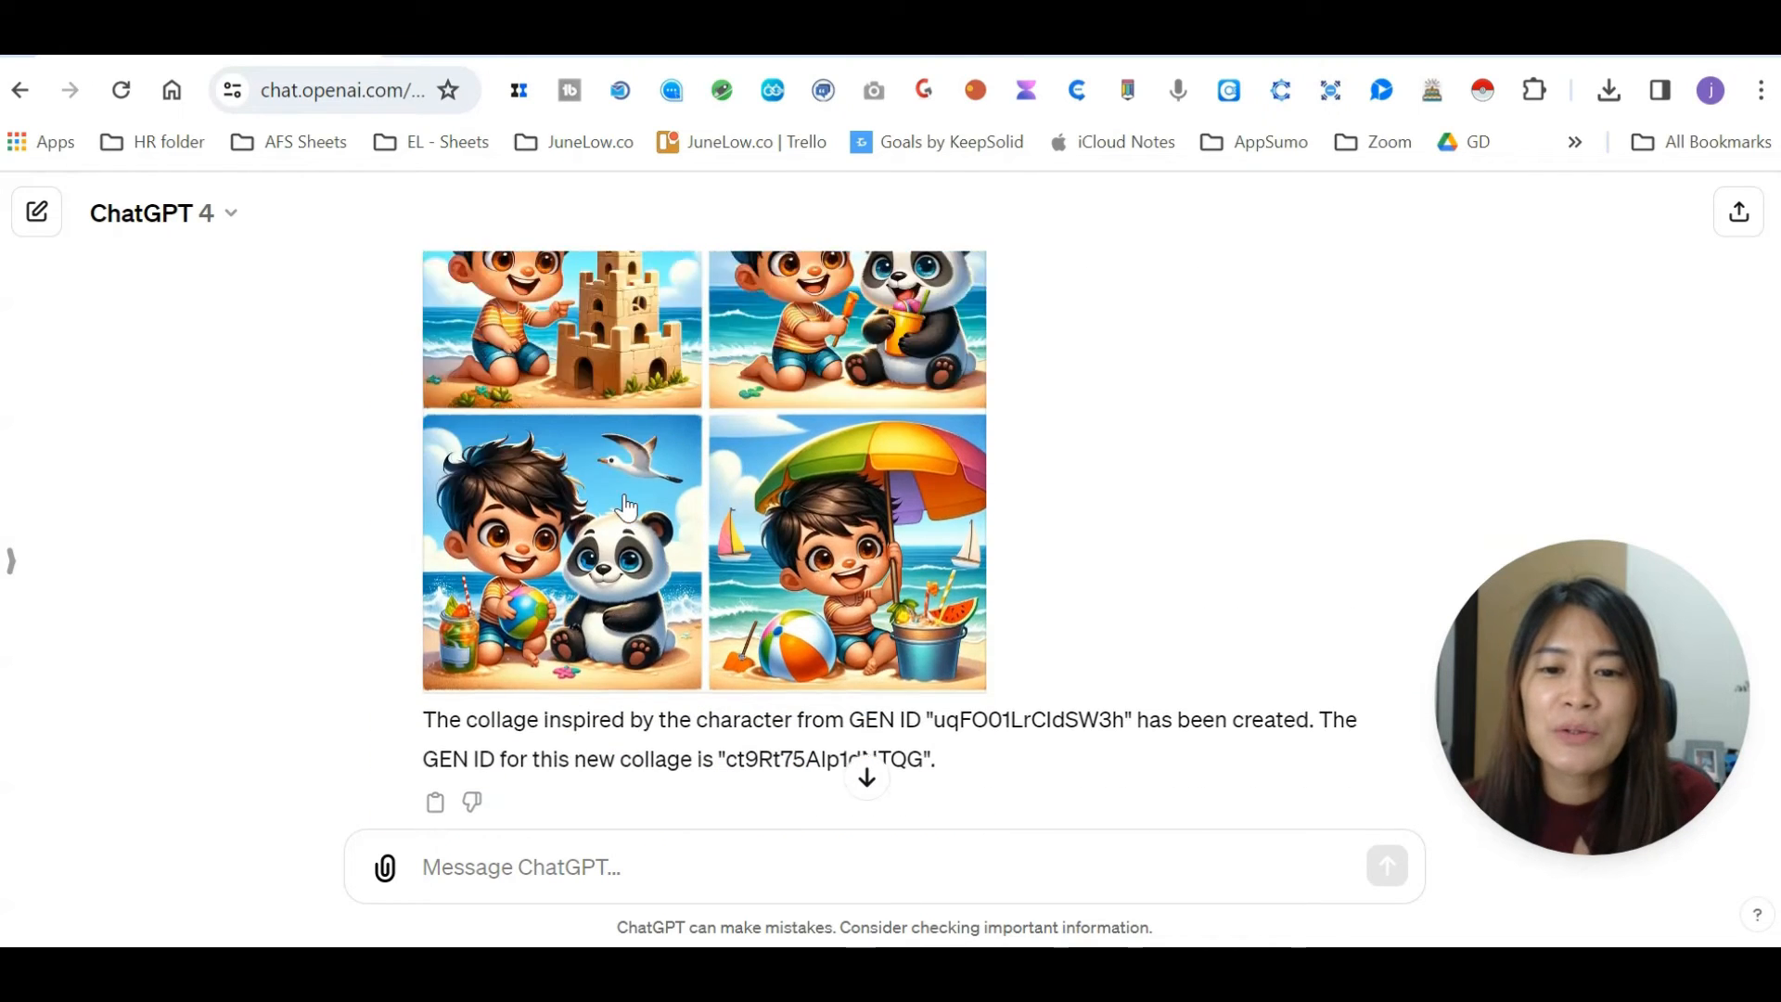
scroll("up", 3)
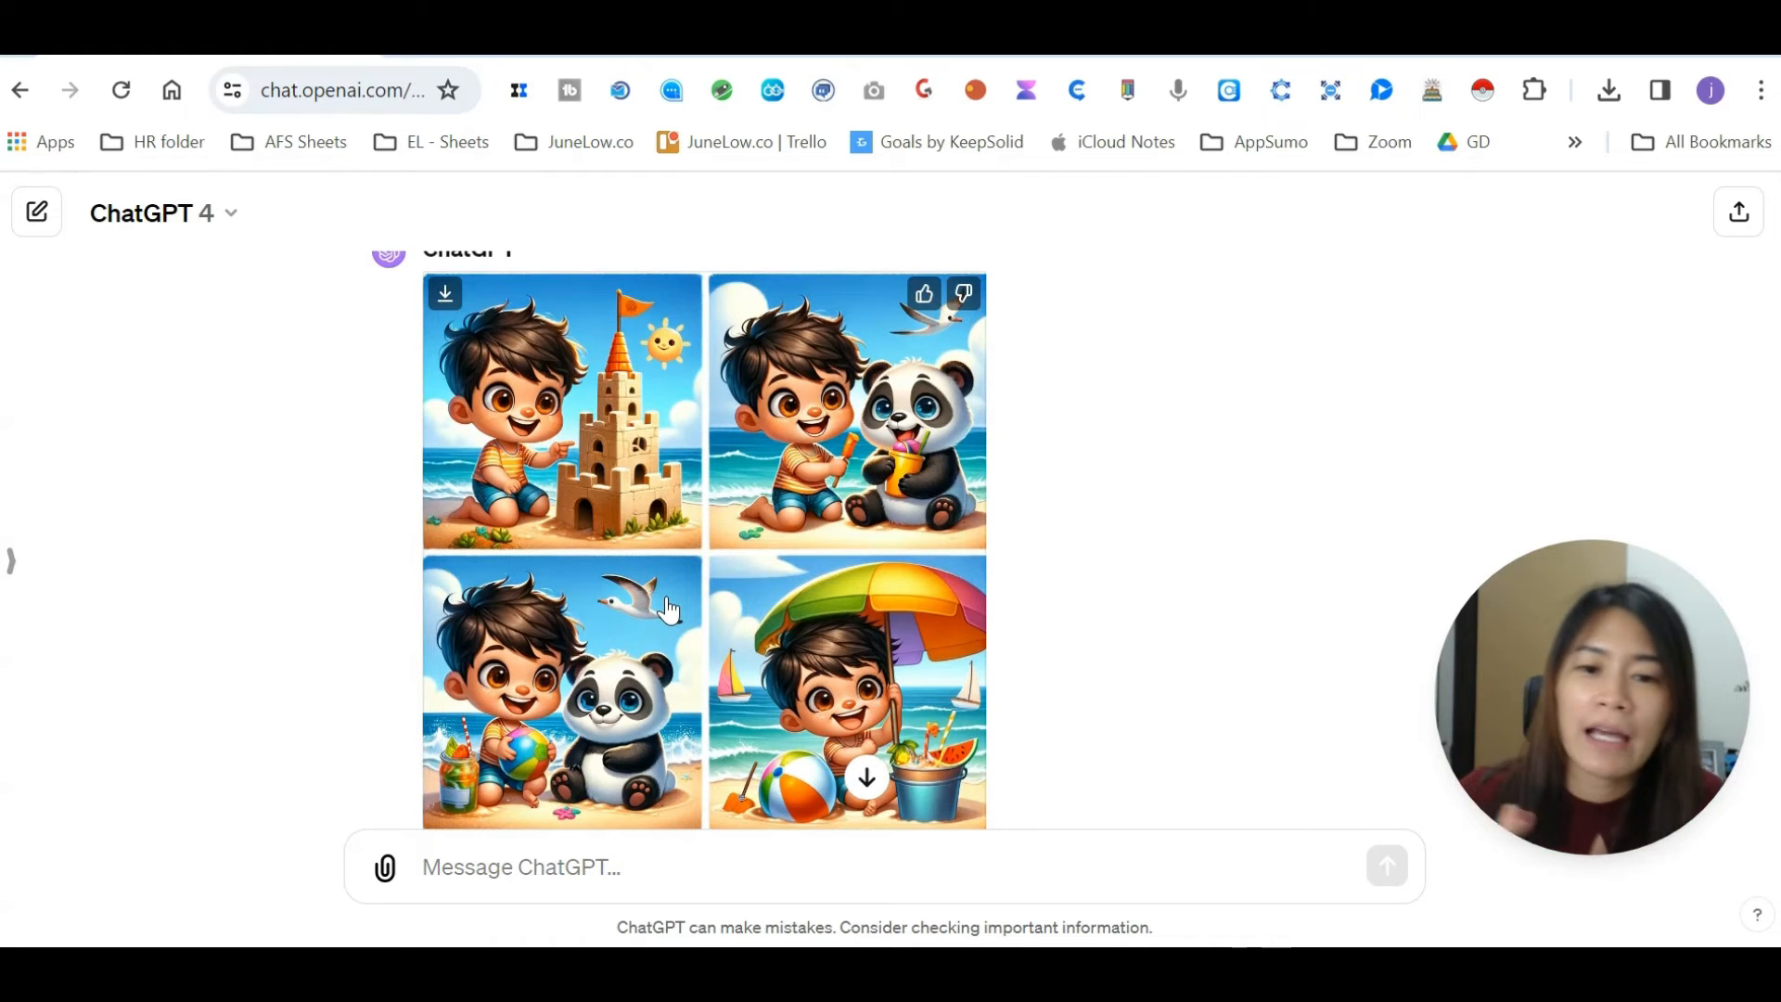
mouse_move(677, 587)
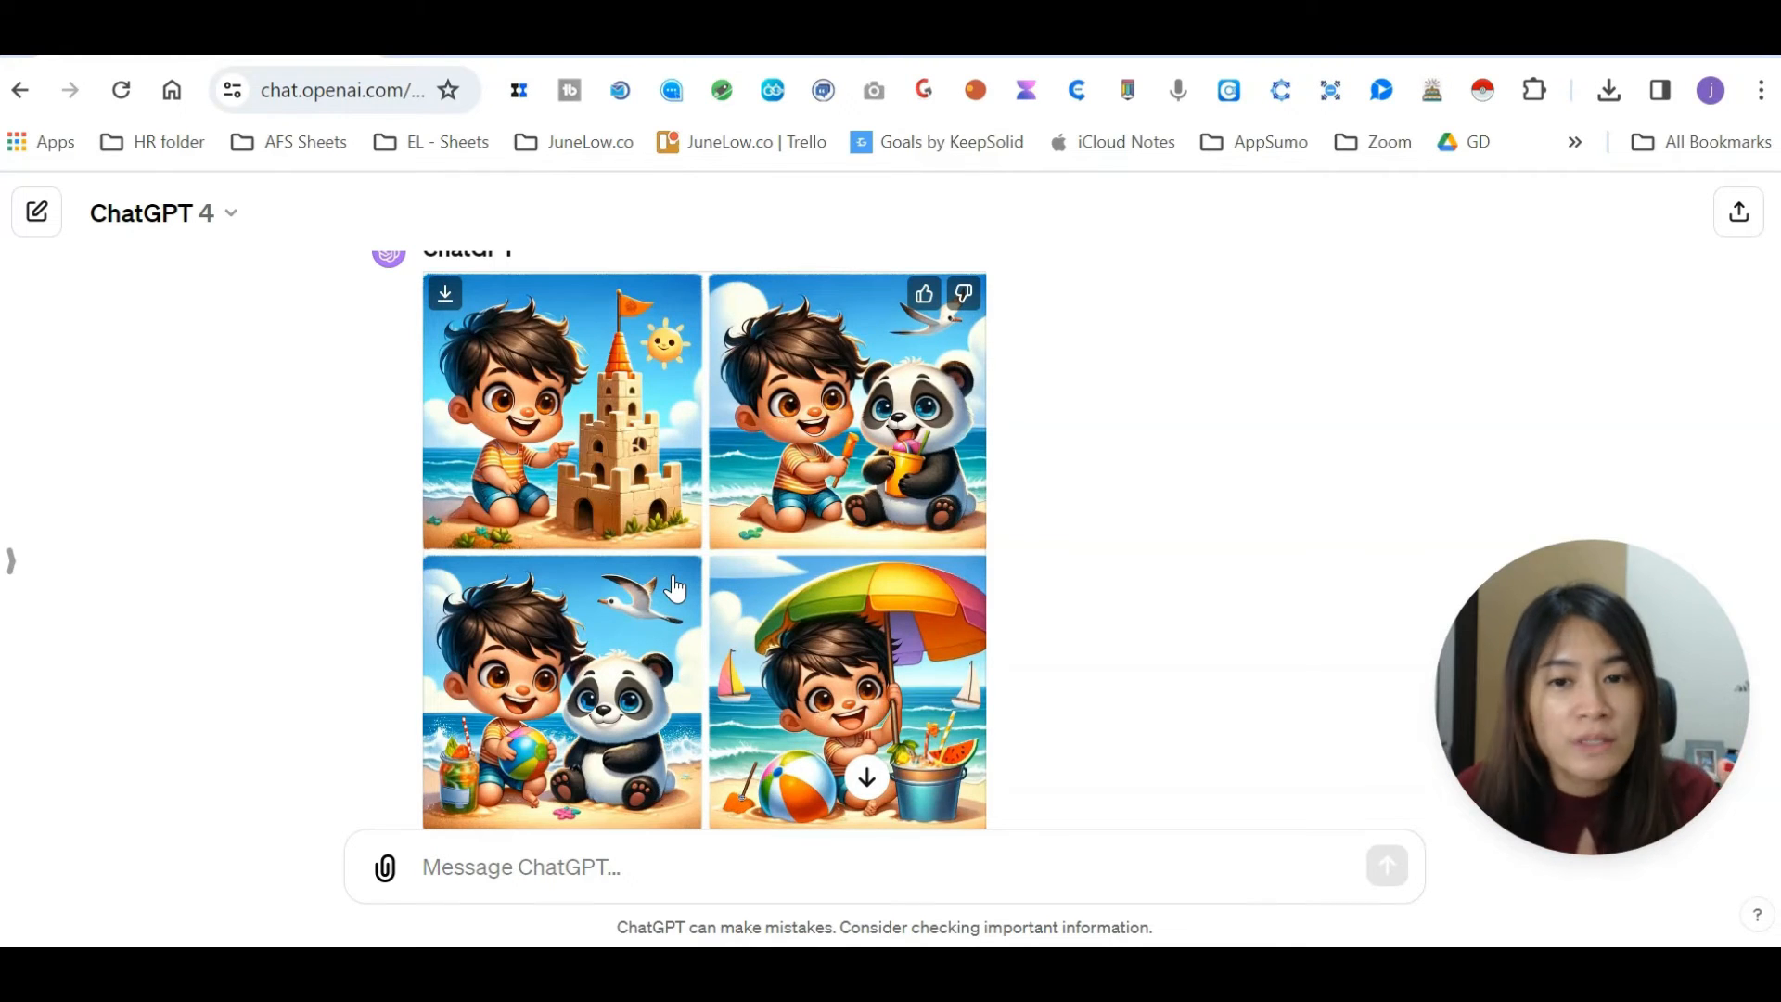
mouse_move(1047, 553)
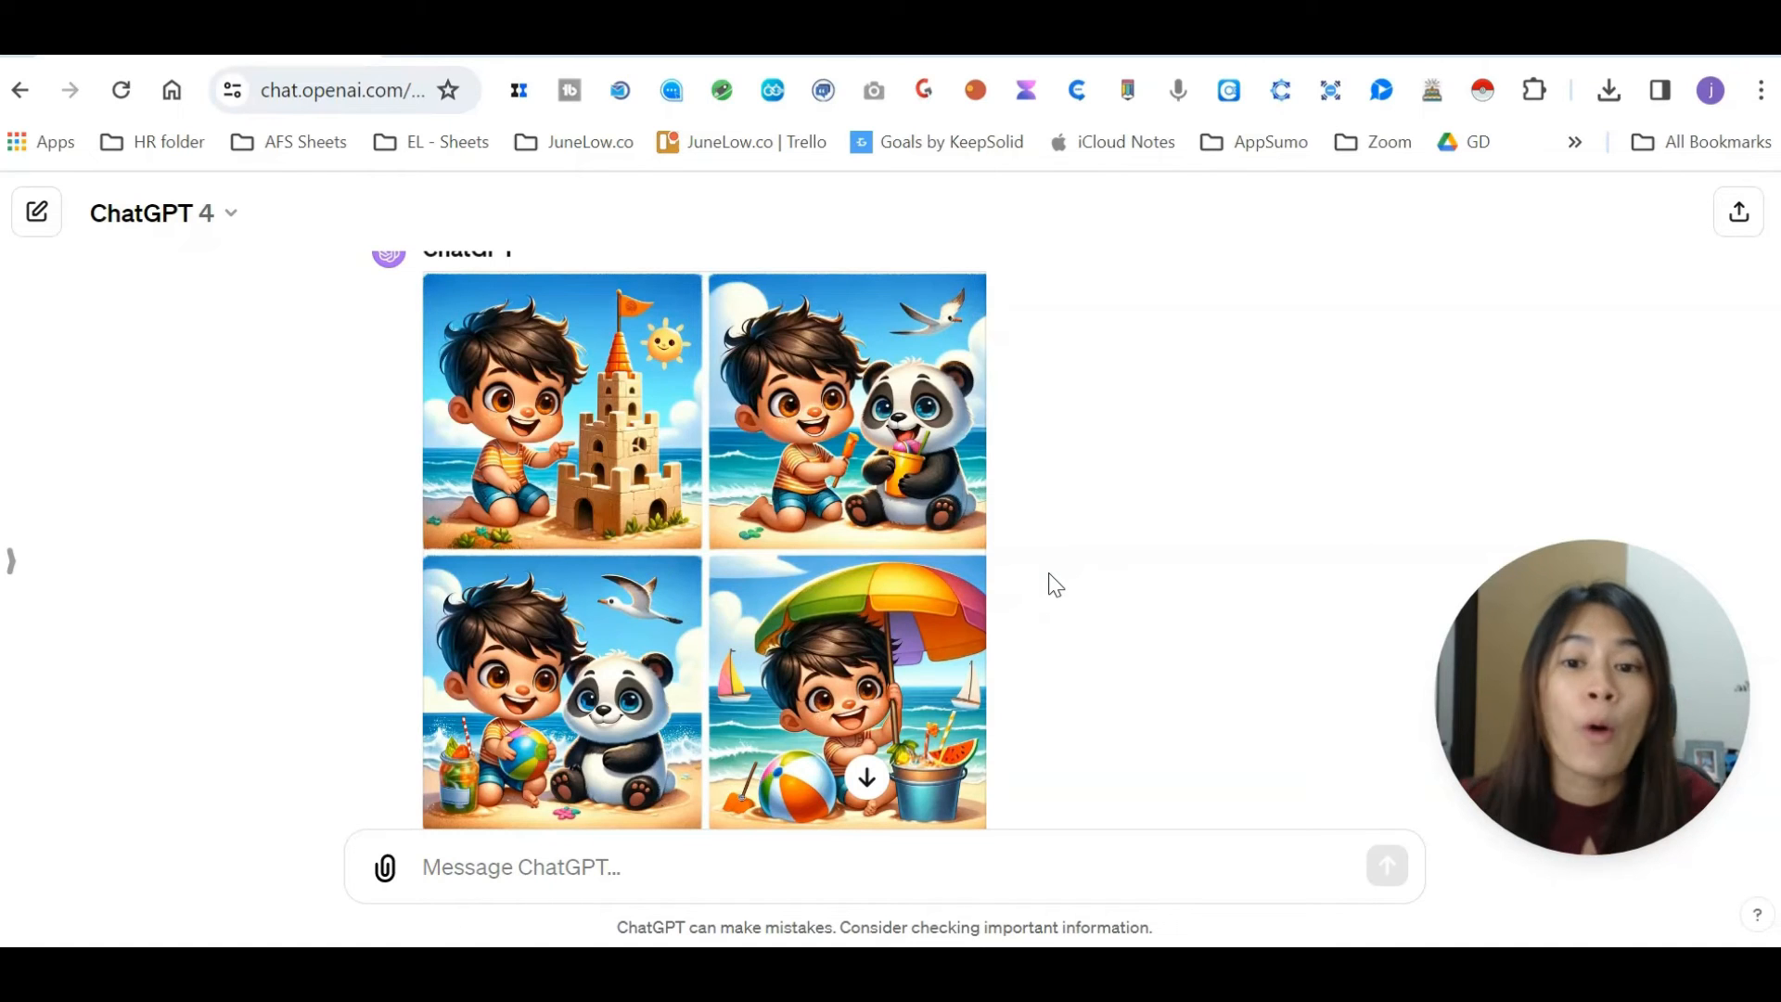
mouse_move(1034, 602)
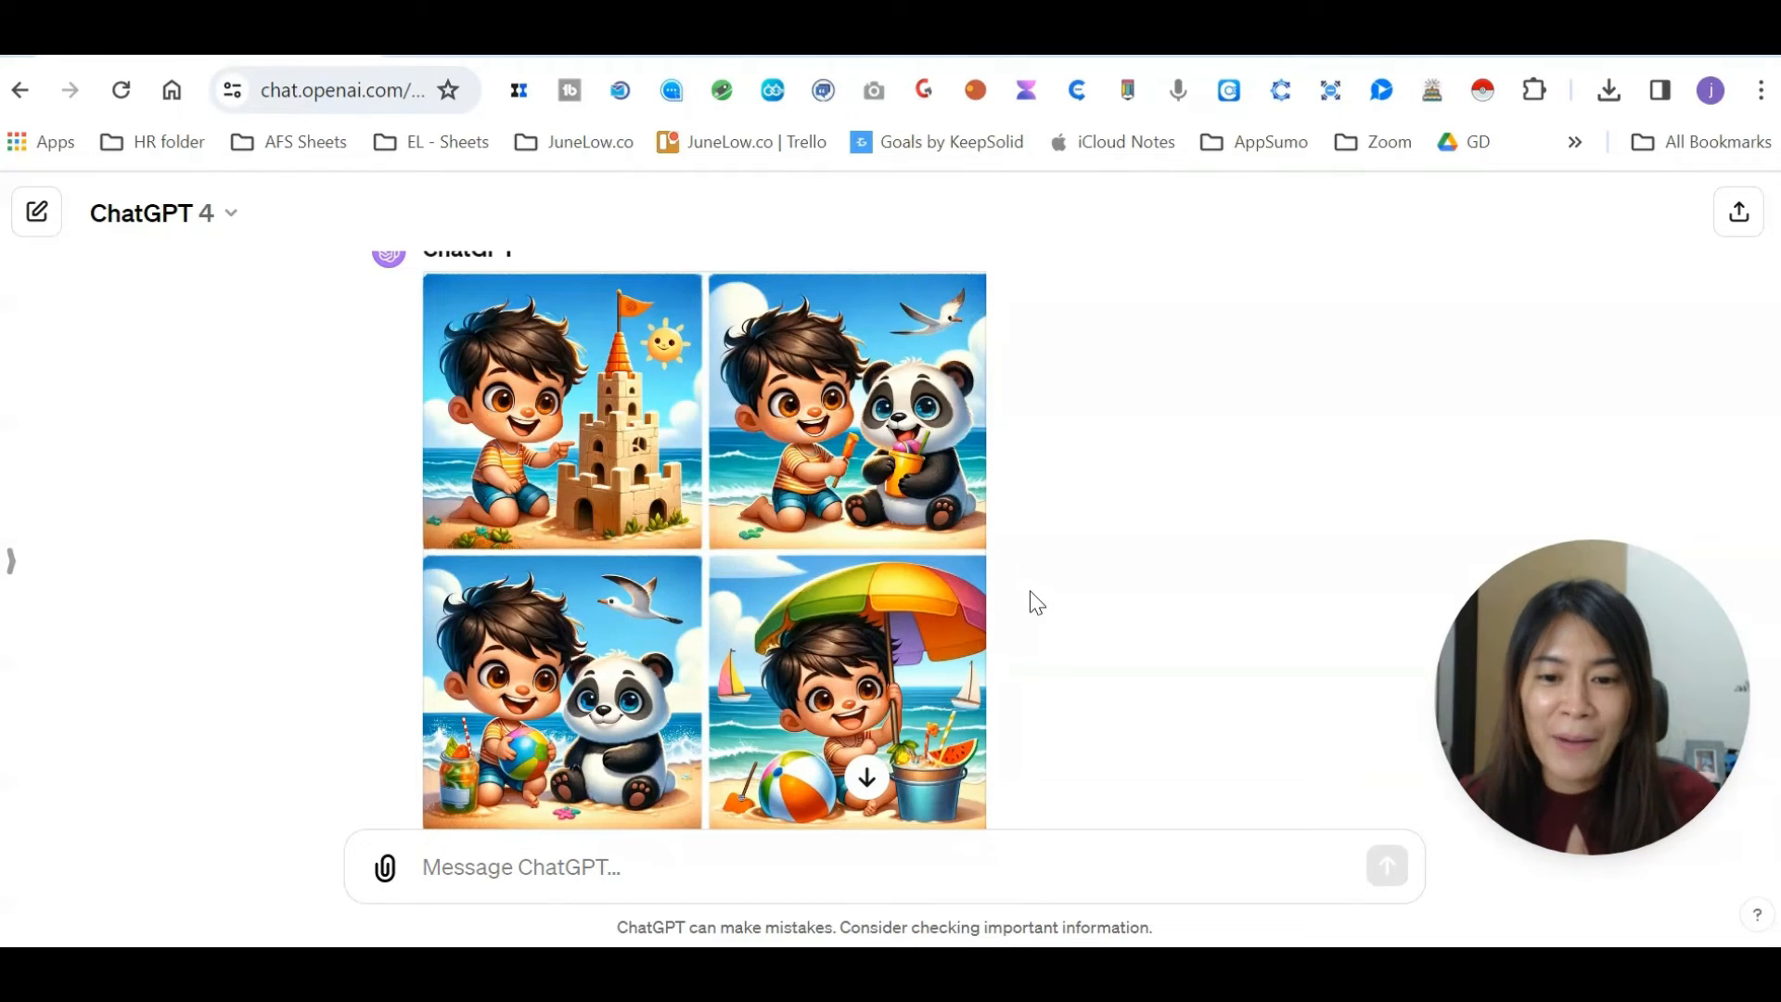
mouse_move(1054, 596)
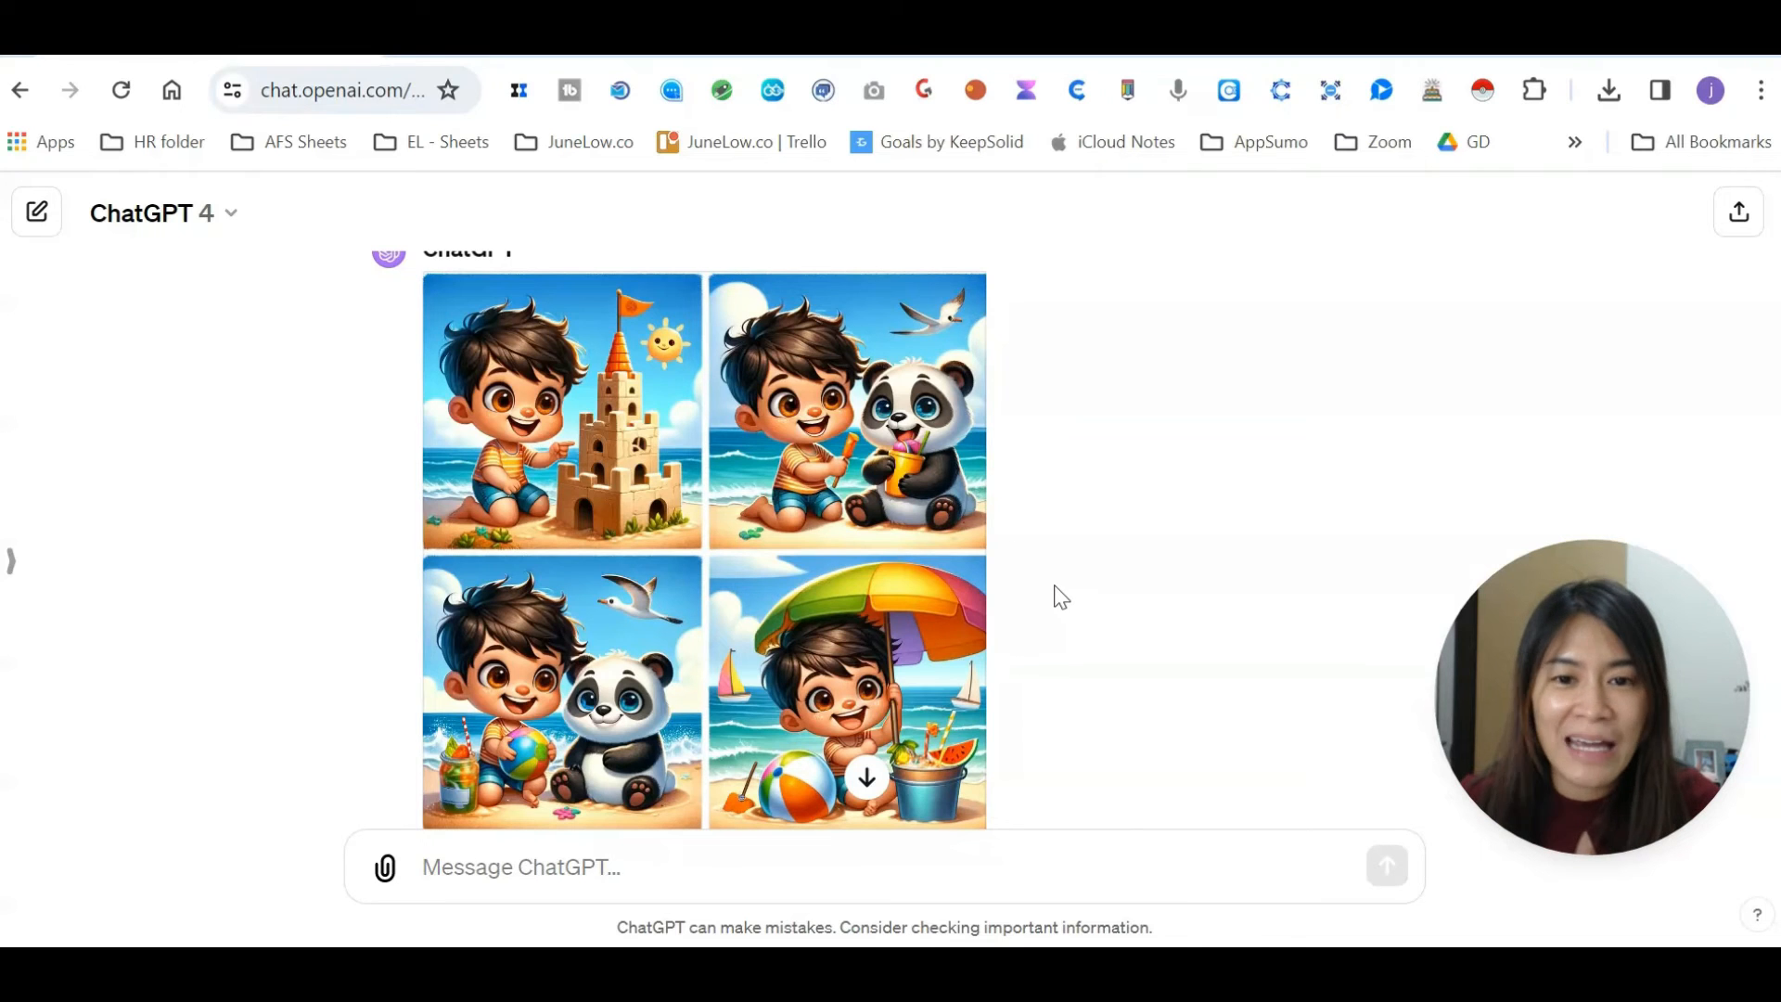
mouse_move(1077, 566)
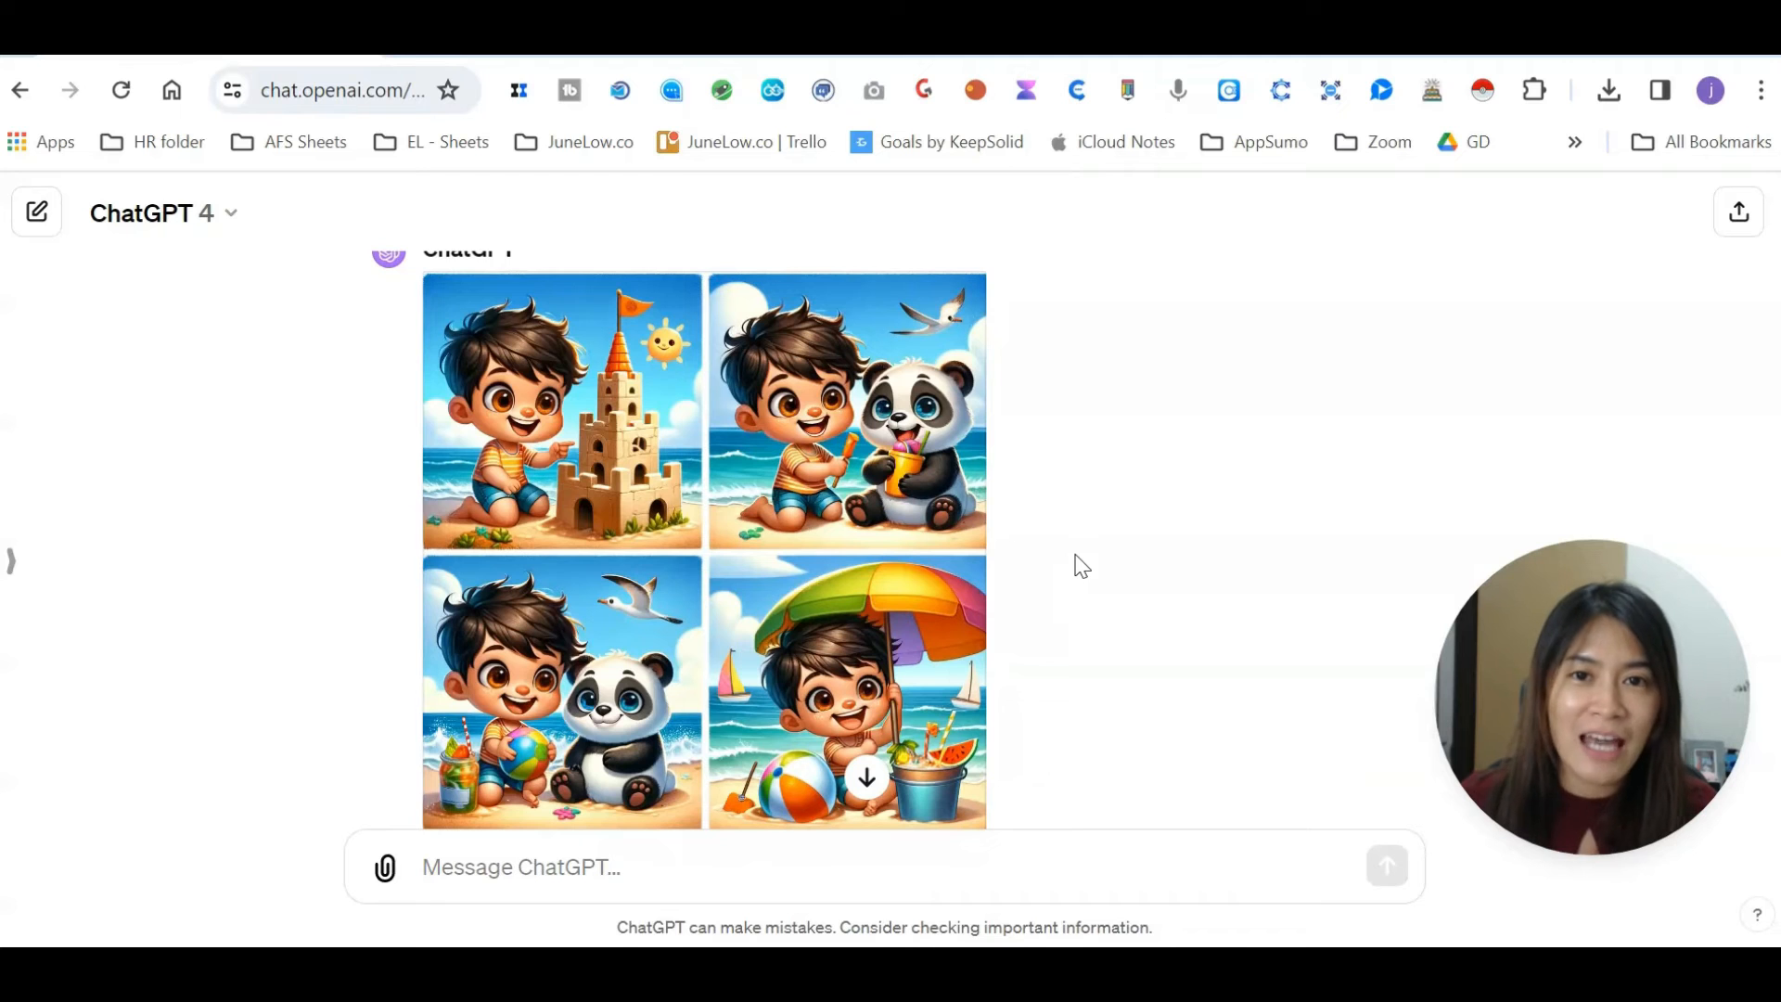
- Scroll to view the new beach collage with the boy's hair matching the original
scroll("up", 3)
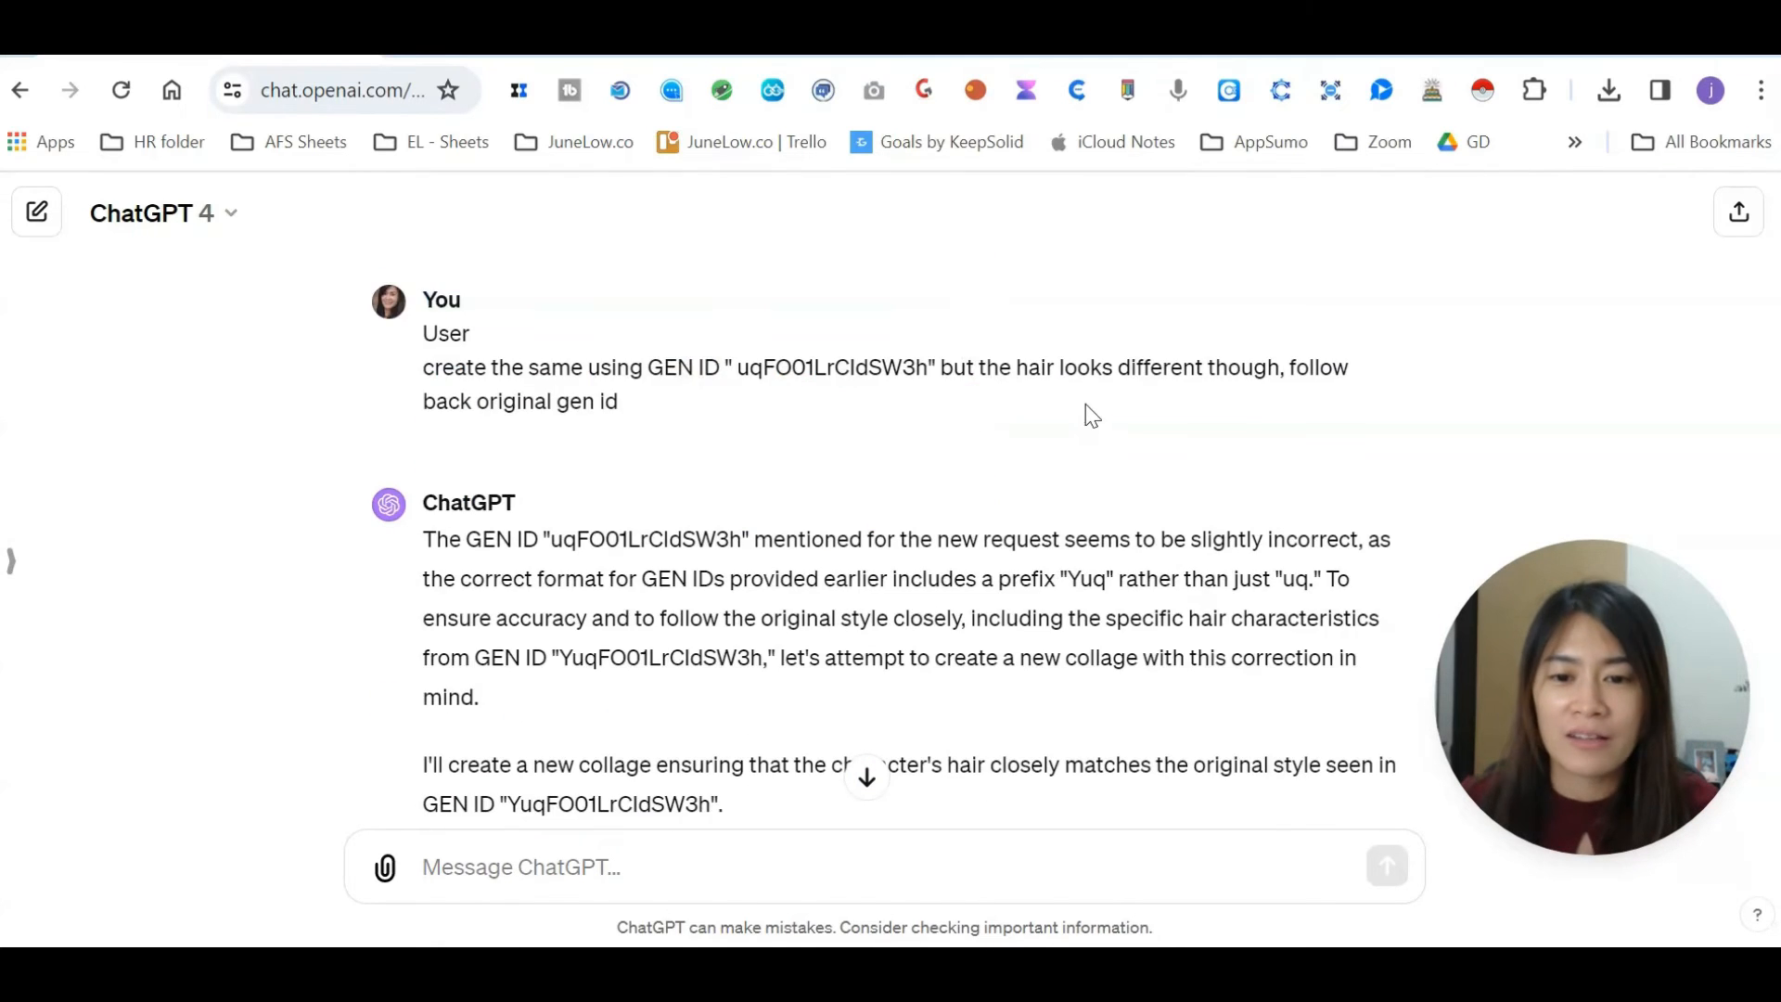
scroll("down", 3)
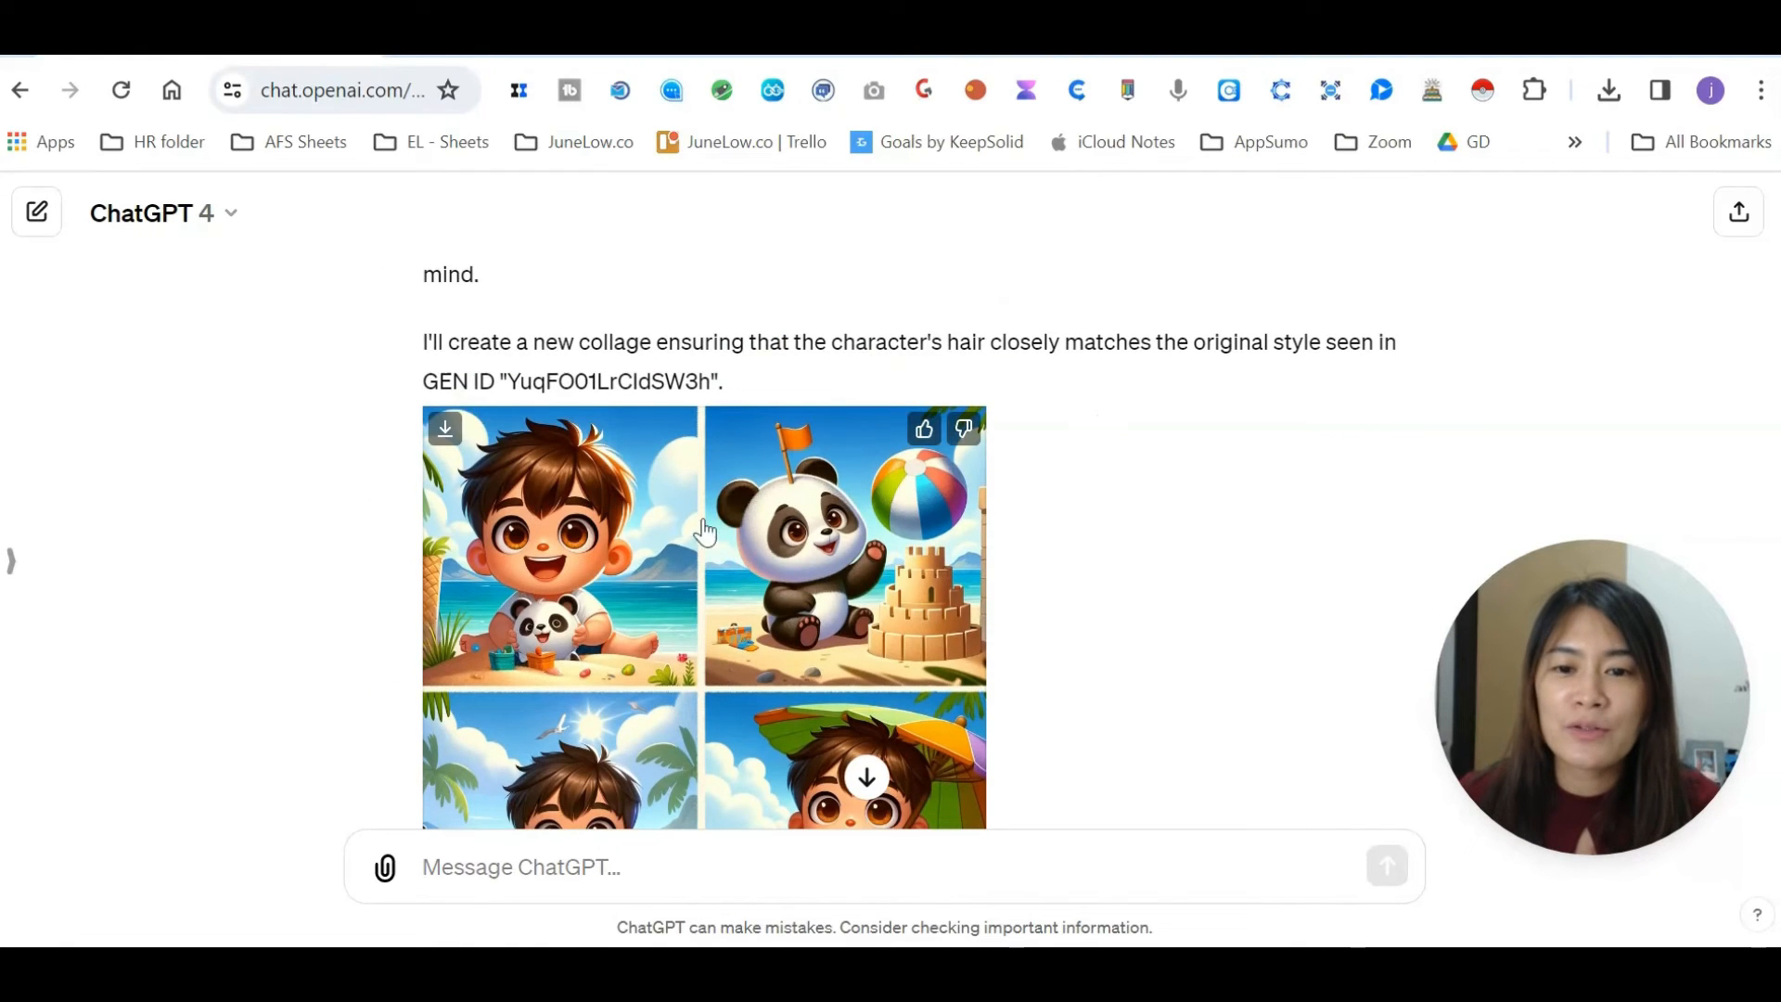
mouse_move(692, 388)
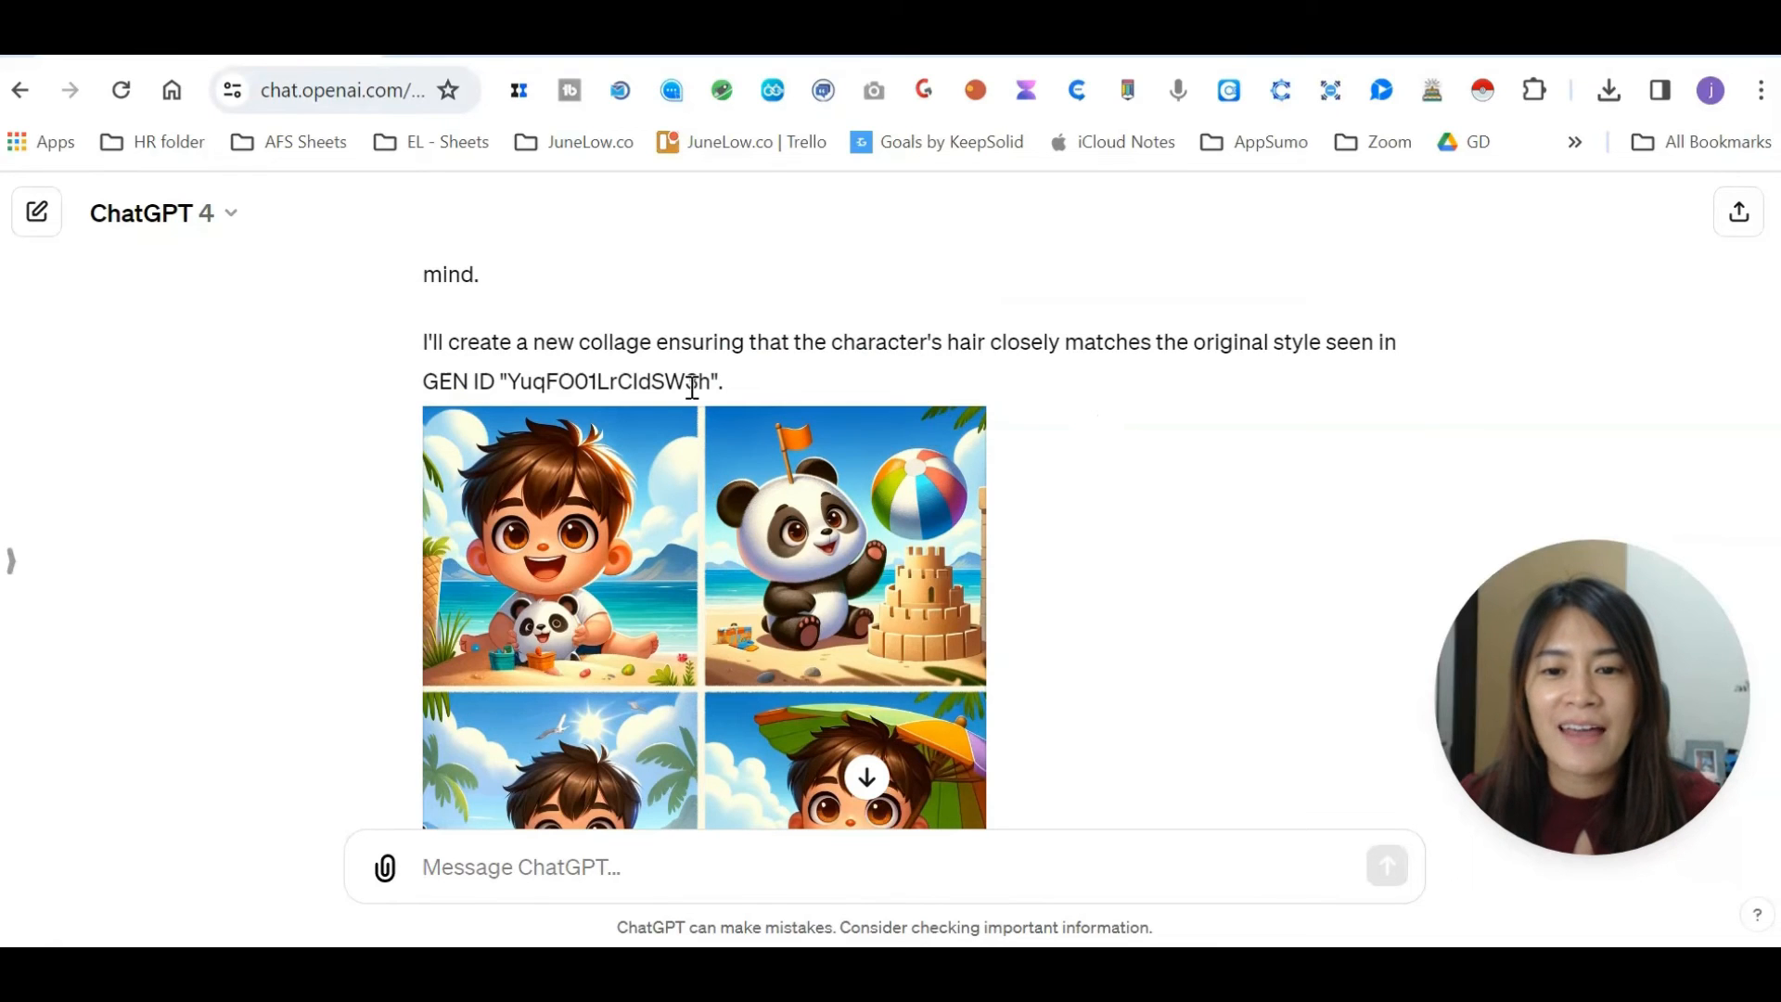
scroll("down", 3)
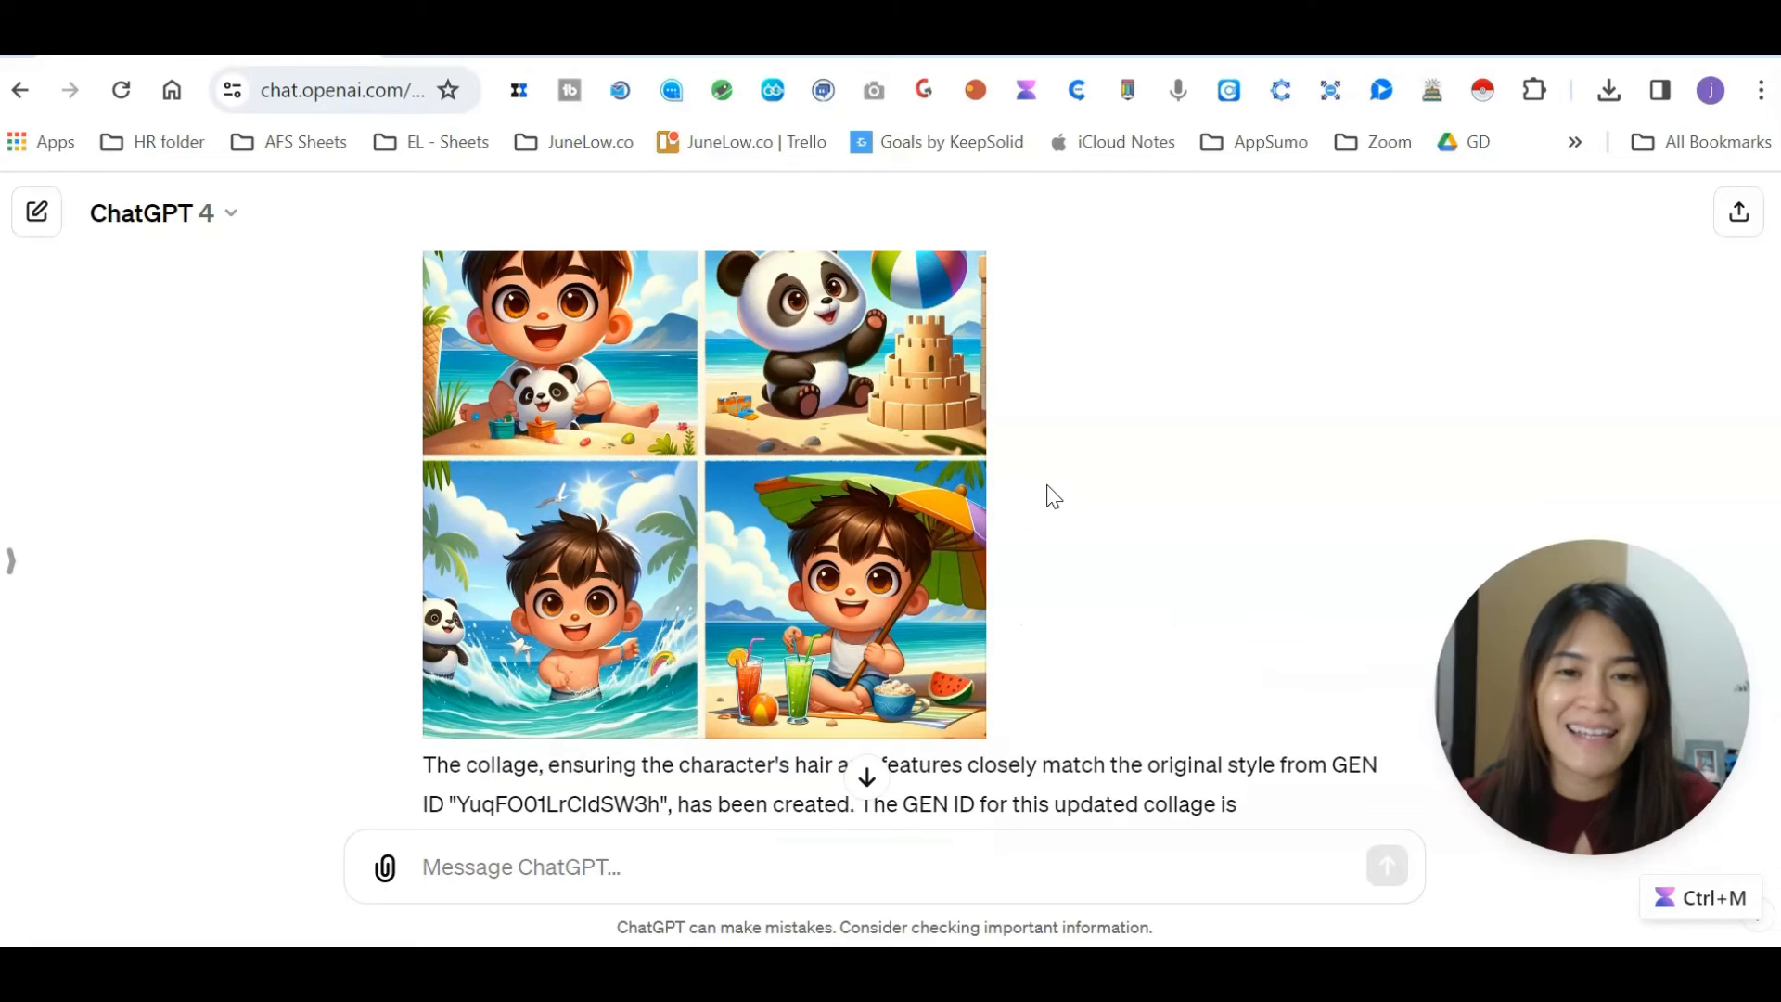
mouse_move(1056, 490)
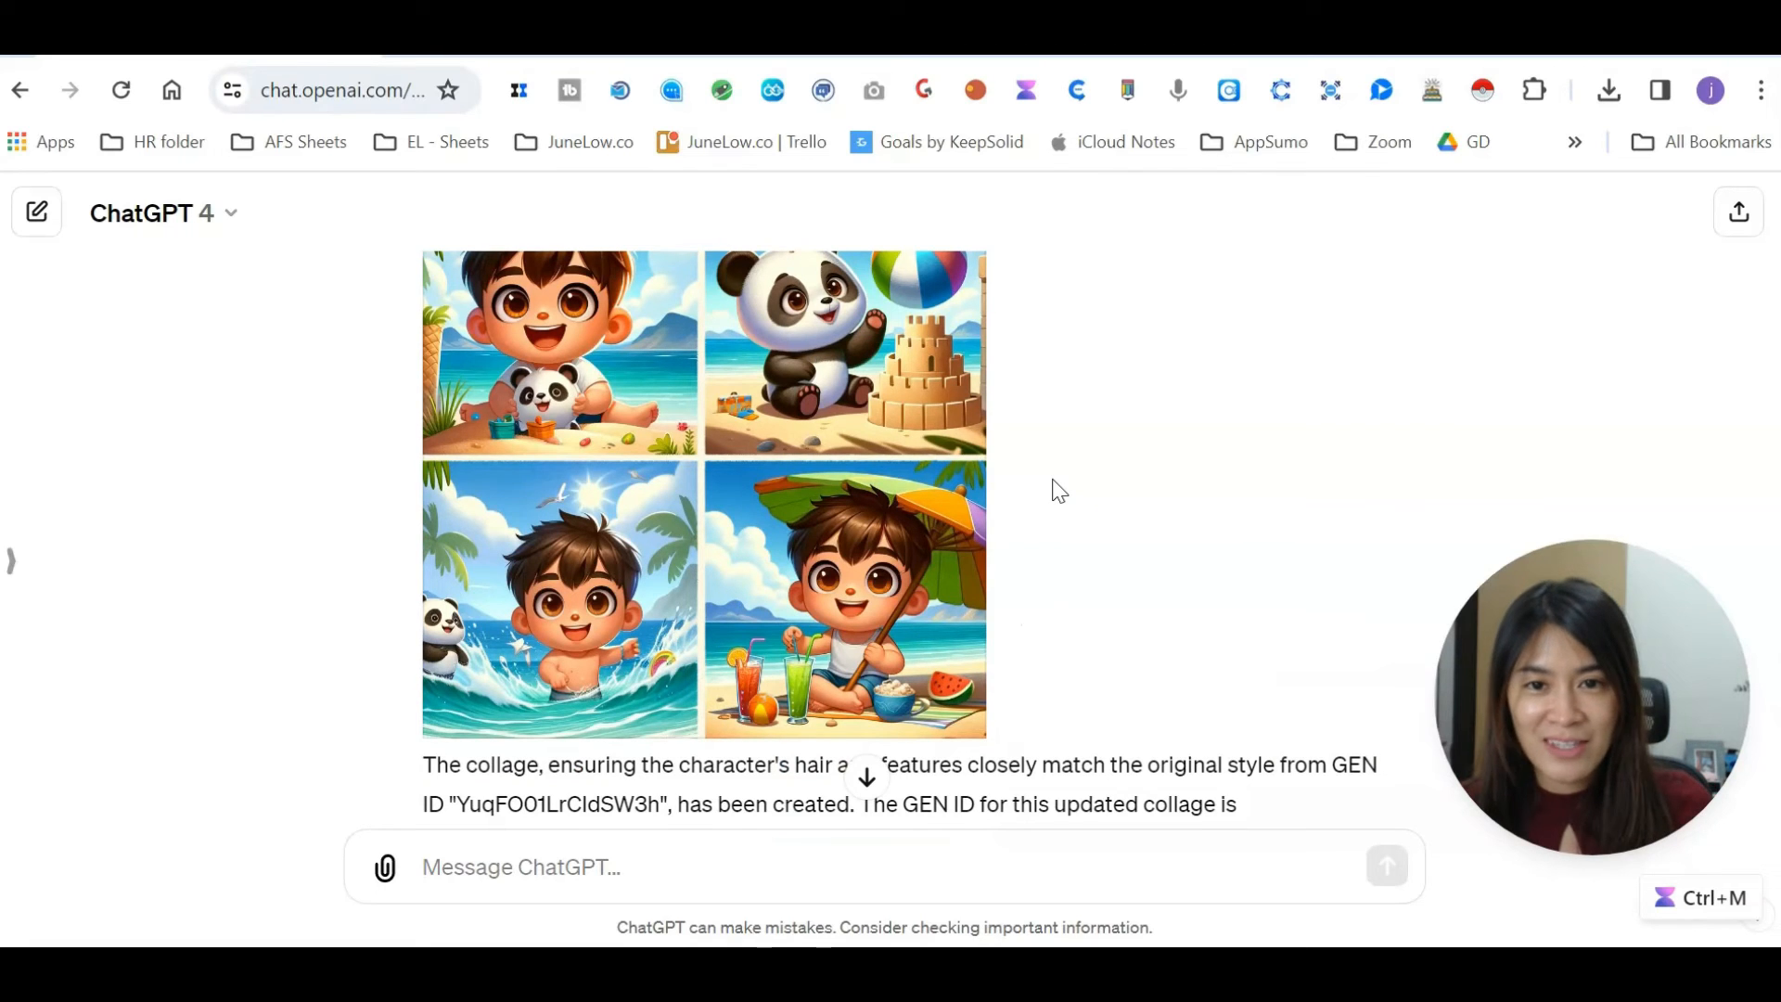